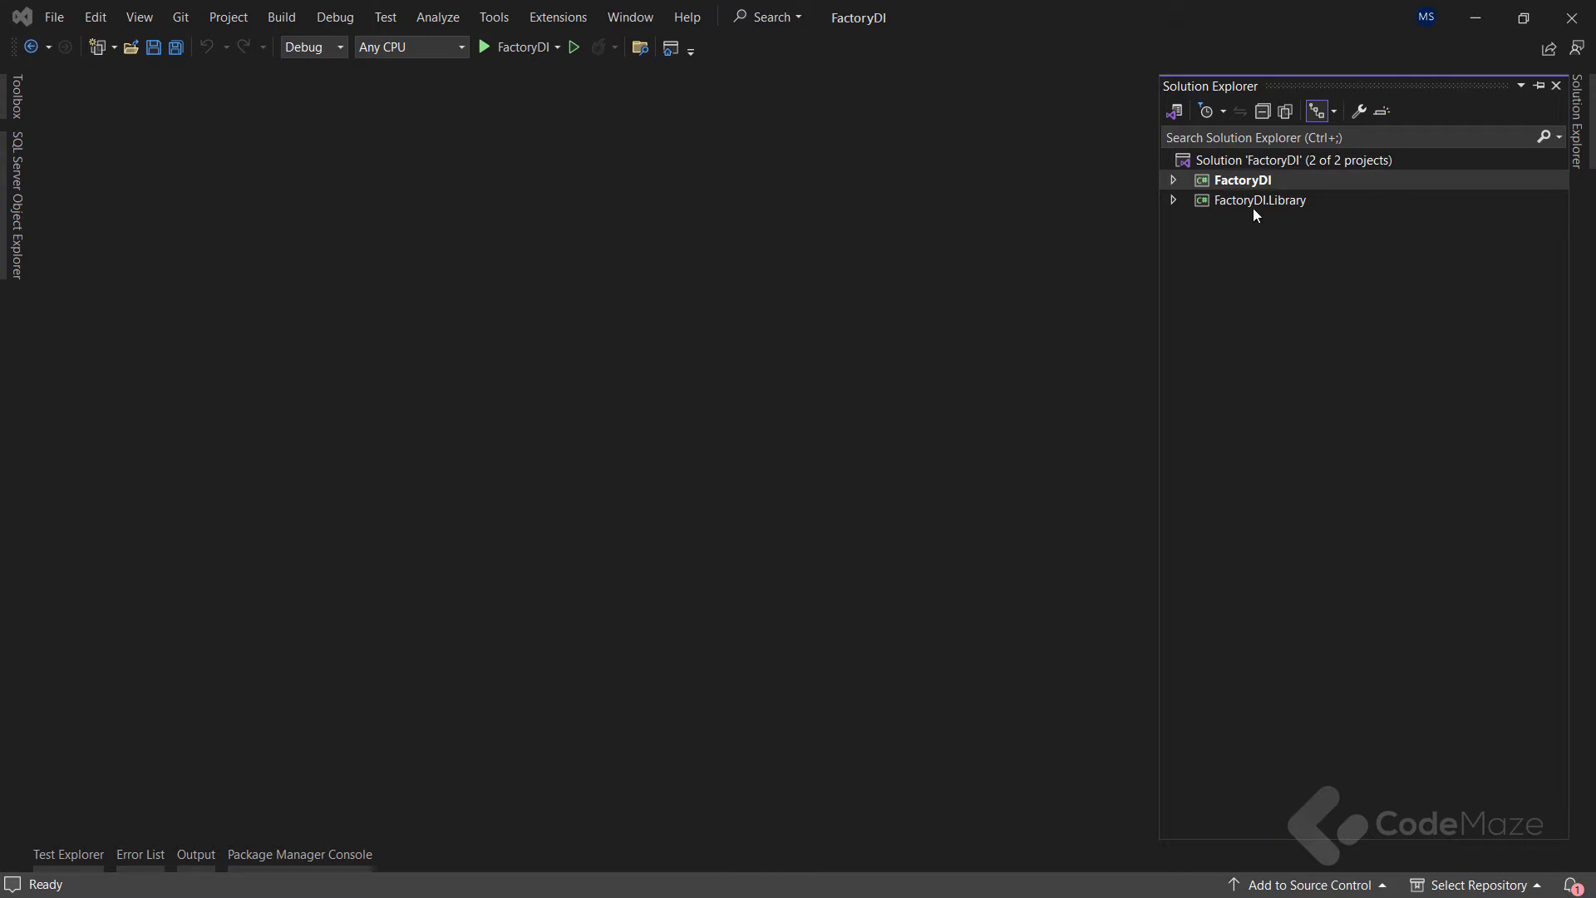
Step: Open appsettings.json with its LabelGenOptions, then view the LabelGenService class
{"action": "double_click", "coordinate": [1287, 240]}
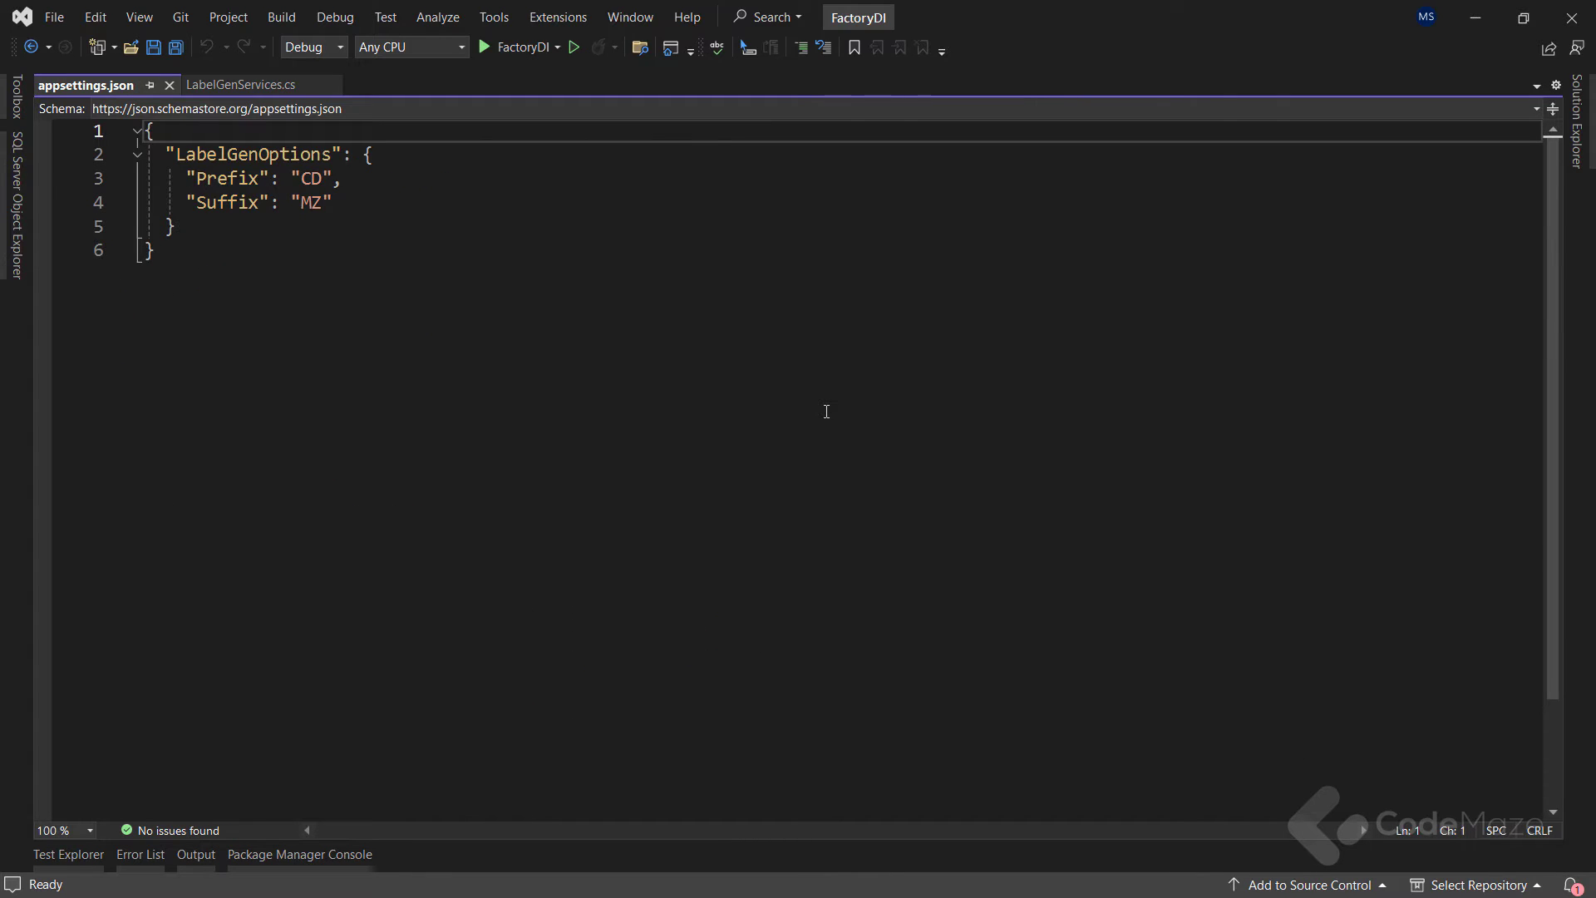
{"action": "left_click", "coordinate": [241, 85]}
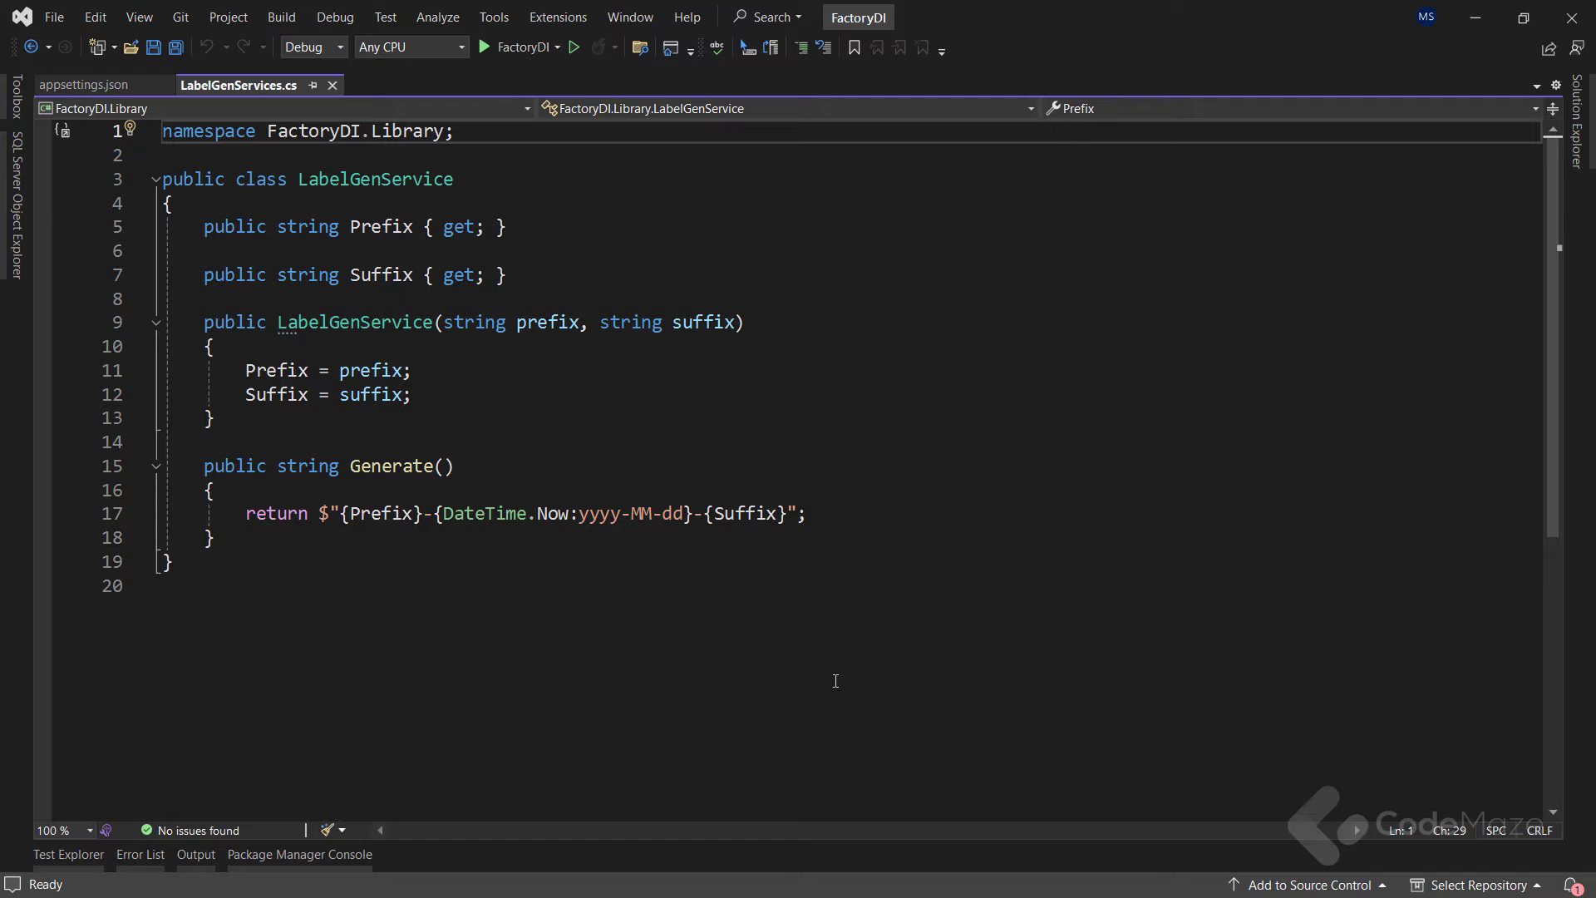
Step: Review the LabelGenOptions class, then return to ServiceManager's ConfigureServices registrations
{"action": "left_click", "coordinate": [1576, 49]}
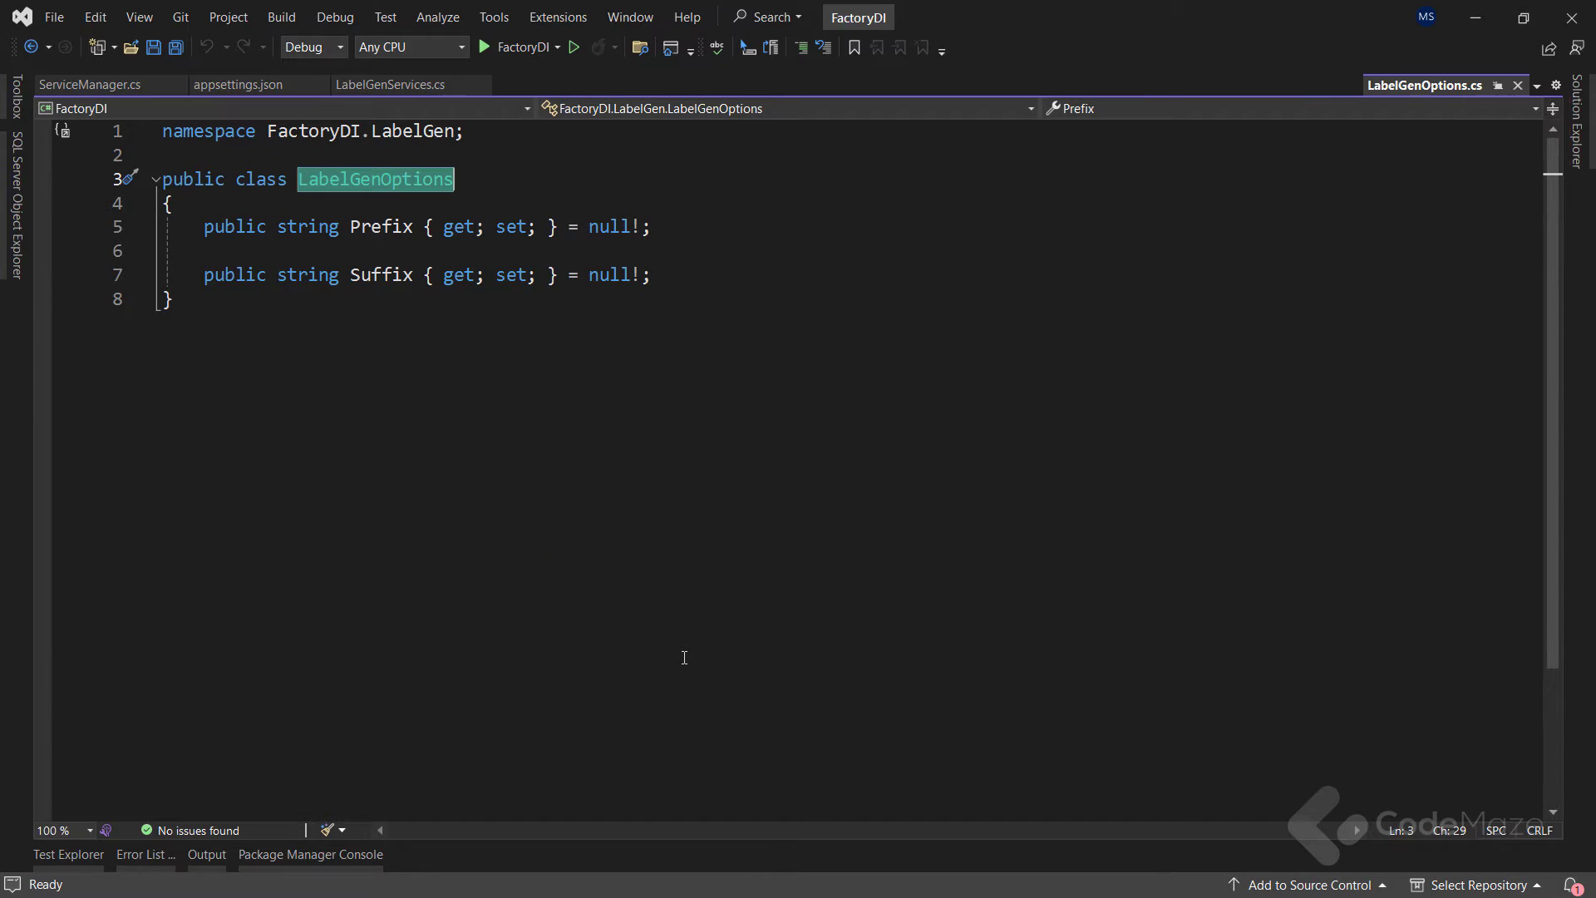
{"action": "left_click", "coordinate": [90, 85]}
{"action": "type", "text": "services.AddSingleton"}
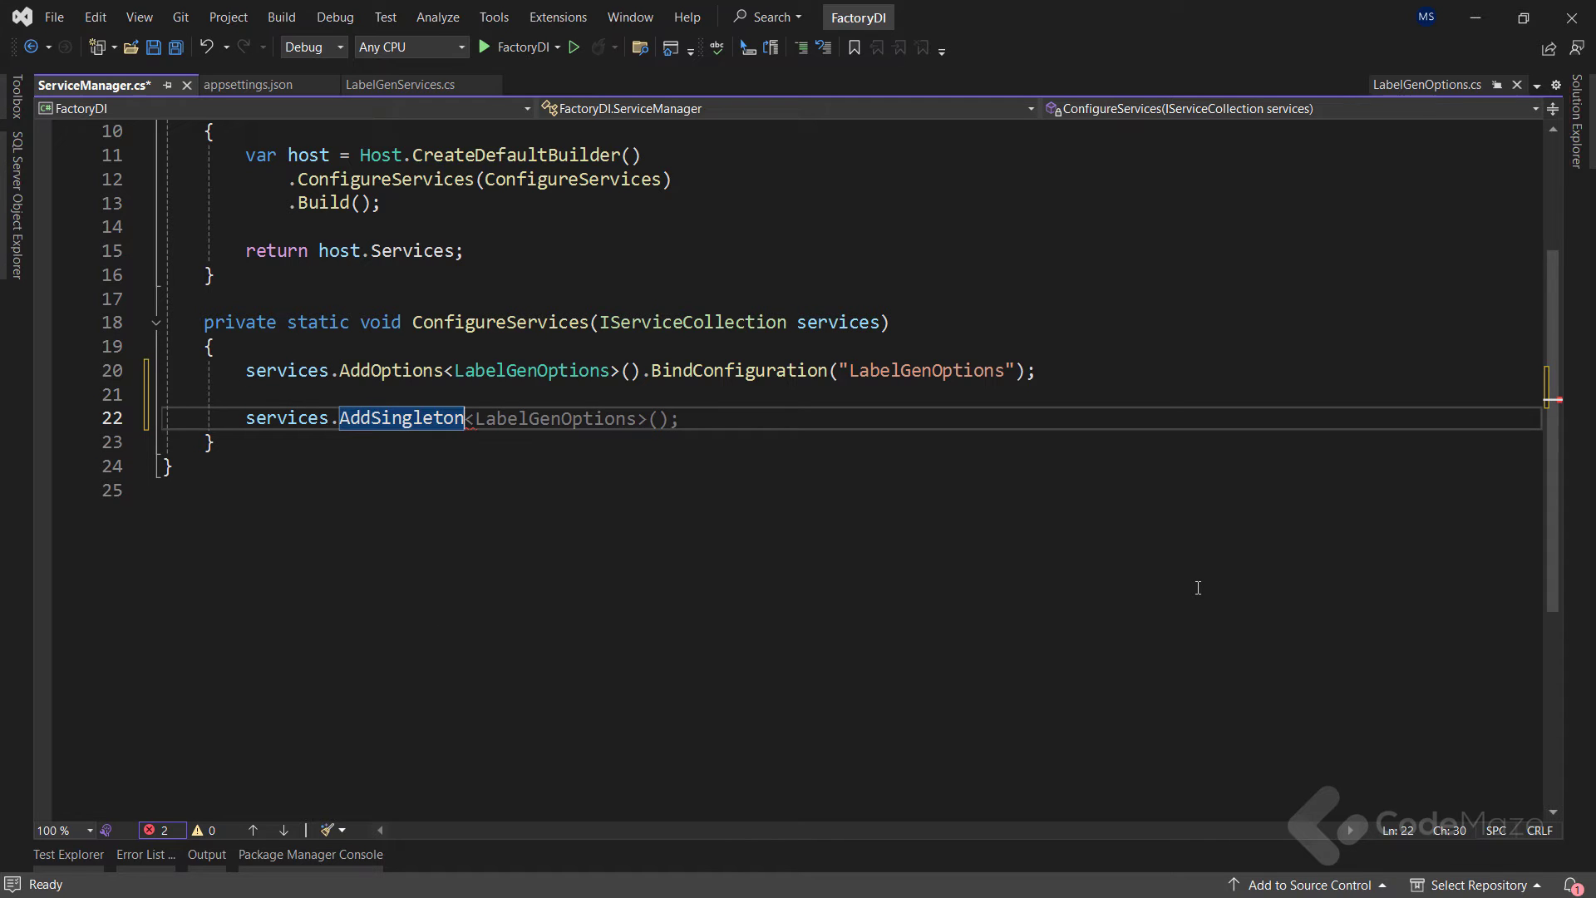
Step: Start an AddSingleton<LabelGenService> factory lambda over serviceProvider that fetches the options
{"action": "type", "text": "LabelGen>"}
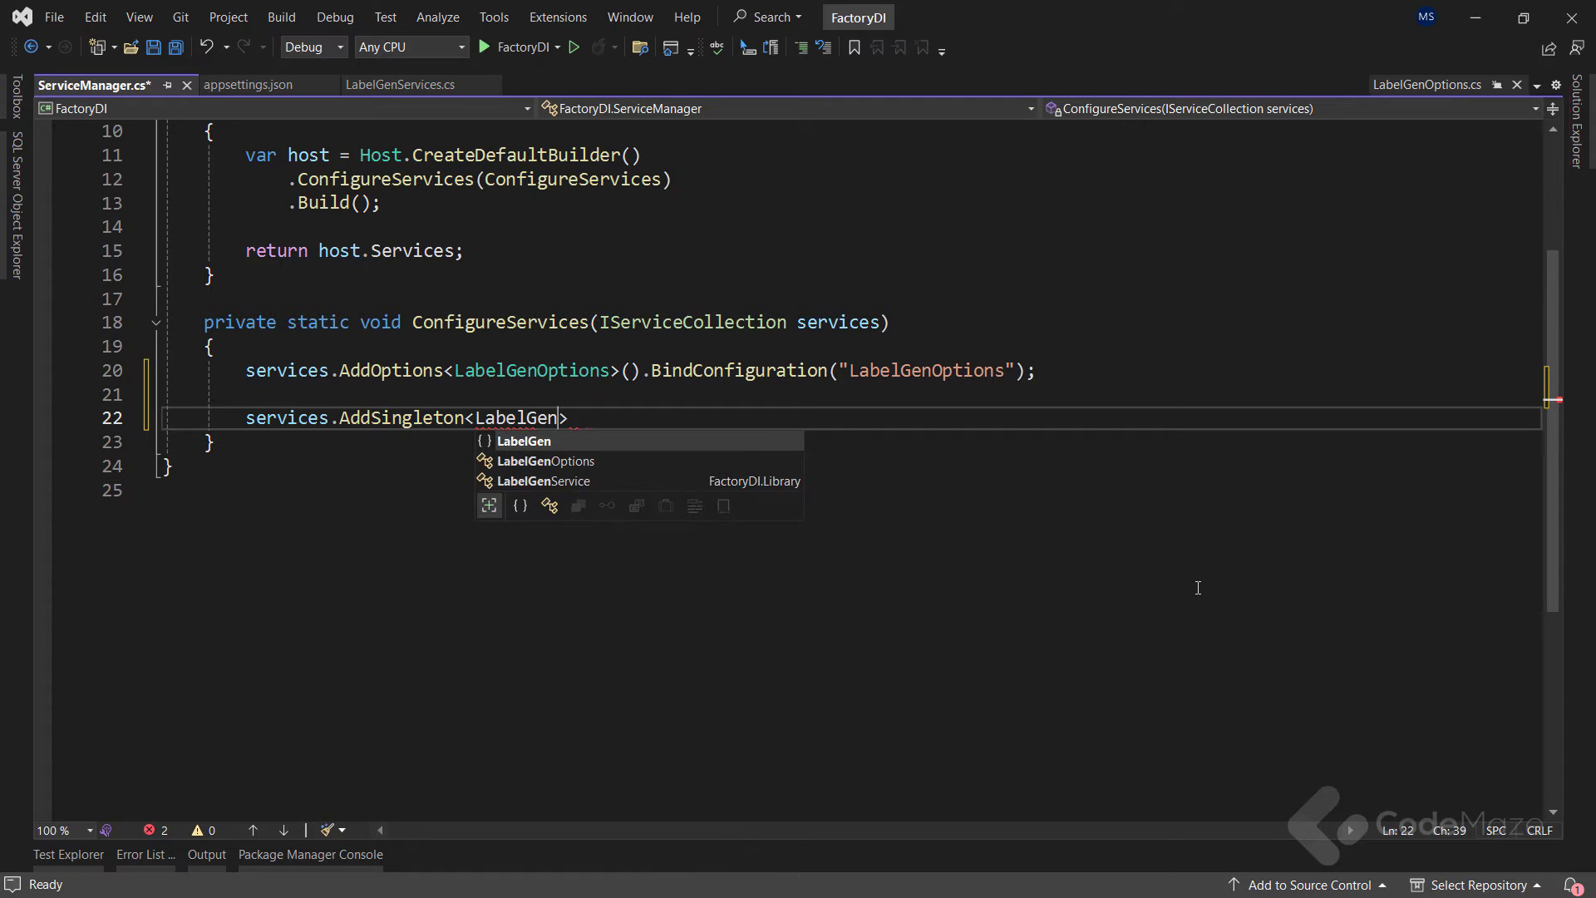
{"action": "type", "text": "Service>(s"}
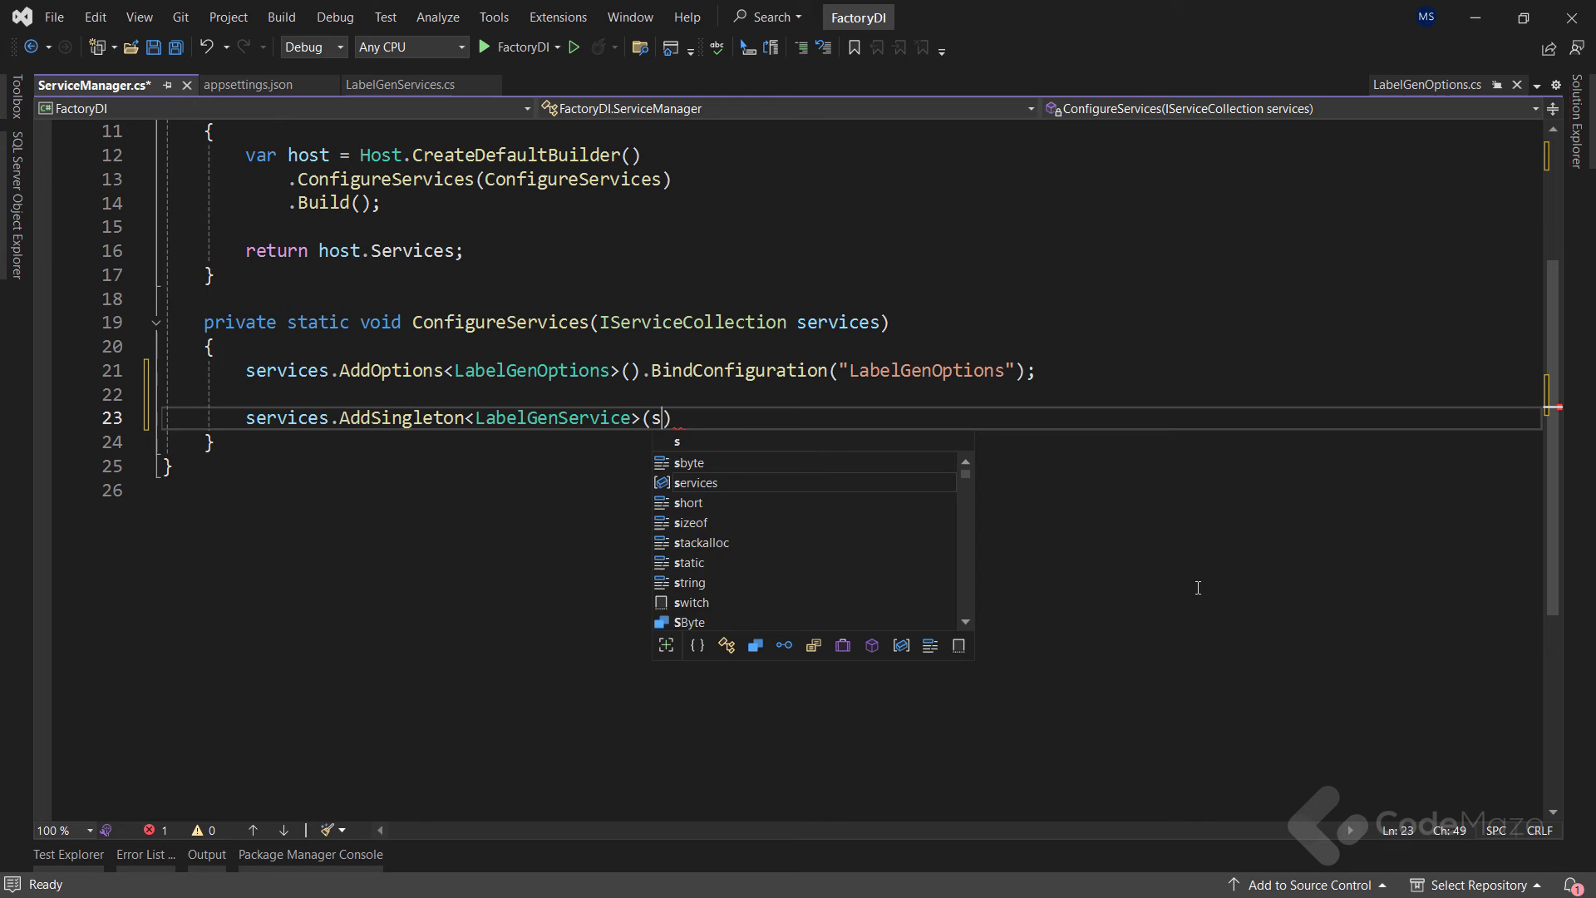
{"action": "type", "text": "erviceProvider"}
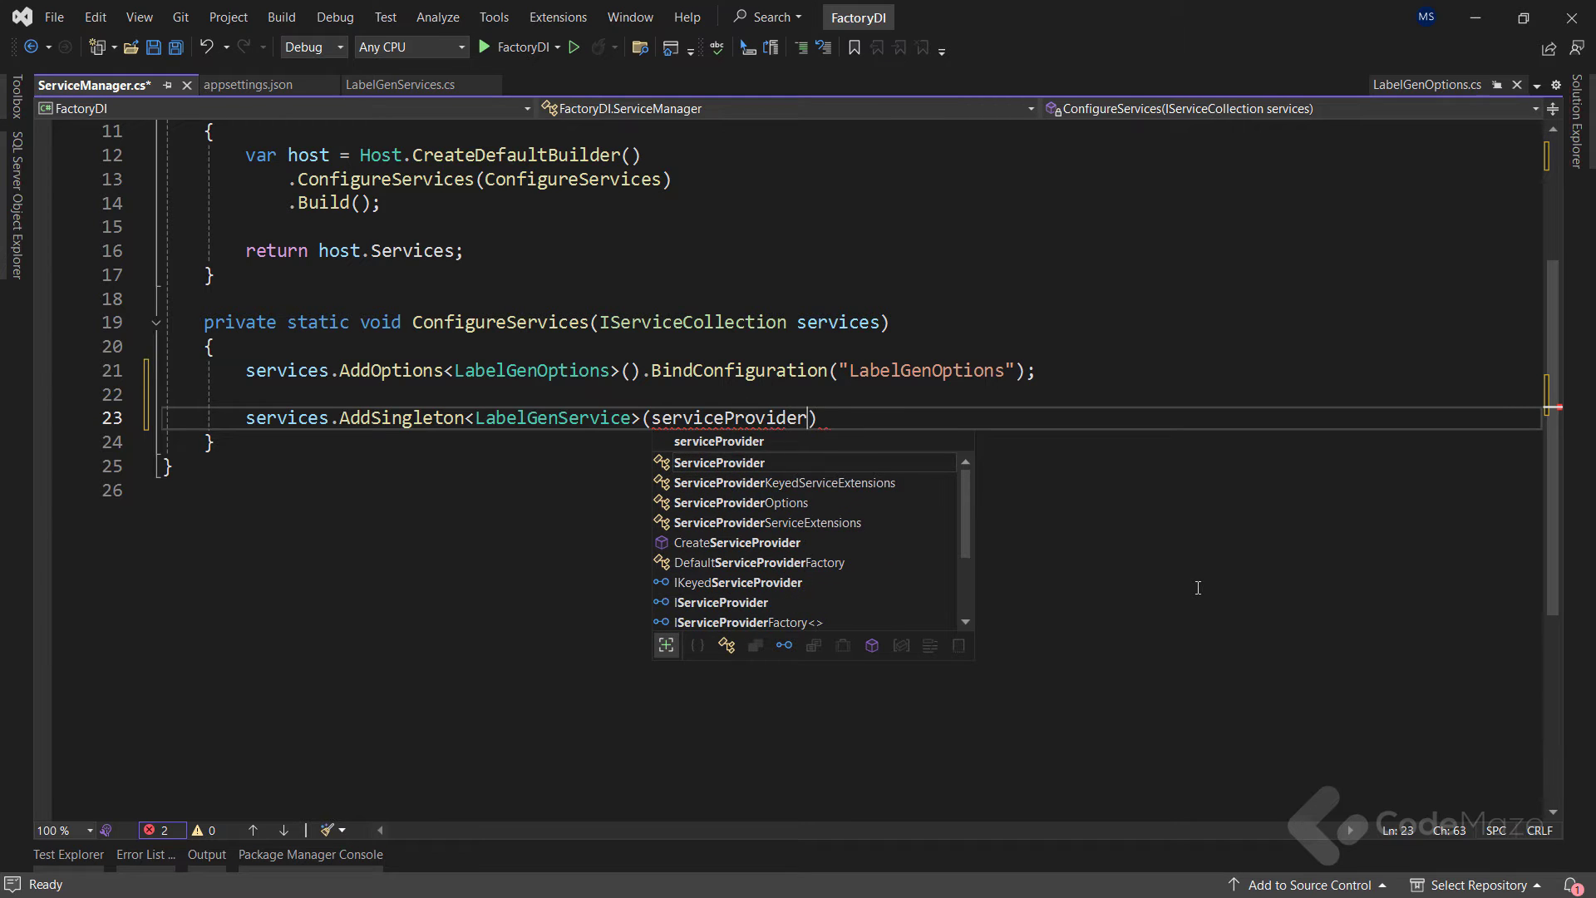
{"action": "type", "text": "=> { }"}
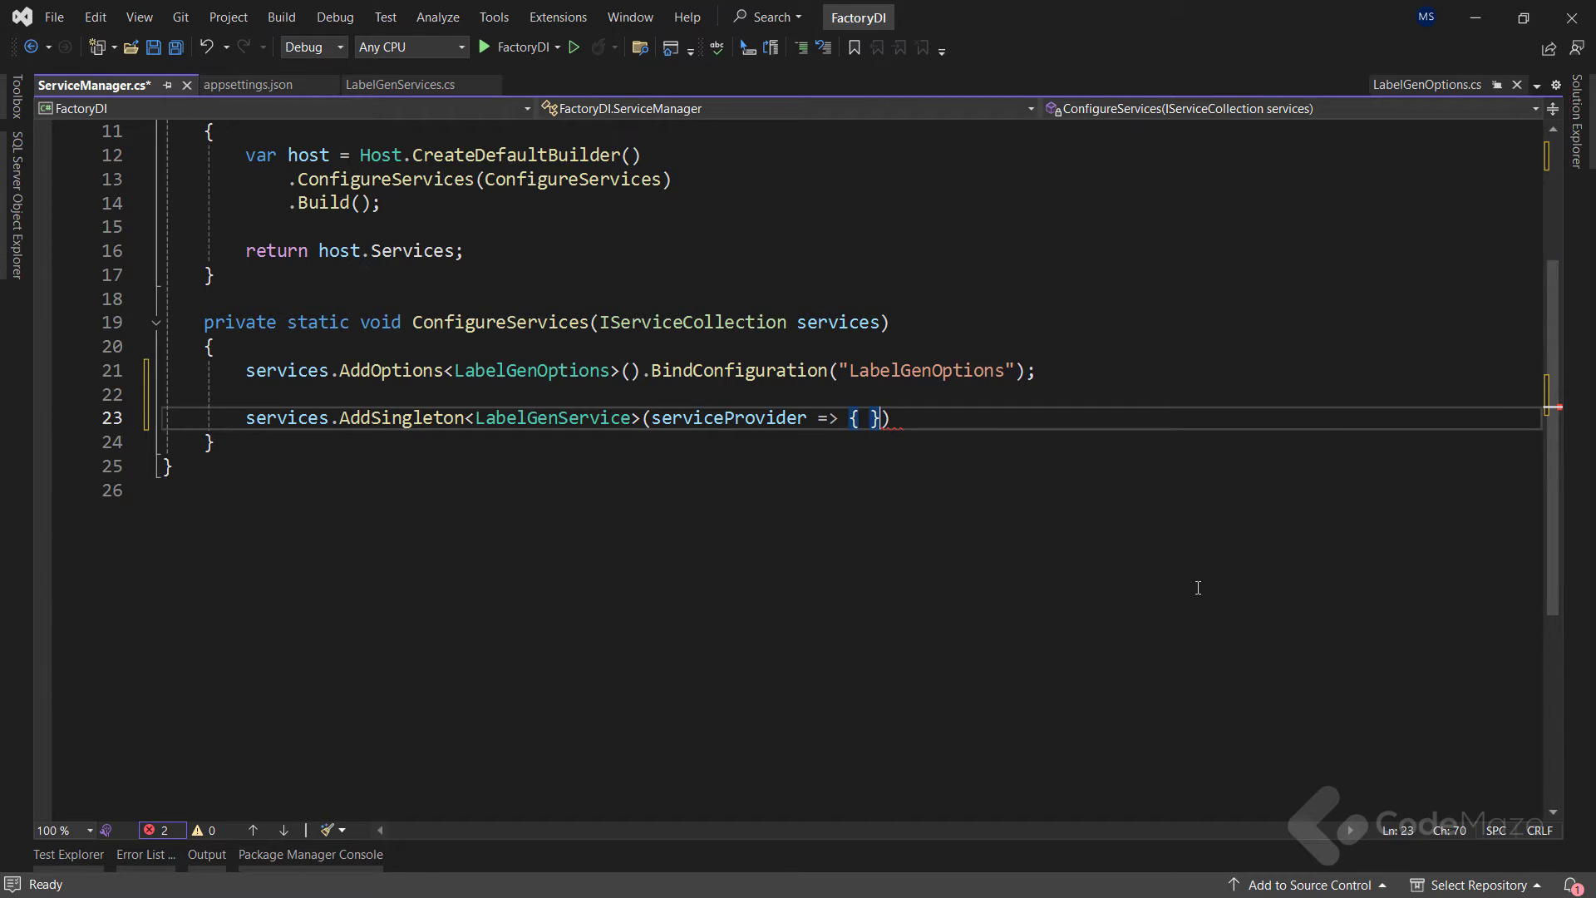
{"action": "type", "text": "var opt"}
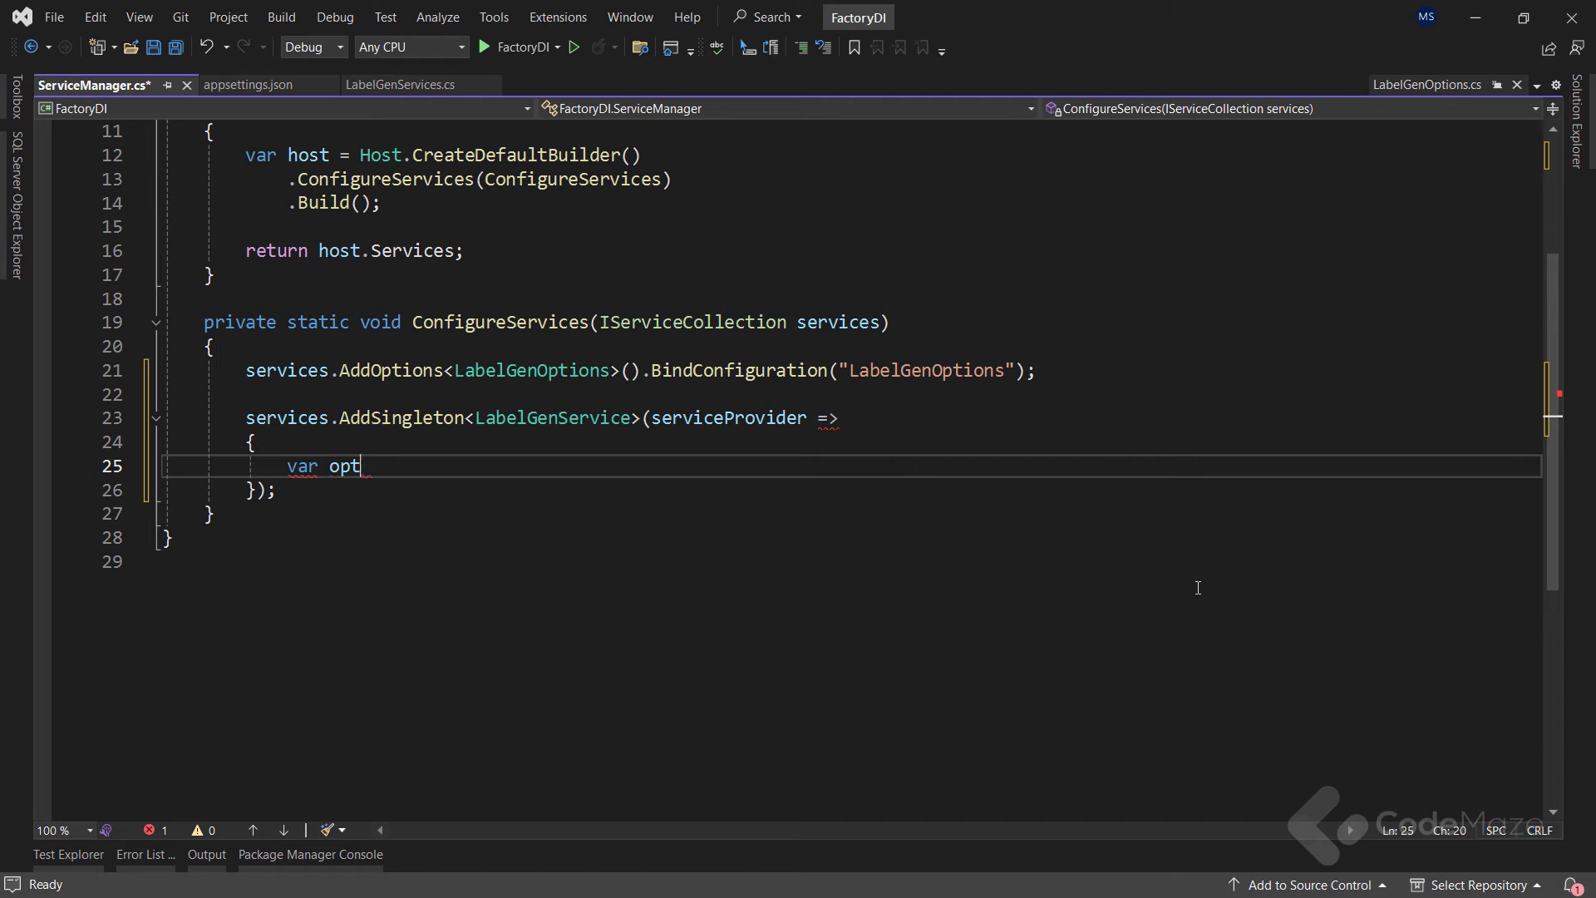
{"action": "type", "text": "ions = serviceProvider.GetService<LabelGenOptions>();"}
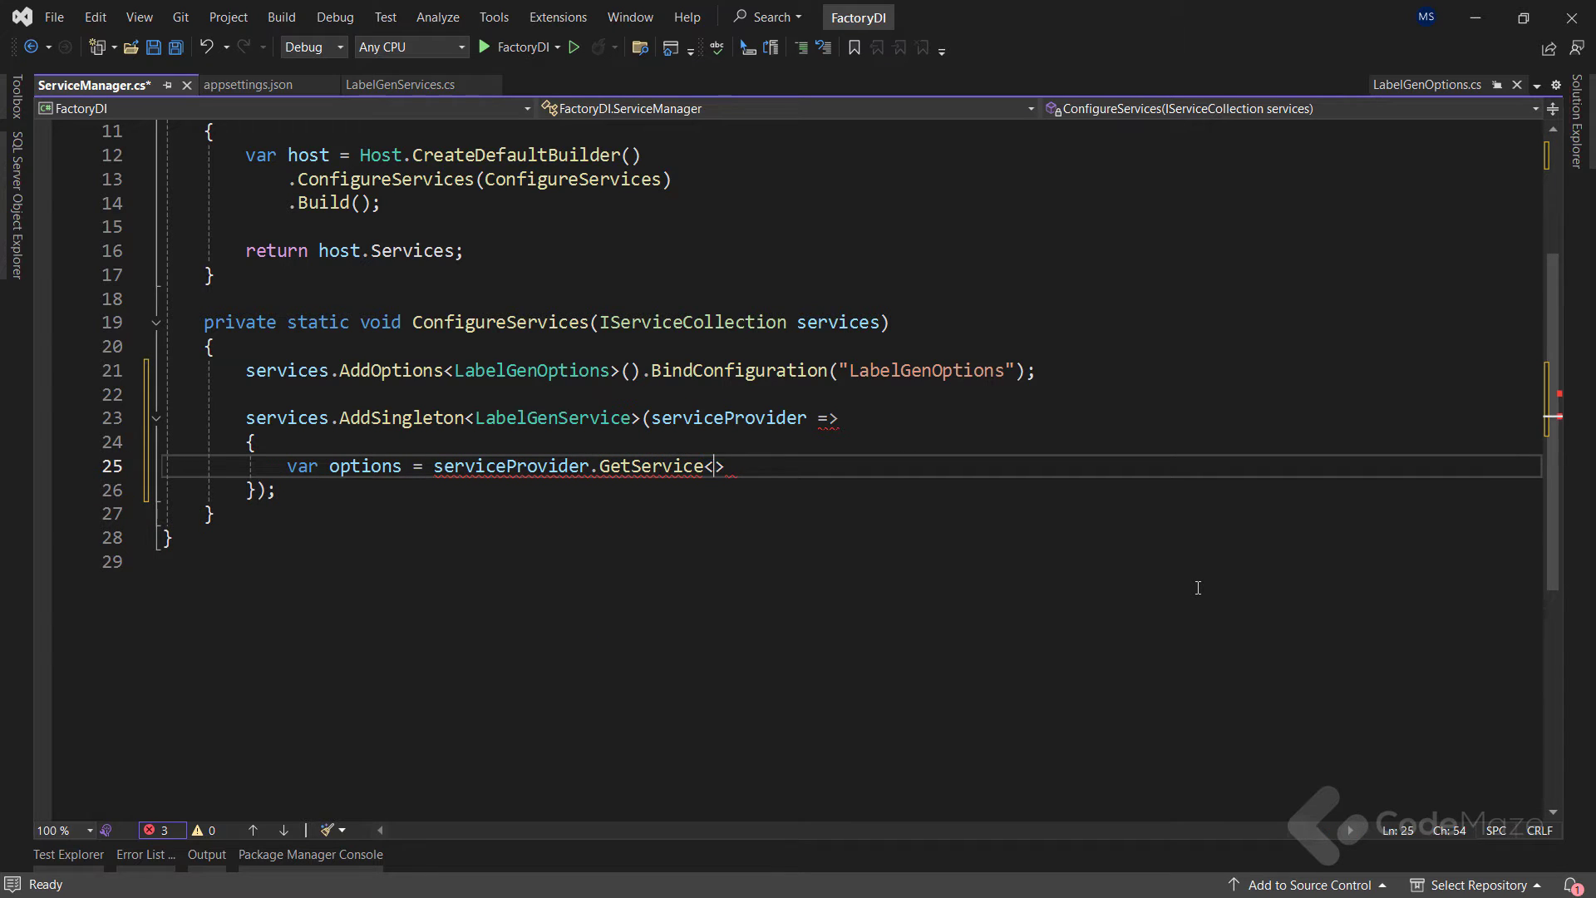
Step: Read IOptions<LabelGenOptions>.Value and return new LabelGenService(options.Prefix, options.Suffix)
{"action": "type", "text": "I"}
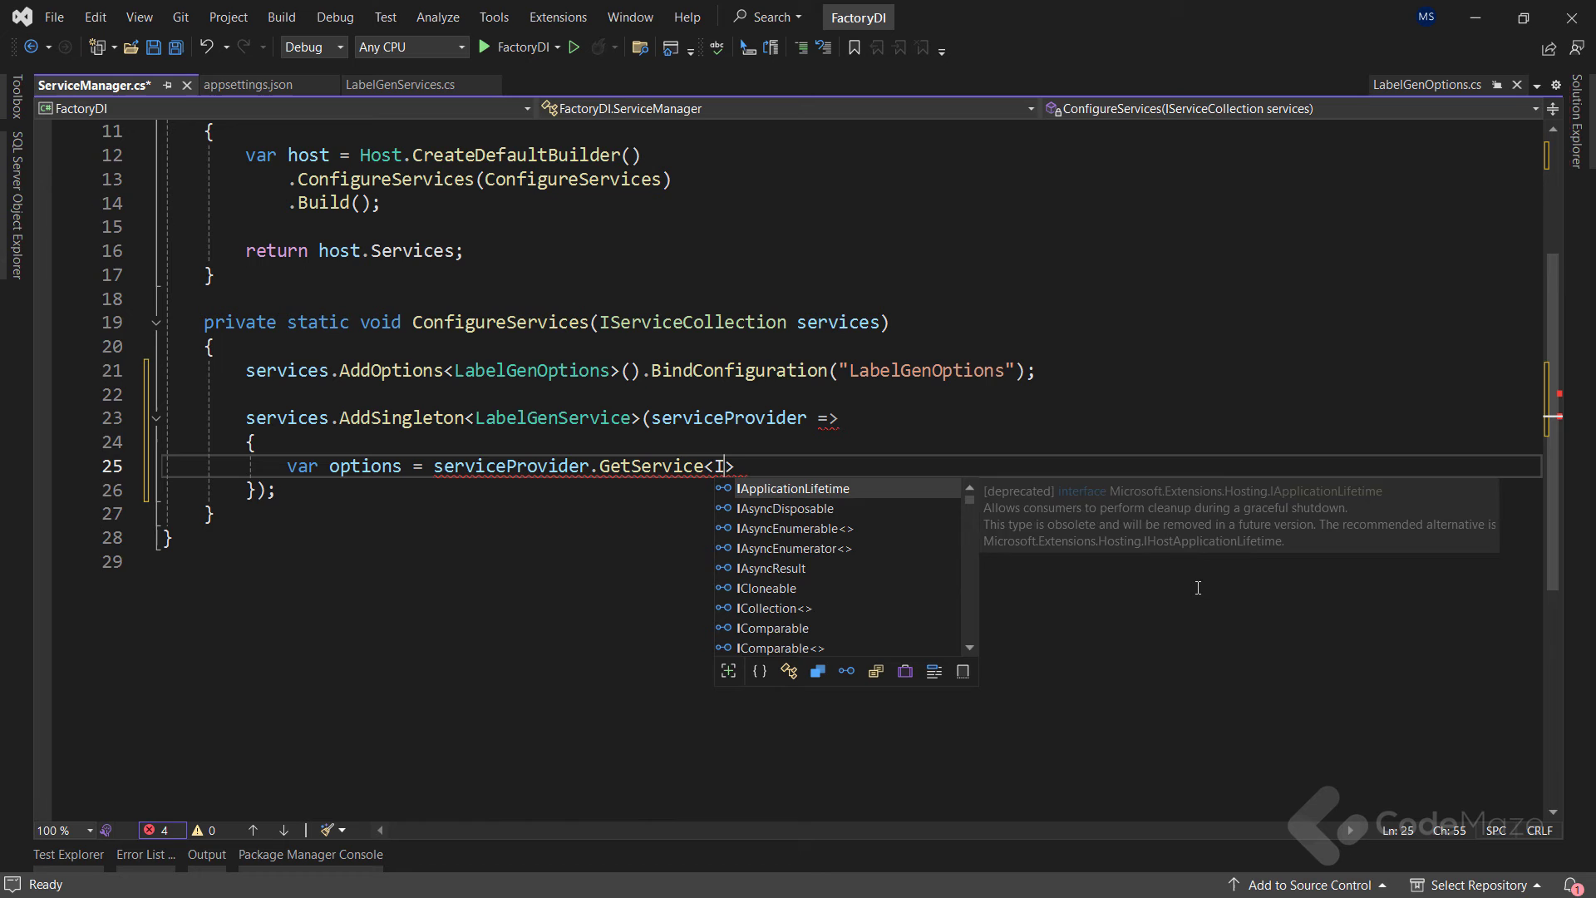
{"action": "type", "text": "Options"}
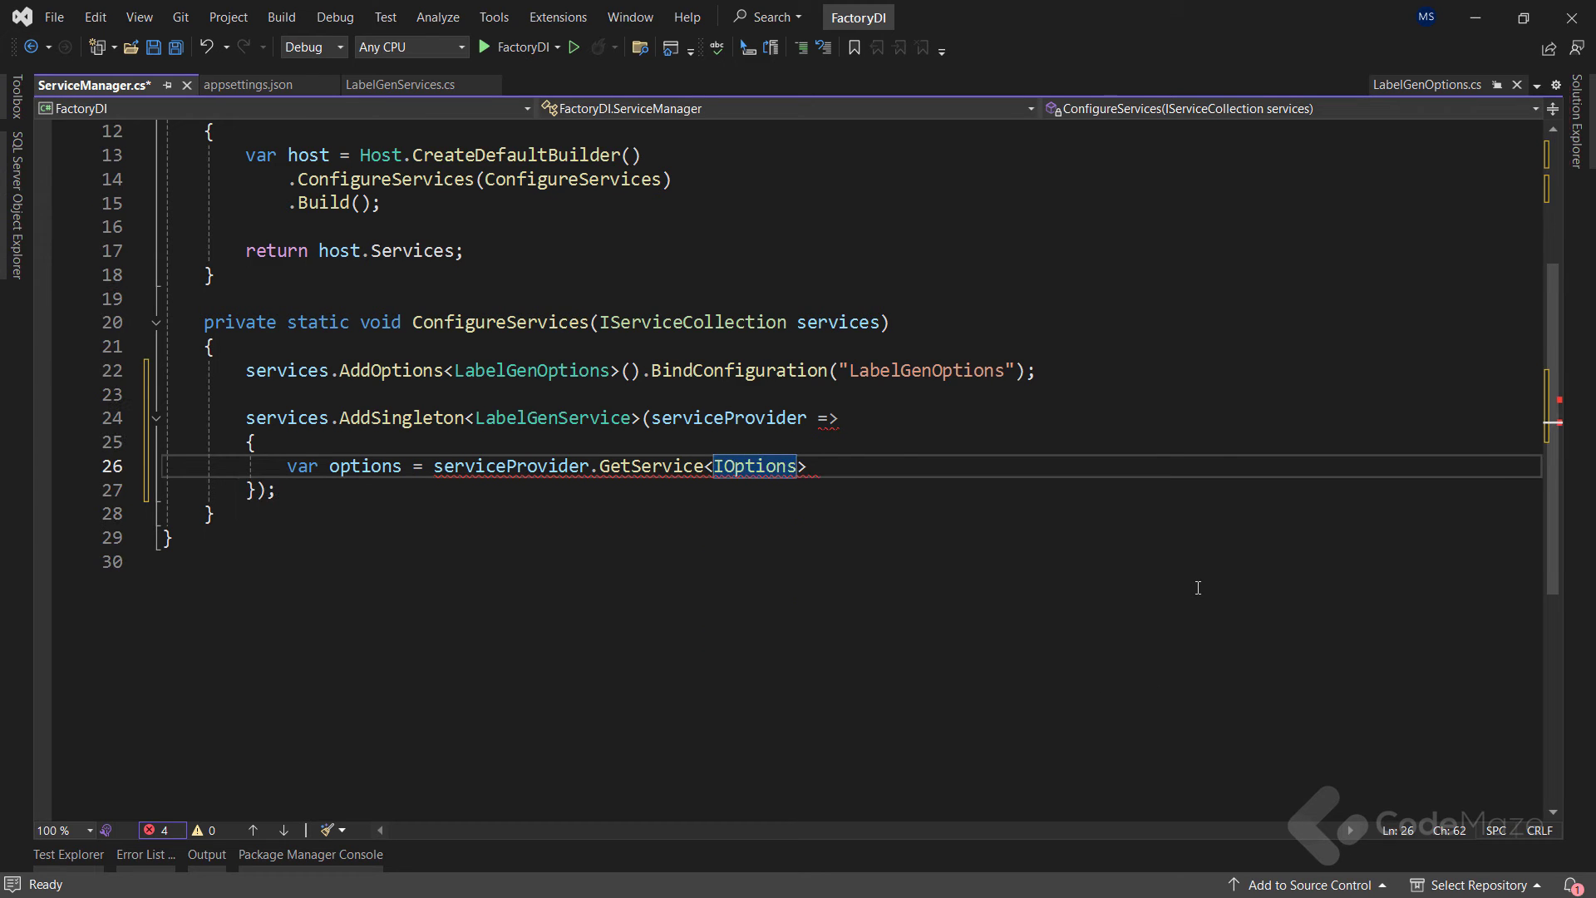
{"action": "type", "text": ">"}
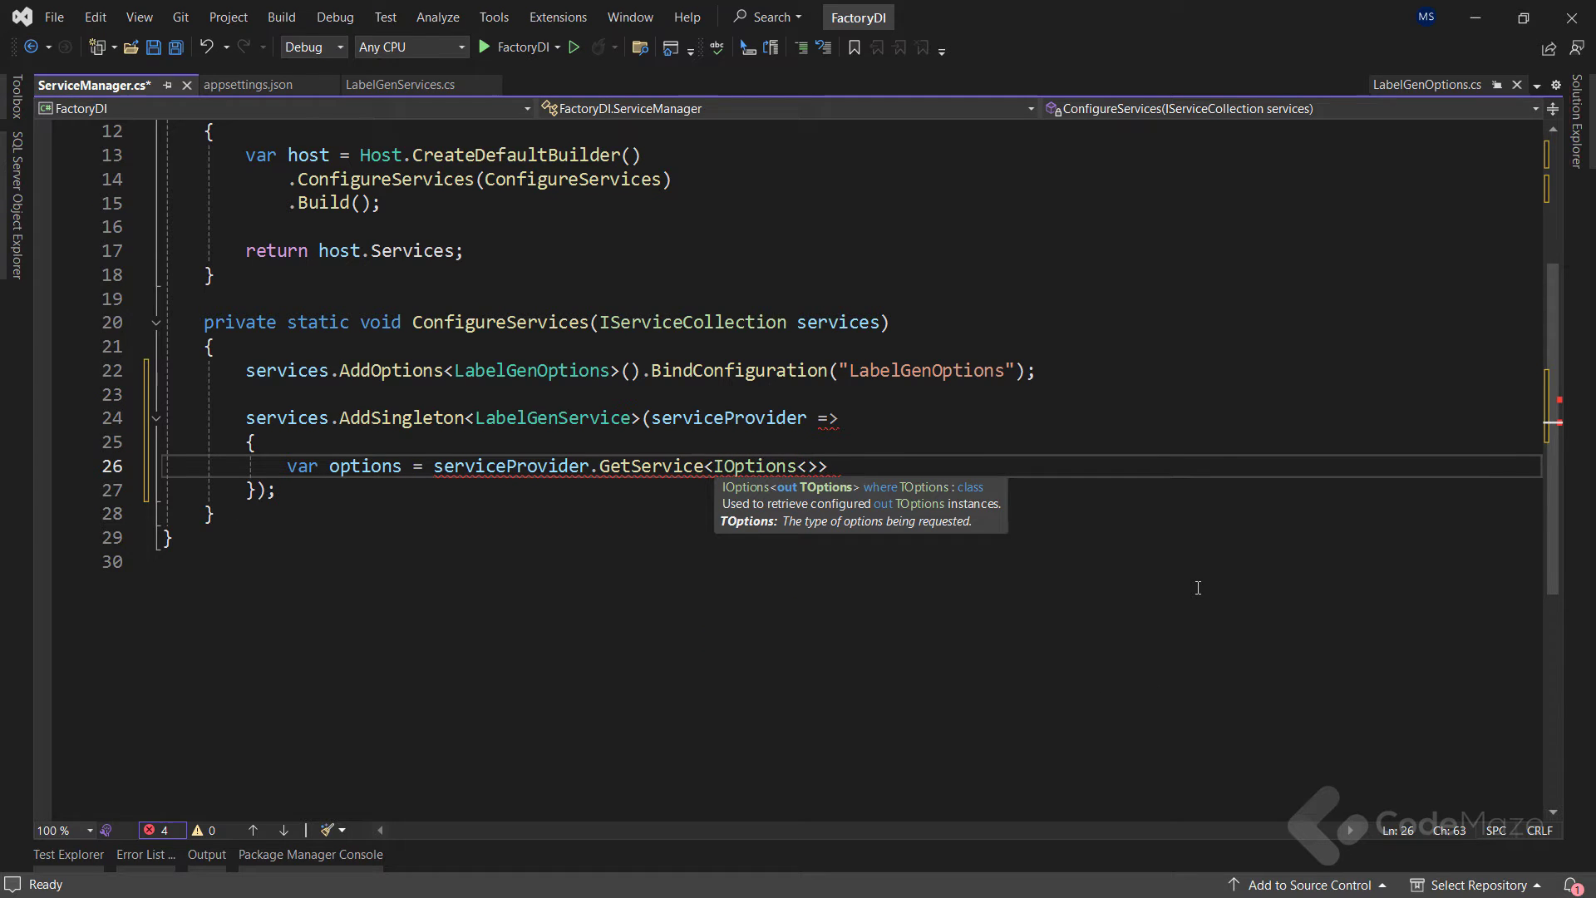
{"action": "type", "text": "LabelGenOptions"}
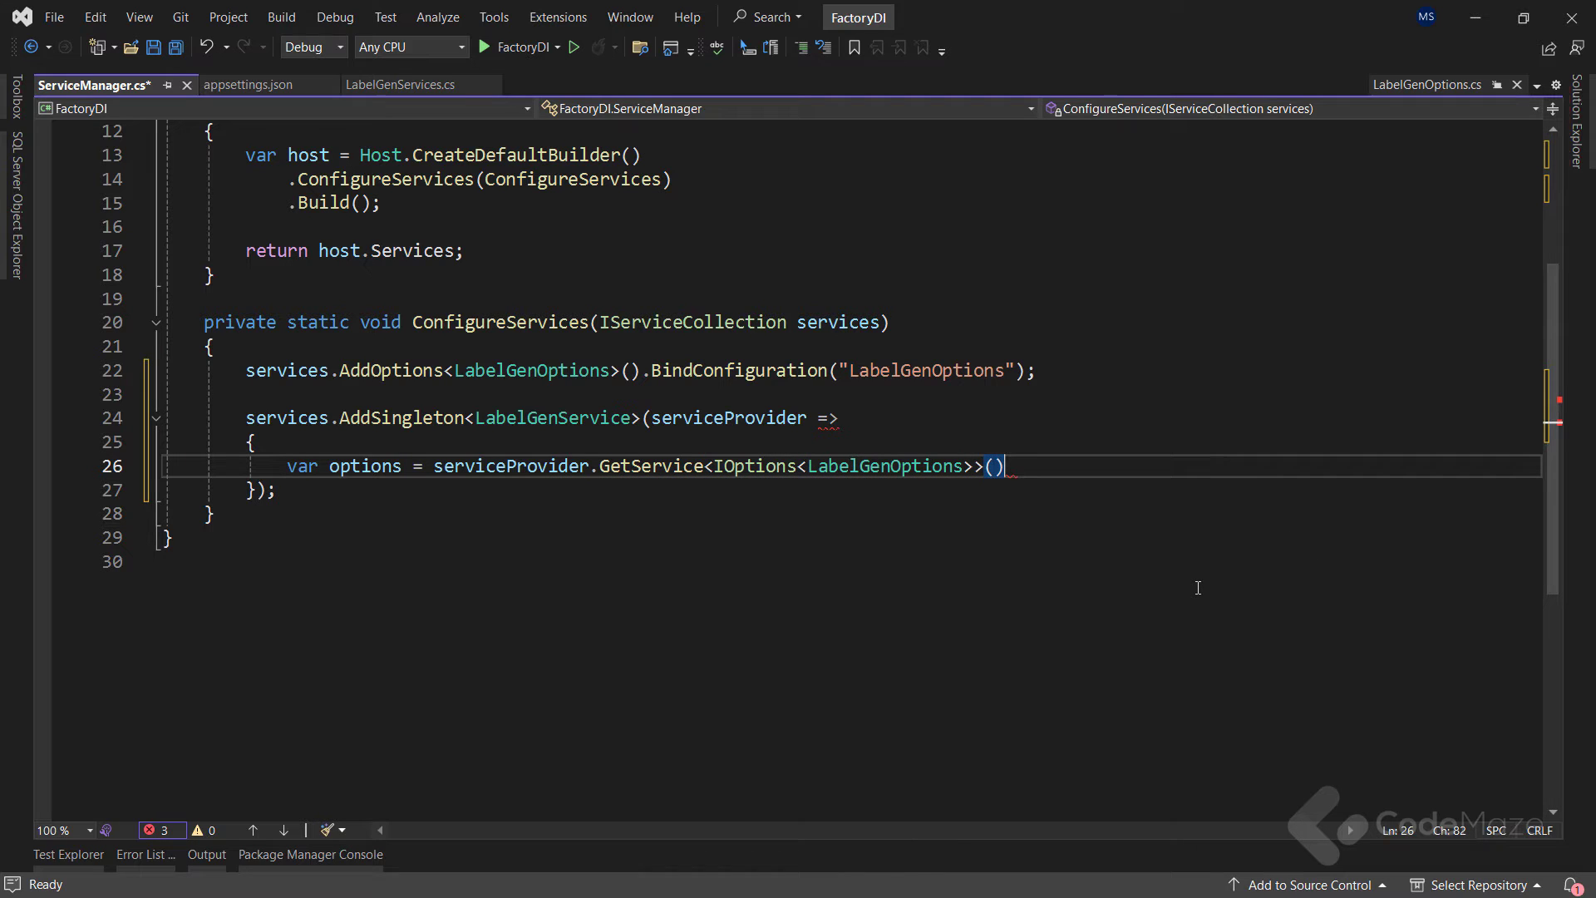
{"action": "type", "text": "!.Value;"}
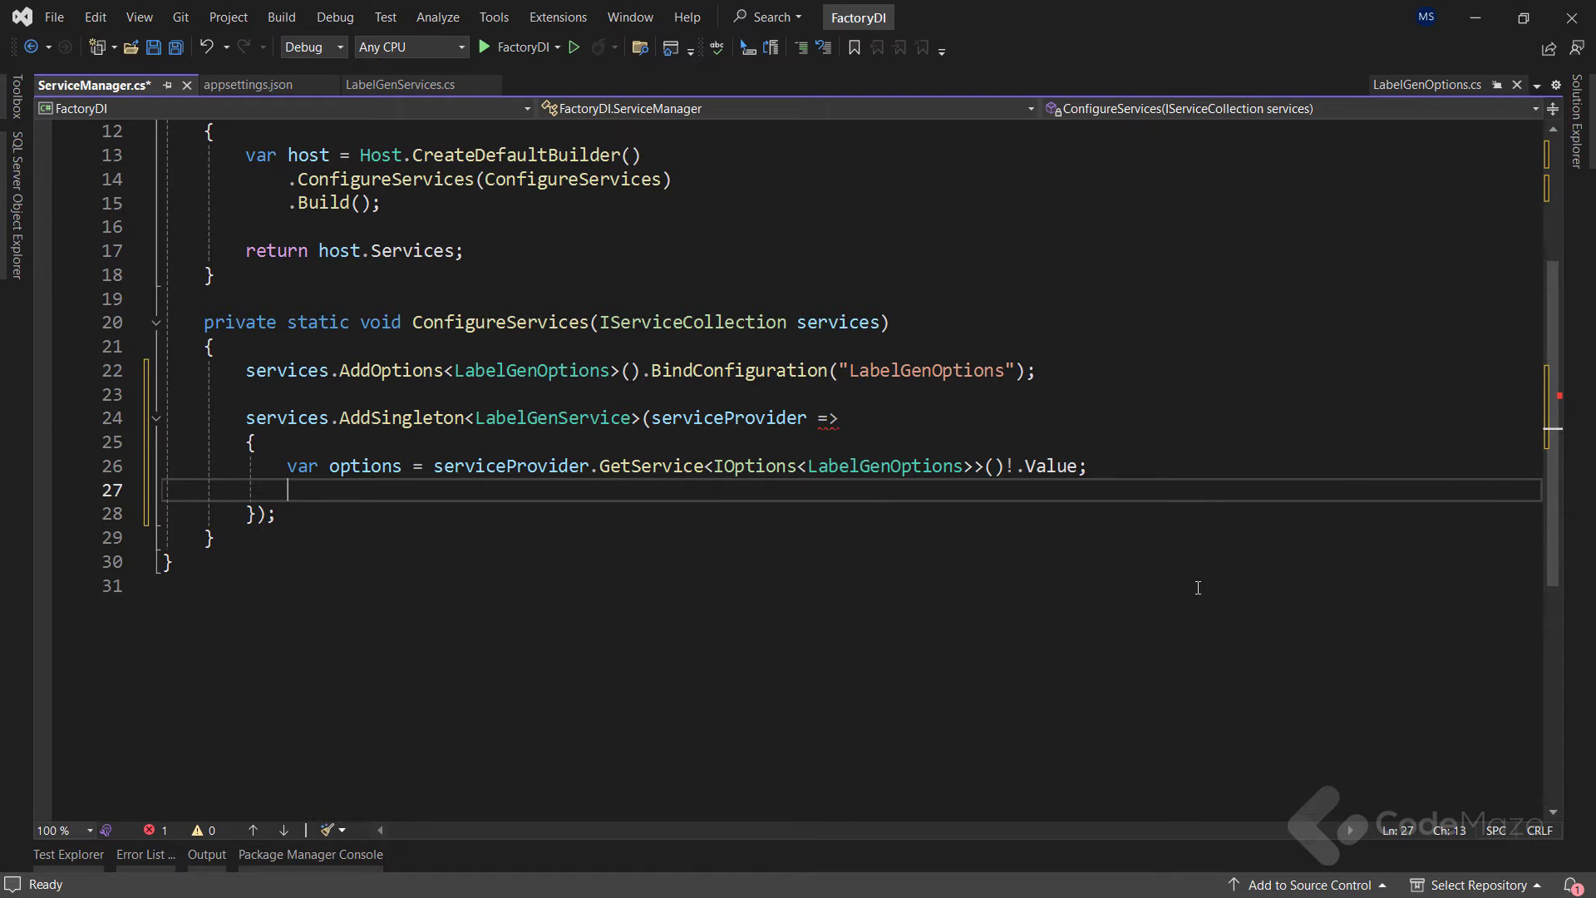
{"action": "type", "text": "return new"}
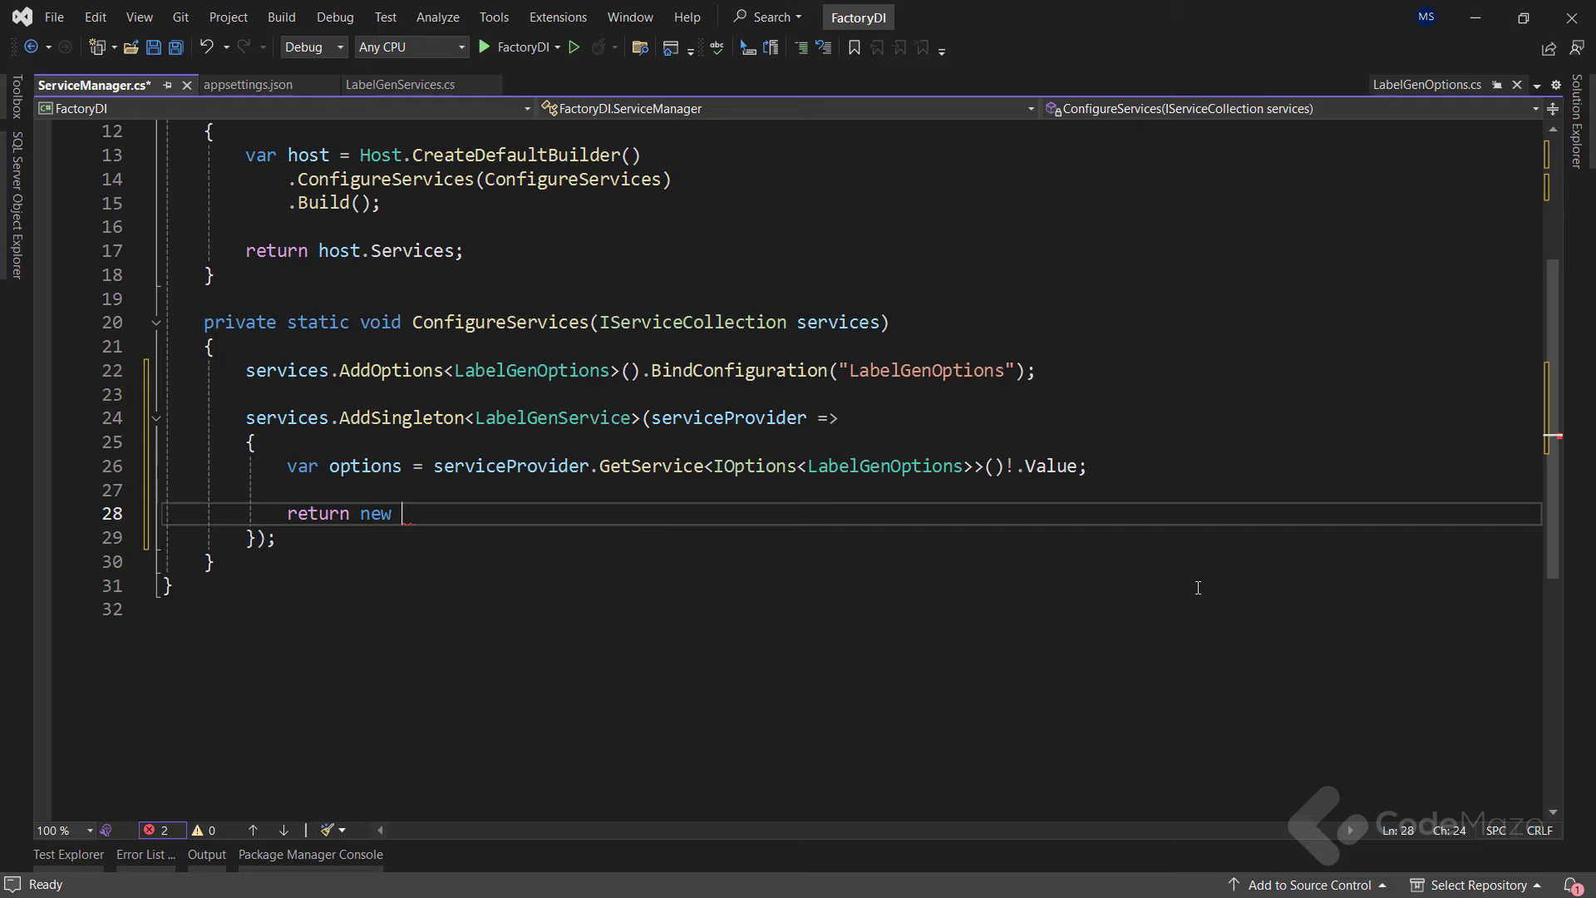
{"action": "type", "text": "LabelGenService(options);"}
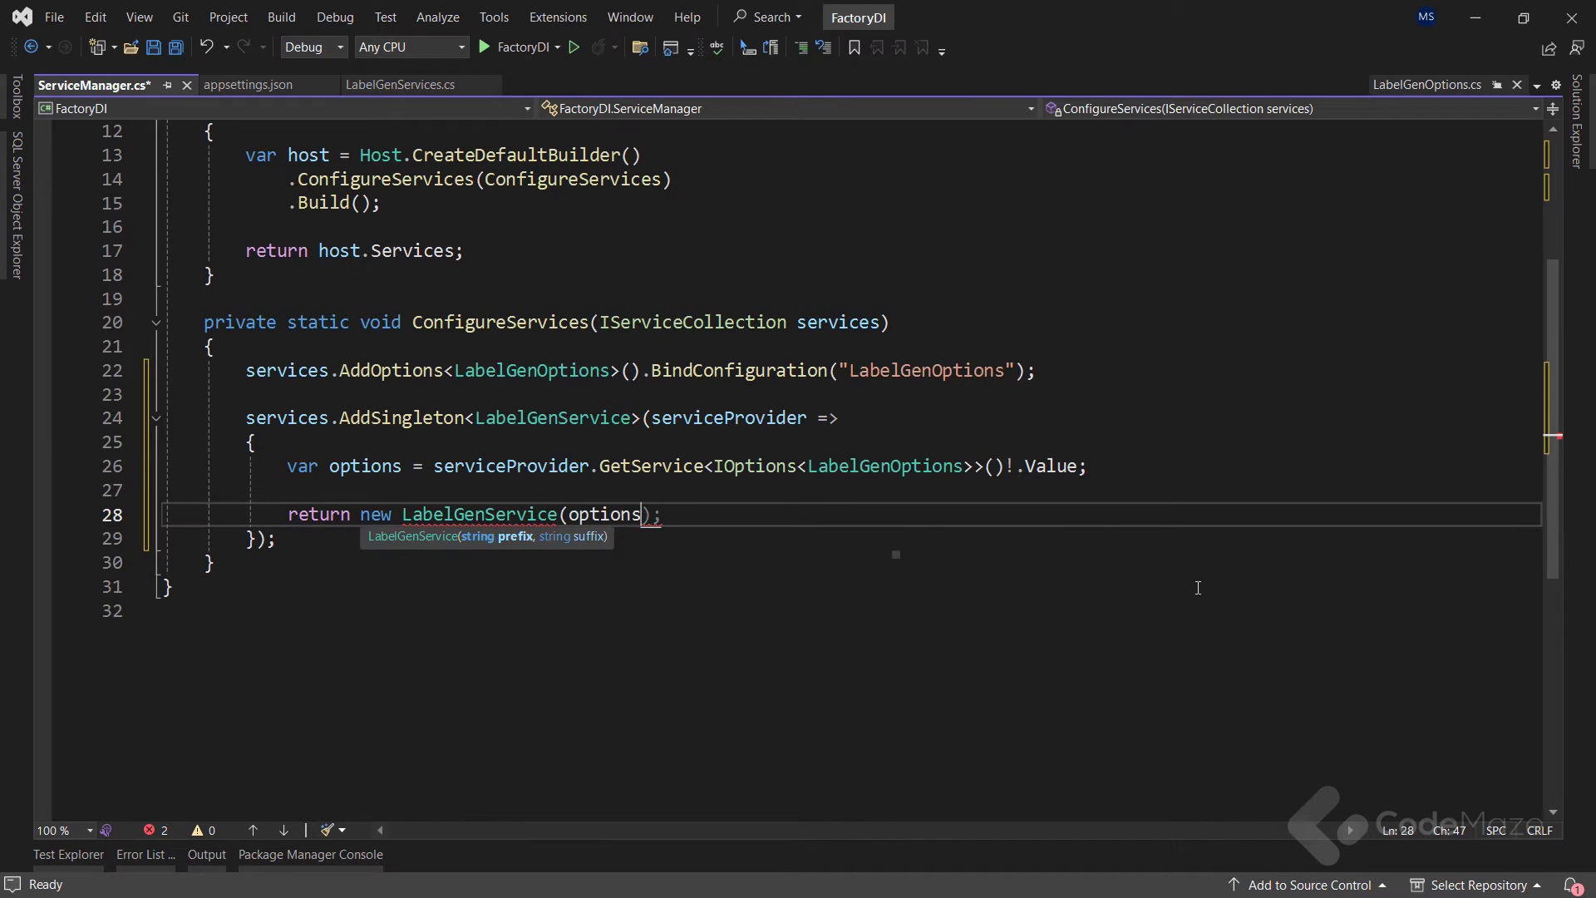
{"action": "type", "text": ".Prefix, options.Suffix"}
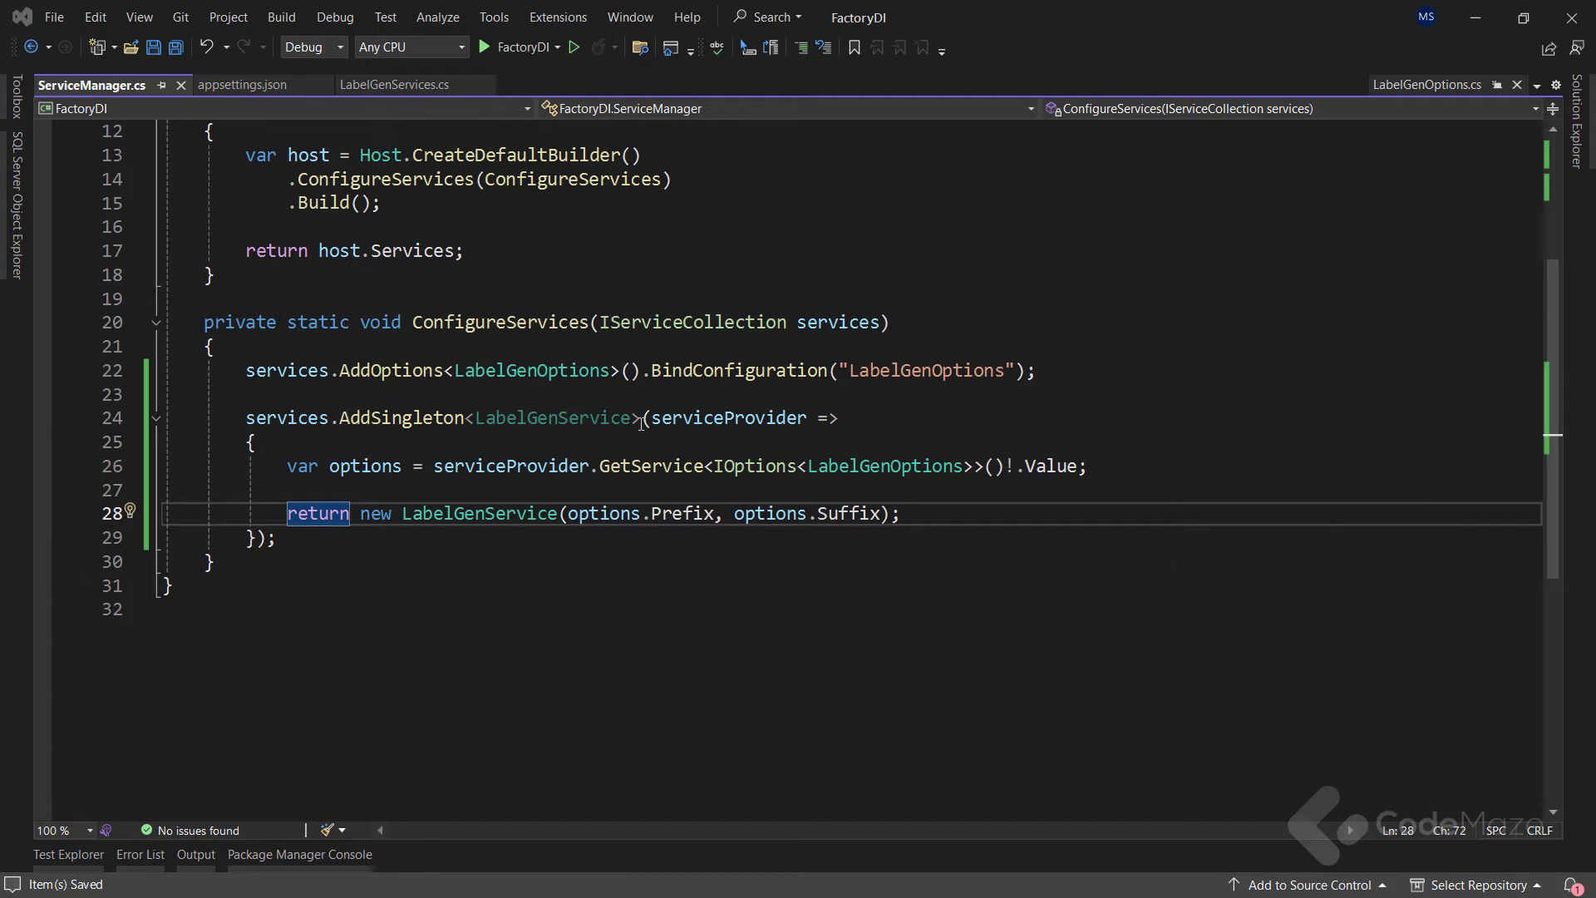
Step: Make Program.cs resolve LabelGenService, call Generate() and print the label
{"action": "left_click", "coordinate": [522, 442]}
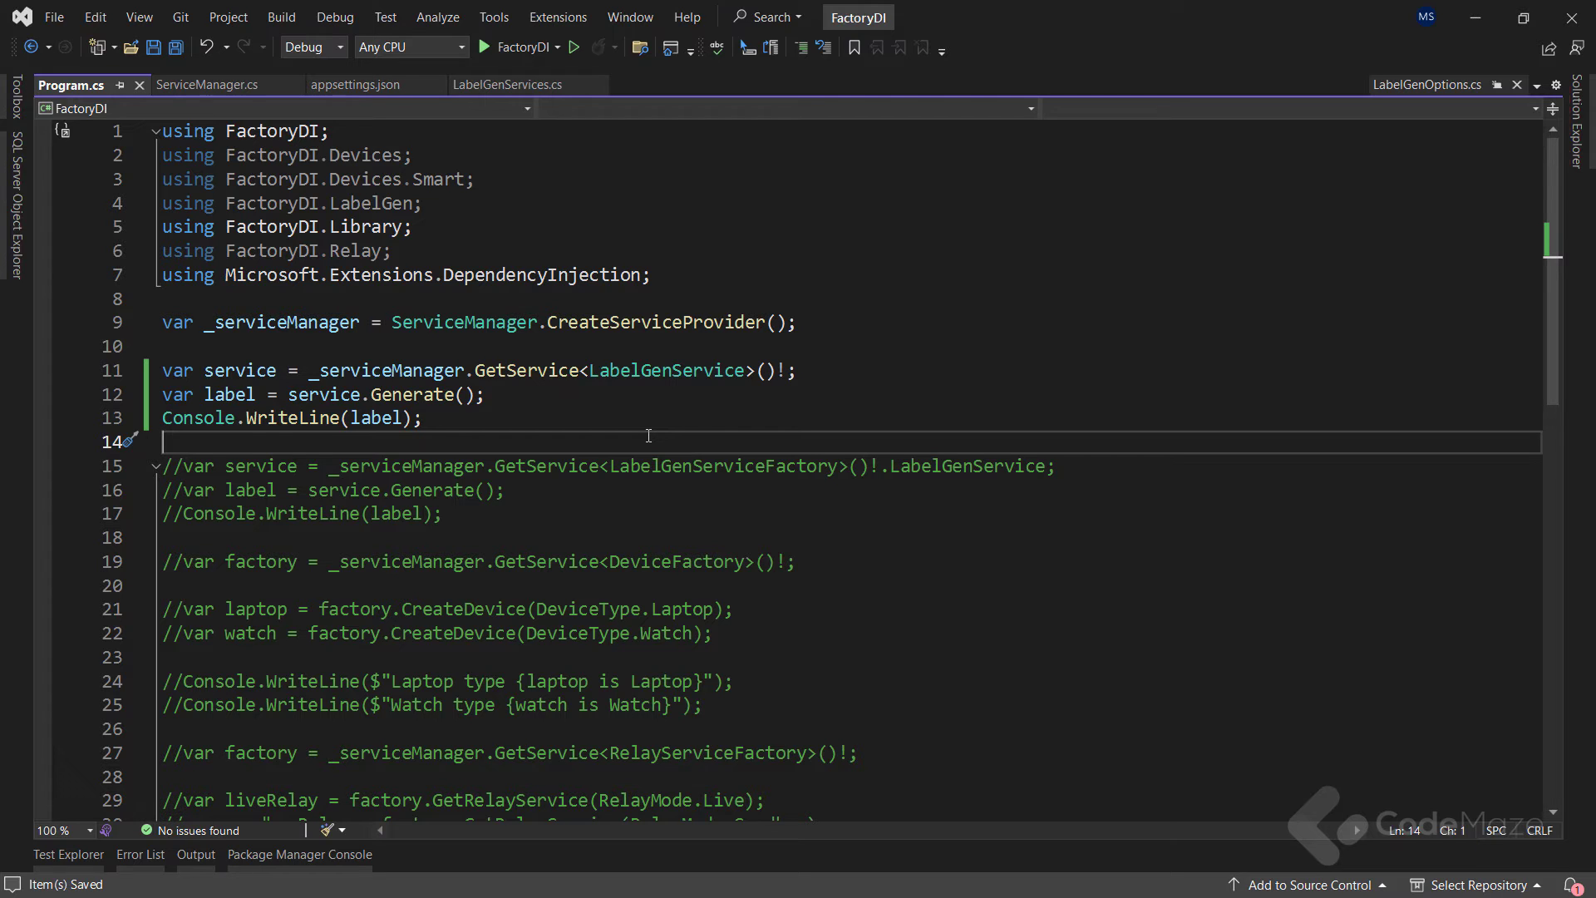
Step: Bring up the Add New Item dialog with Class for the FactoryDI project
{"action": "left_click", "coordinate": [521, 47]}
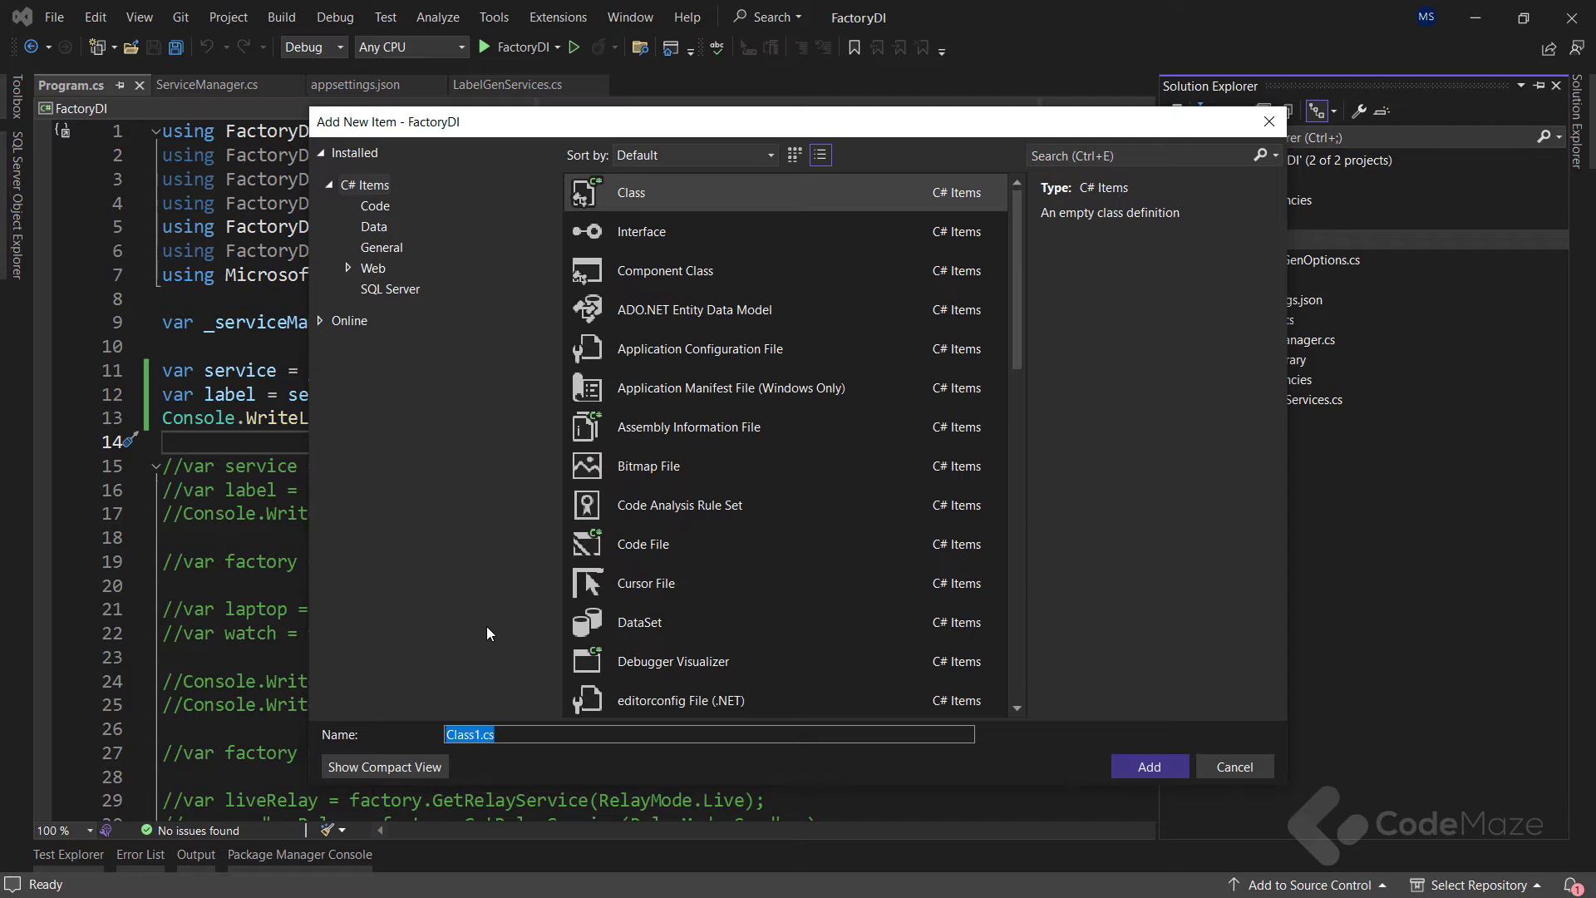
Step: Create LabelGenServiceFactory with a readonly _labelGenService field and an expression-bodied LabelGenService property
{"action": "type", "text": "LabelGenServ"}
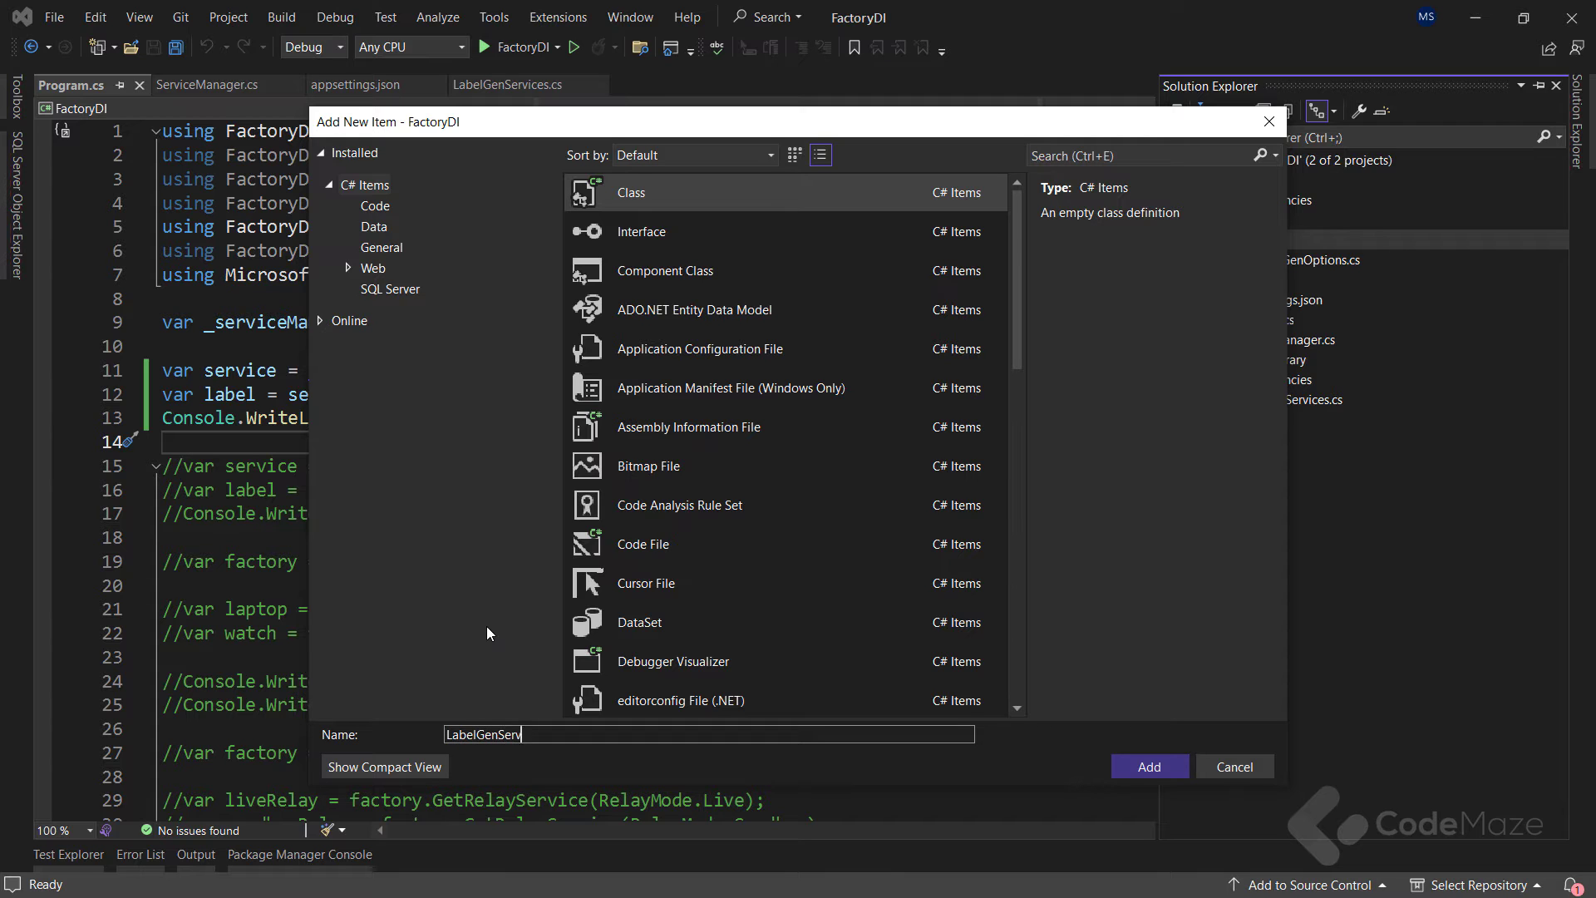
{"action": "left_click", "coordinate": [1147, 766]}
{"action": "type", "text": "priva"}
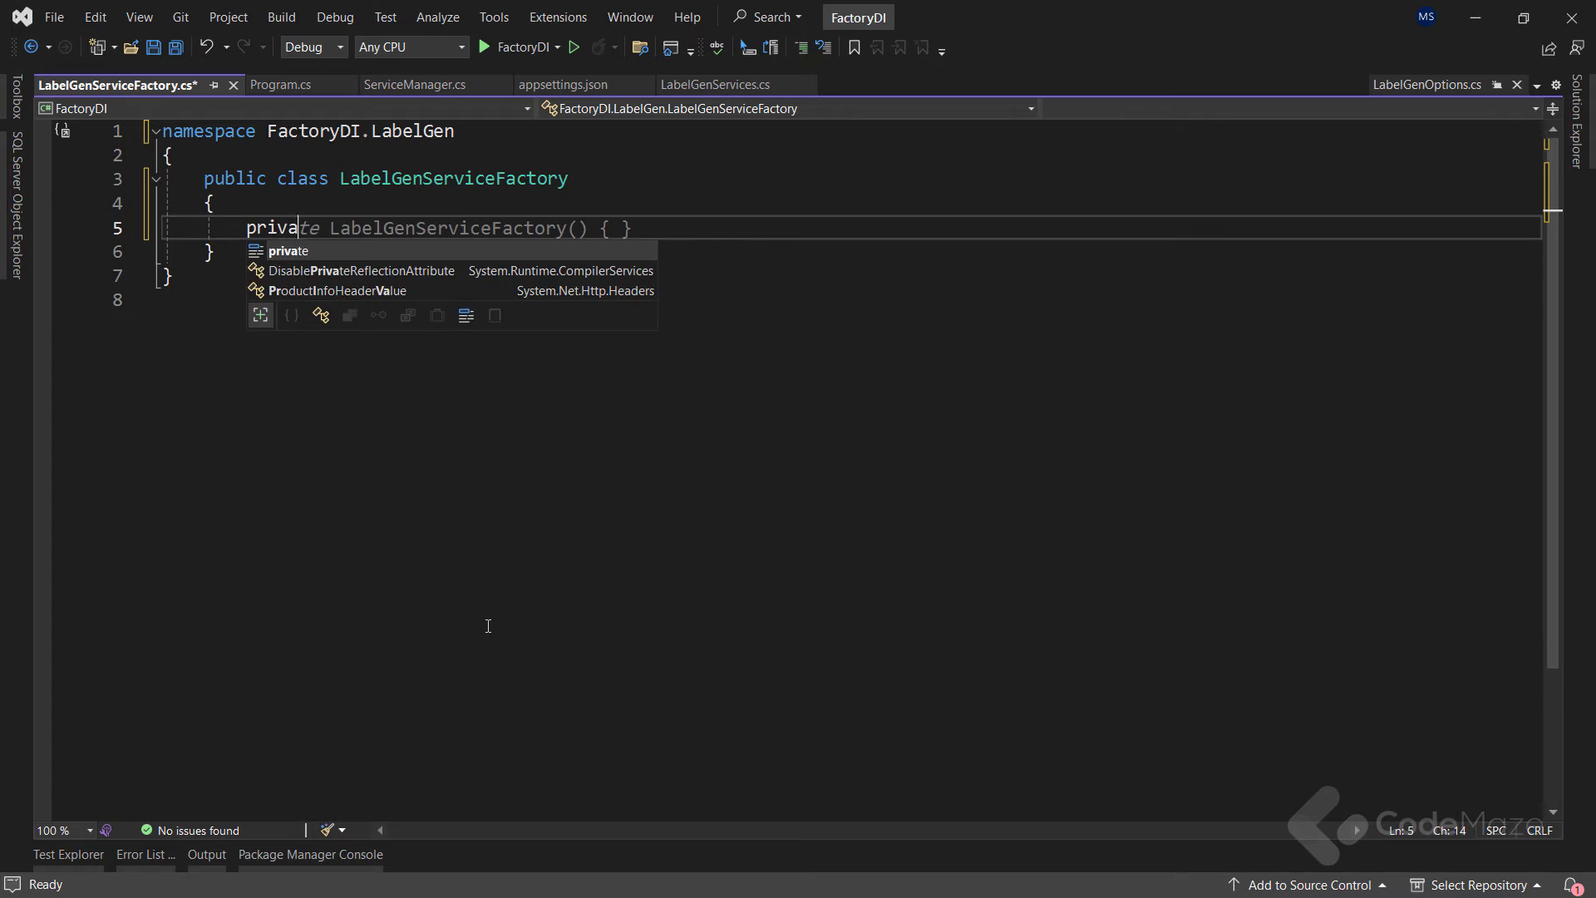
{"action": "type", "text": "readonly LabelGenService"}
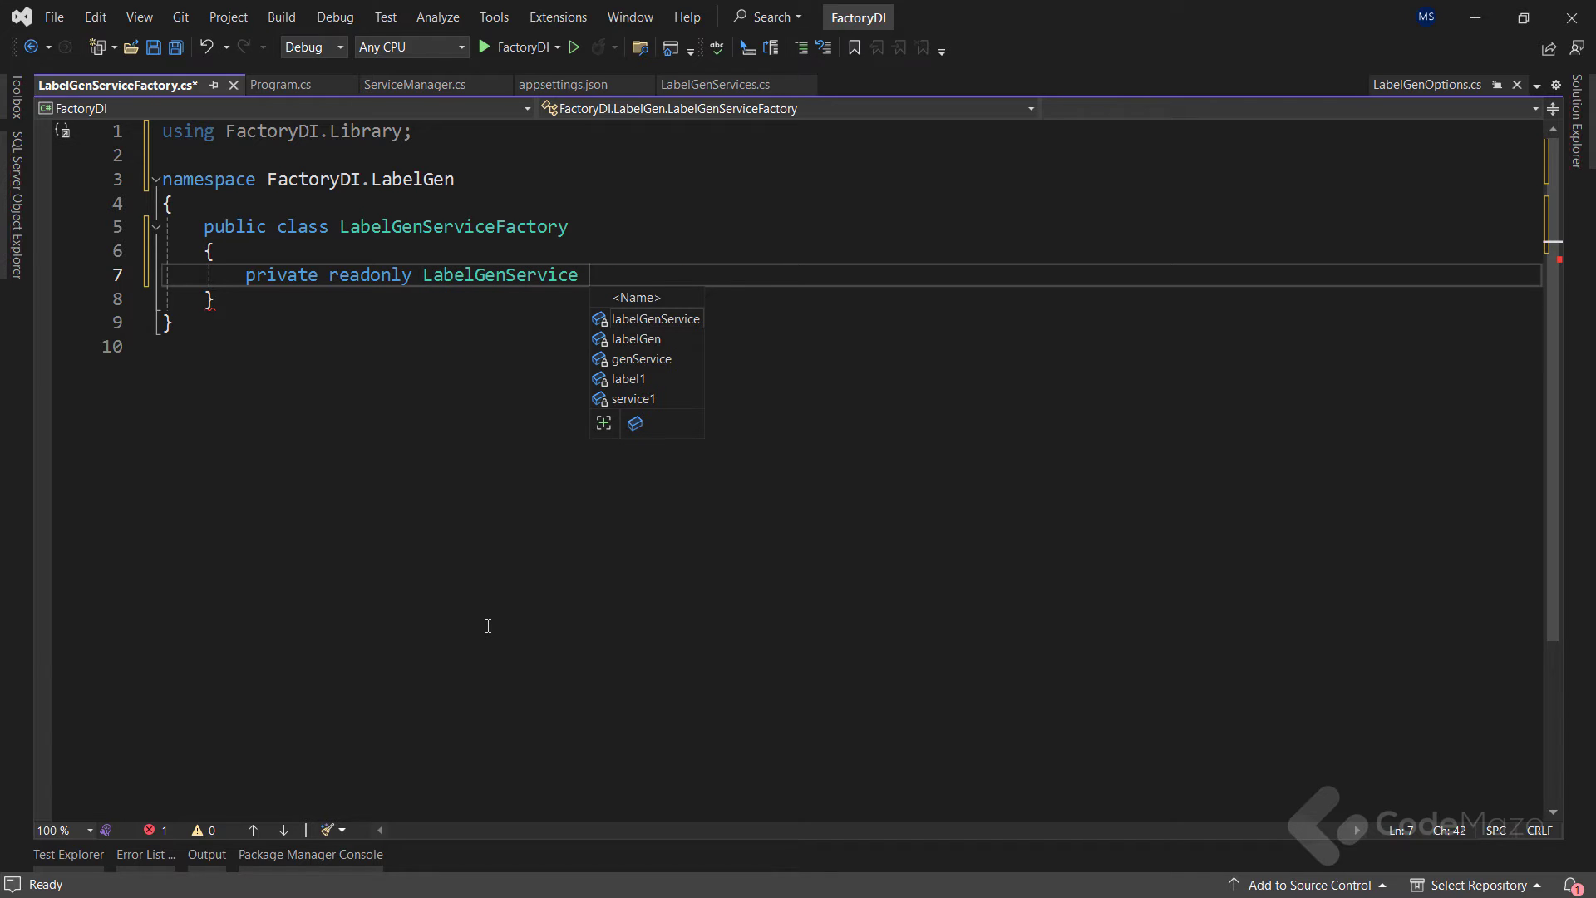
{"action": "type", "text": "_label"}
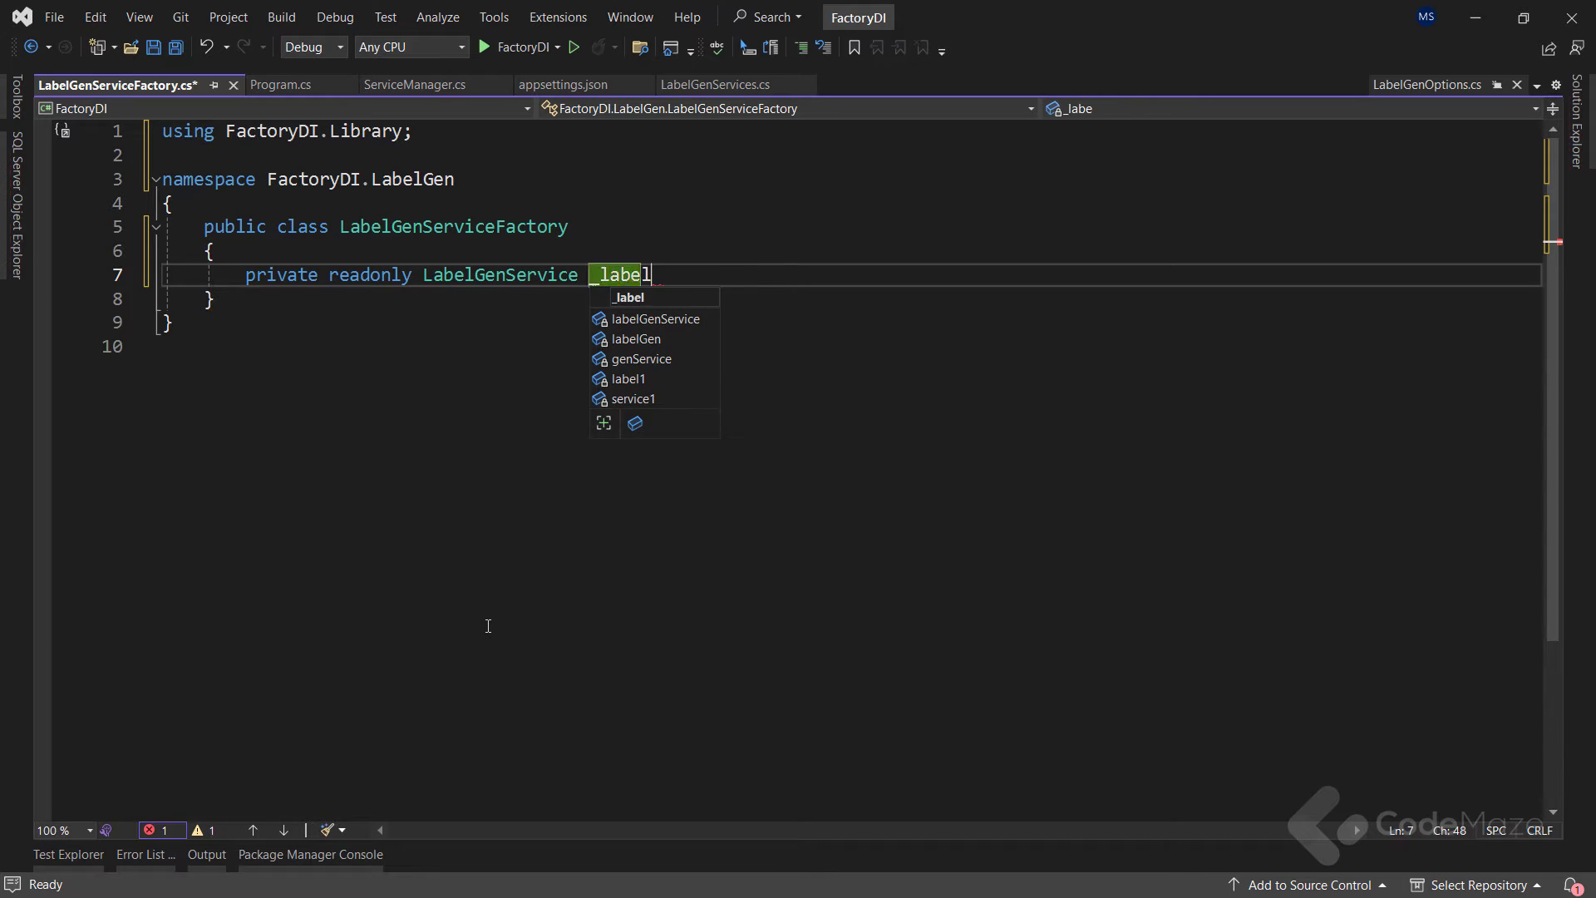
{"action": "type", "text": "GenService;"}
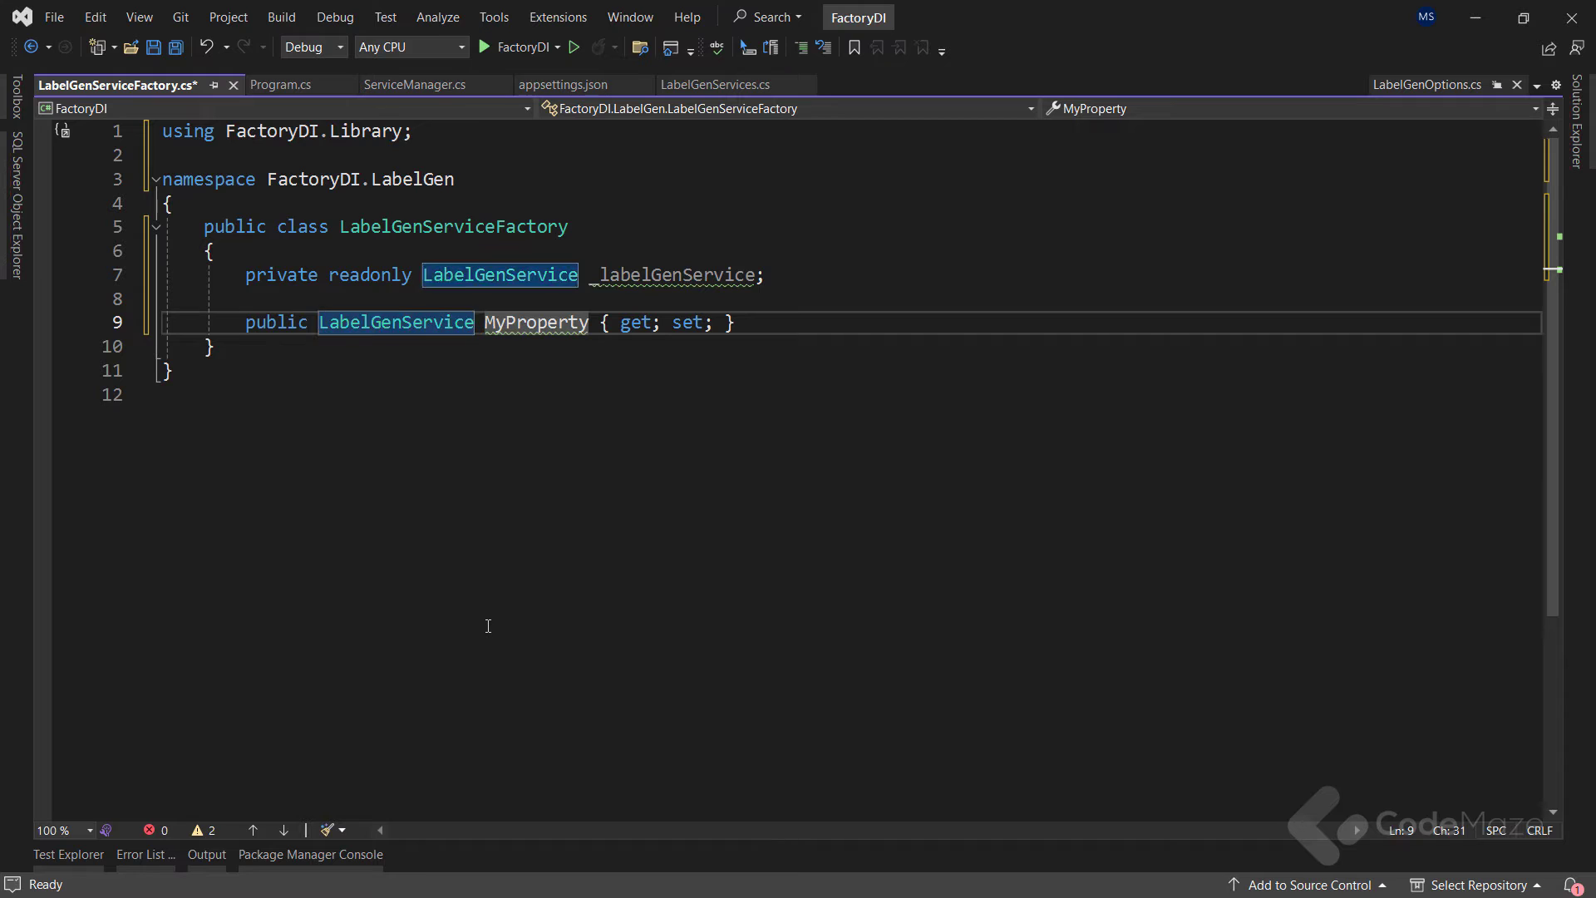
{"action": "type", "text": "LabelGenService"}
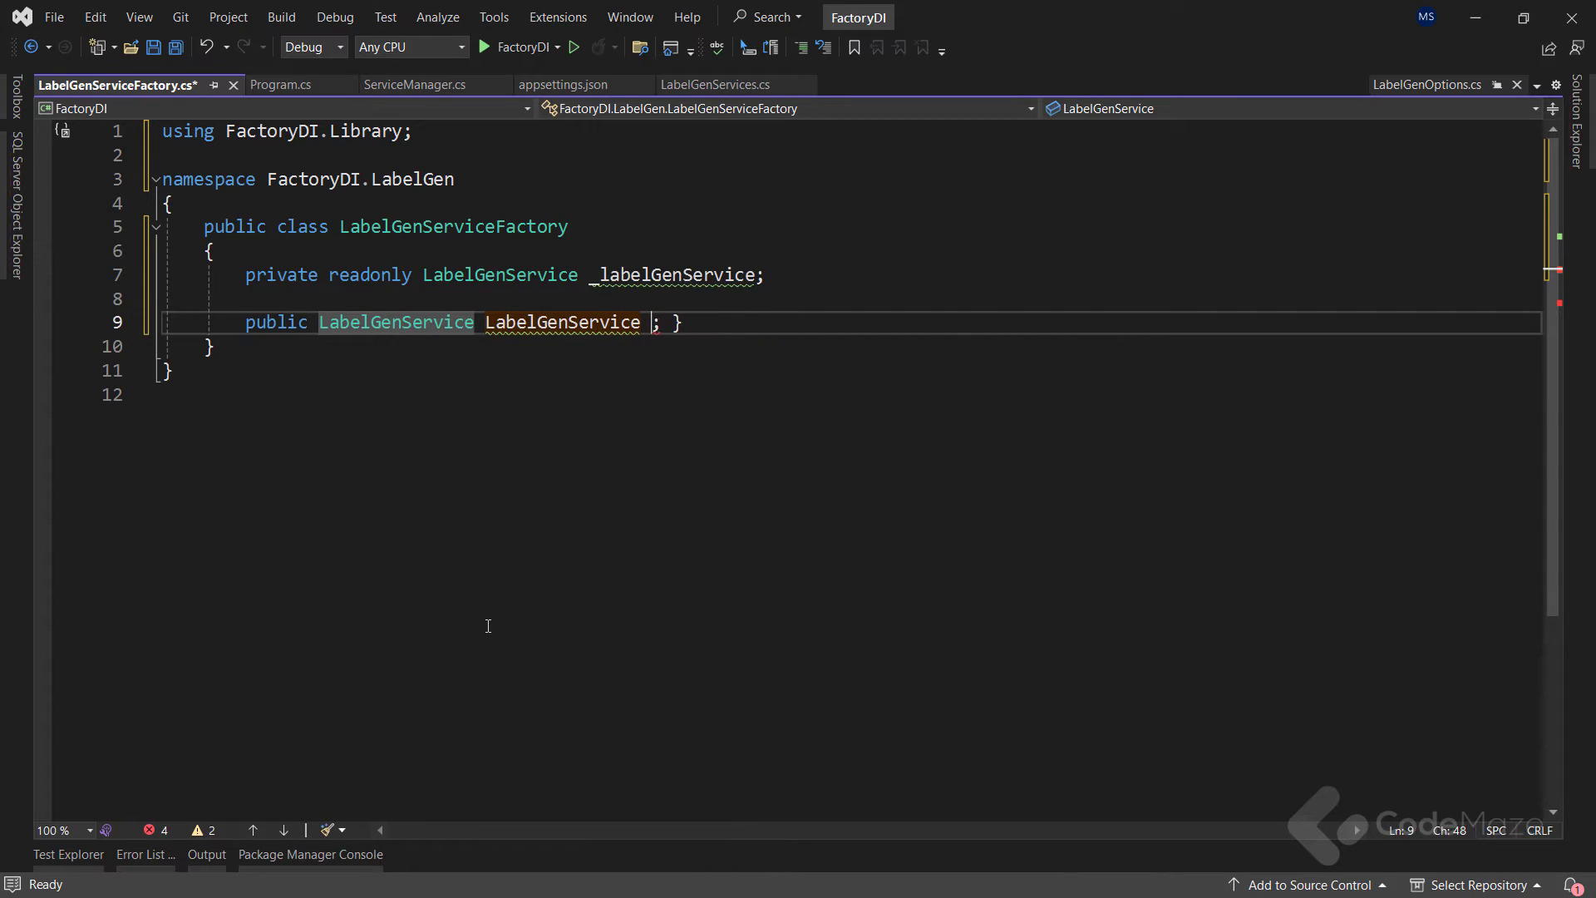
{"action": "type", "text": "=> _lab"}
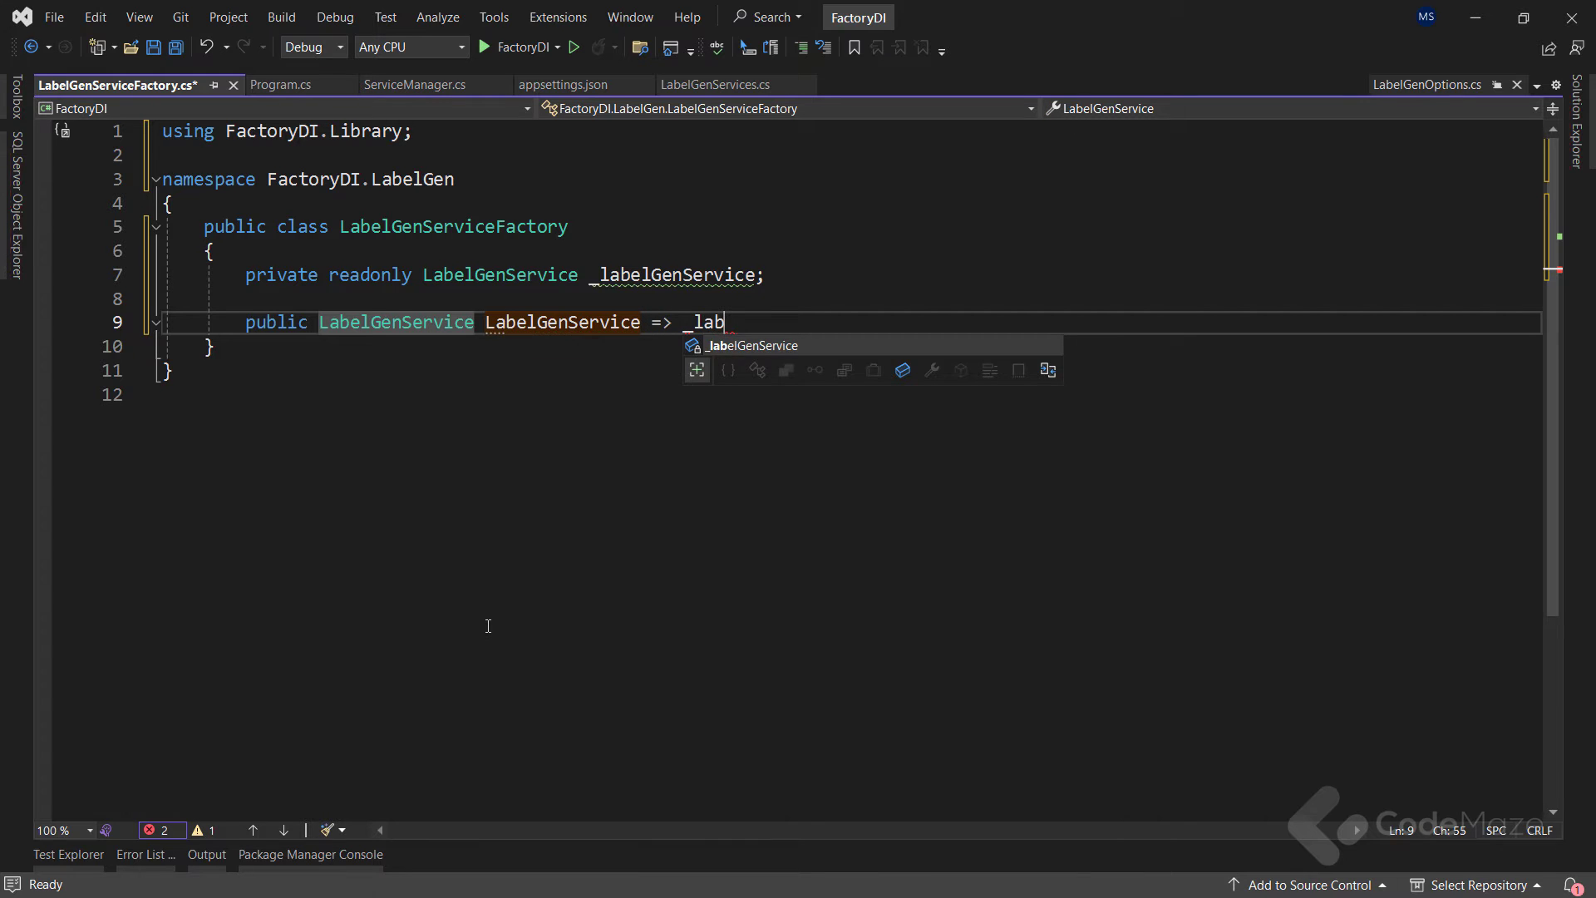
{"action": "type", "text": "elGenService;"}
{"action": "type", "text": "public LabelGenServiceFactory("}
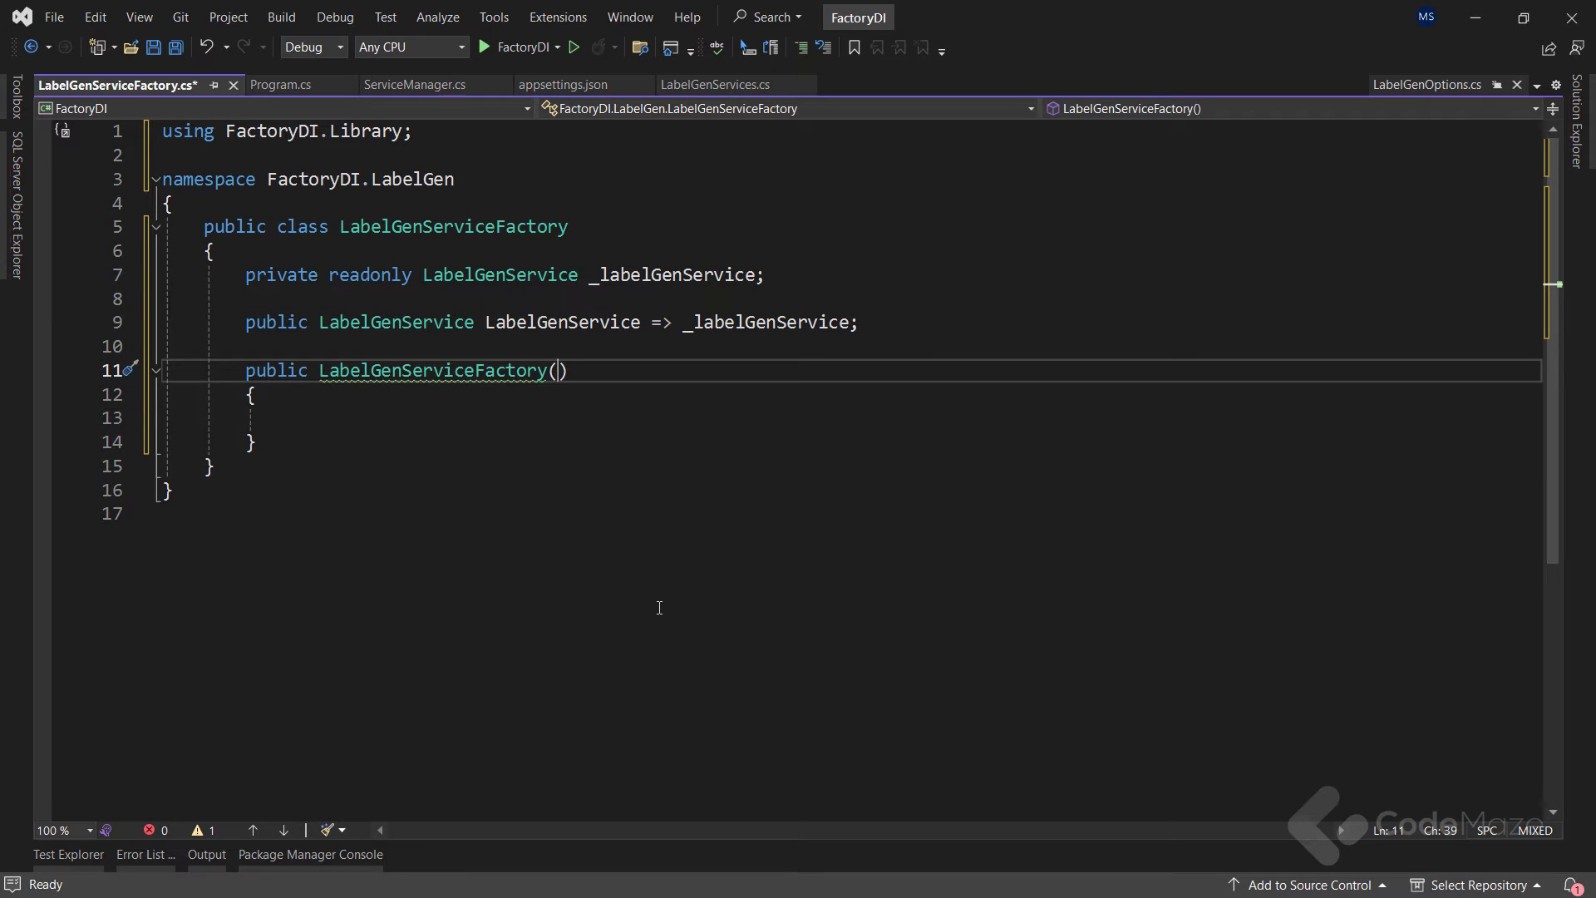
Step: Give the constructor an IOptions<LabelGenOptions> options parameter and read options.Value
{"action": "type", "text": "IOptions<>"}
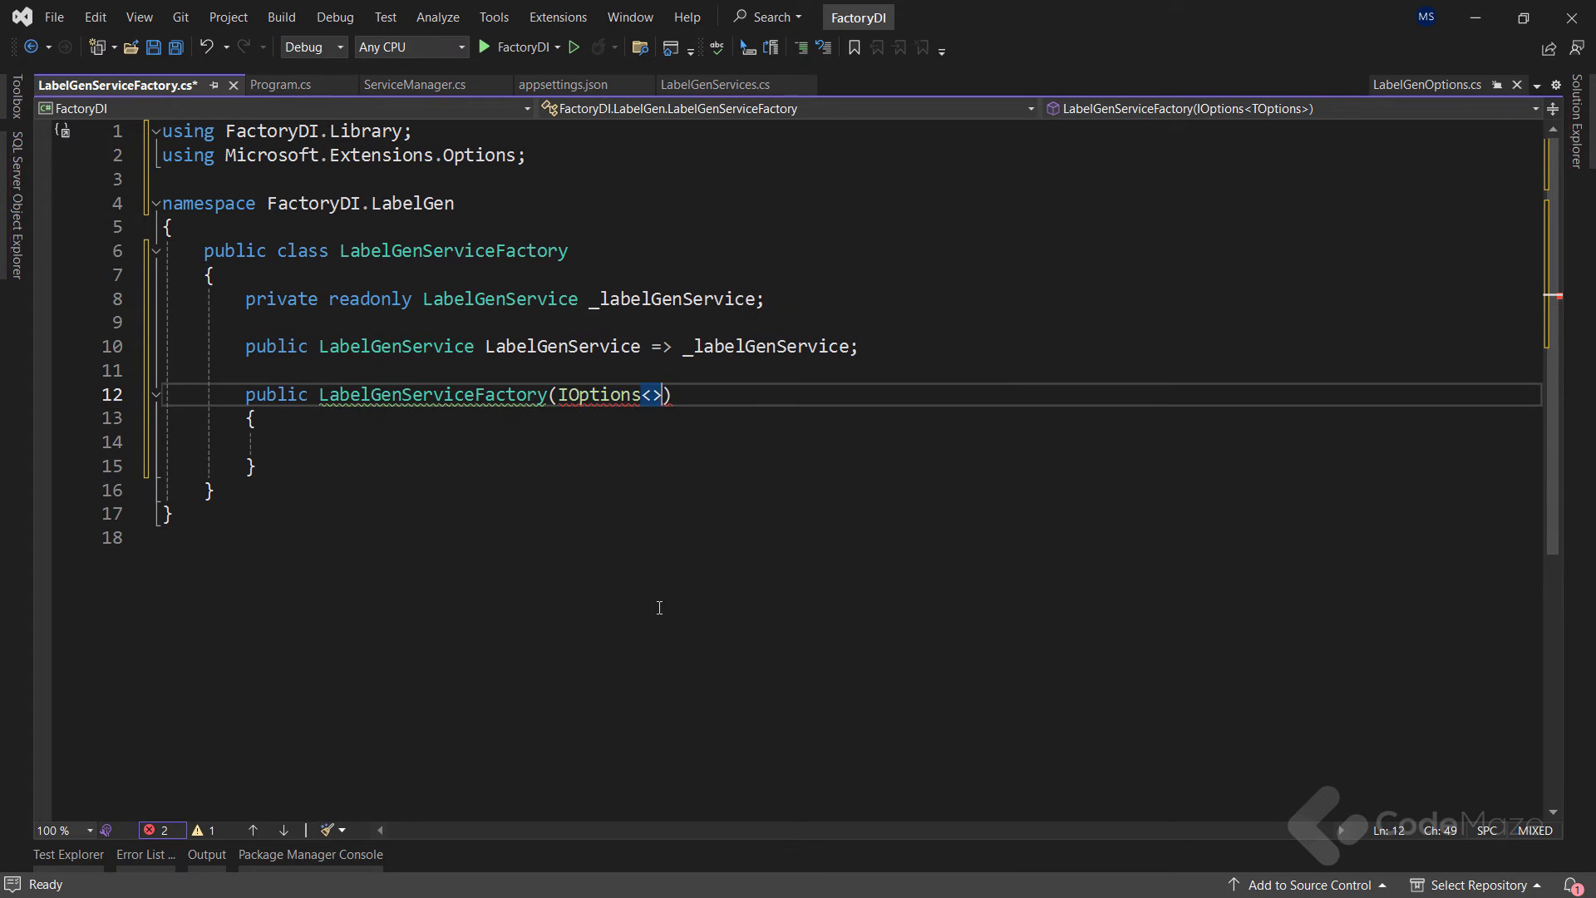
{"action": "type", "text": "LabelGenO"}
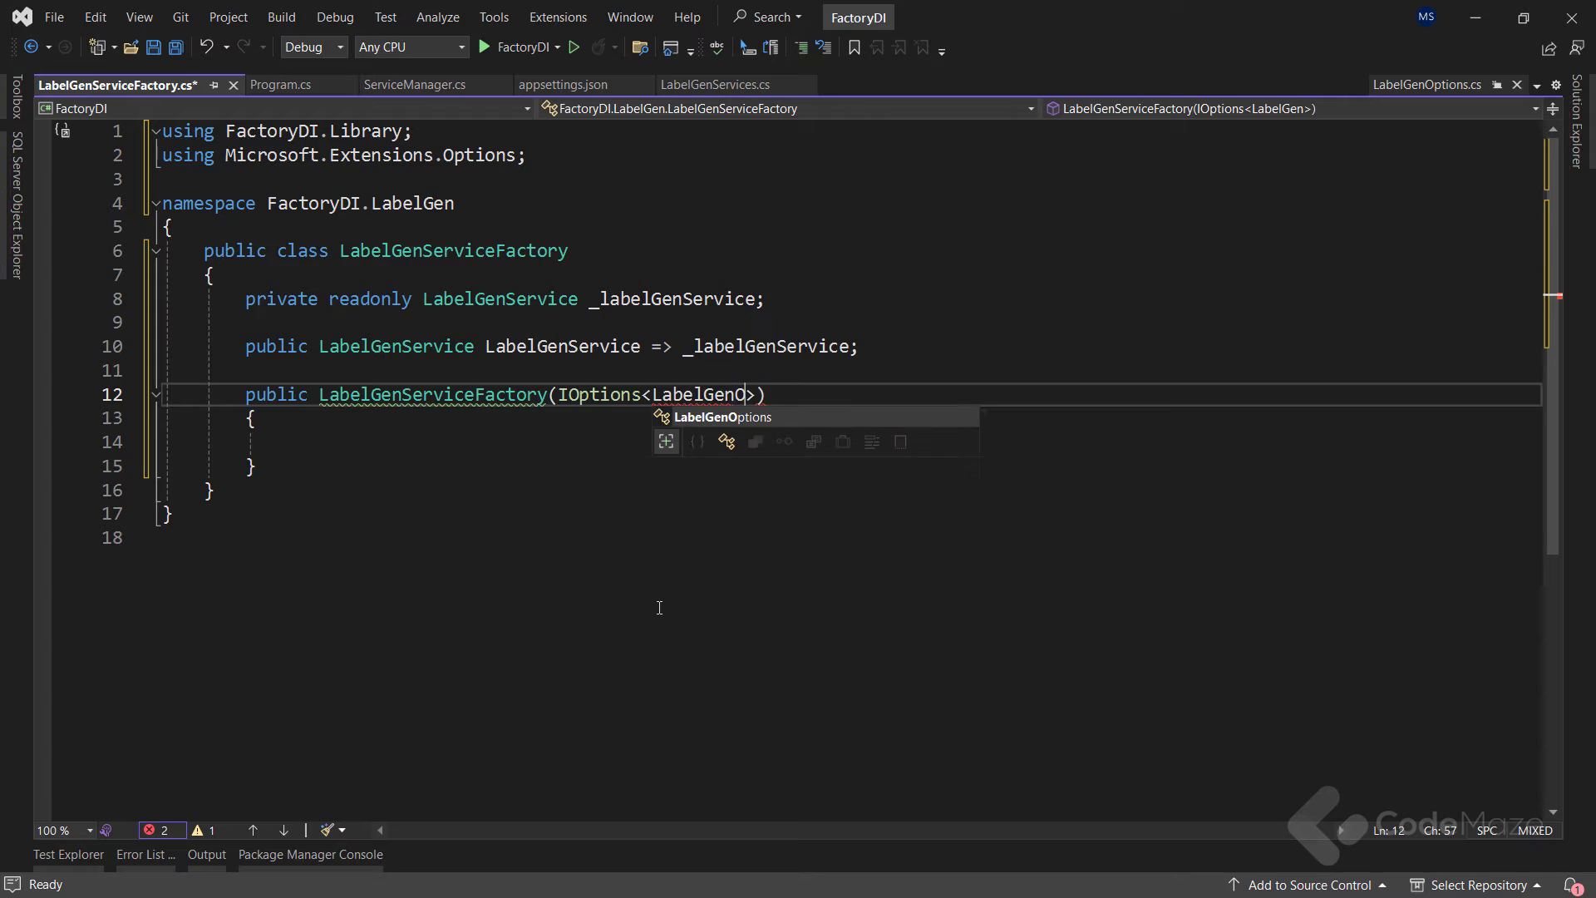
{"action": "type", "text": "ptions> options"}
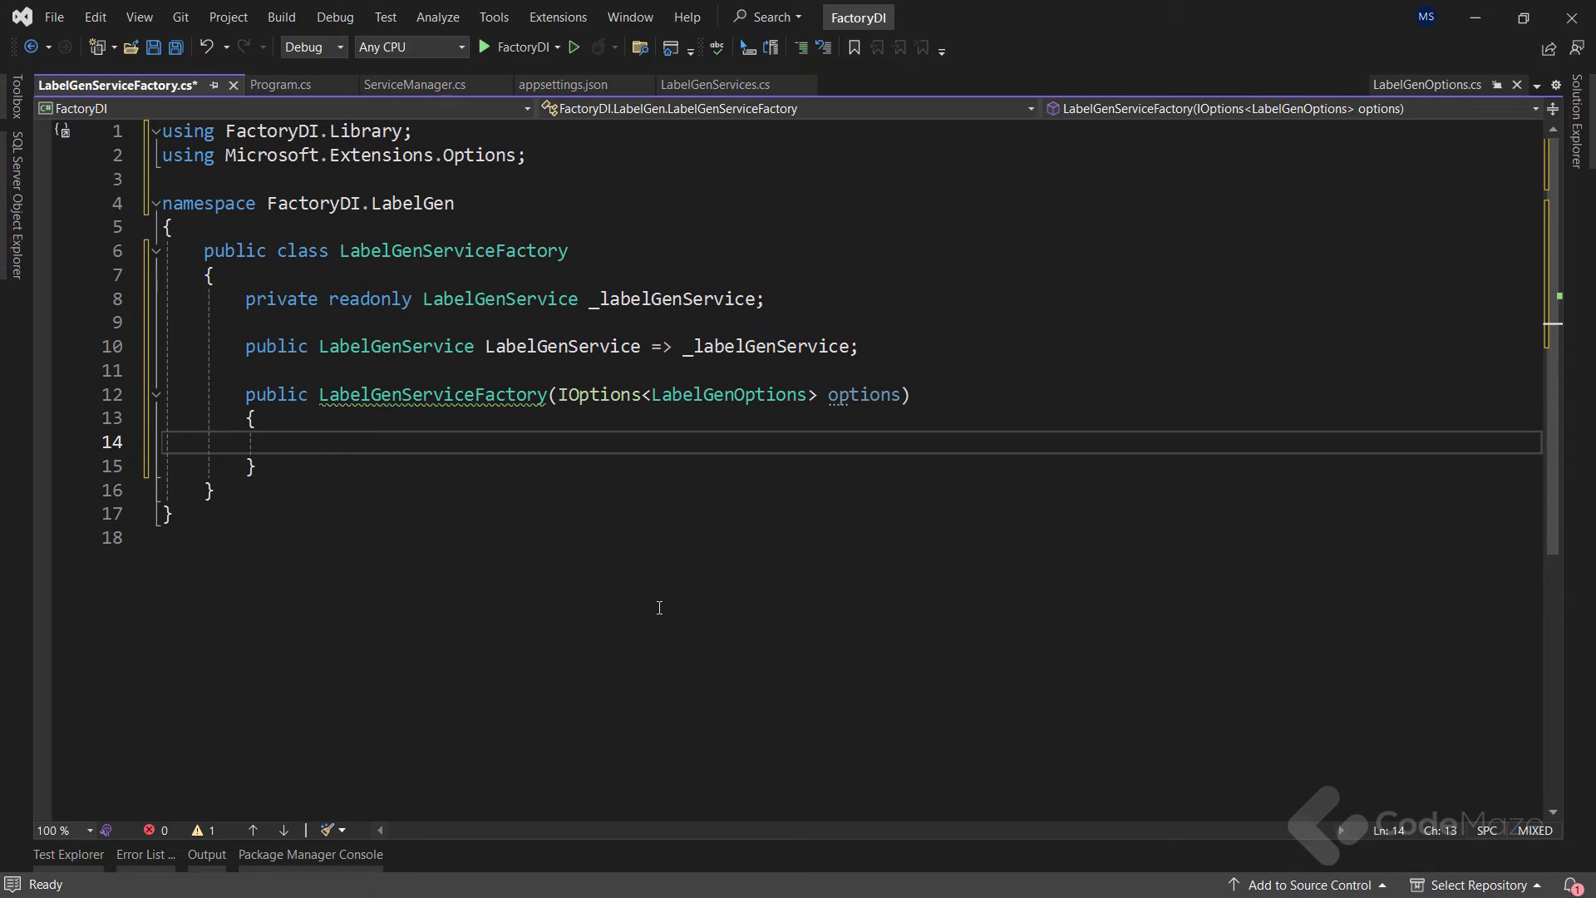
{"action": "type", "text": "var value = options.Value;"}
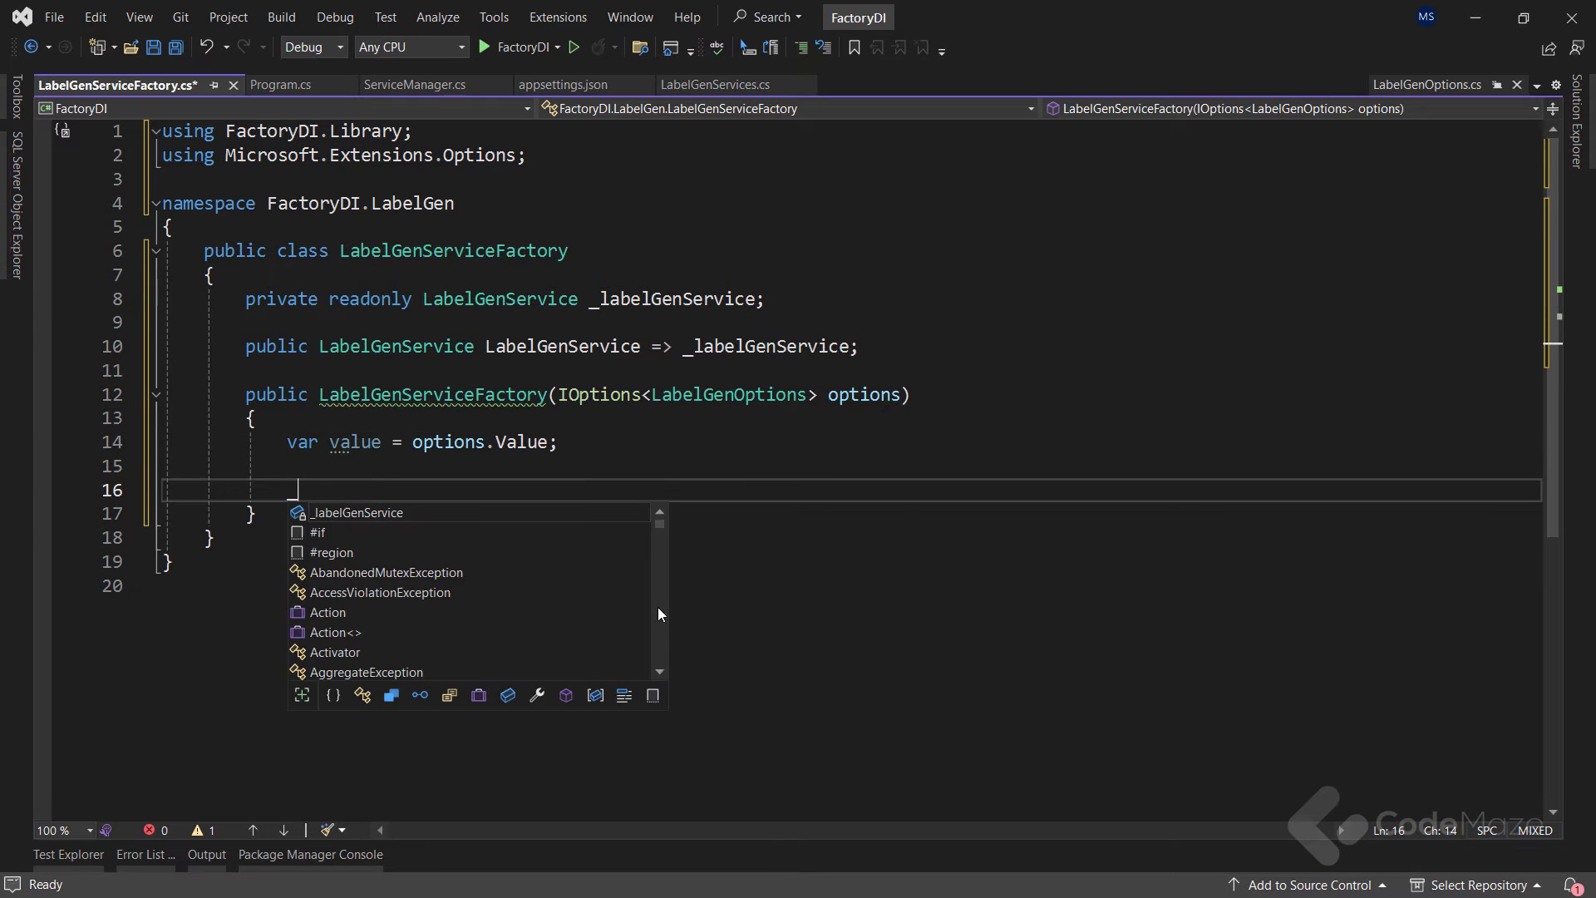
Step: Build _labelGenService from value.Prefix and value.Suffix, save, and return to ServiceManager.cs
{"action": "type", "text": "_labelGenService ="}
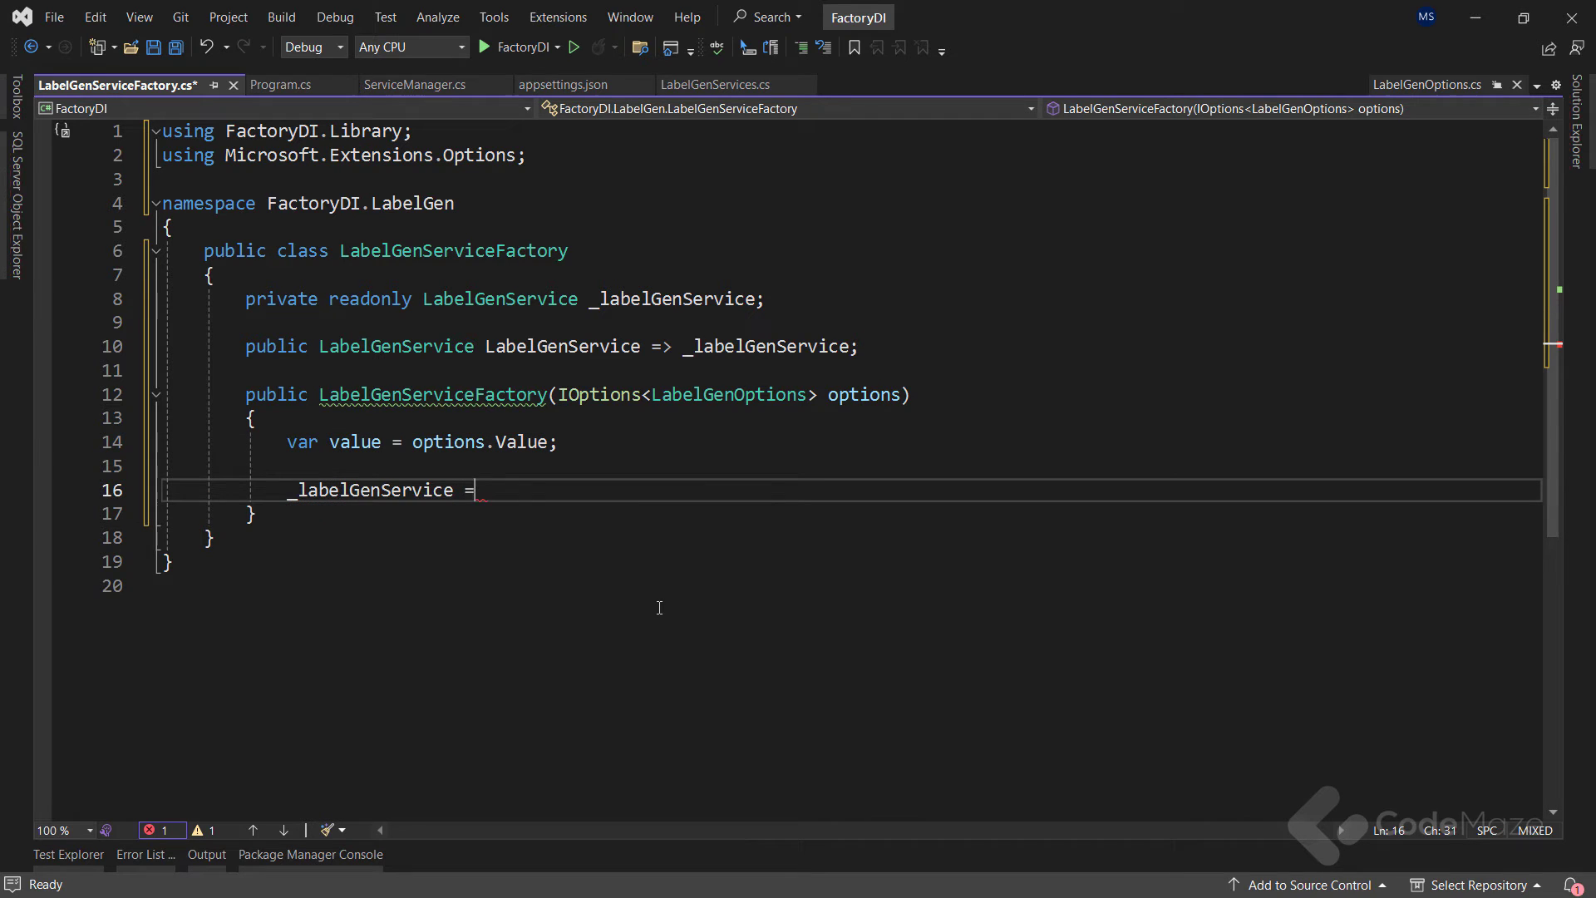
{"action": "type", "text": "new(valu"}
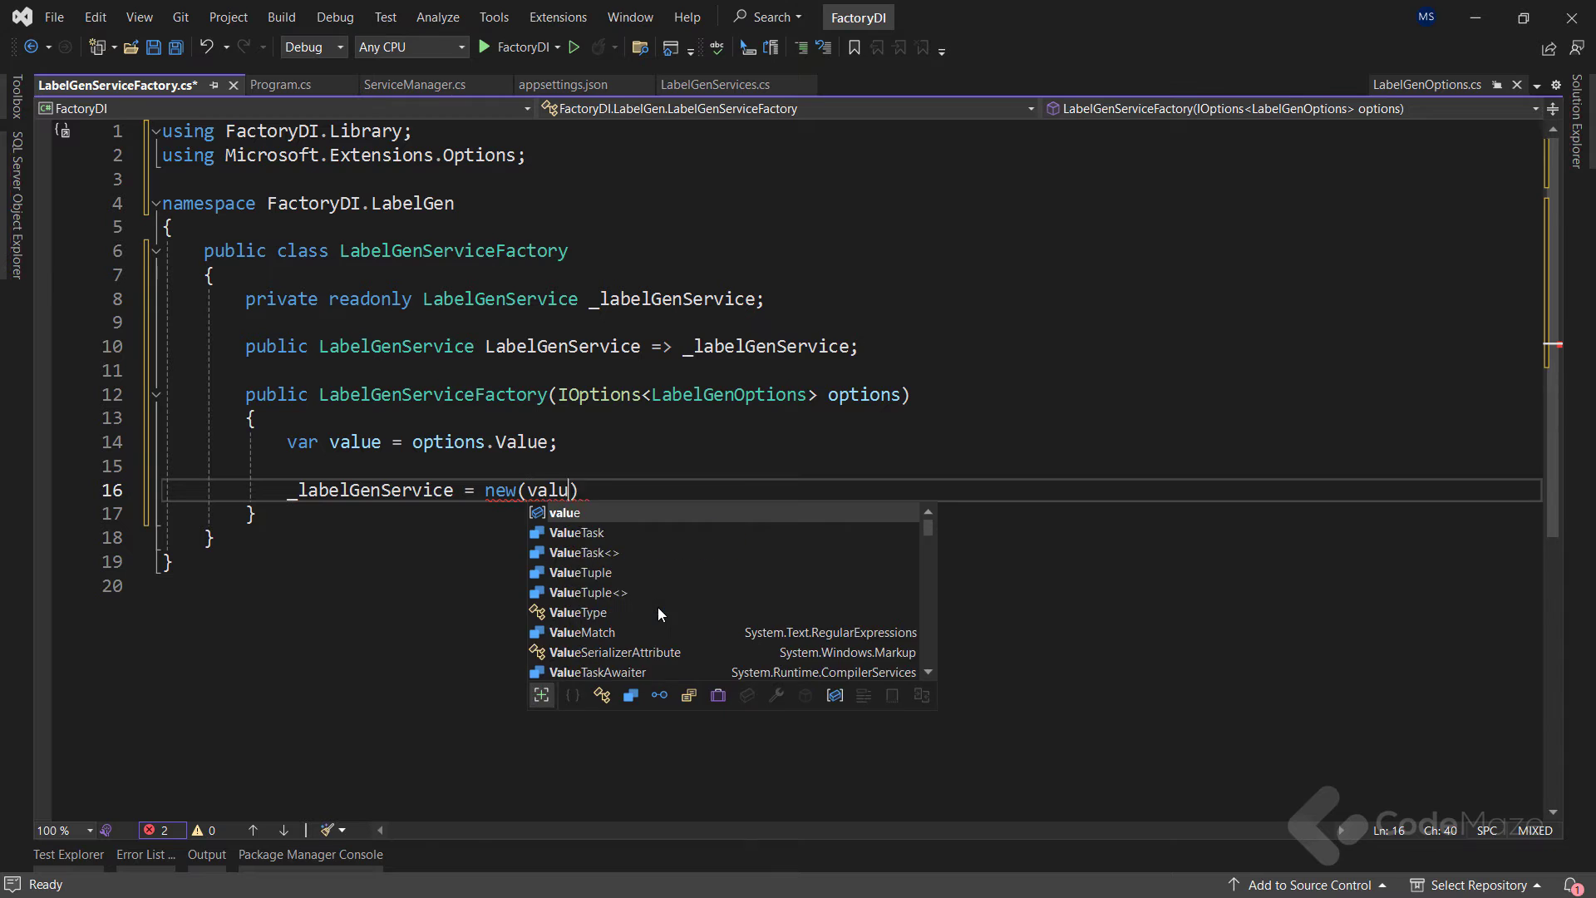
{"action": "type", "text": "e.Prefix, value"}
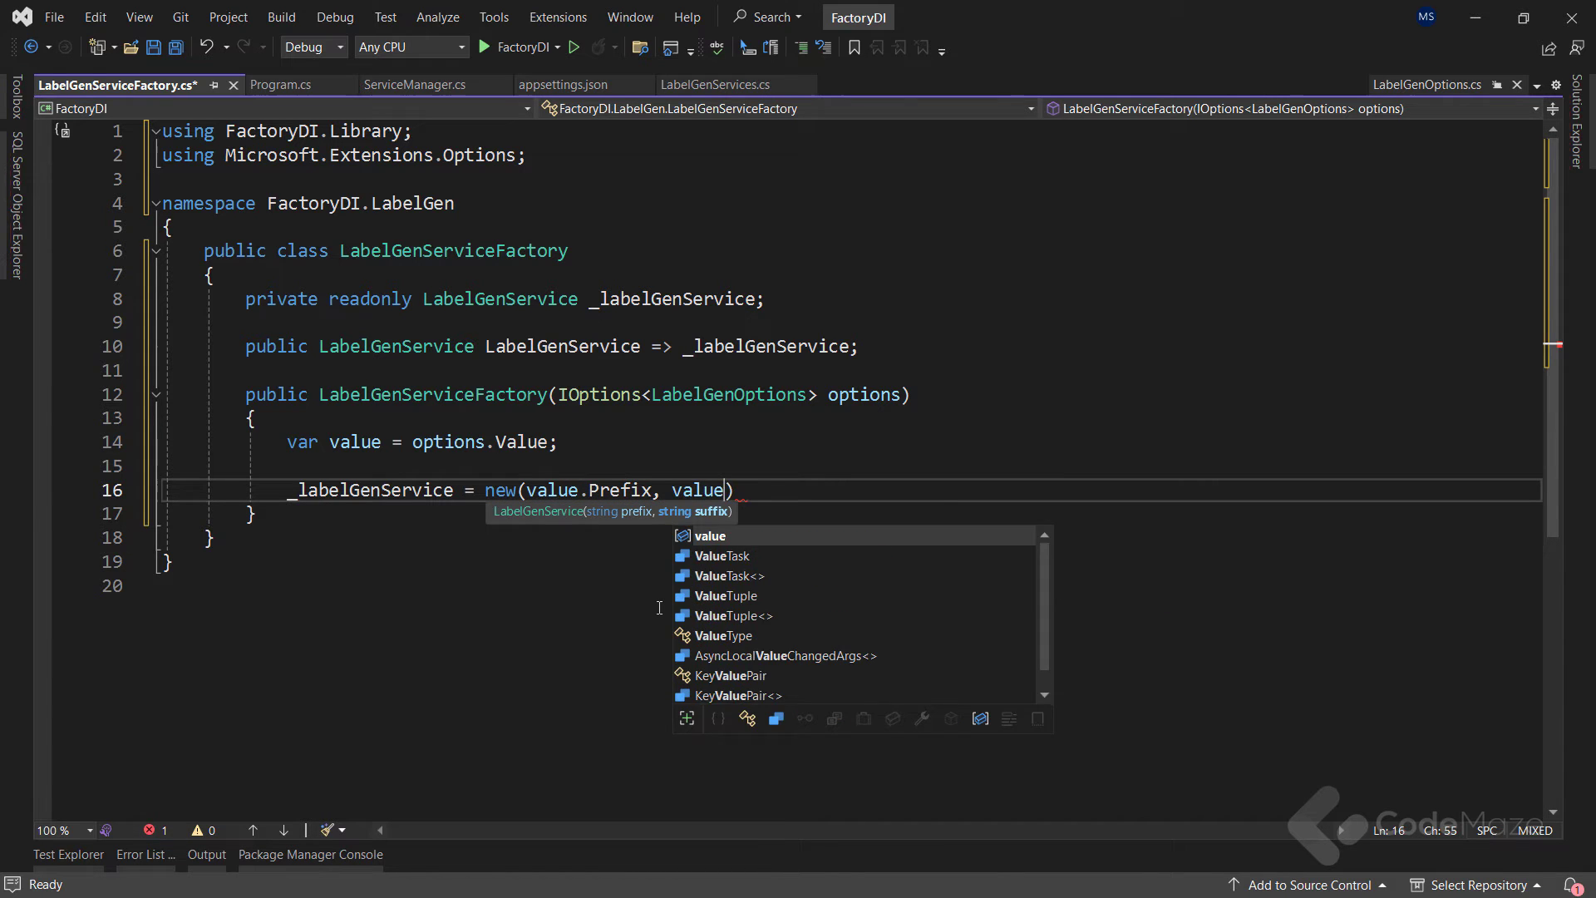
{"action": "type", "text": ".Suffix);"}
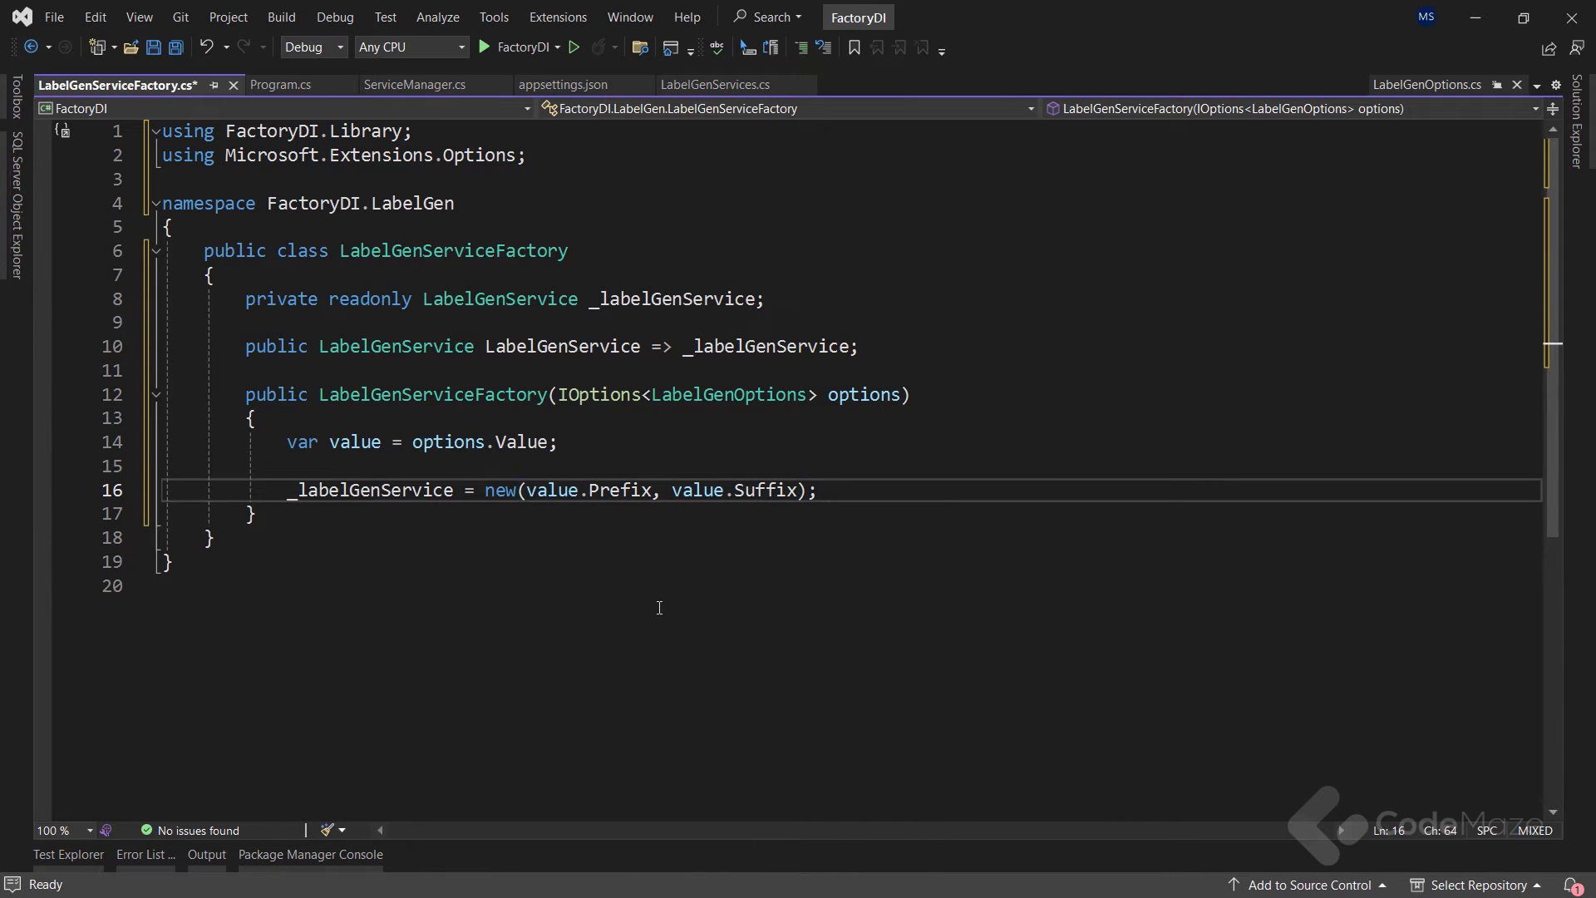
{"action": "key", "text": "ctrl+s"}
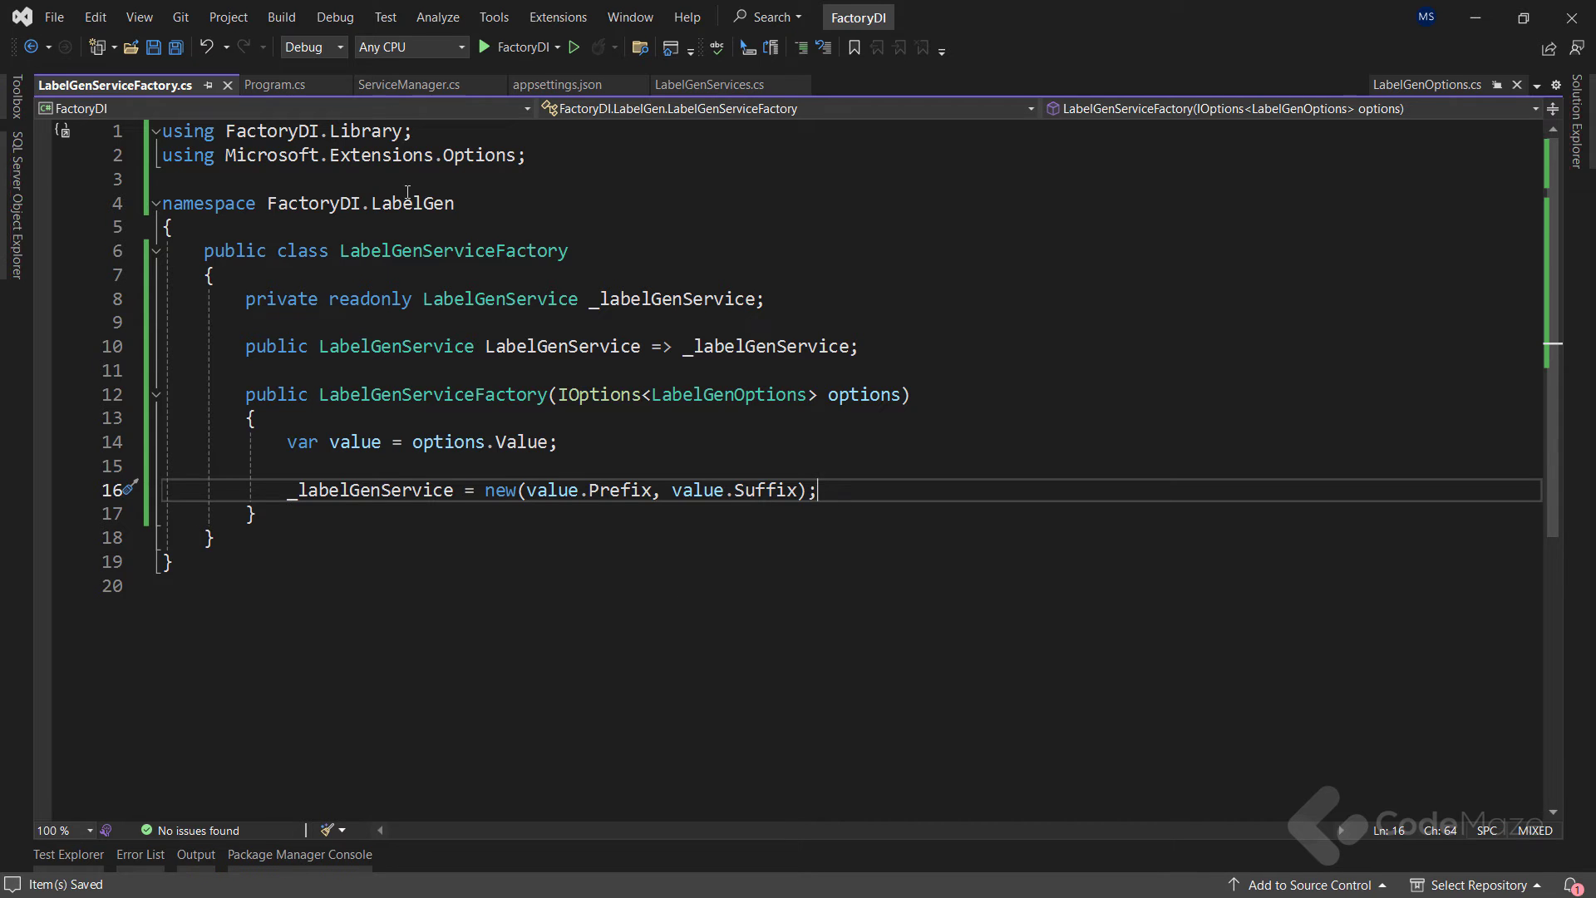
{"action": "left_click", "coordinate": [402, 85]}
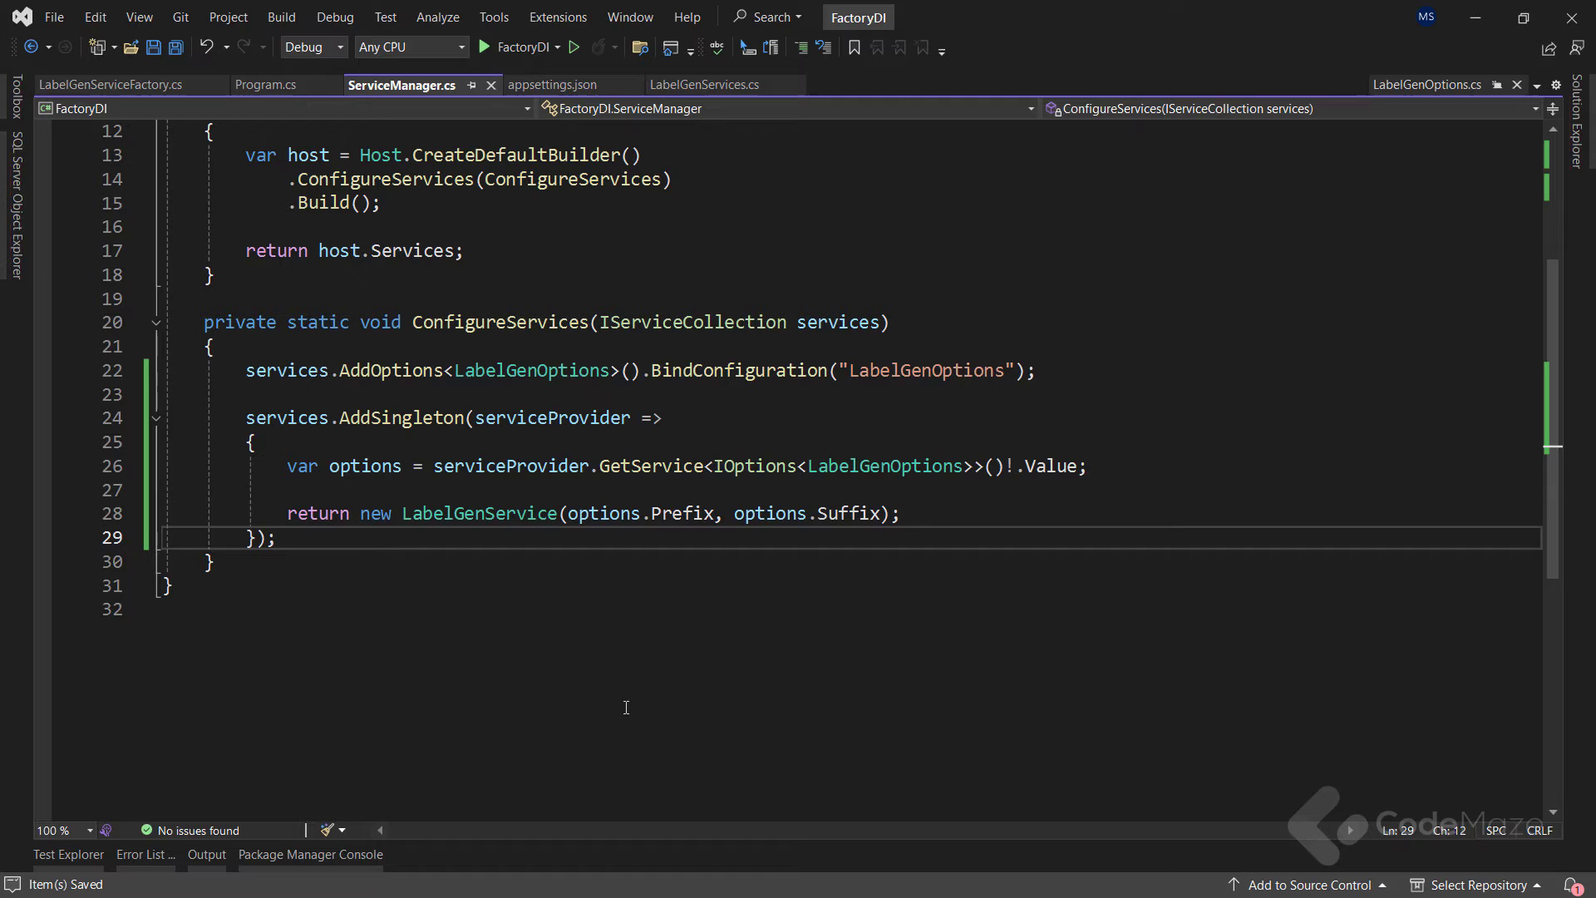
Step: Add services.AddSingleton<LabelGenServiceFactory>(); to ConfigureServices and save ServiceManager.cs
{"action": "type", "text": "services.a"}
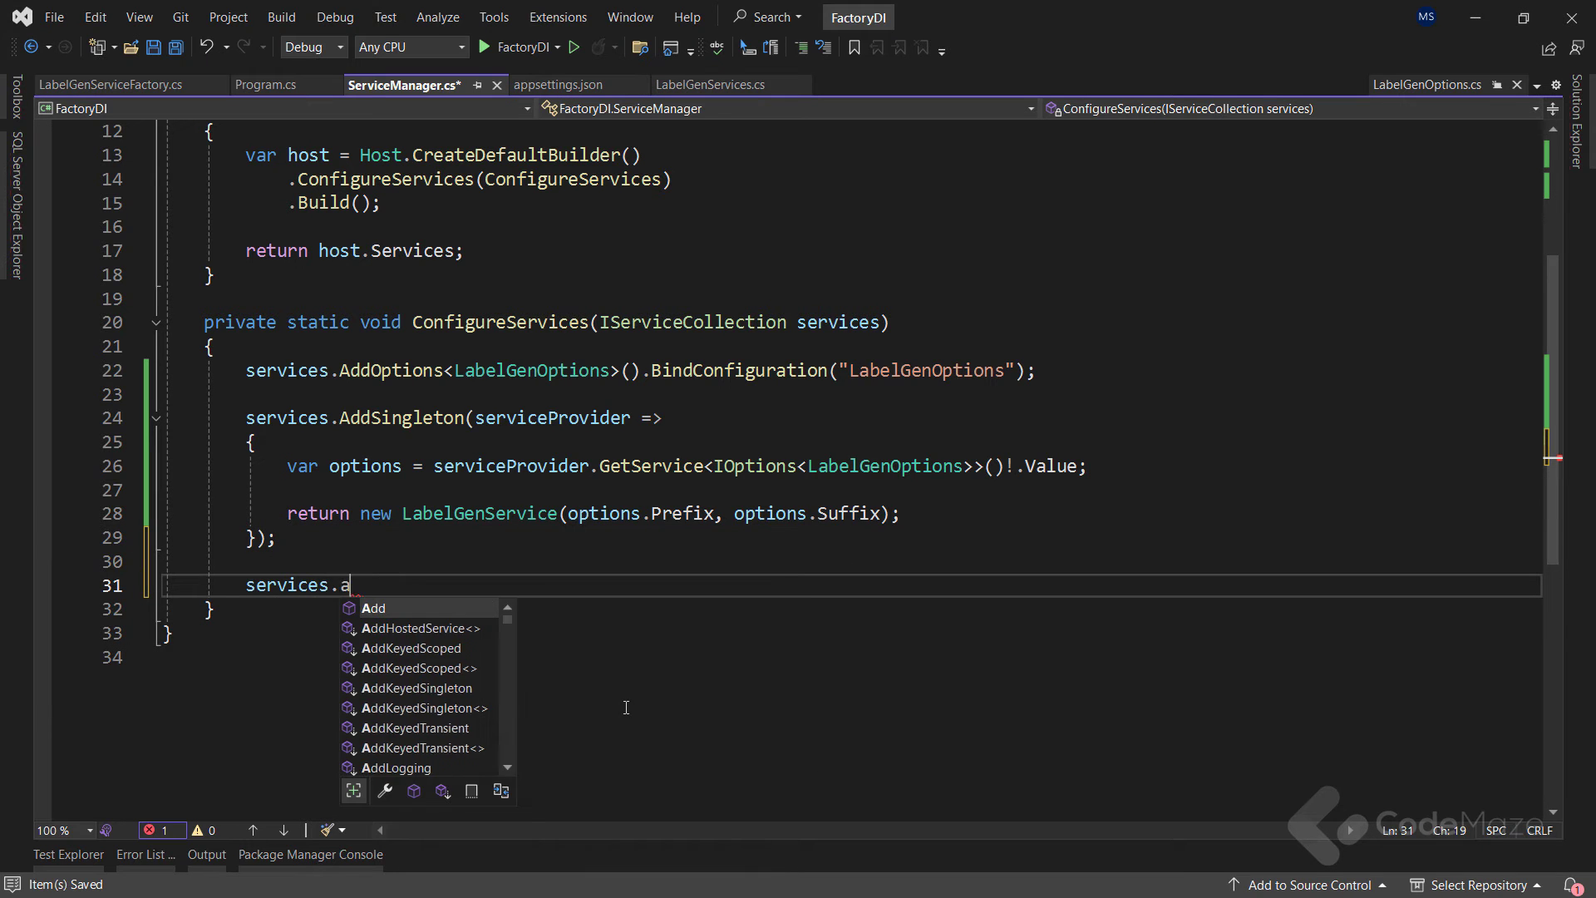
{"action": "type", "text": "AddSingleton"}
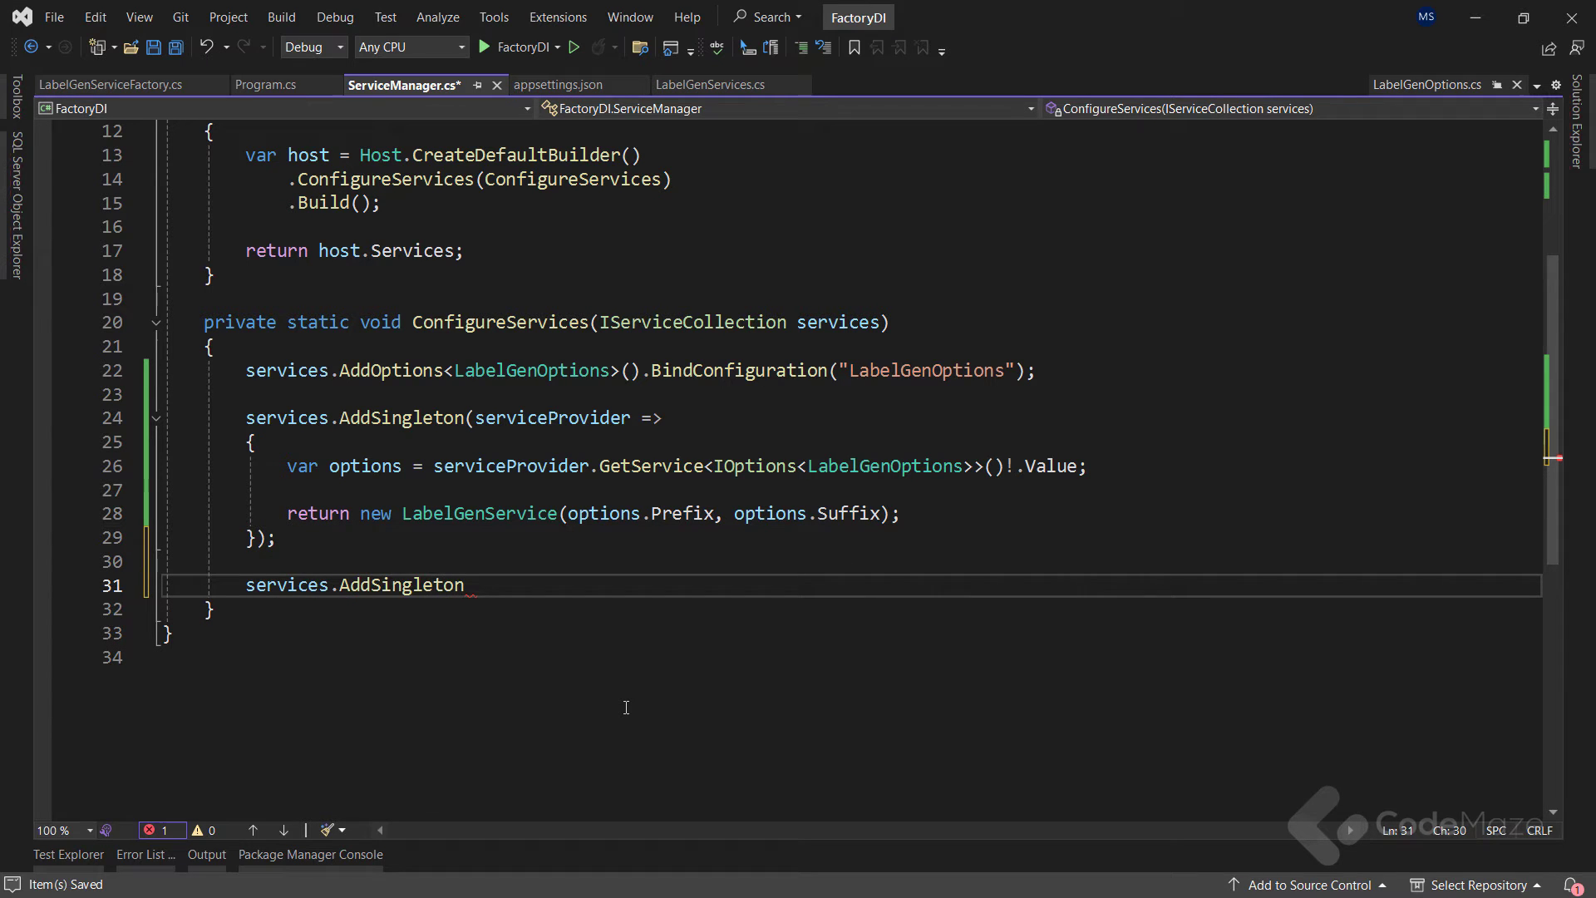
{"action": "type", "text": "<>"}
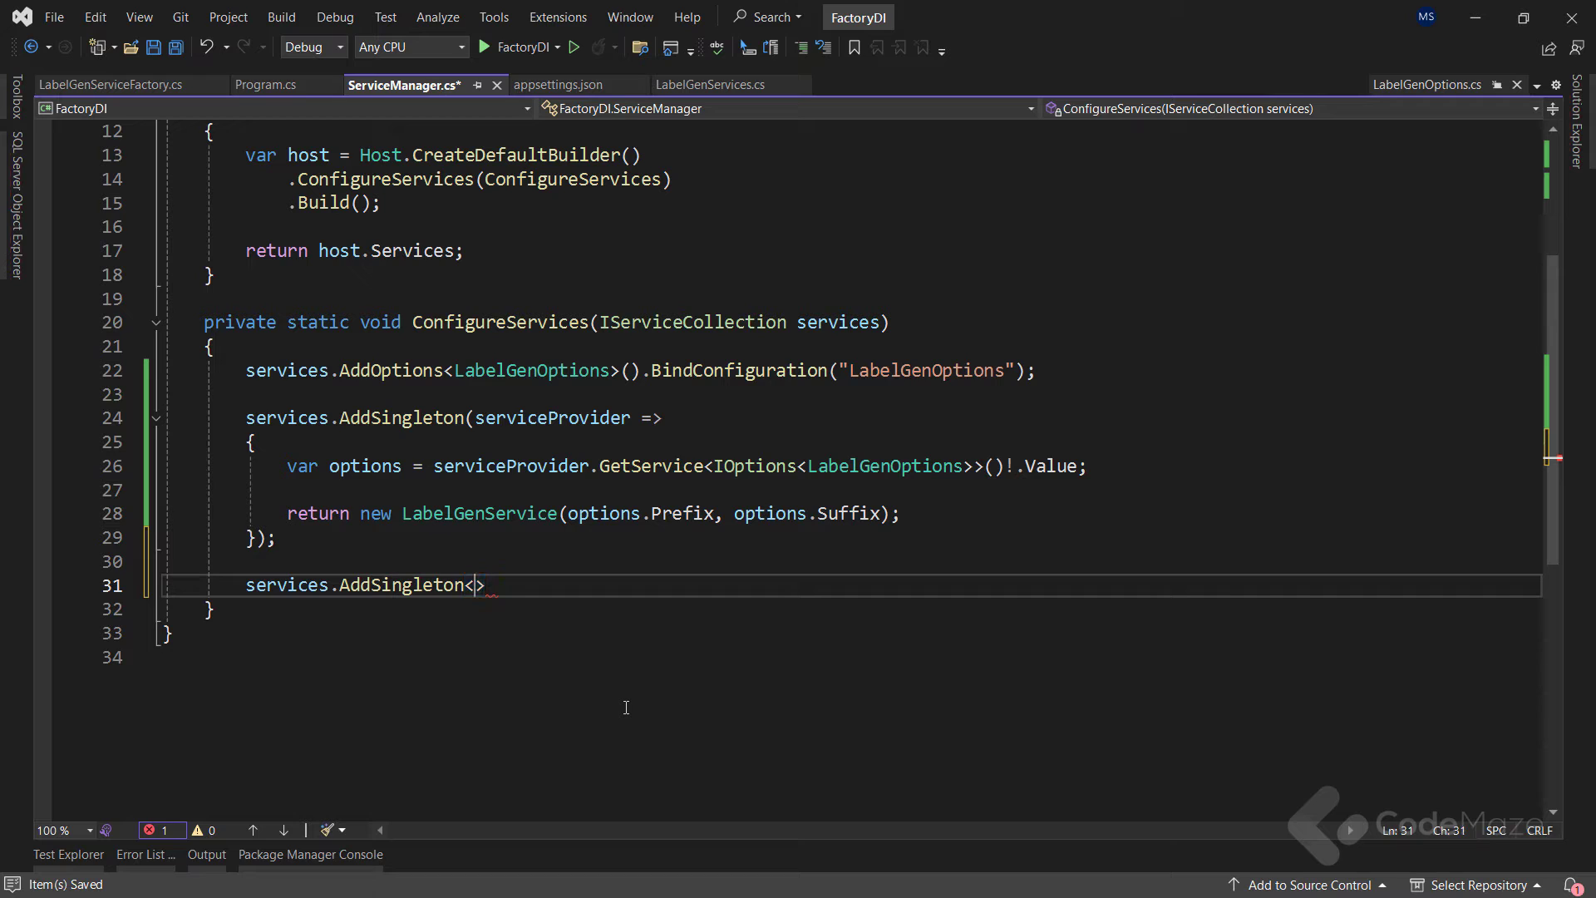
{"action": "type", "text": "LabelGenServiceFactory"}
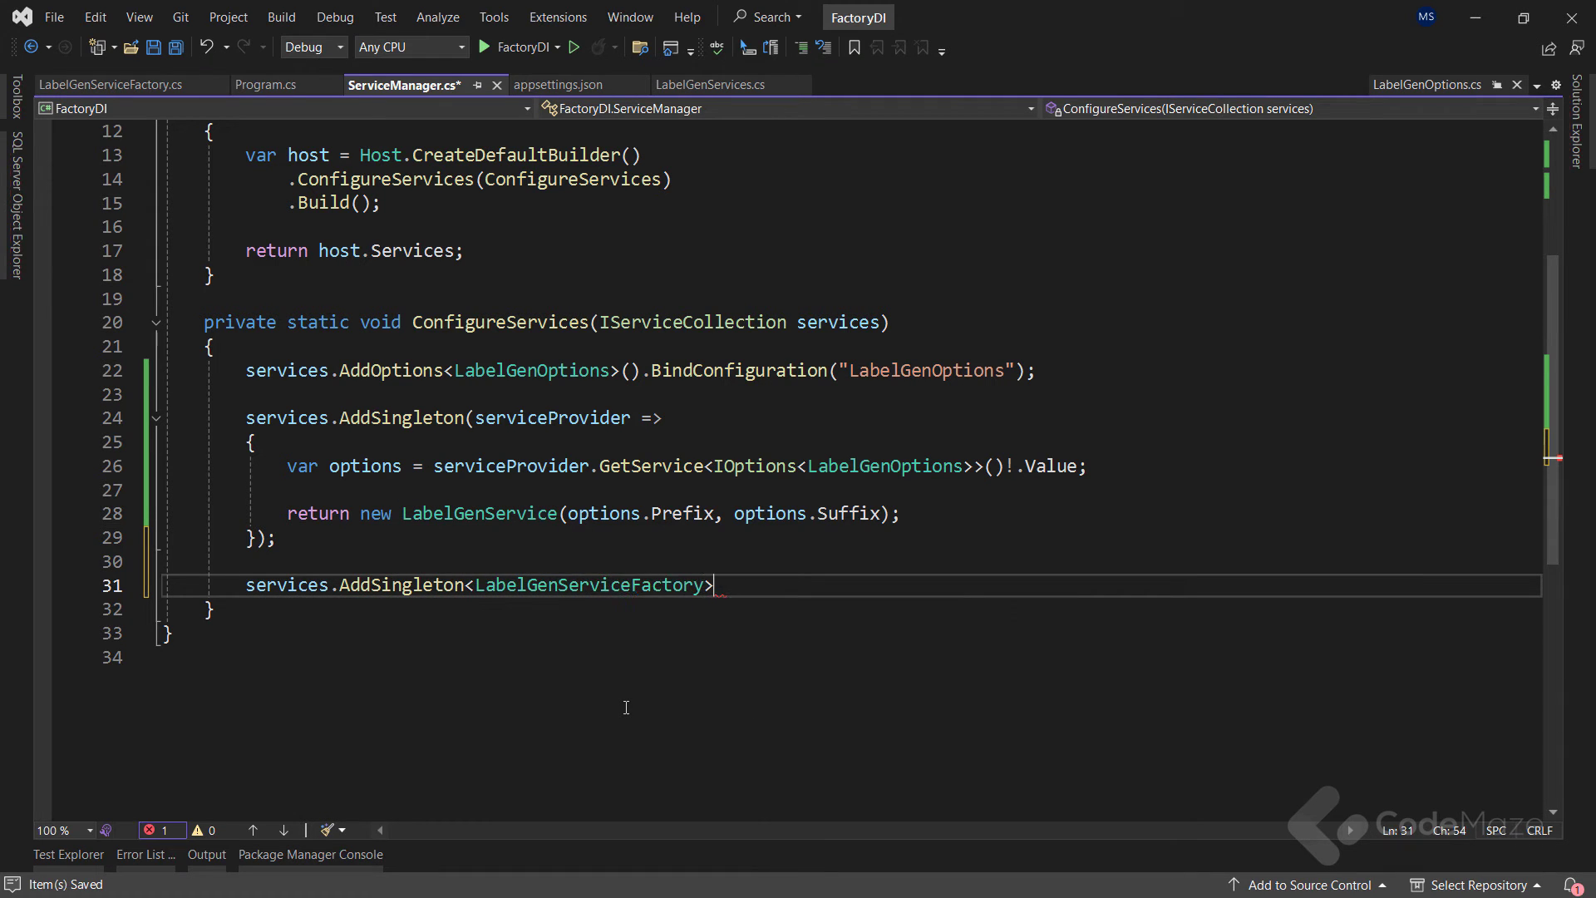
{"action": "type", "text": "();"}
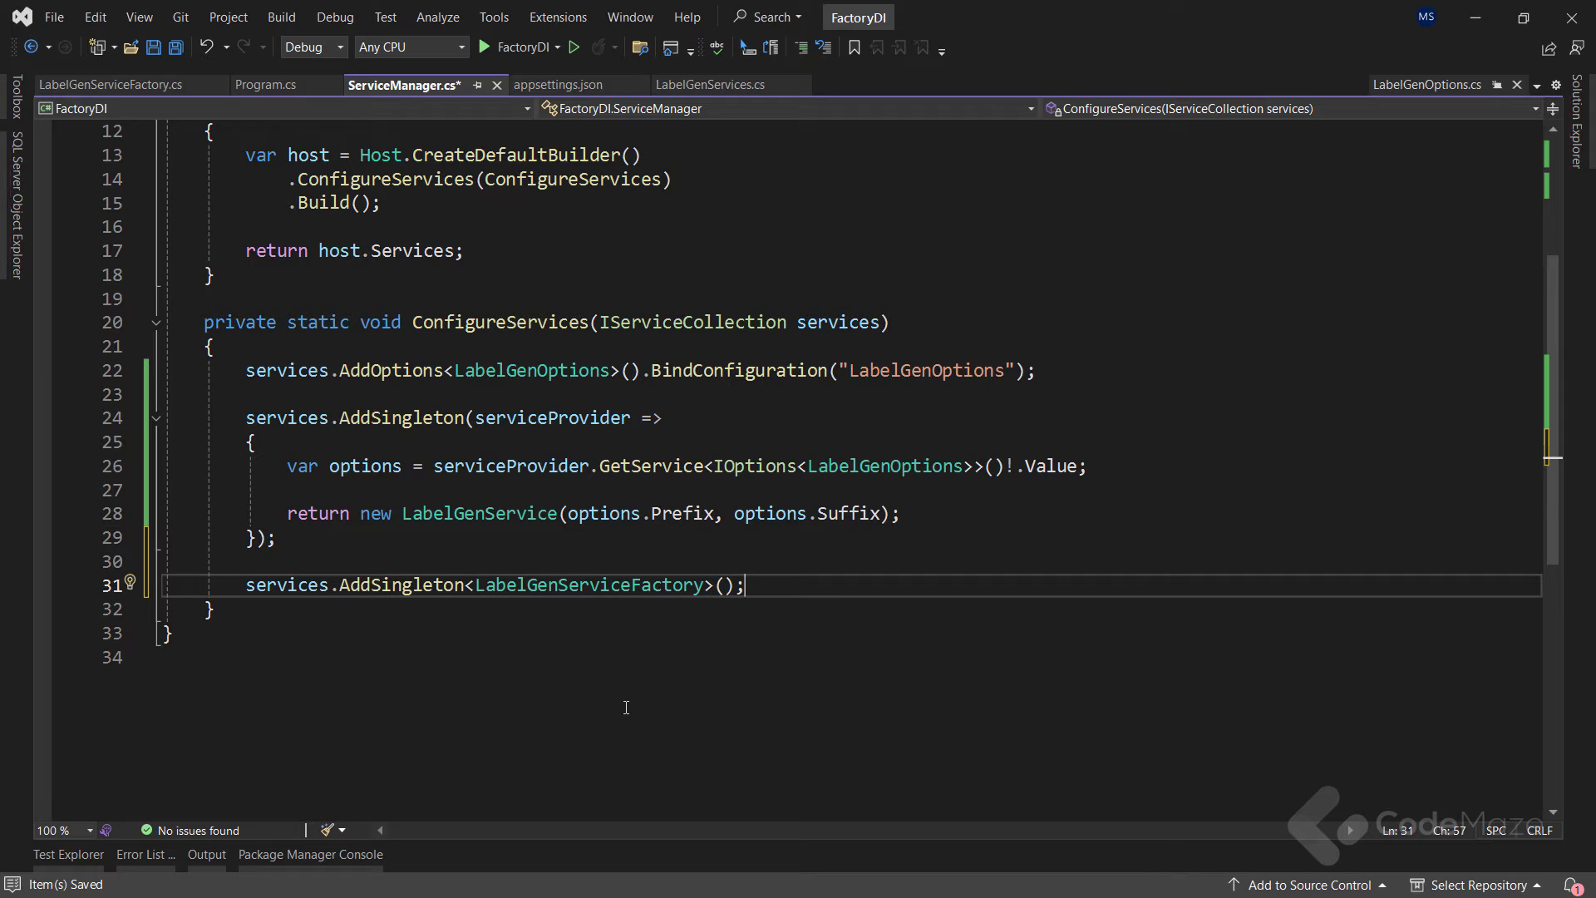
{"action": "key", "text": "ctrl+s"}
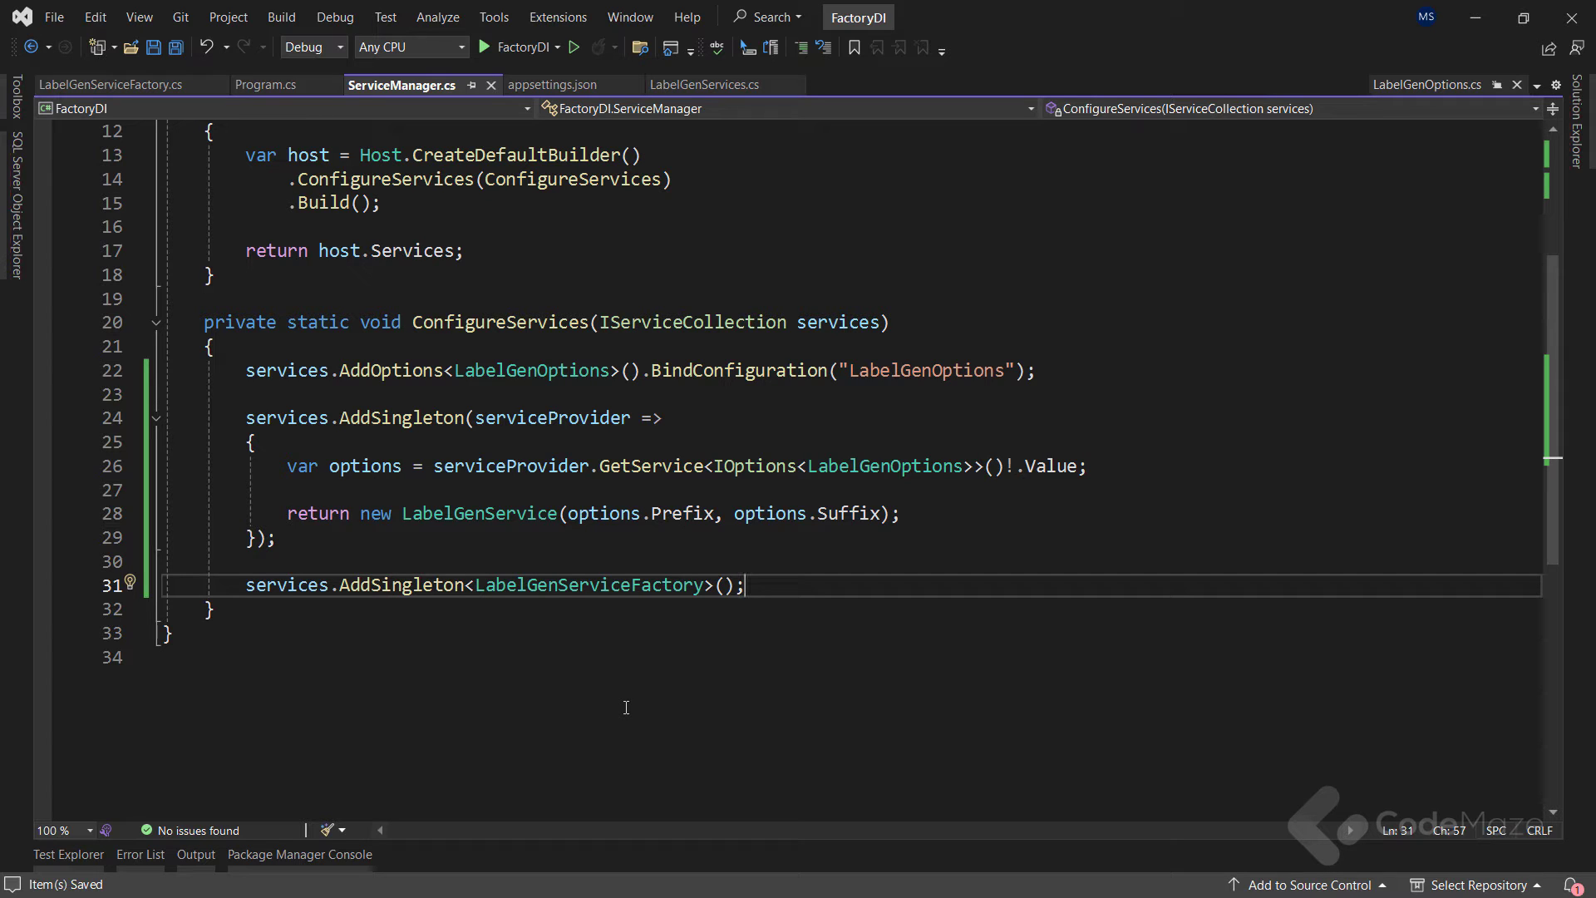
Step: Run Program.cs, which prints a label through LabelGenServiceFactory, in the debugger
{"action": "left_click", "coordinate": [267, 85]}
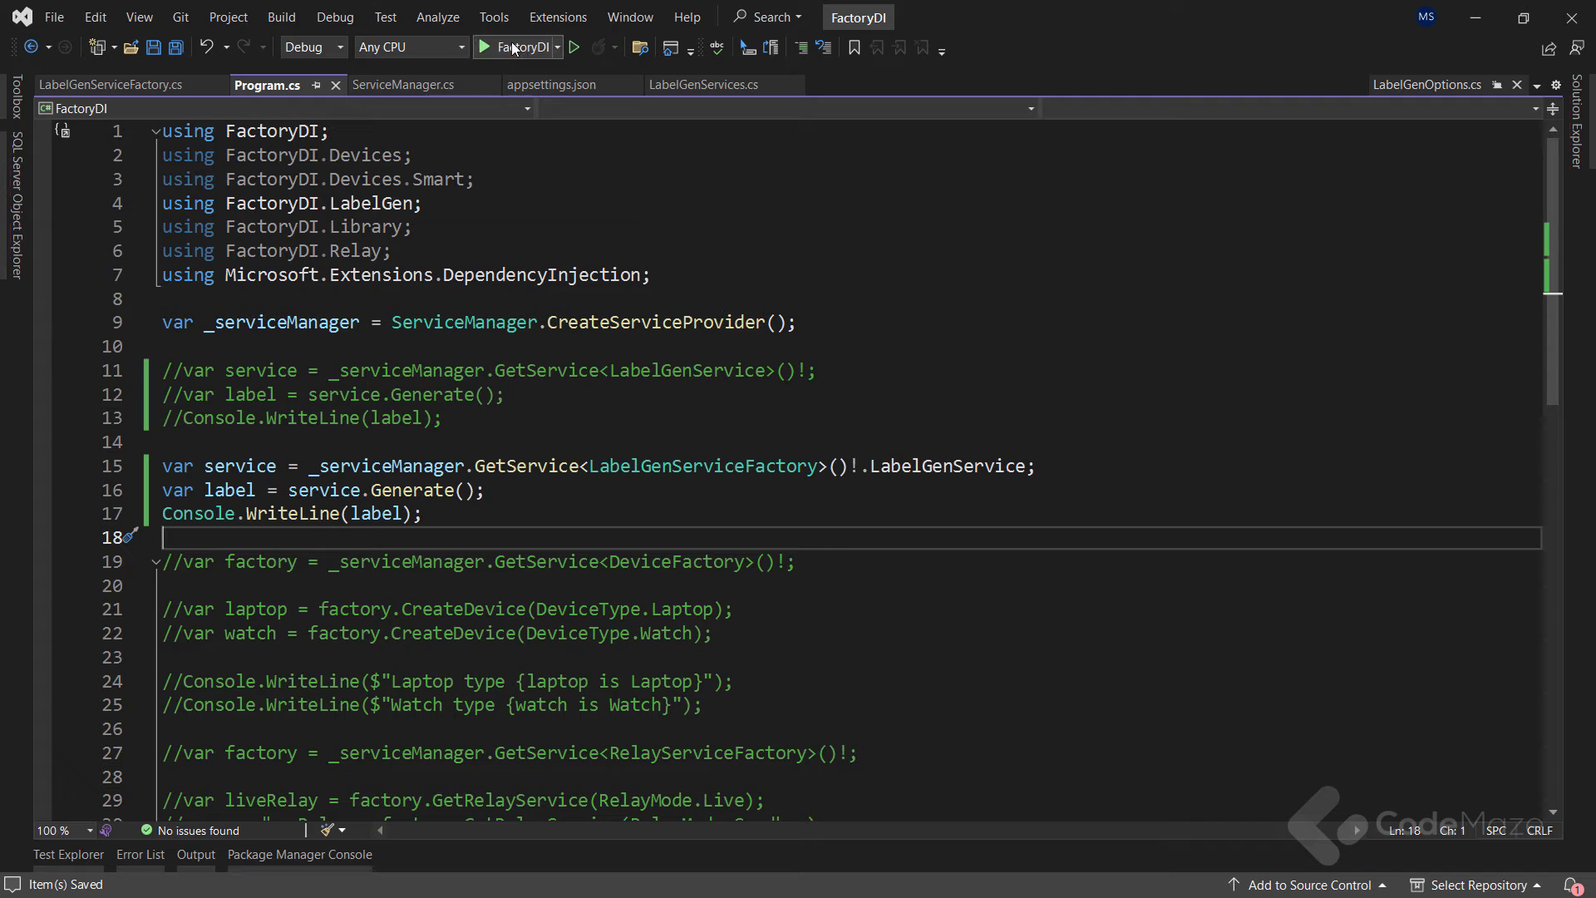
{"action": "left_click", "coordinate": [486, 47]}
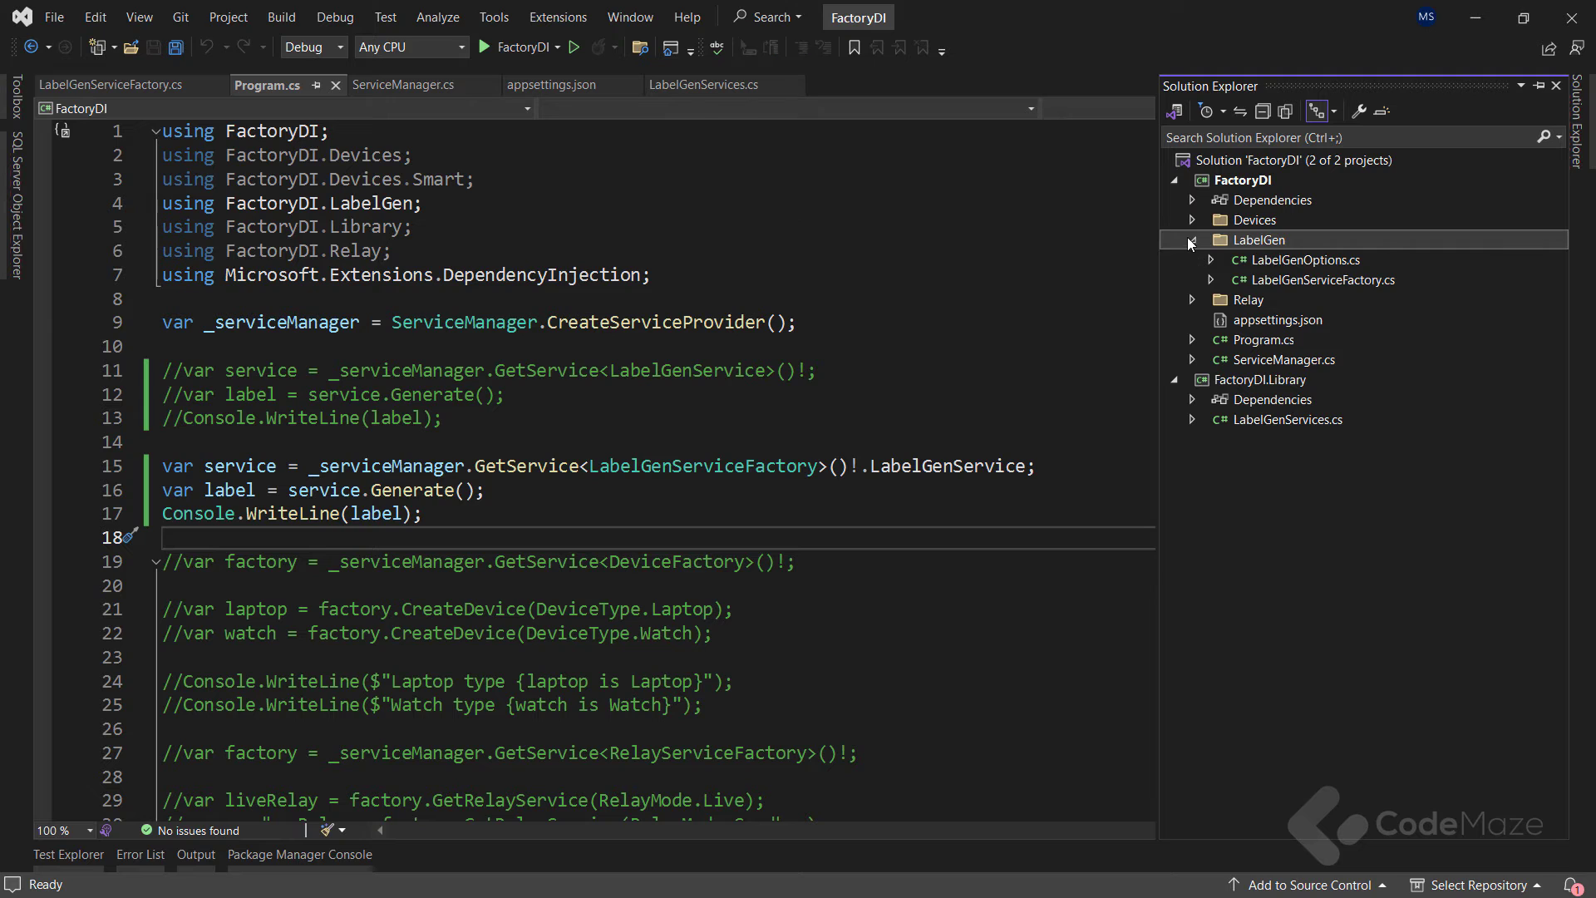
Step: Expand the Devices folder and open IDeviceFactory.cs on a new interface line
{"action": "left_click", "coordinate": [1192, 219]}
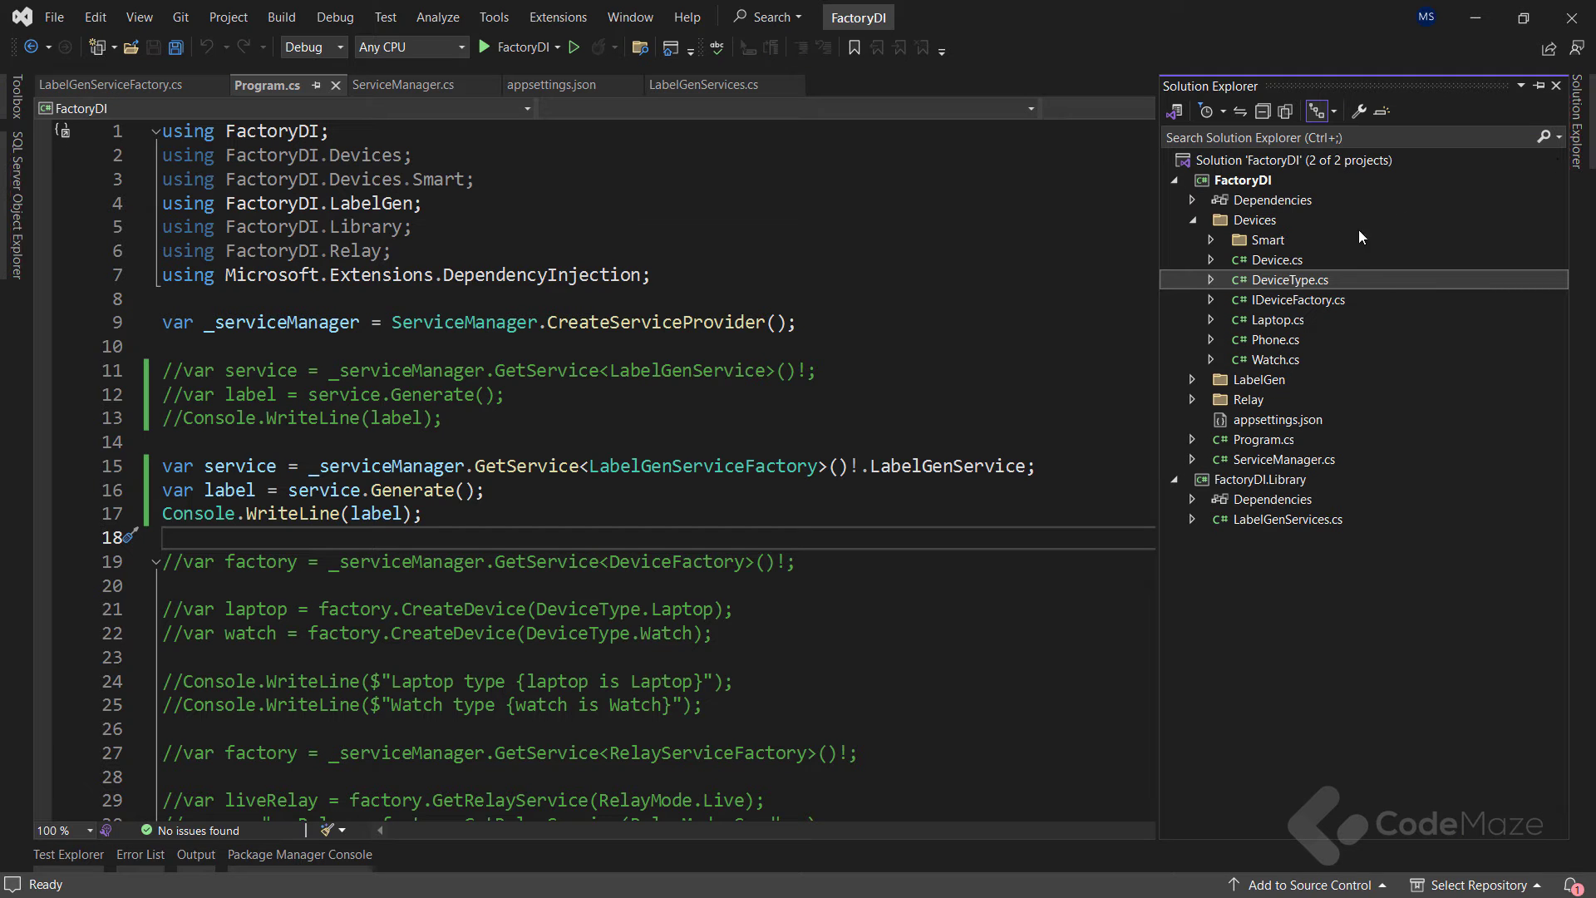
{"action": "double_click", "coordinate": [1298, 299]}
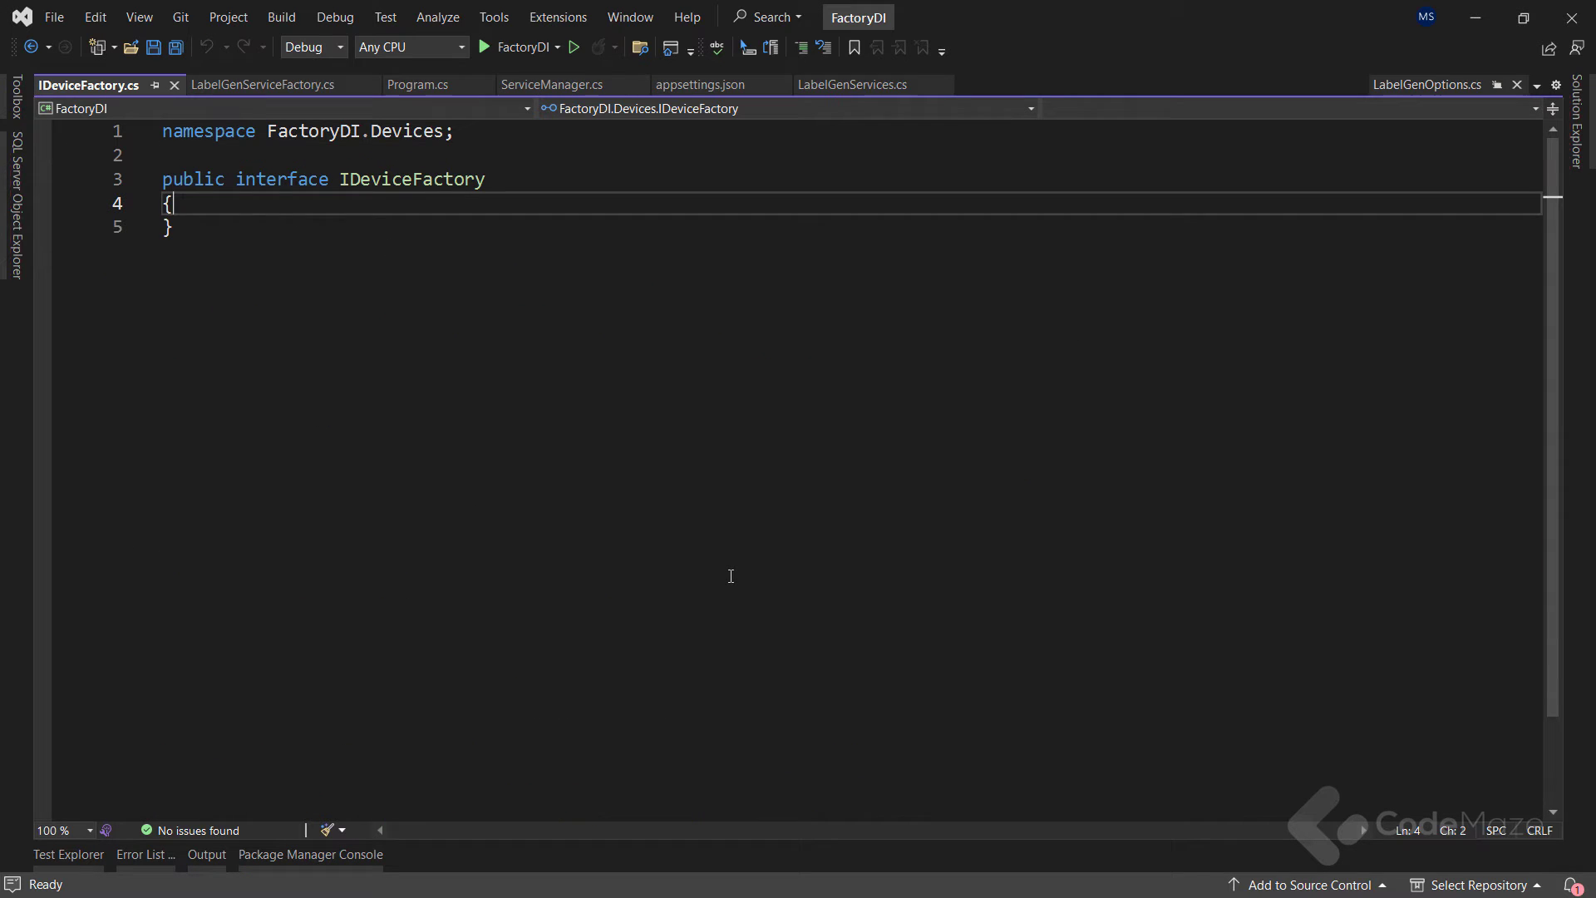
{"action": "key", "text": "enter"}
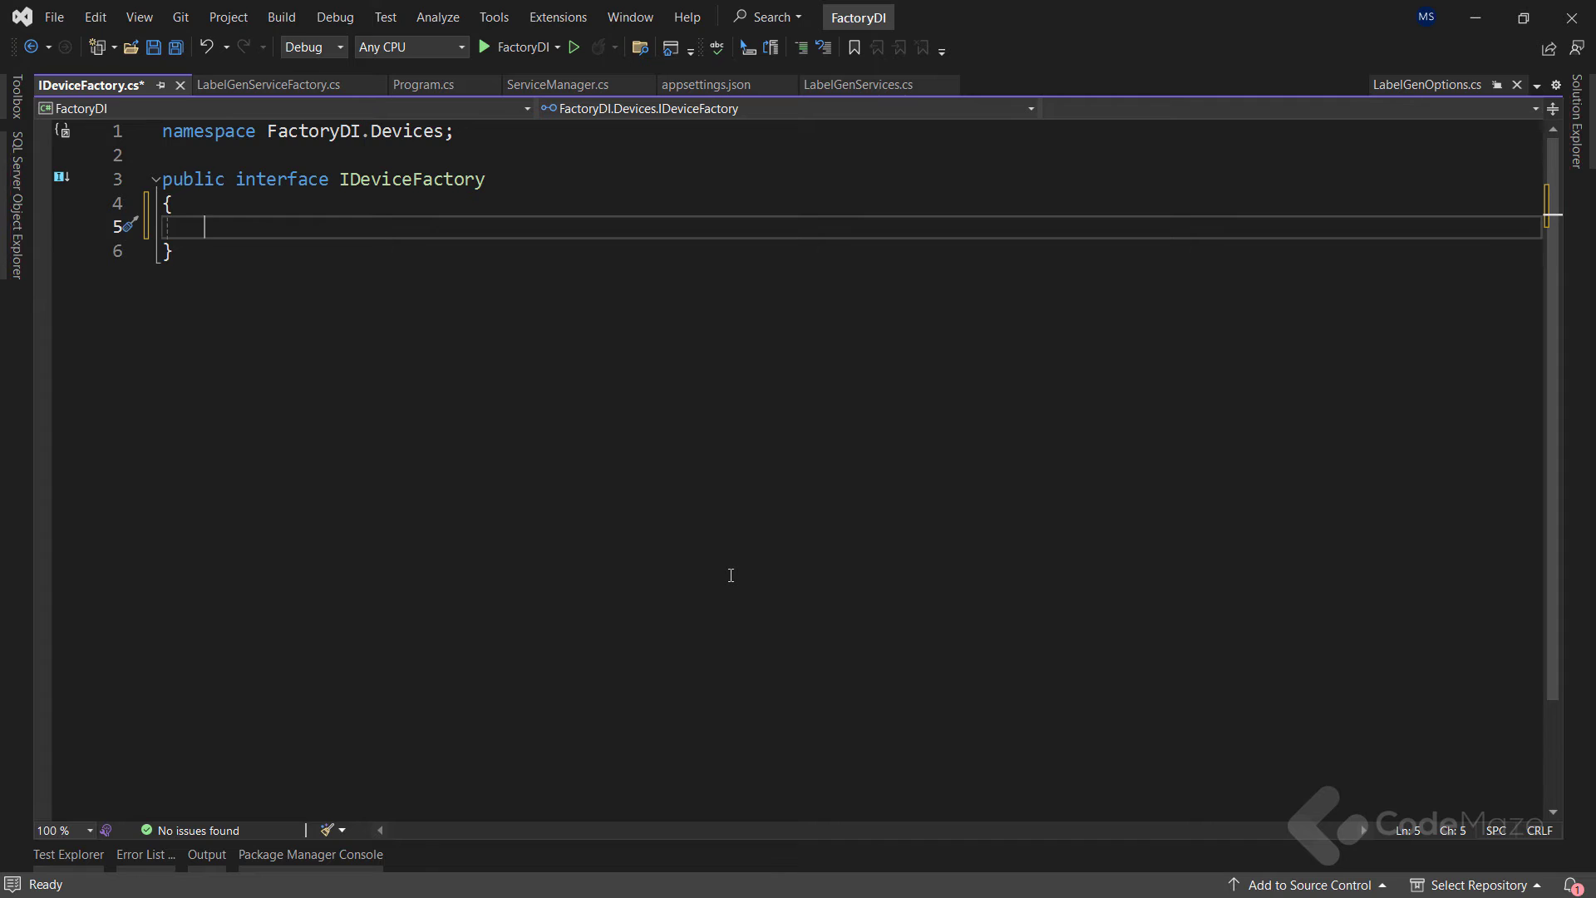
Step: Declare Device CreateDevice(DeviceType type) in the IDeviceFactory interface
{"action": "type", "text": "Device"}
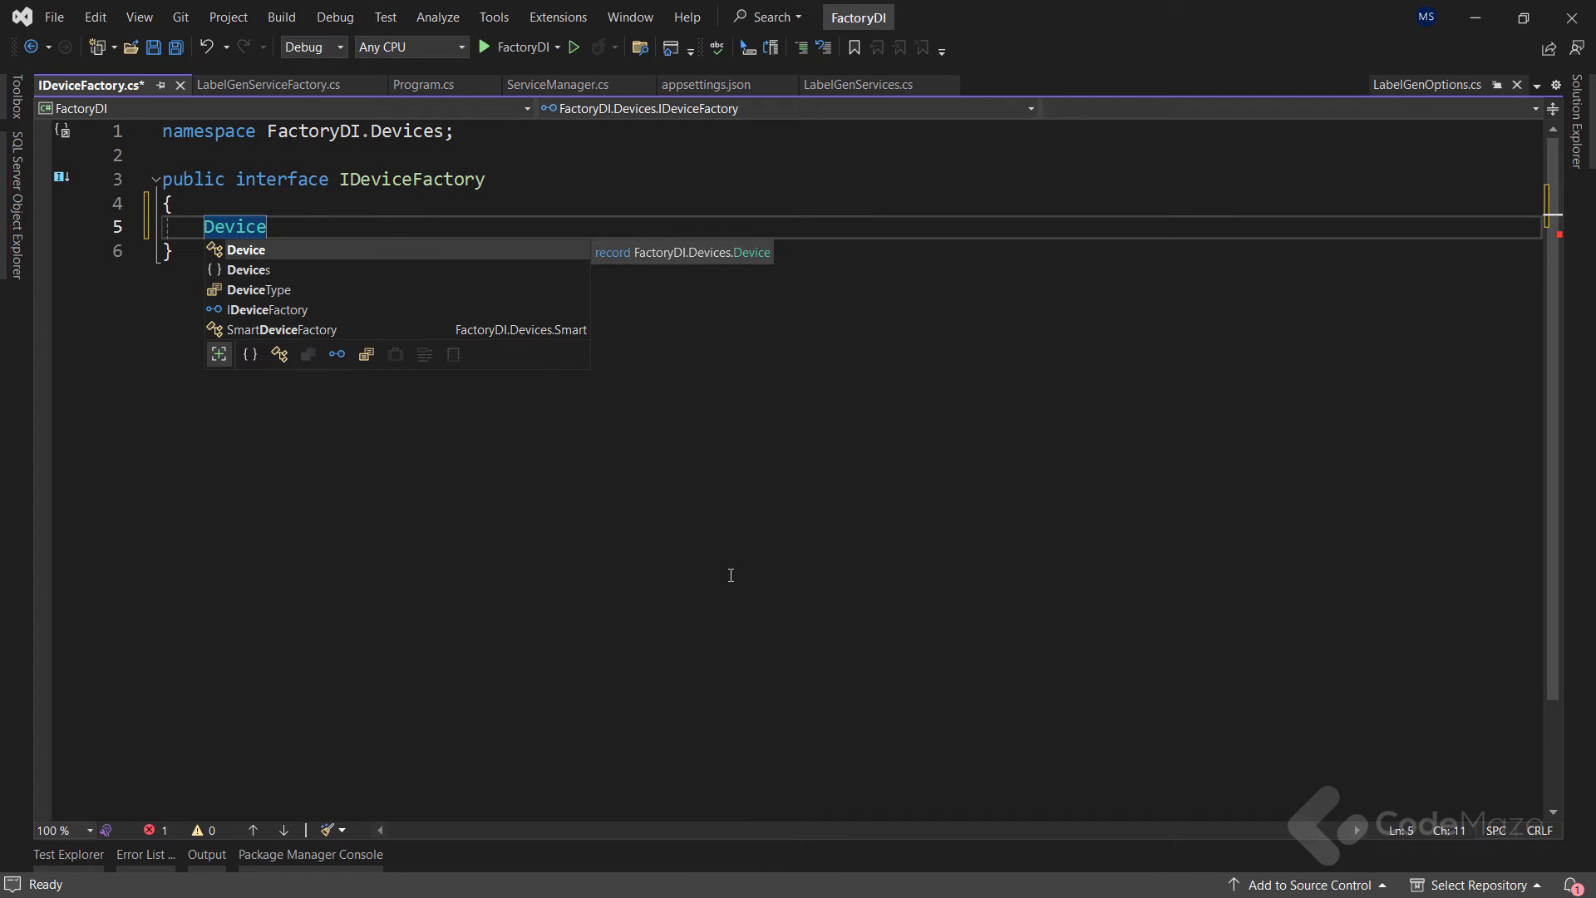
{"action": "type", "text": "CreateD"}
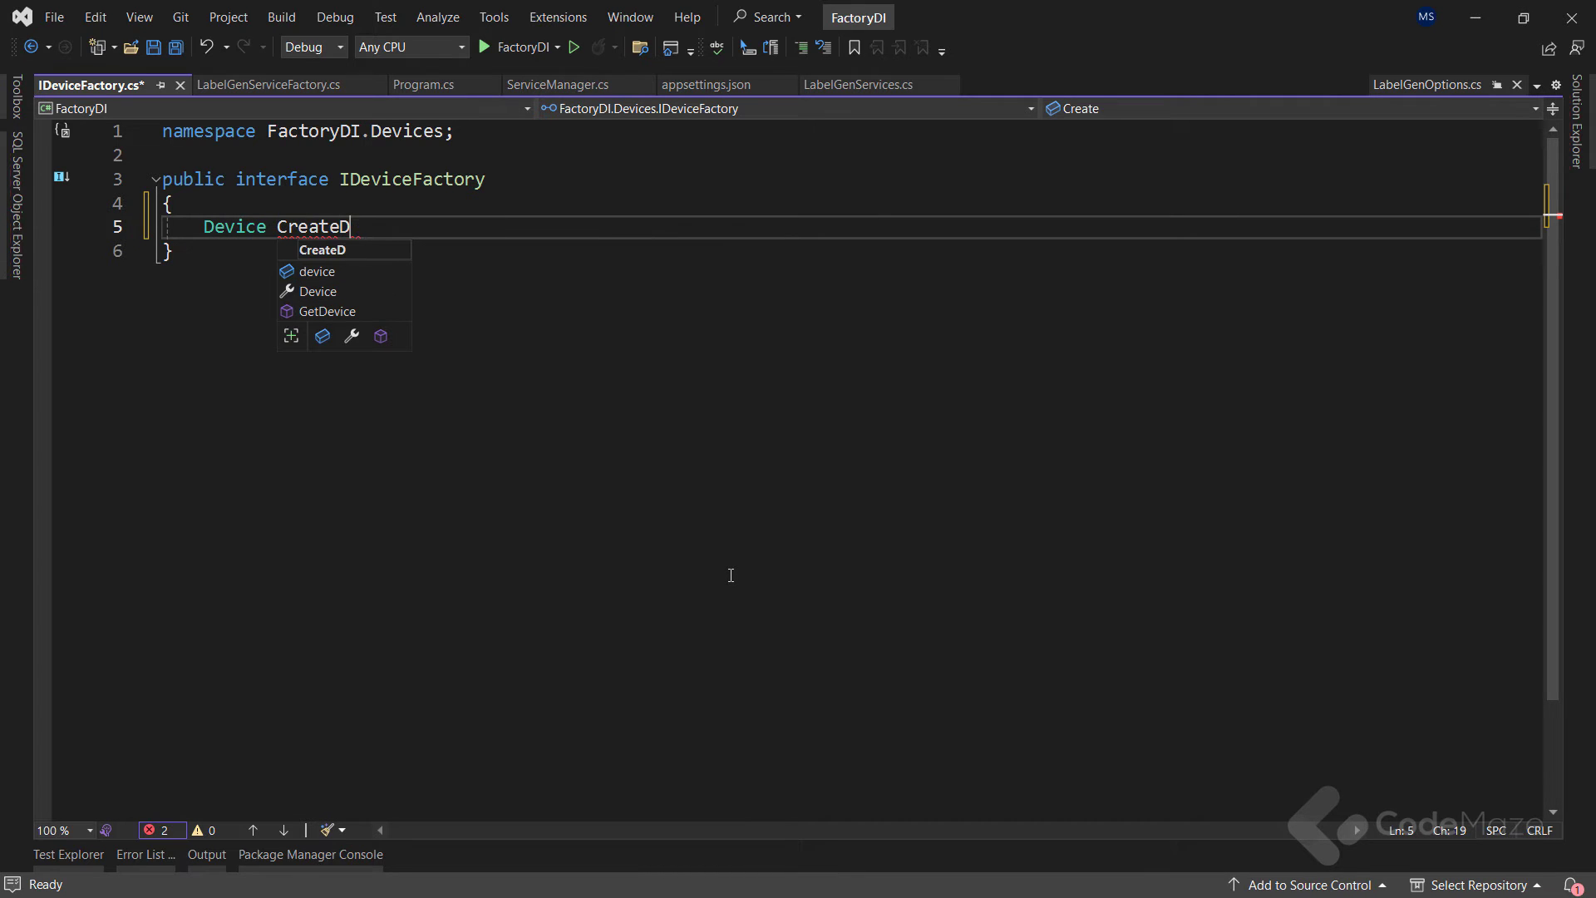
{"action": "type", "text": "evice(string name);"}
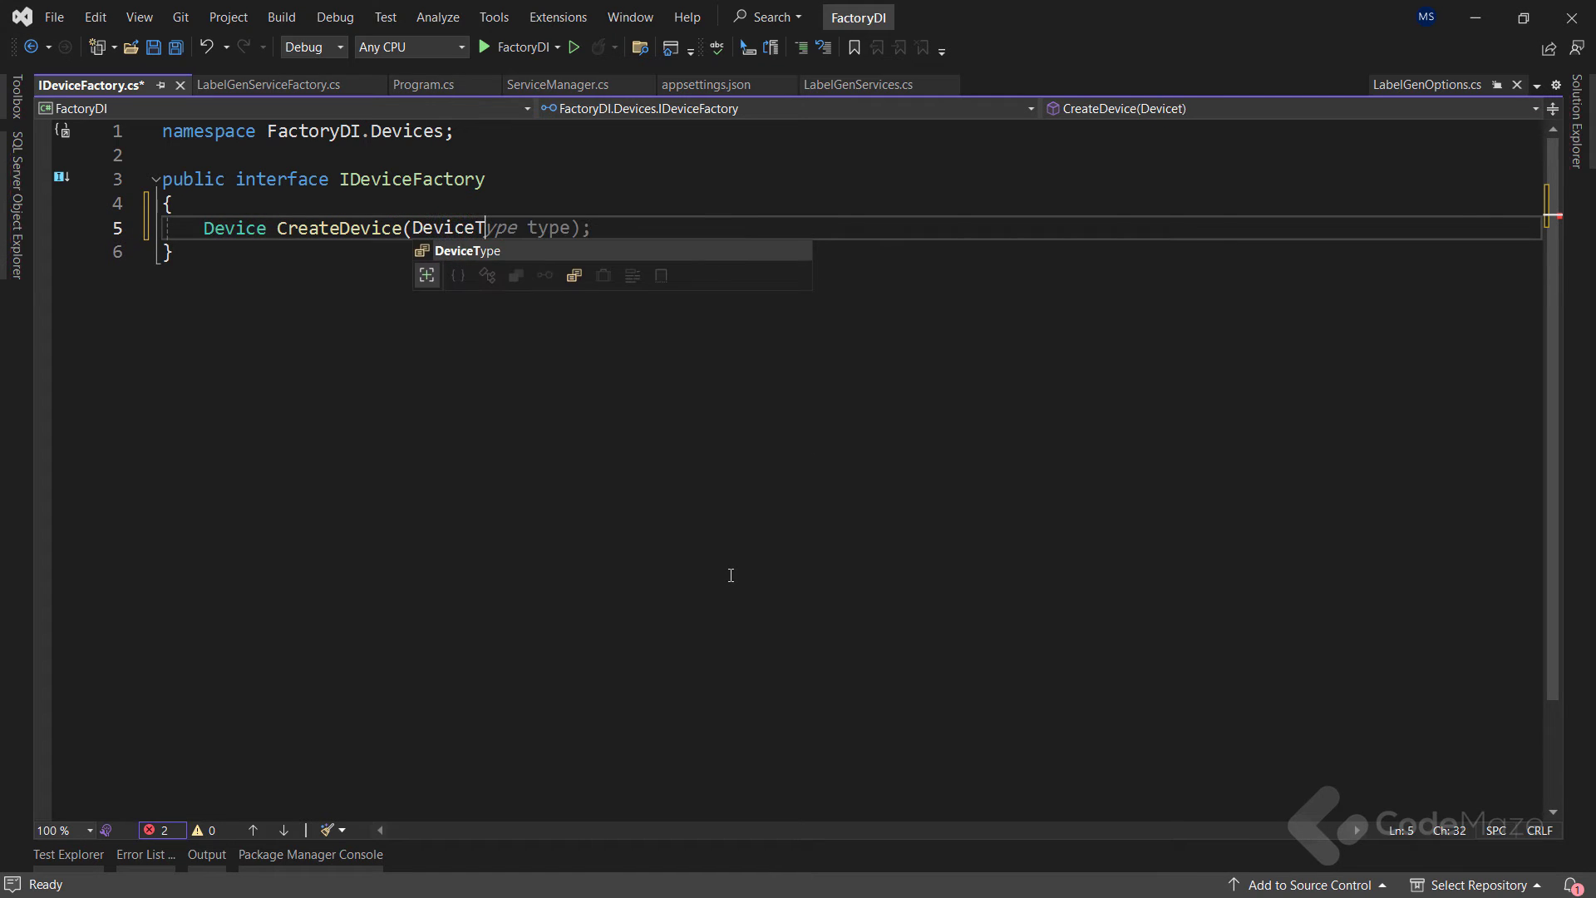
{"action": "type", "text": "Type devi"}
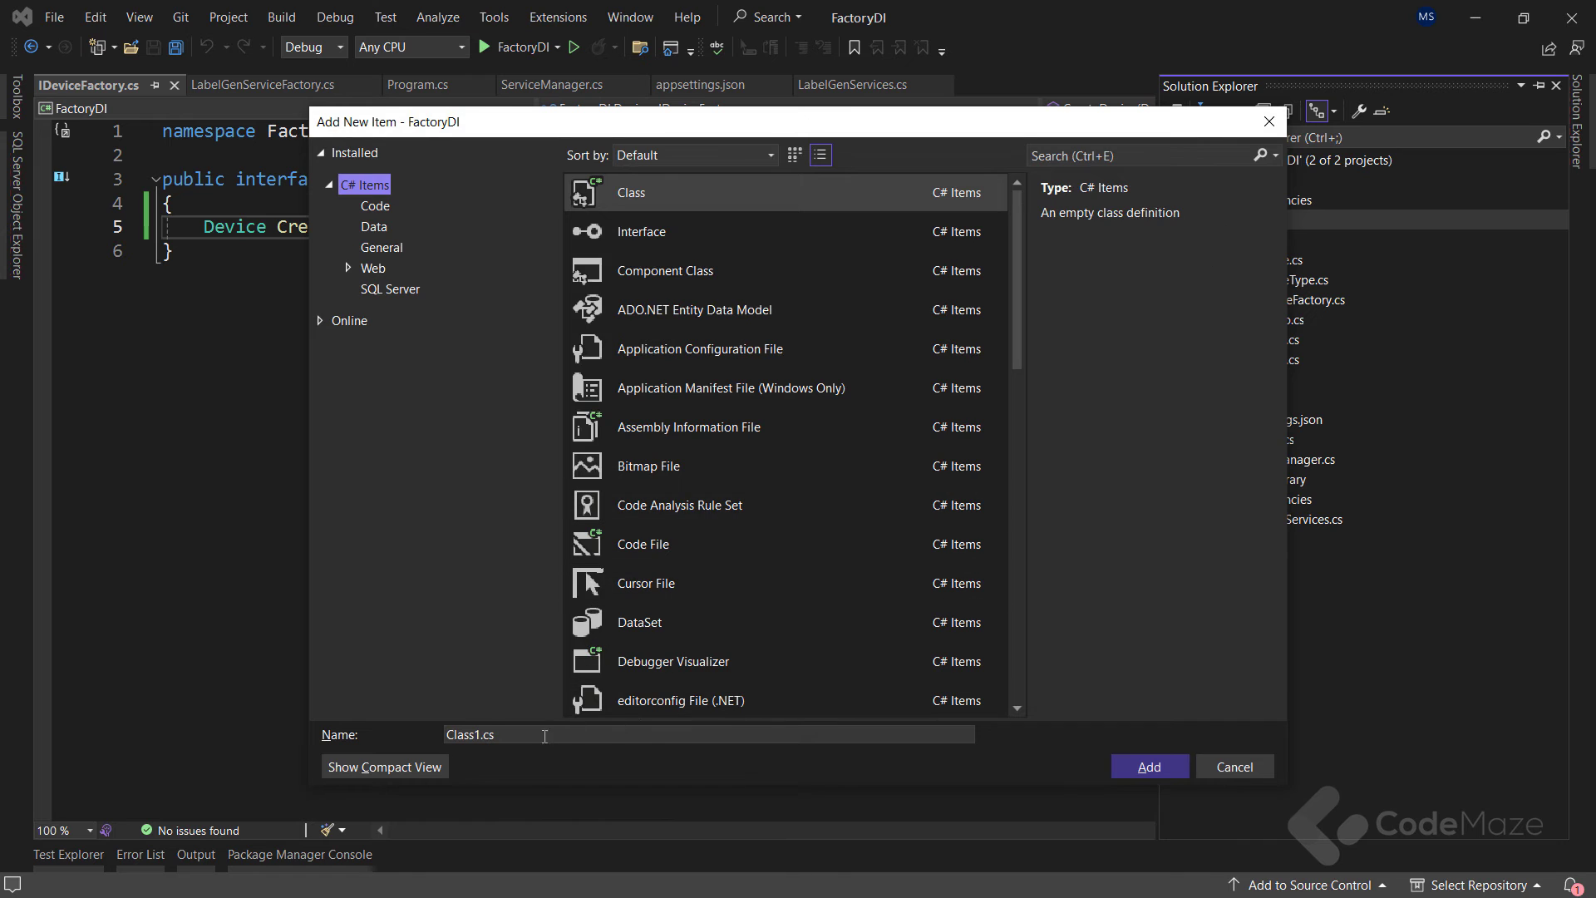
Step: Create the DeviceFactory class implementing IDeviceFactory with a generated CreateDevice stub
{"action": "type", "text": "Device"}
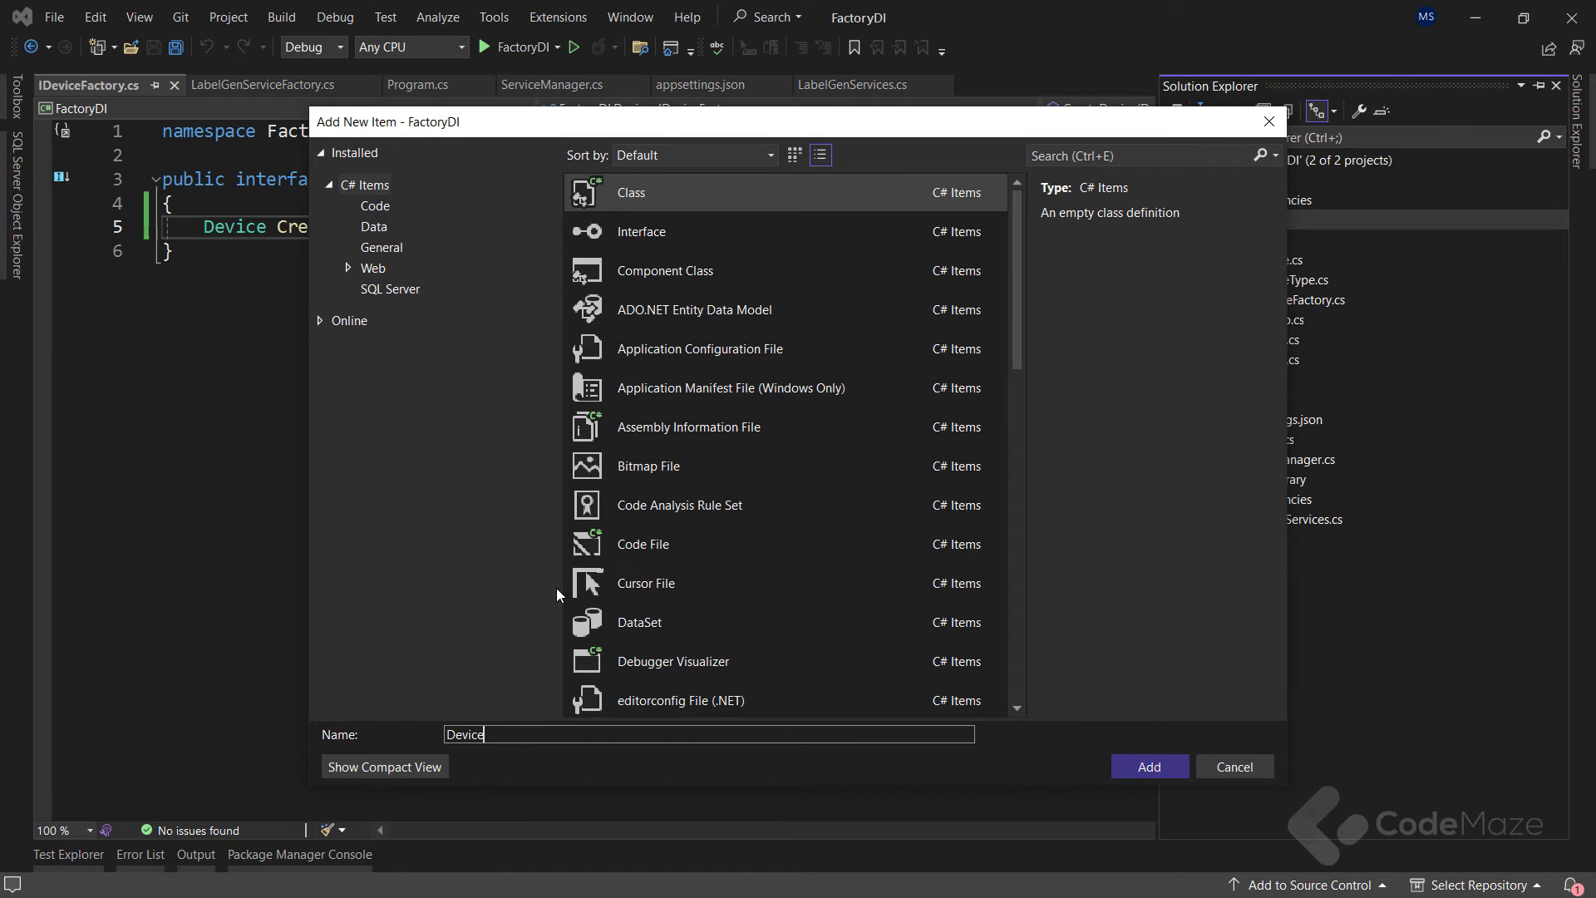
{"action": "left_click", "coordinate": [1148, 766]}
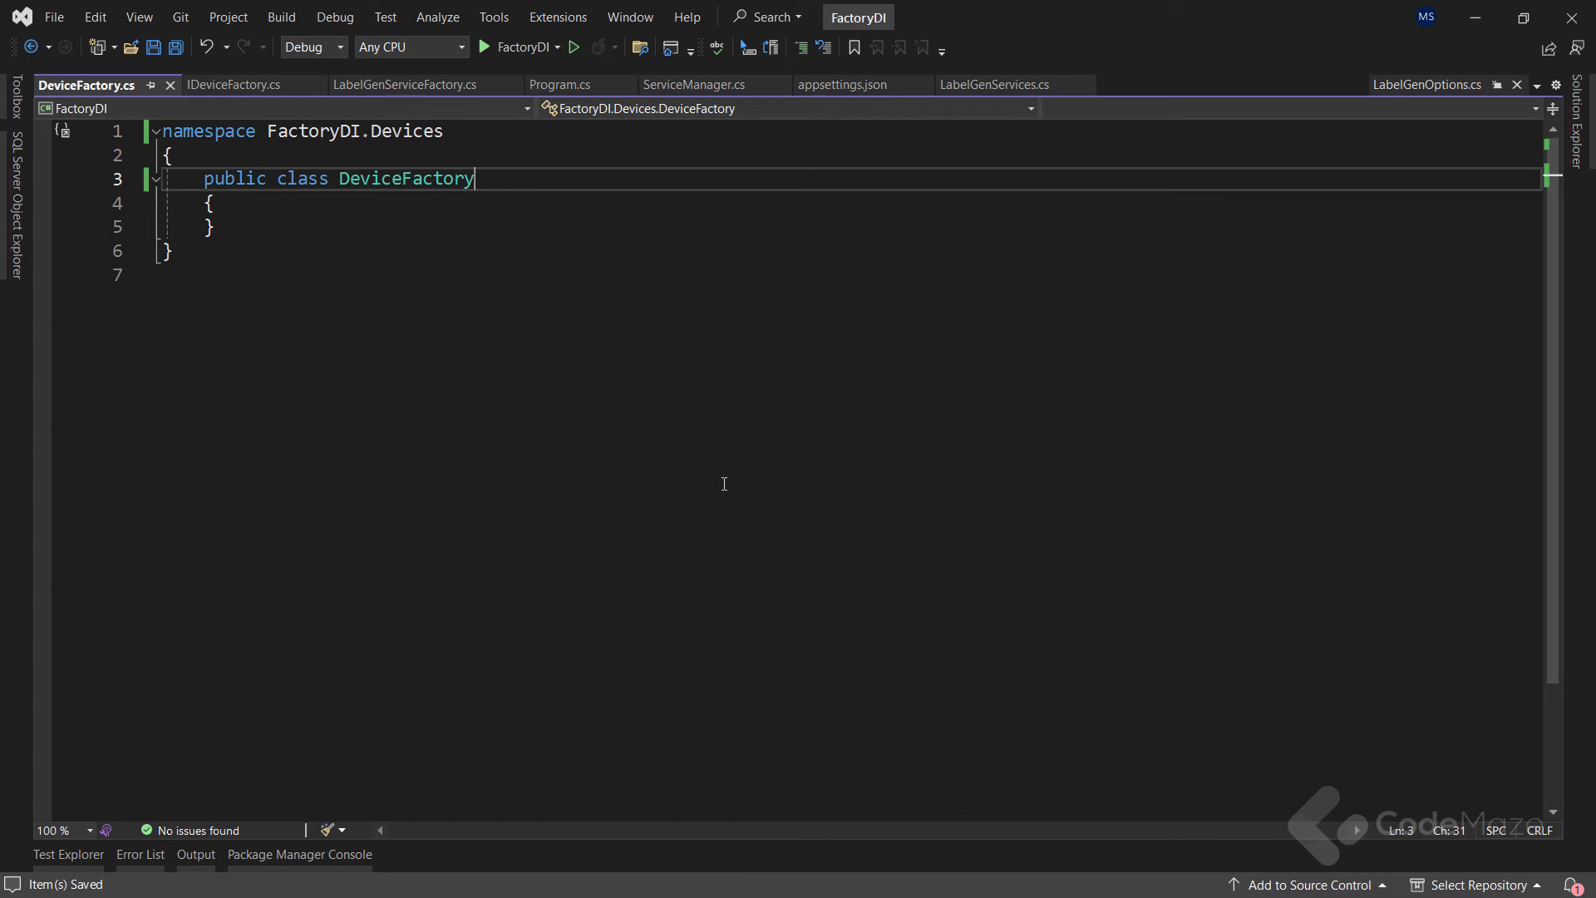
{"action": "type", "text": ": IDeviceFactory"}
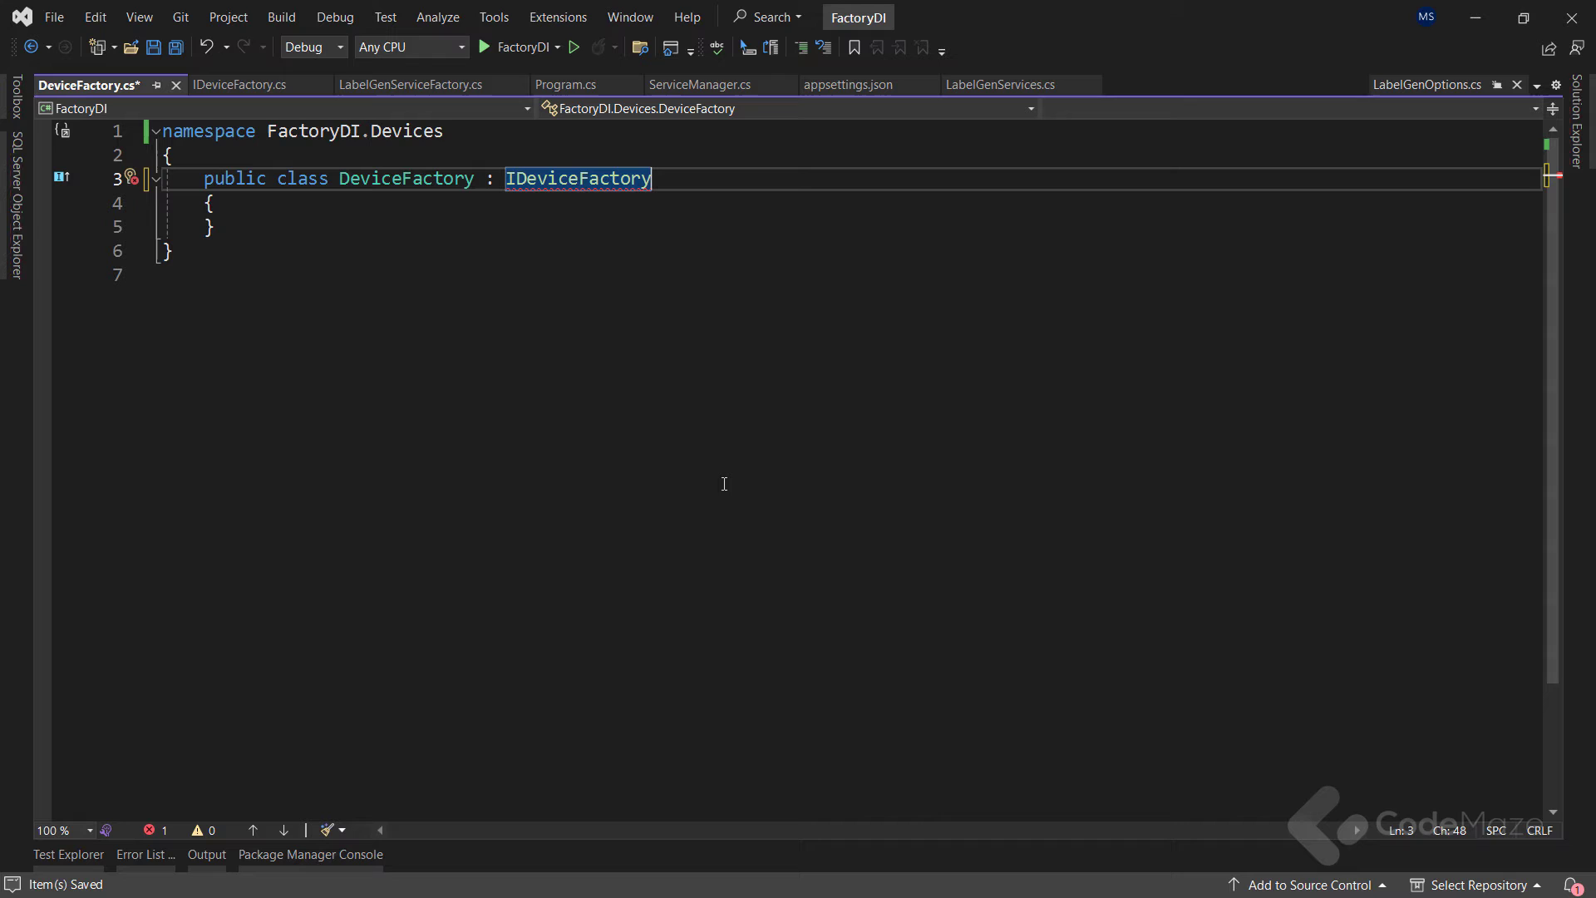
{"action": "left_click", "coordinate": [131, 178]}
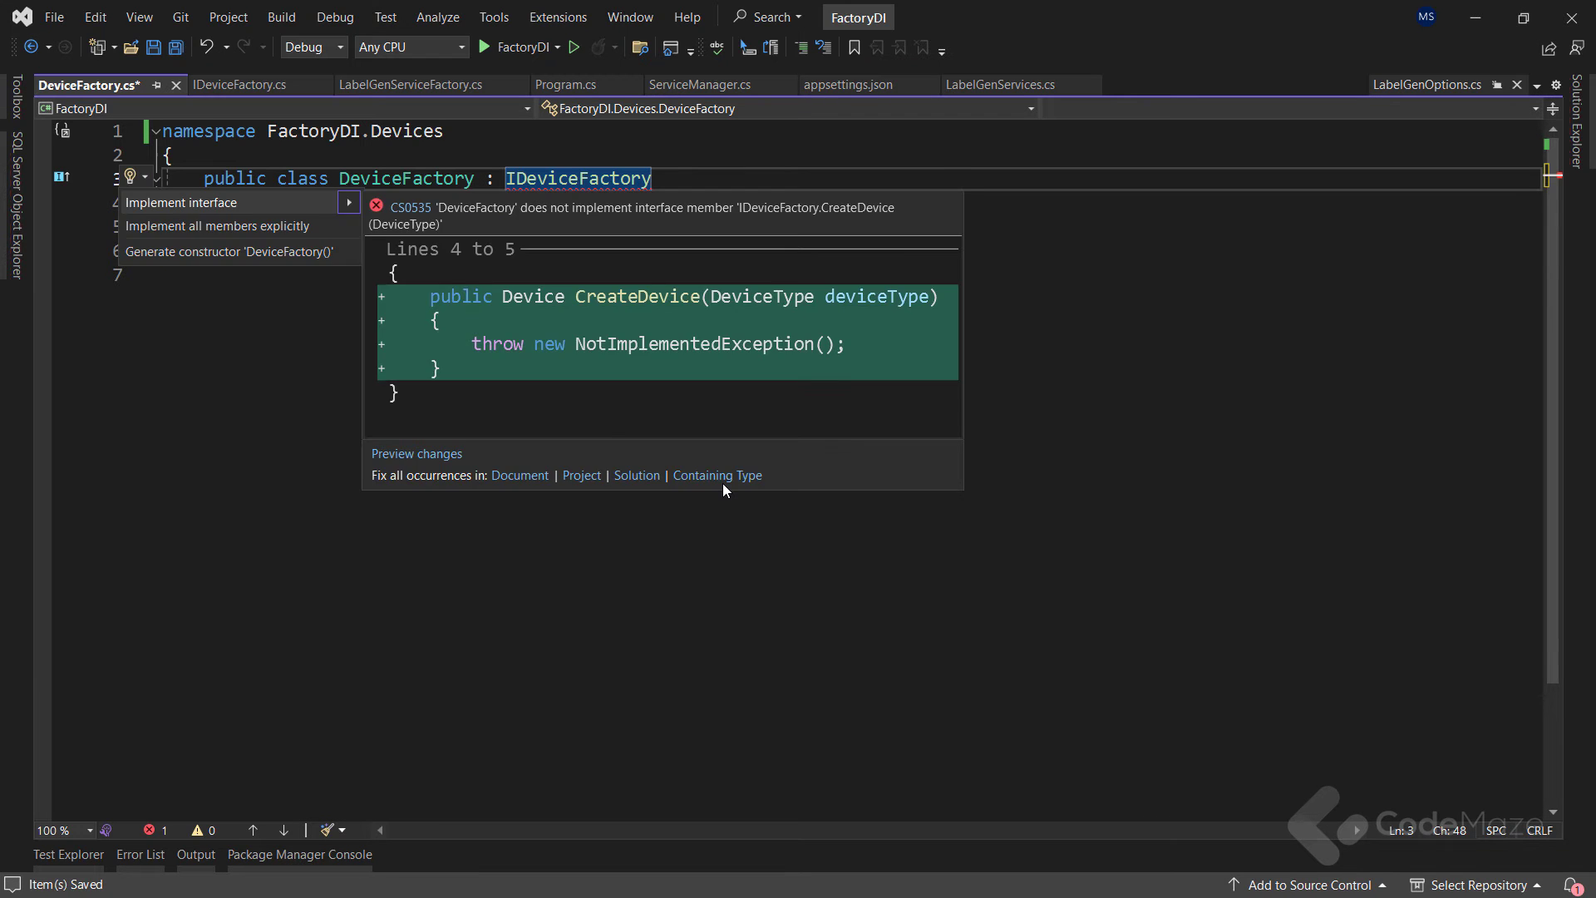
{"action": "left_click", "coordinate": [181, 201]}
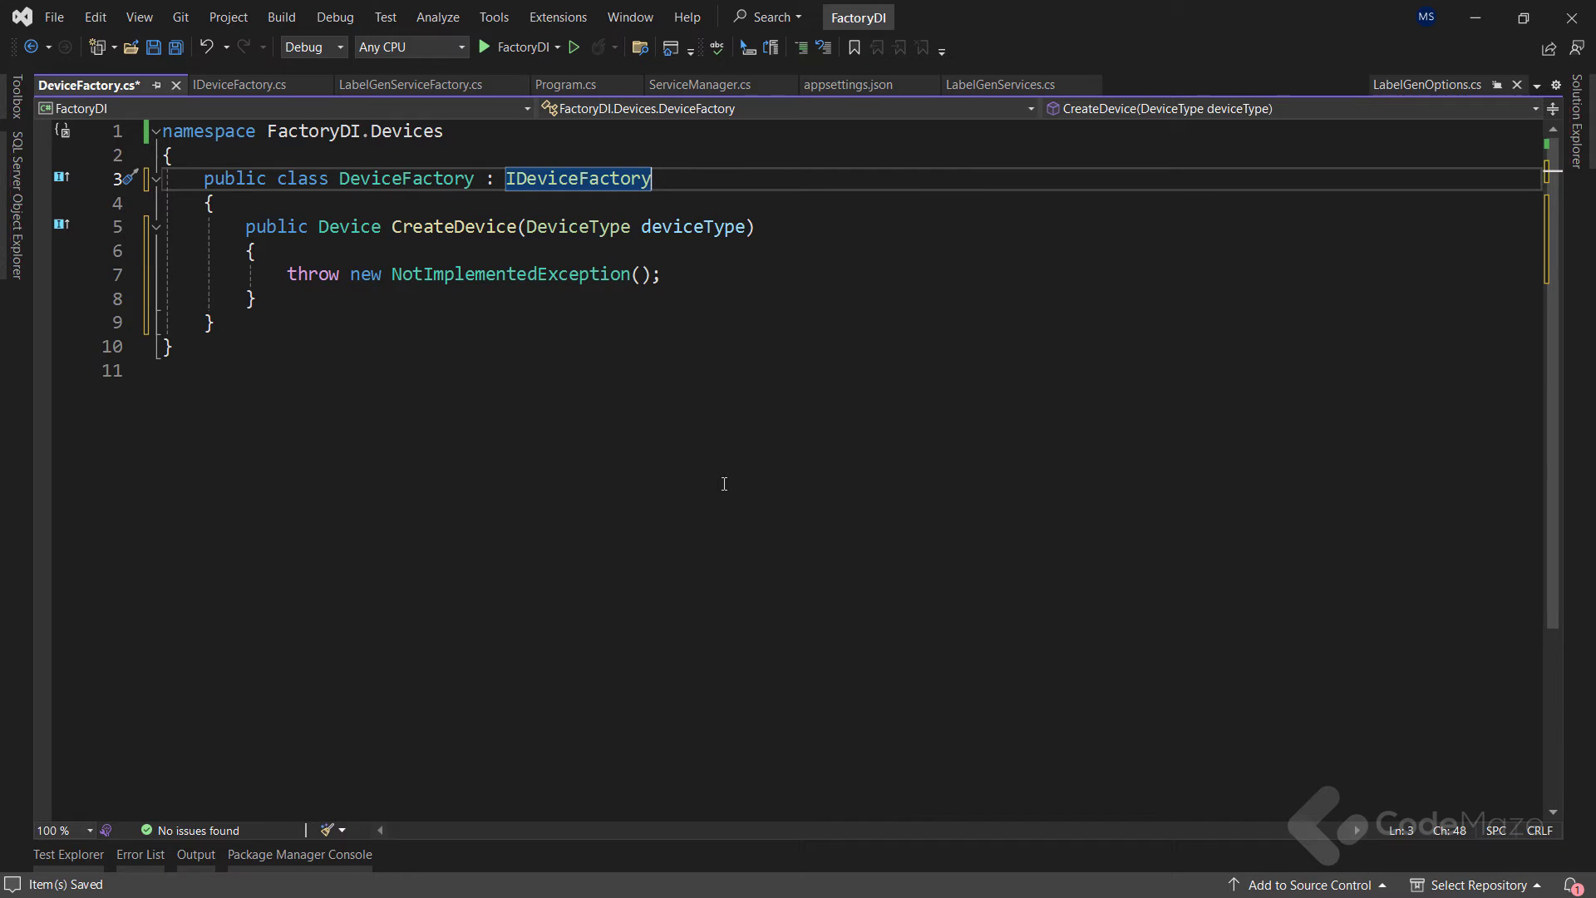
Step: Add a DeviceFactory constructor and a LabelGenServiceFactory _labelFactory field it assigns
{"action": "type", "text": "public DeviceFactory() { }"}
{"action": "type", "text": "private readonly"}
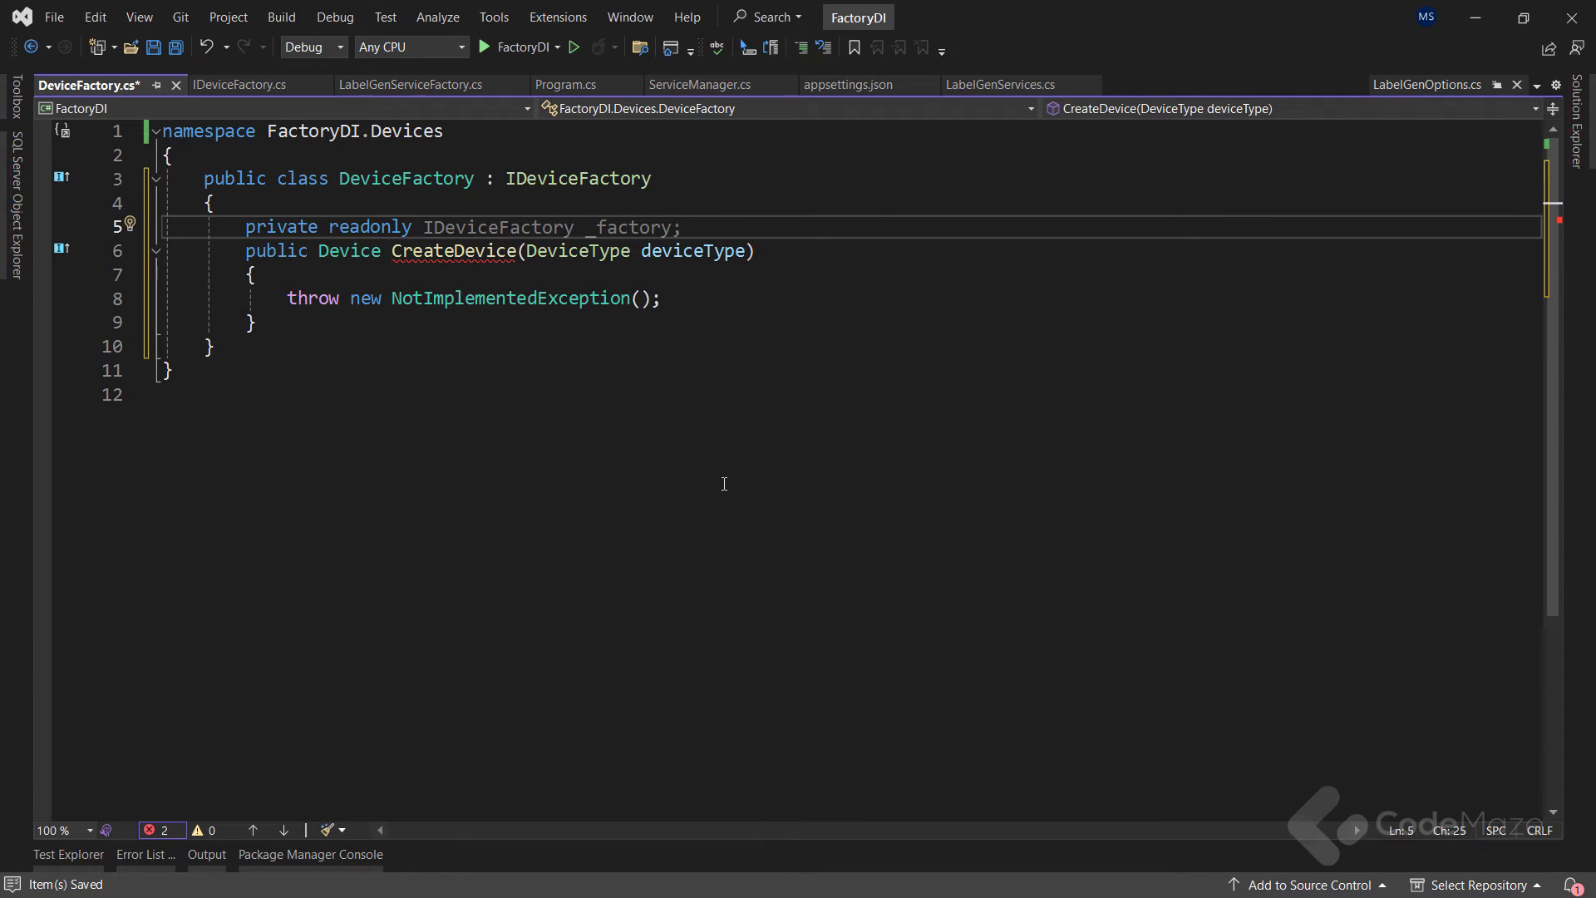
{"action": "type", "text": "Labe"}
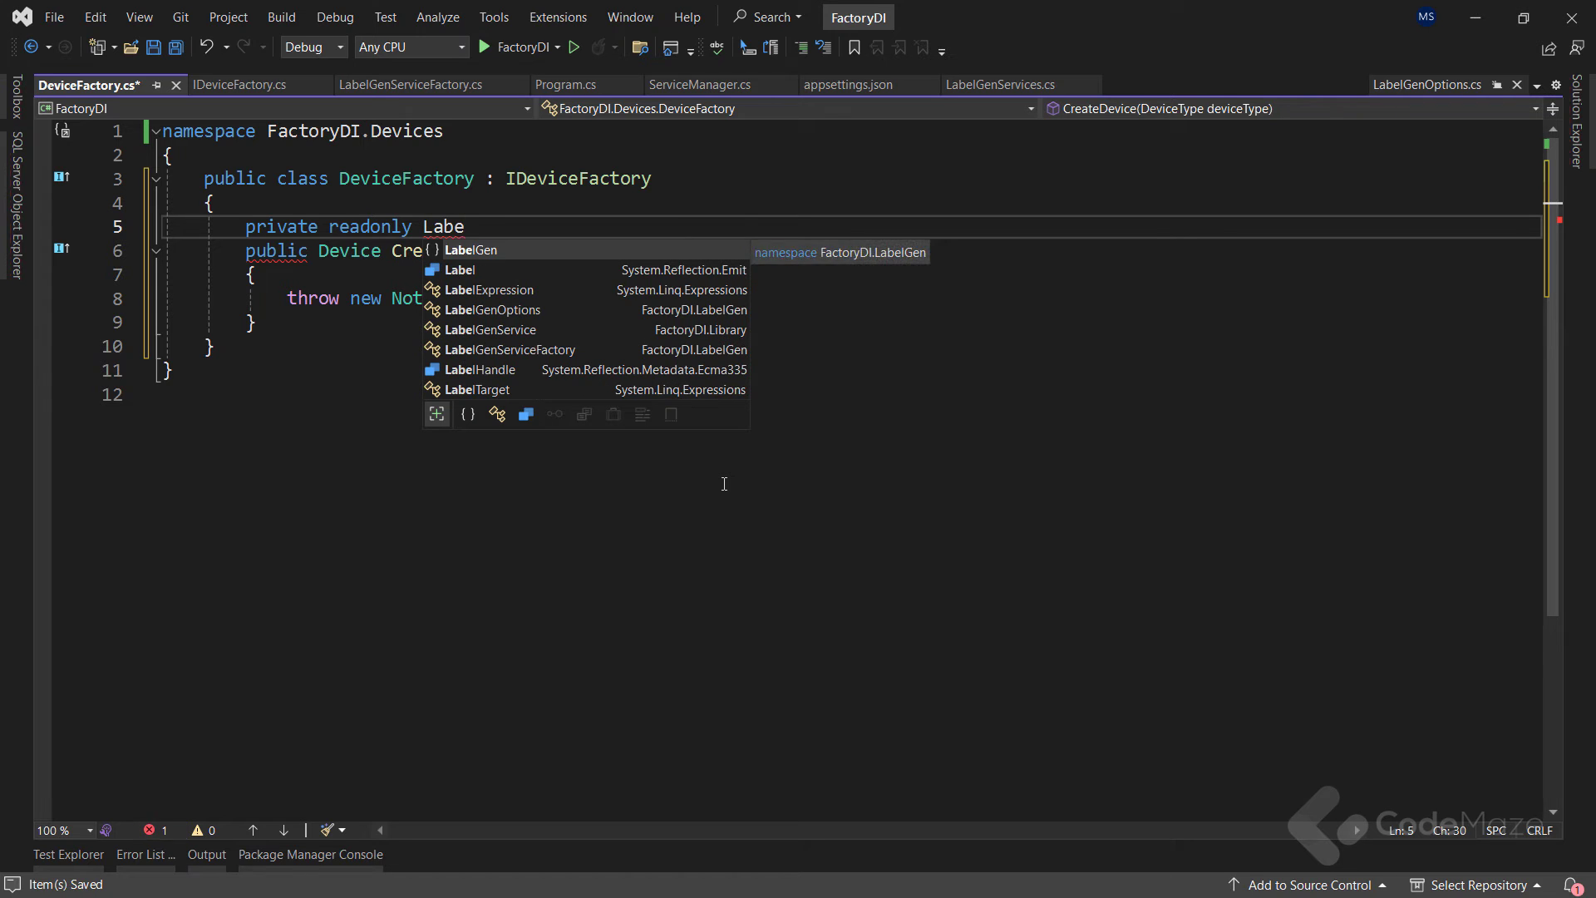
{"action": "type", "text": "lGenServiceFactory"}
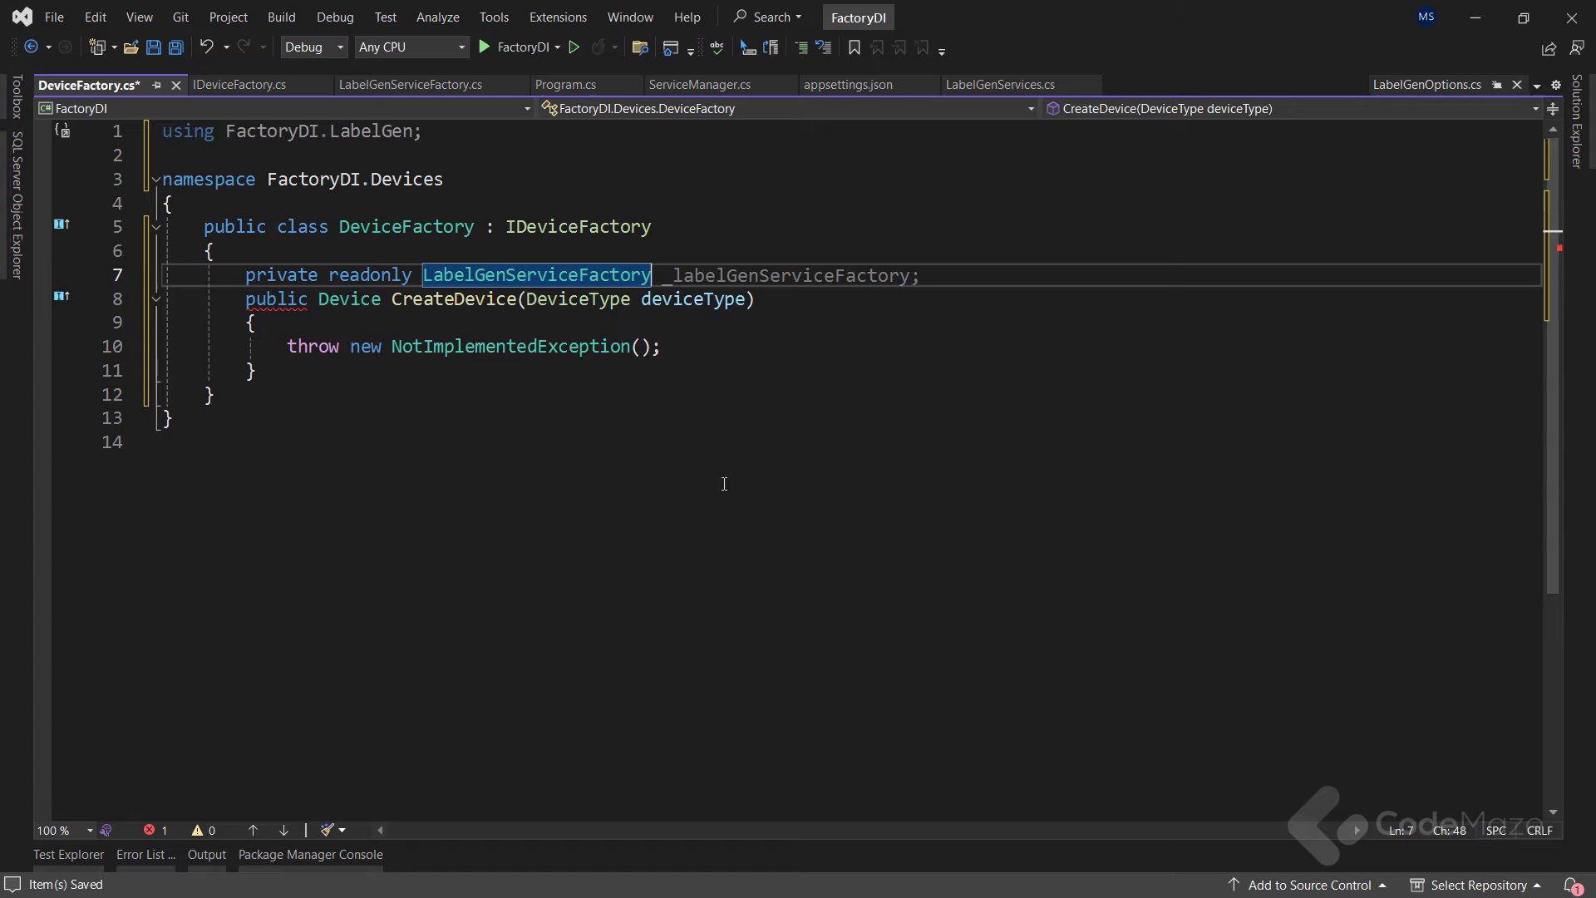
{"action": "type", "text": "_labelFactory;"}
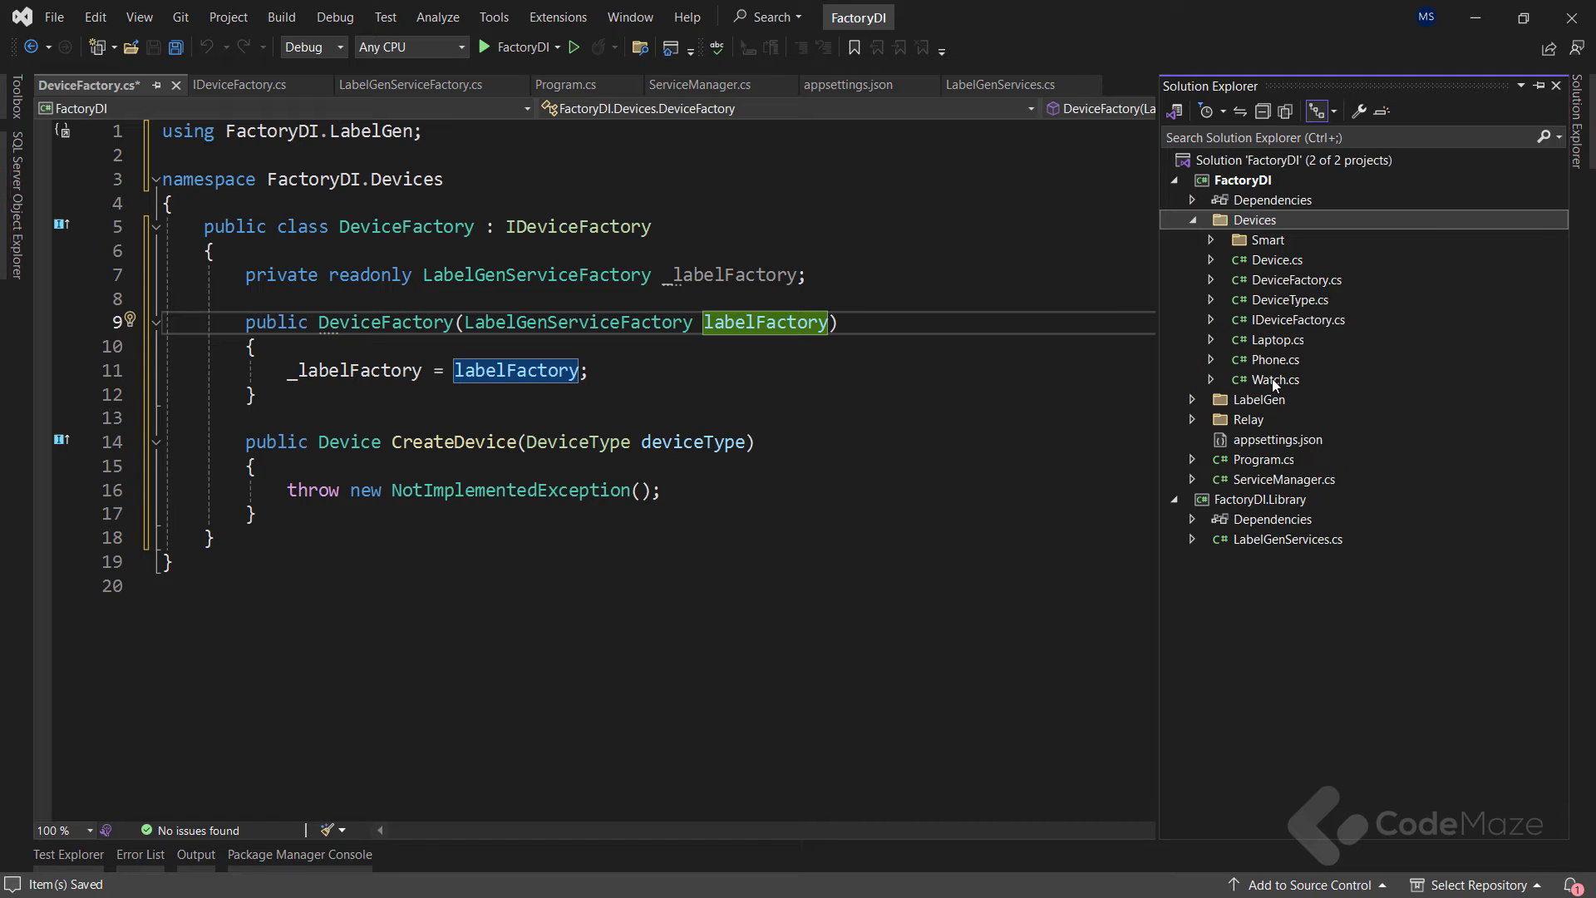
{"action": "double_click", "coordinate": [1275, 379]}
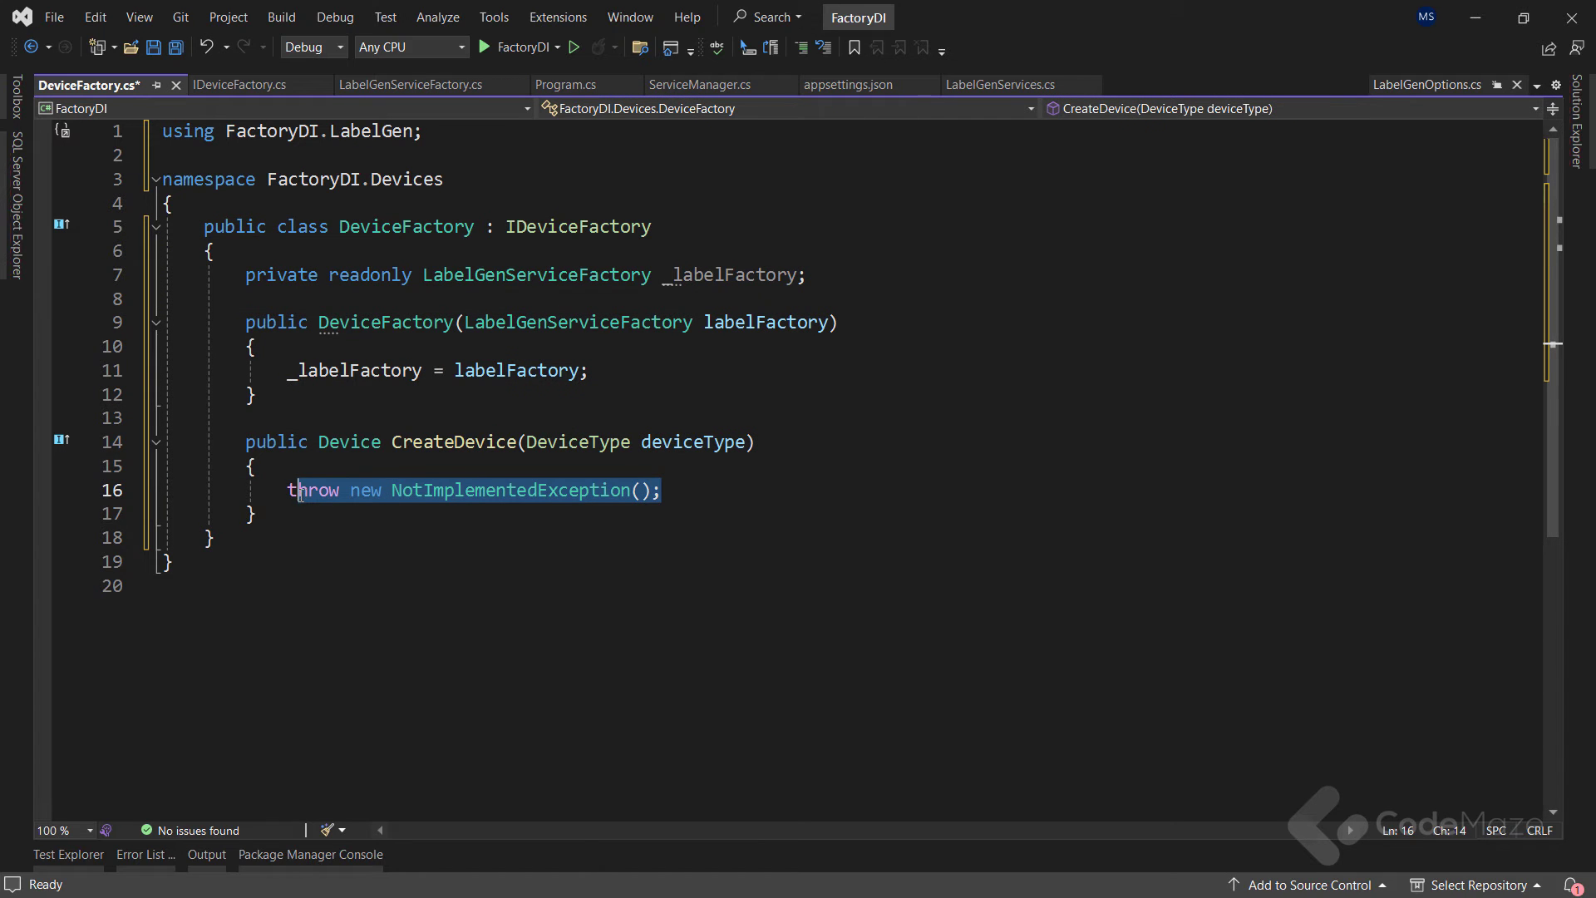
Step: Replace the placeholder throw with a label from _labelFactory.Label.Generate()
{"action": "key", "text": "Delete"}
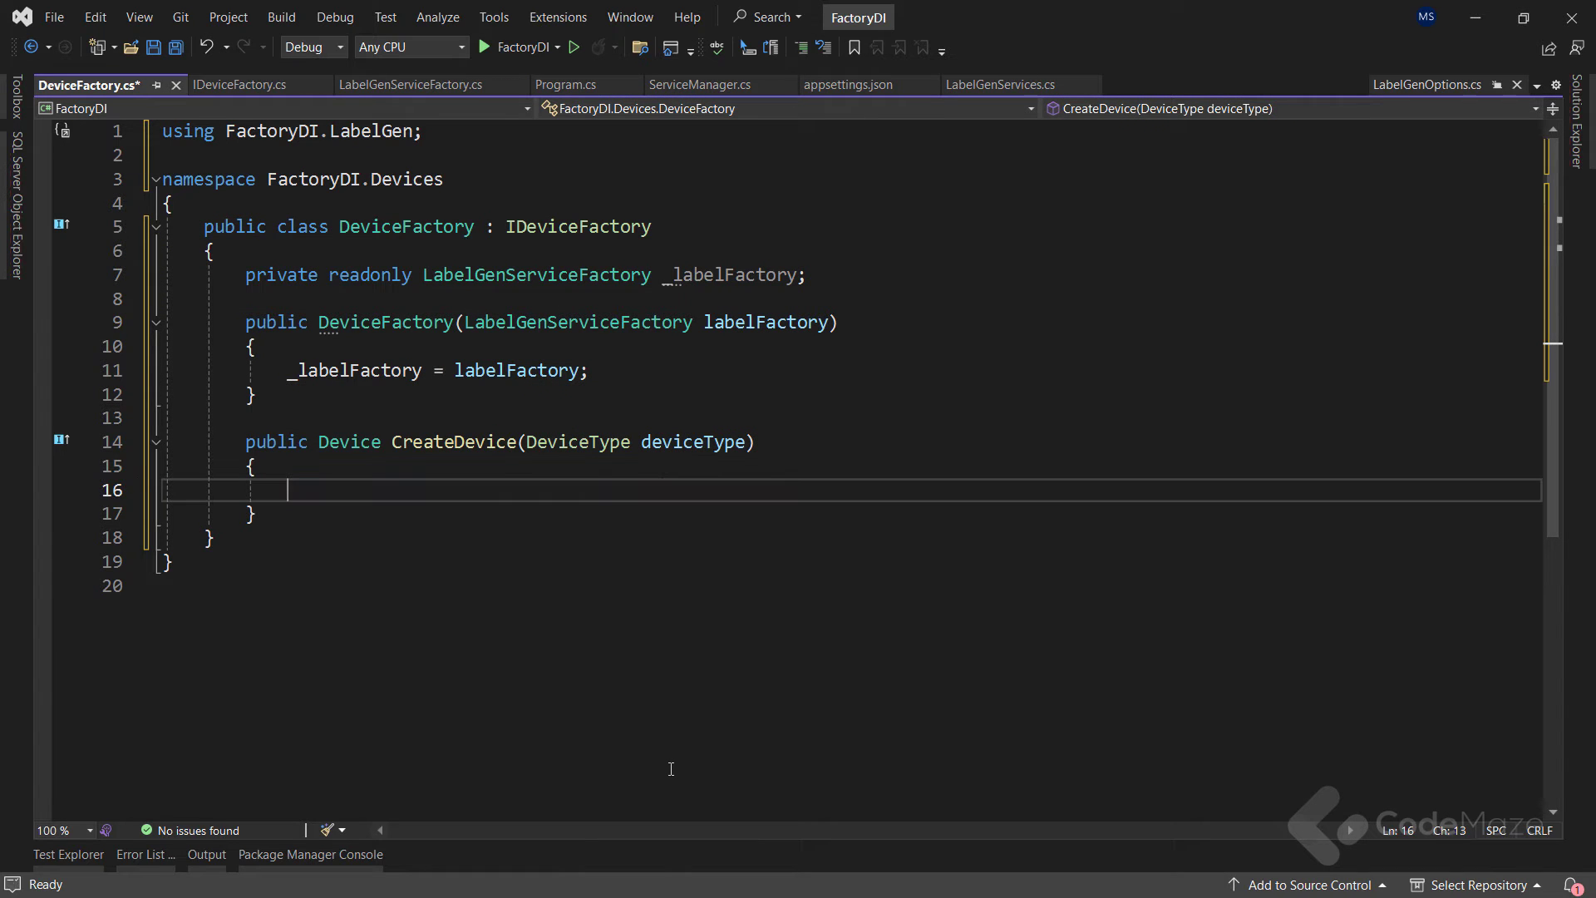
{"action": "type", "text": "var label"}
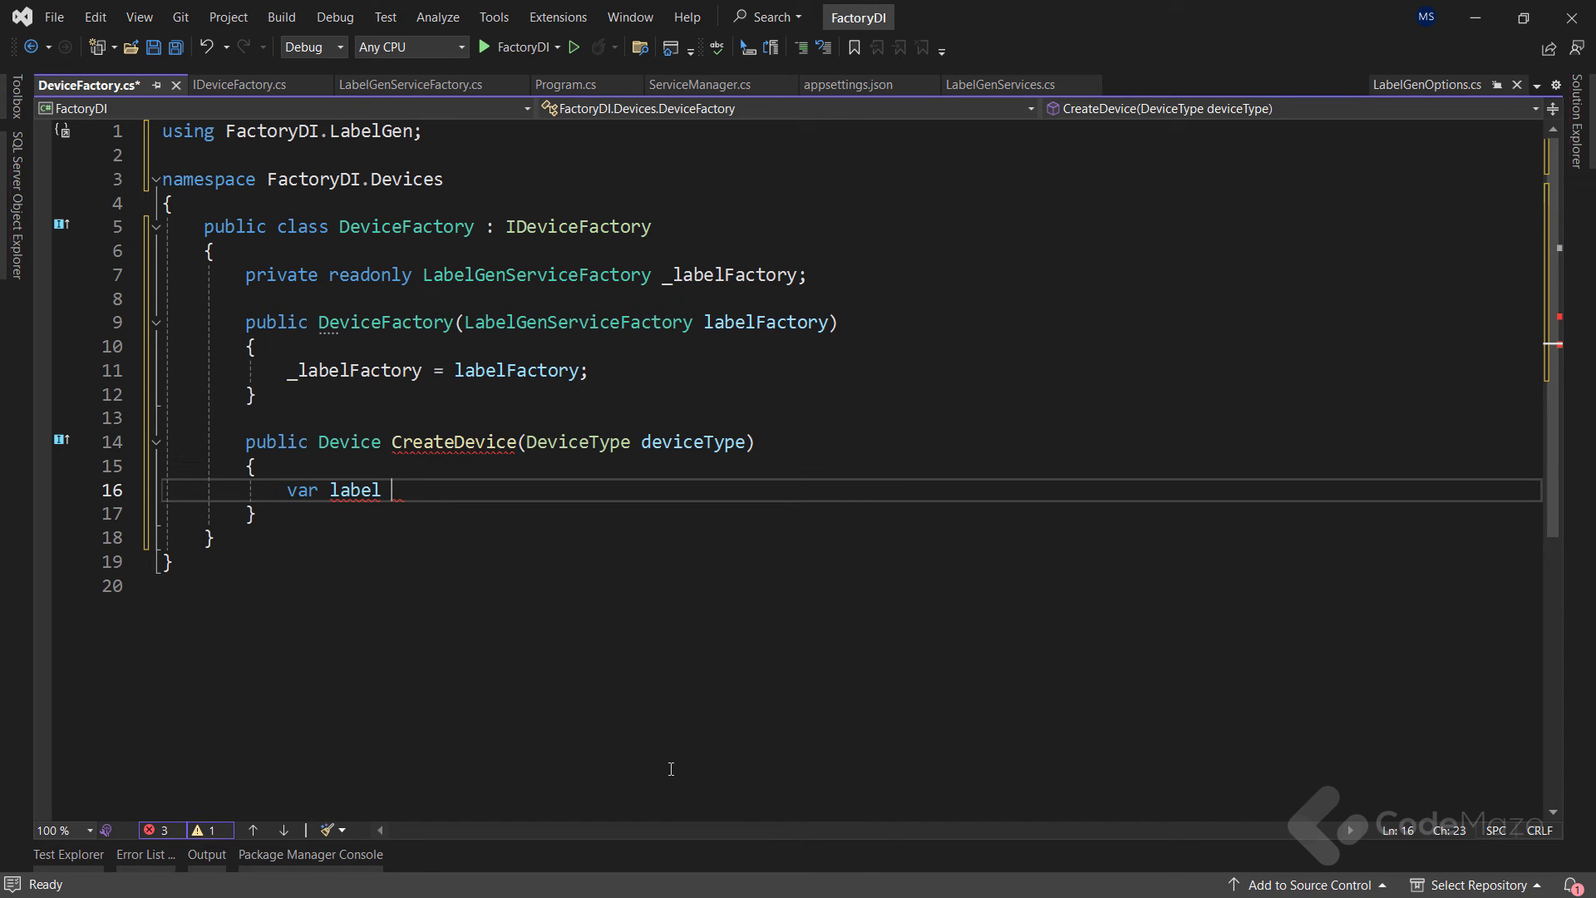
{"action": "type", "text": "= _labelFactory"}
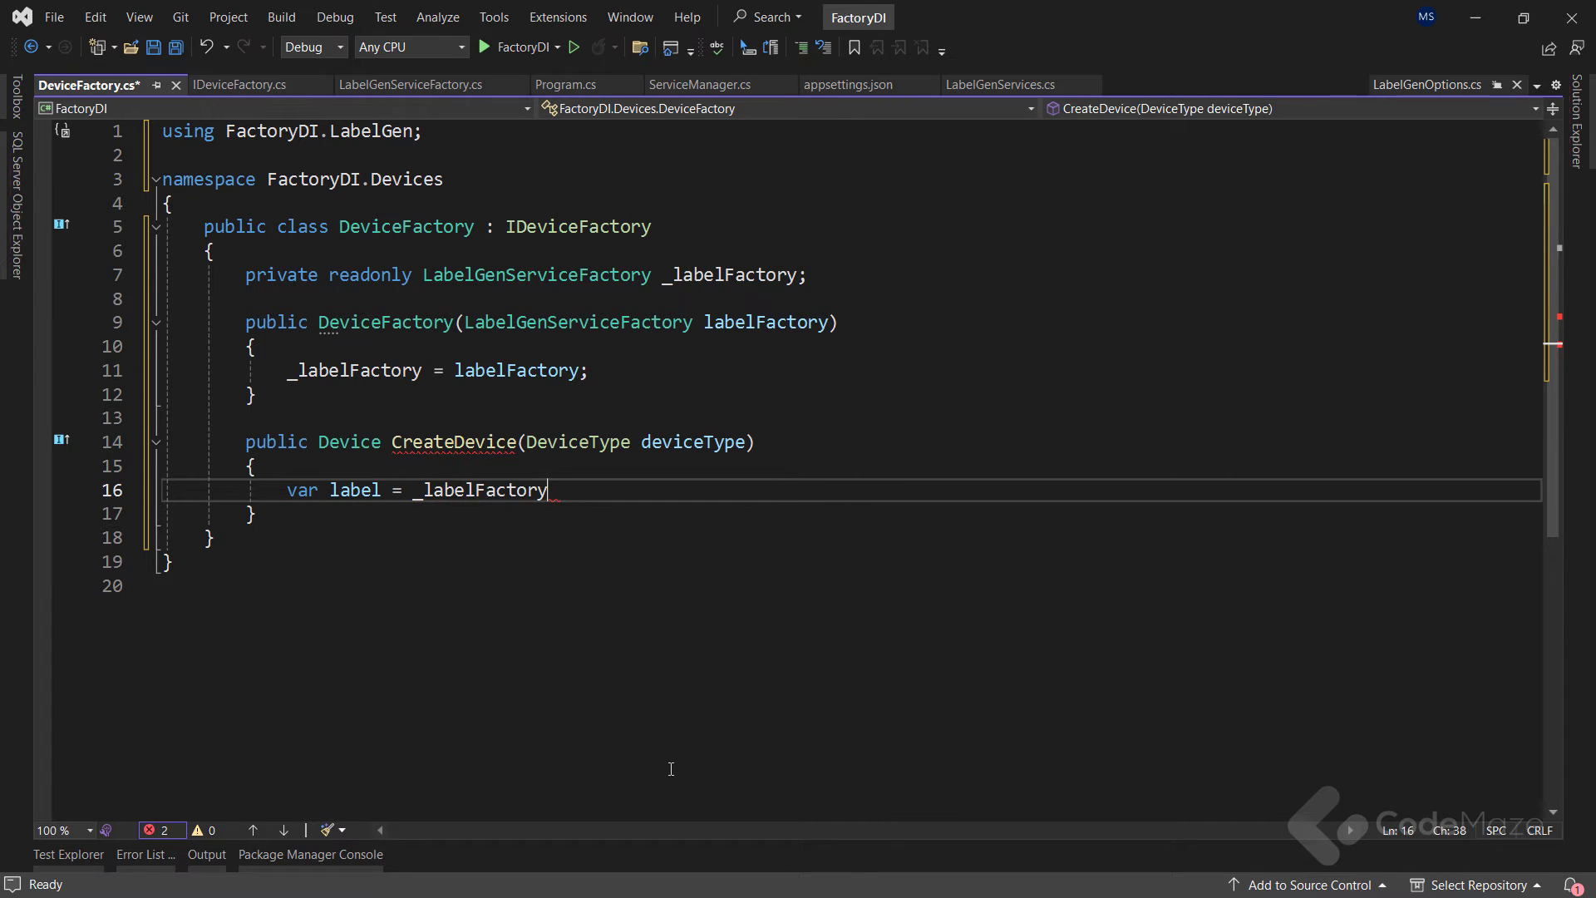
{"action": "type", "text": ".LabelGenService"}
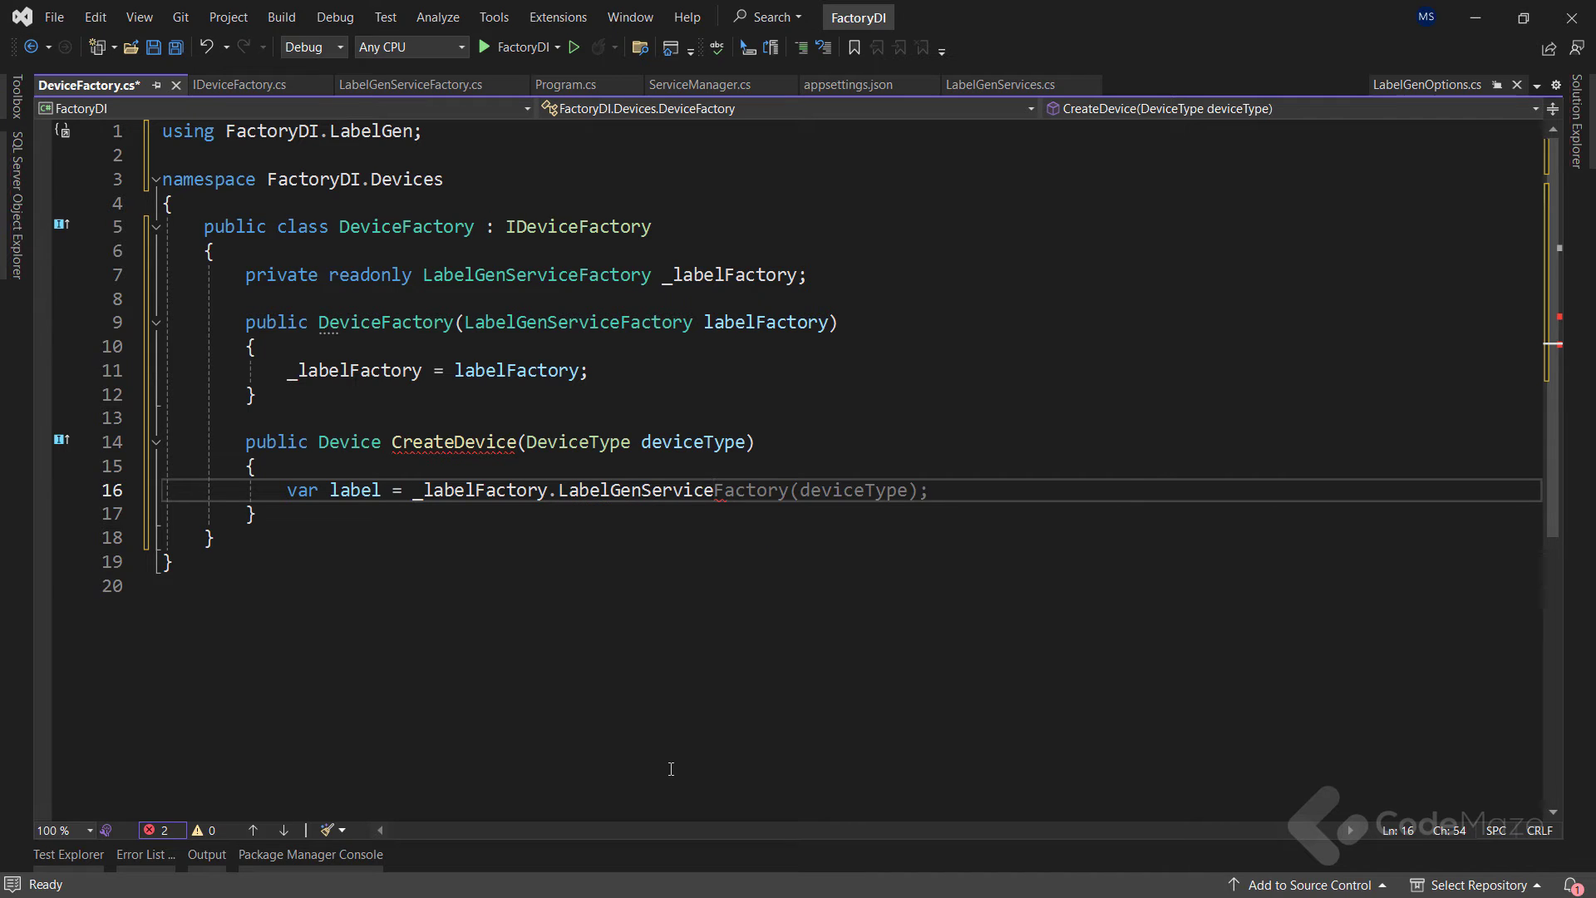
{"action": "type", "text": ".Generate();"}
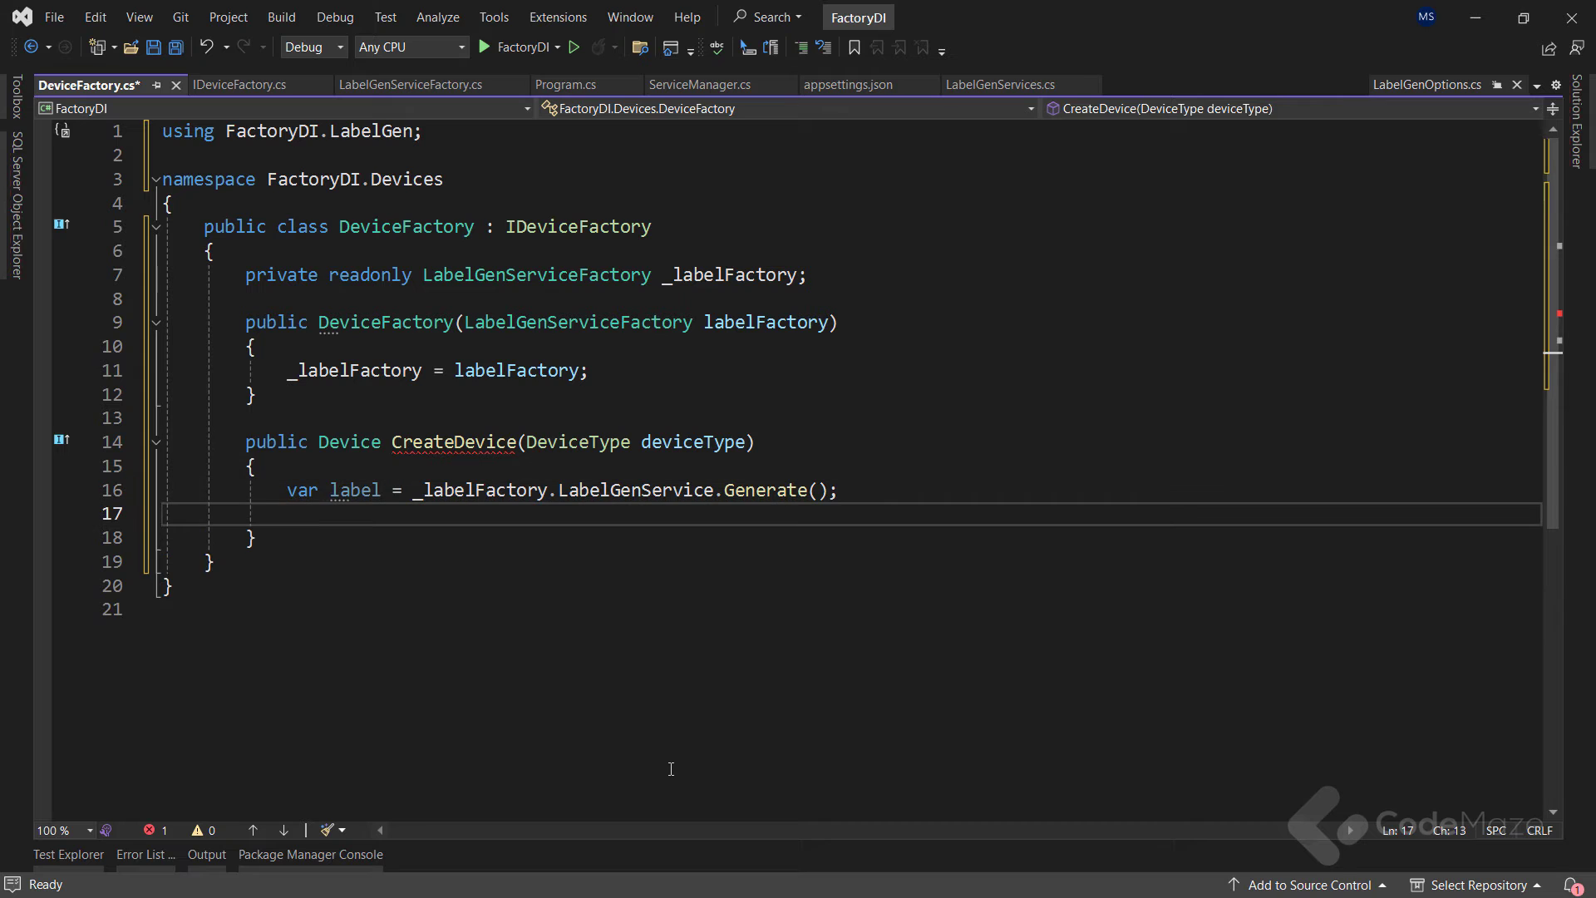
{"action": "type", "text": "return"}
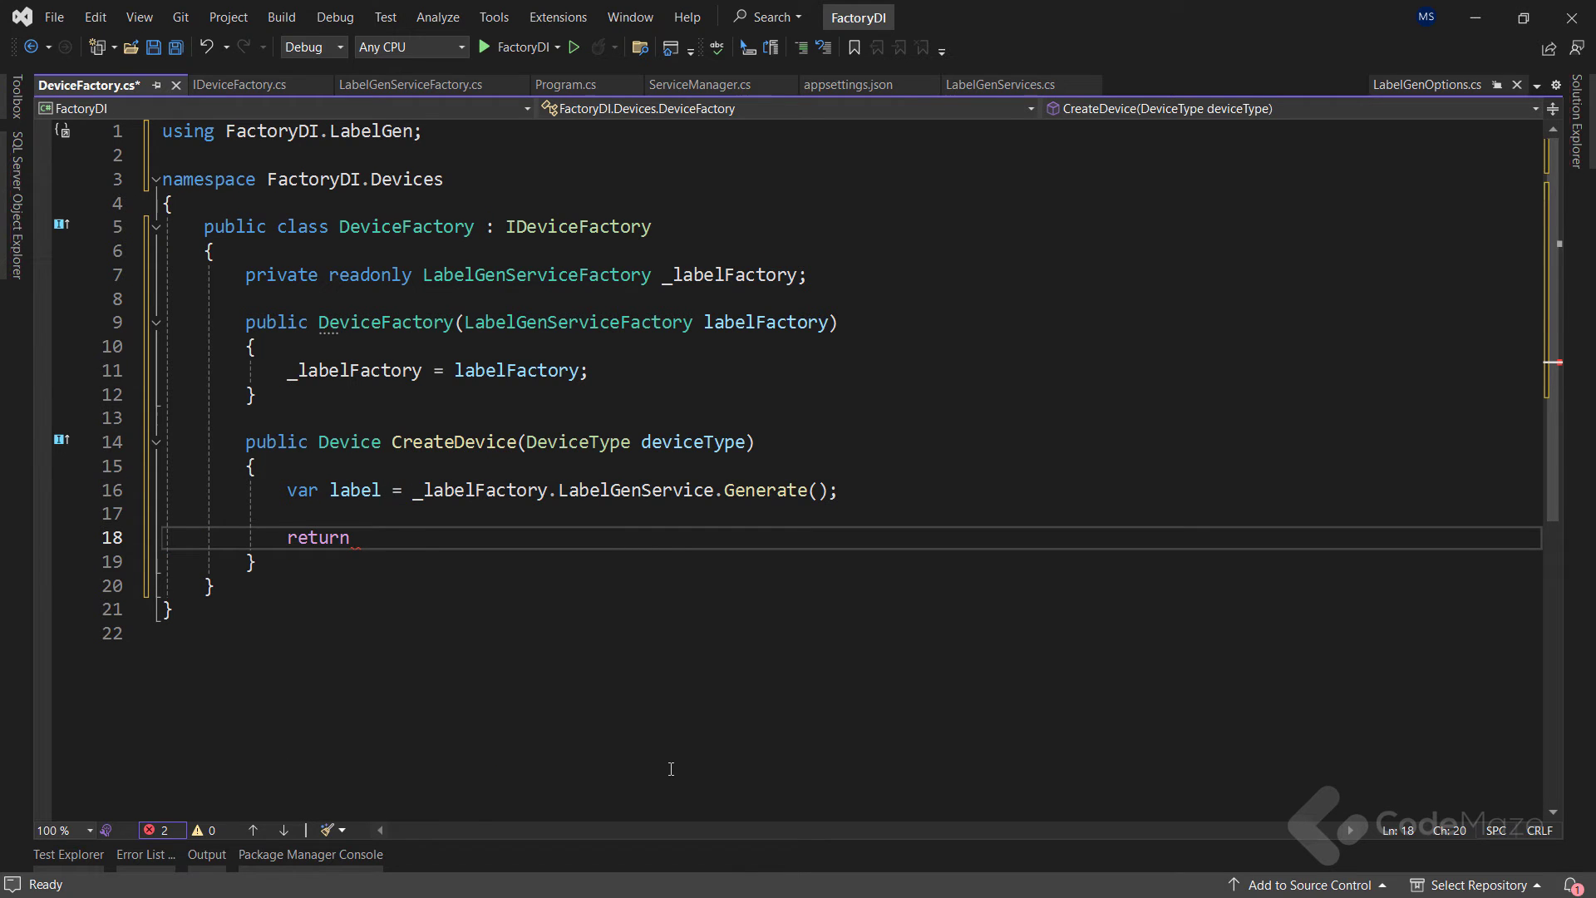
{"action": "type", "text": "deviceType.ToString() + label;"}
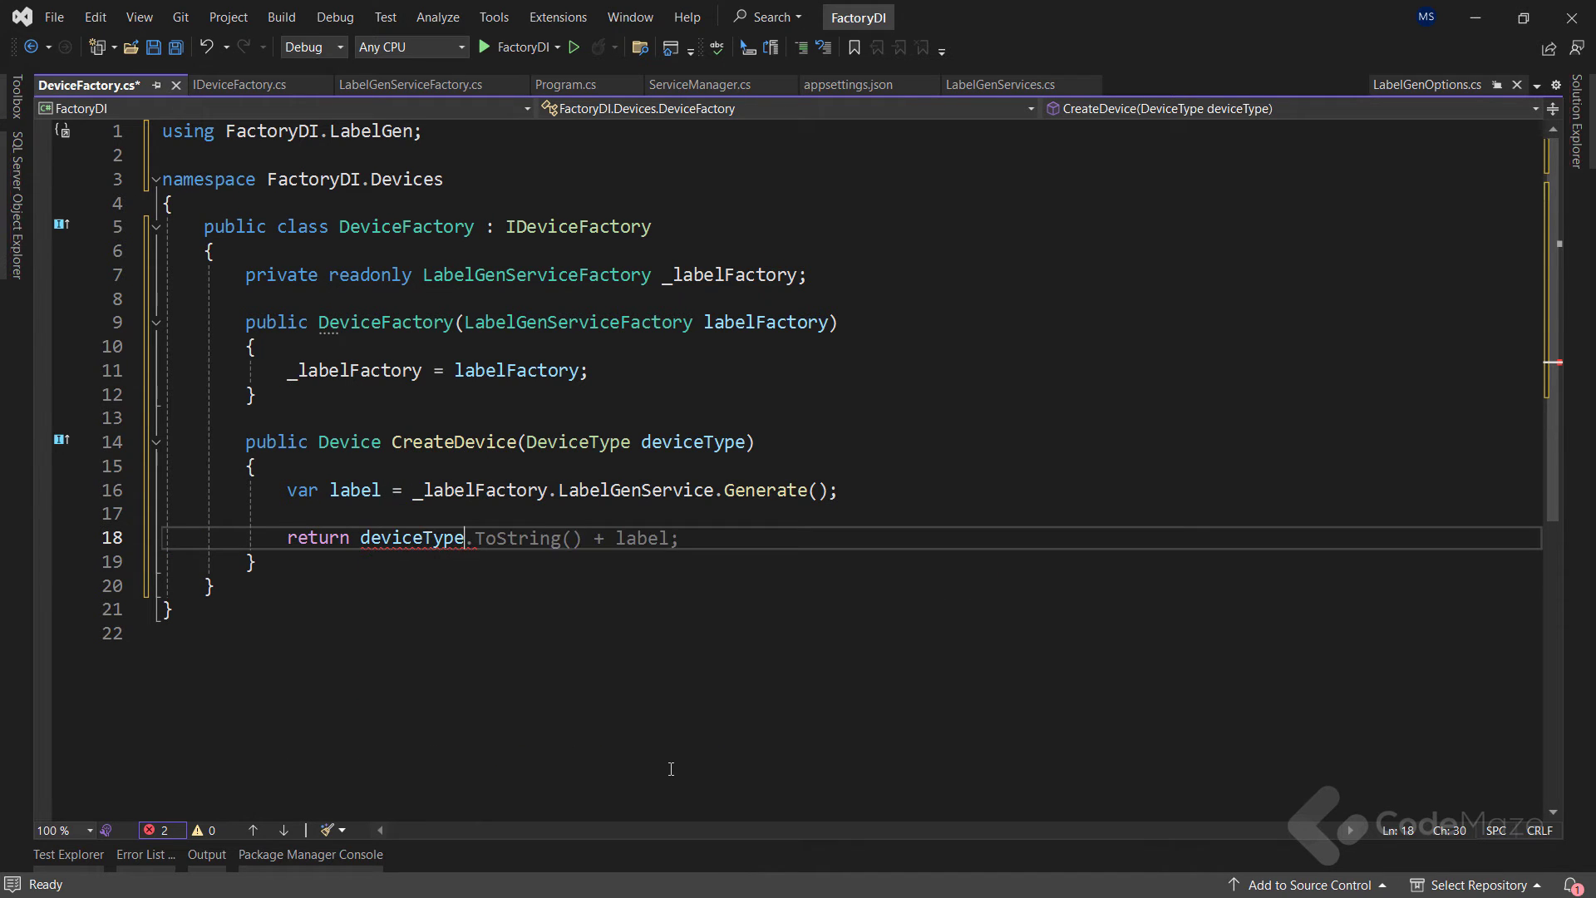
Step: Return a DeviceType switch building Watch, Phone or Laptop with a default throw, and save
{"action": "type", "text": "switch"}
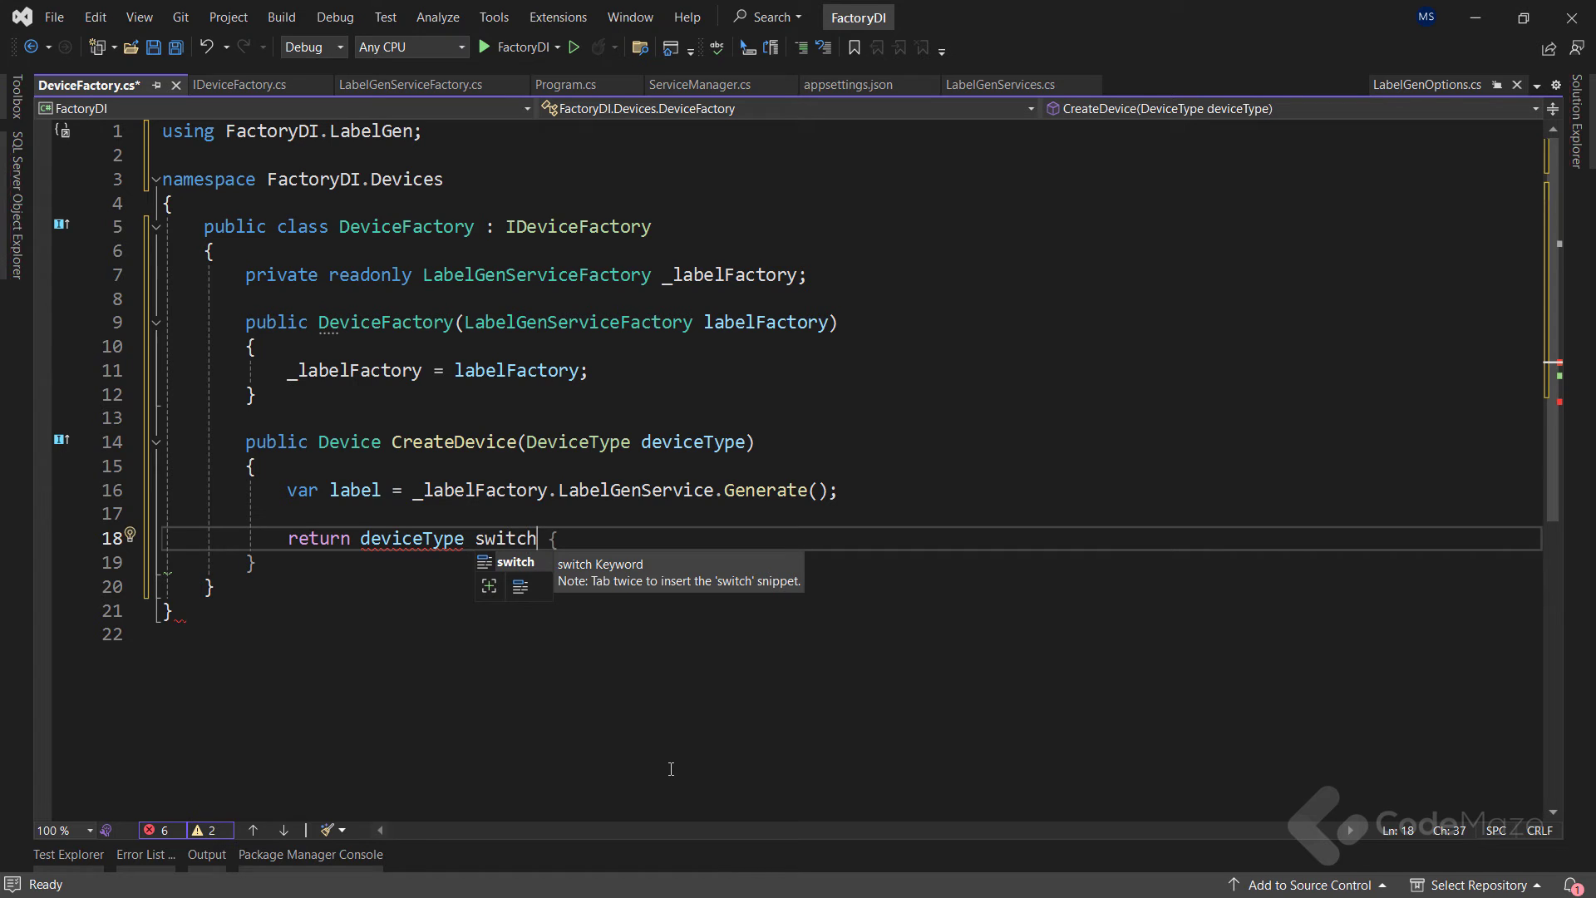
{"action": "key", "text": "Tab"}
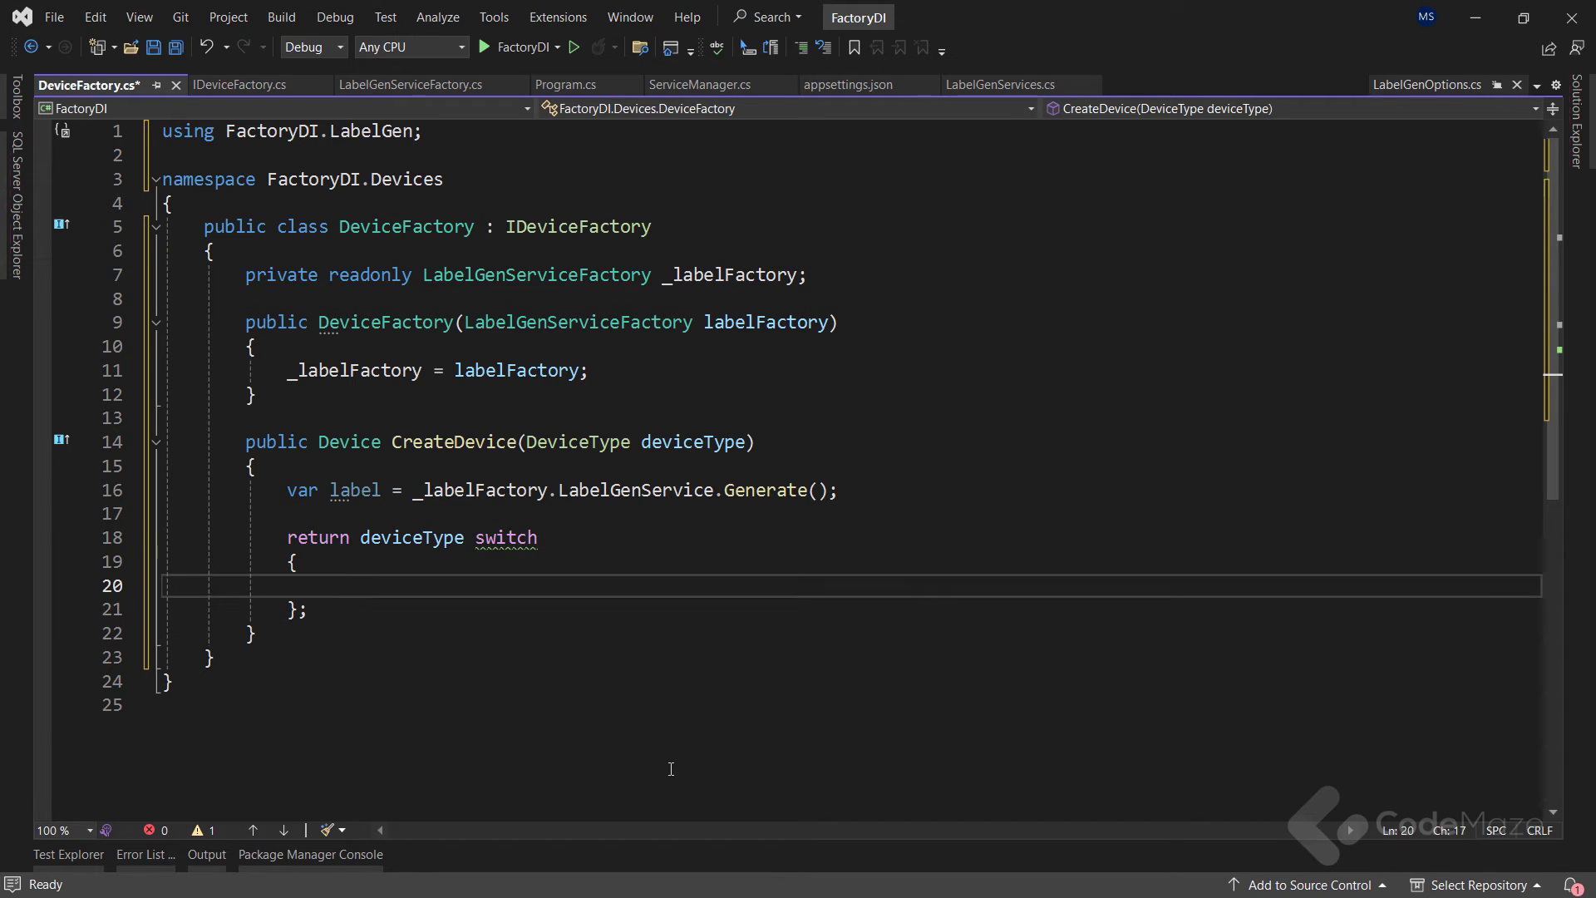
{"action": "type", "text": "DeviceType"}
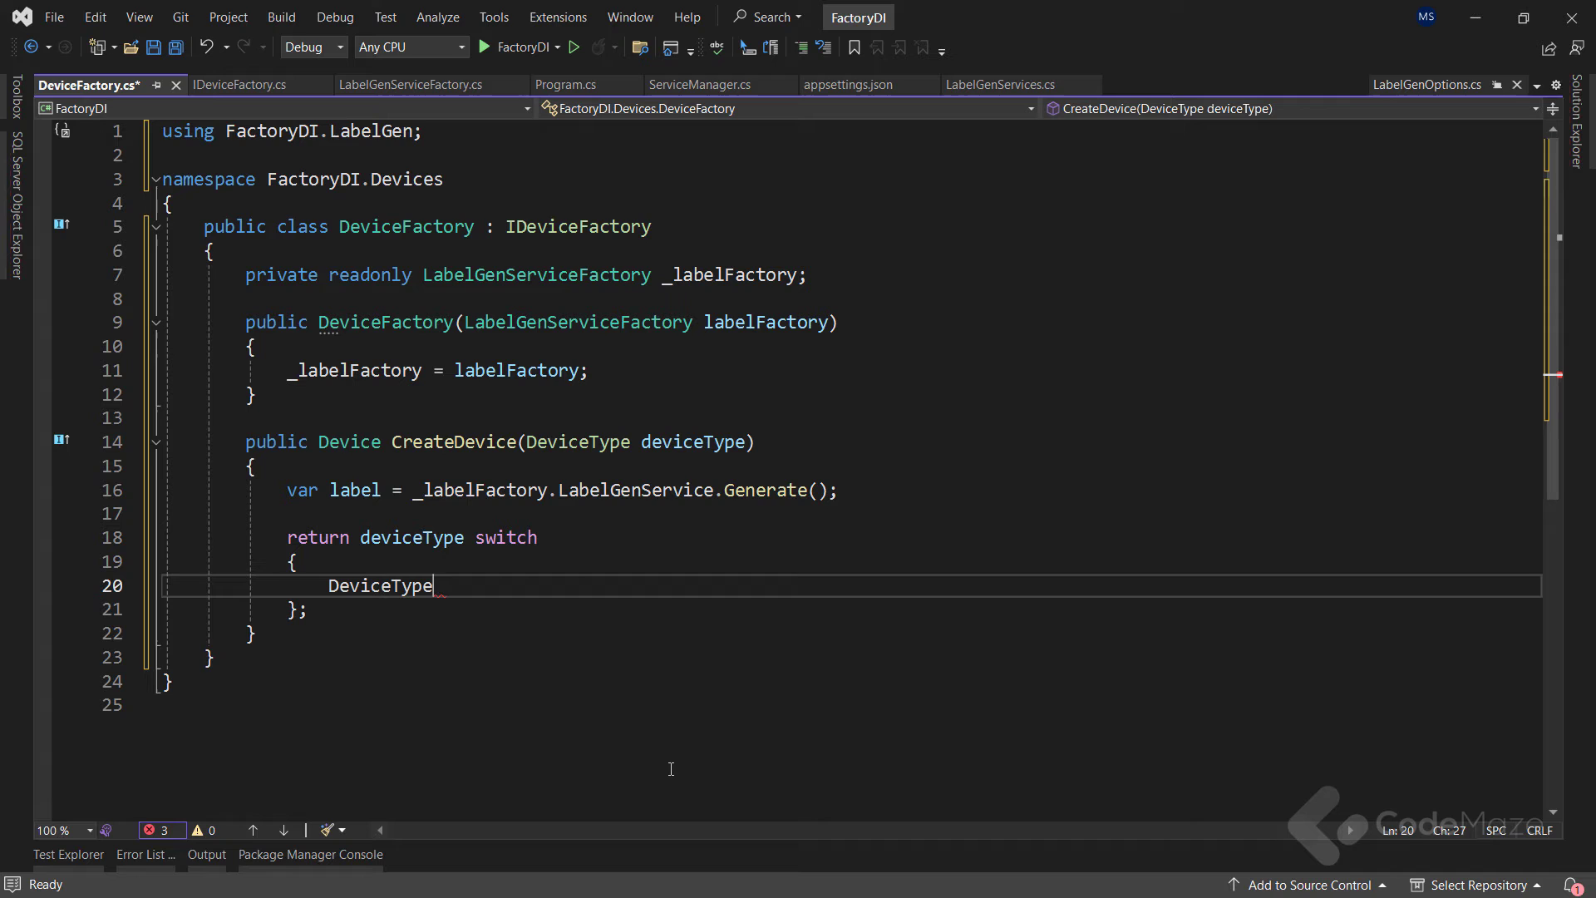
{"action": "type", "text": ".Watch => new Wa"}
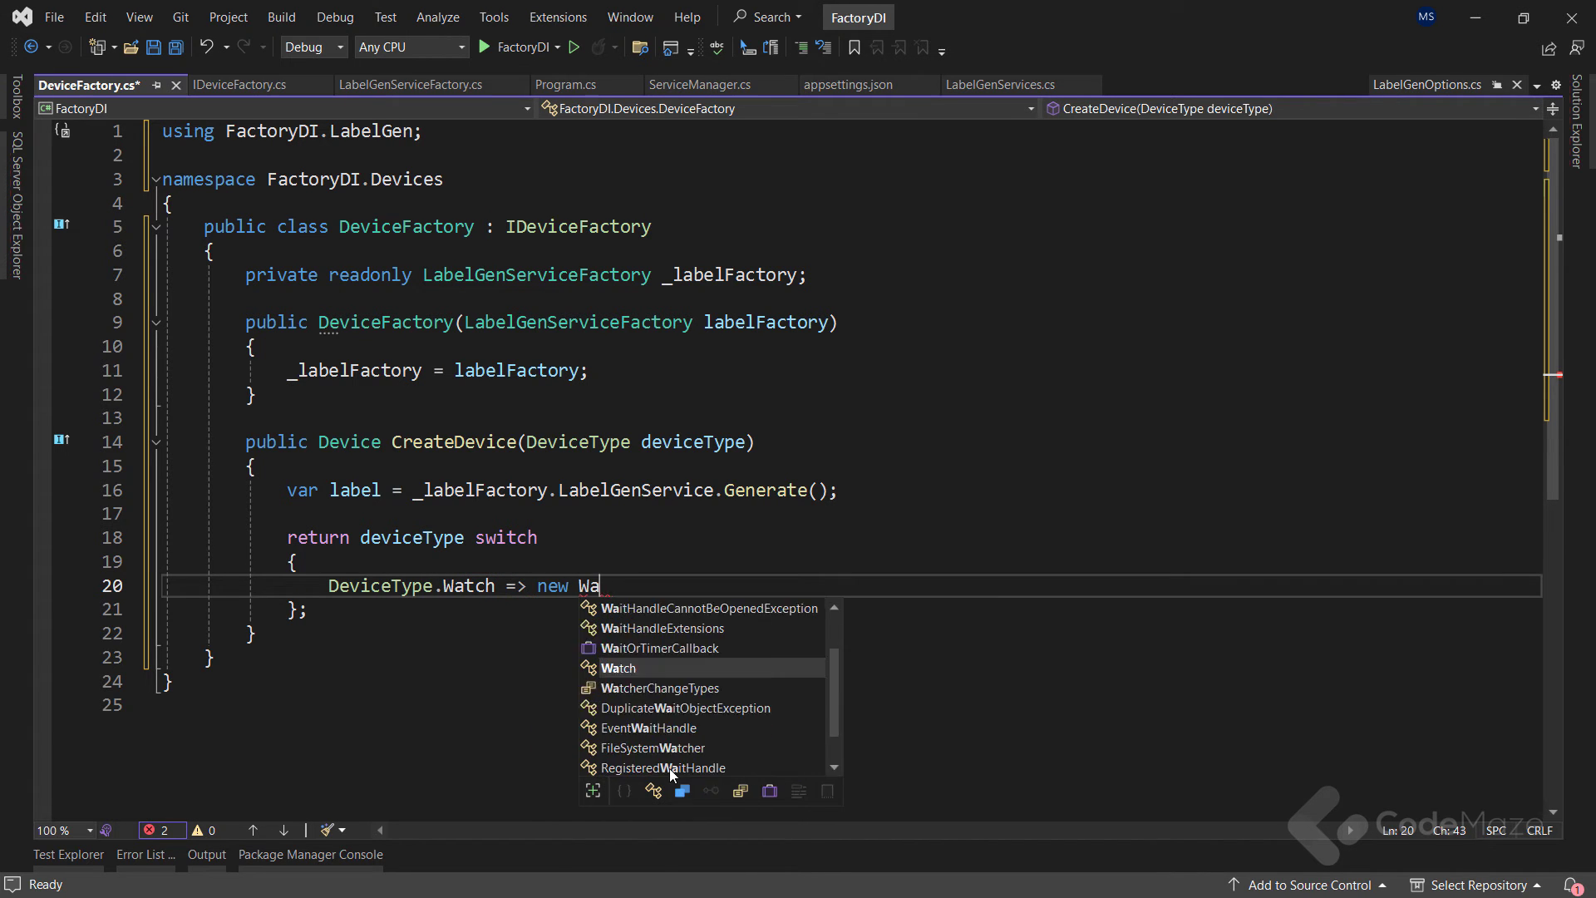
{"action": "type", "text": "tch(label),"}
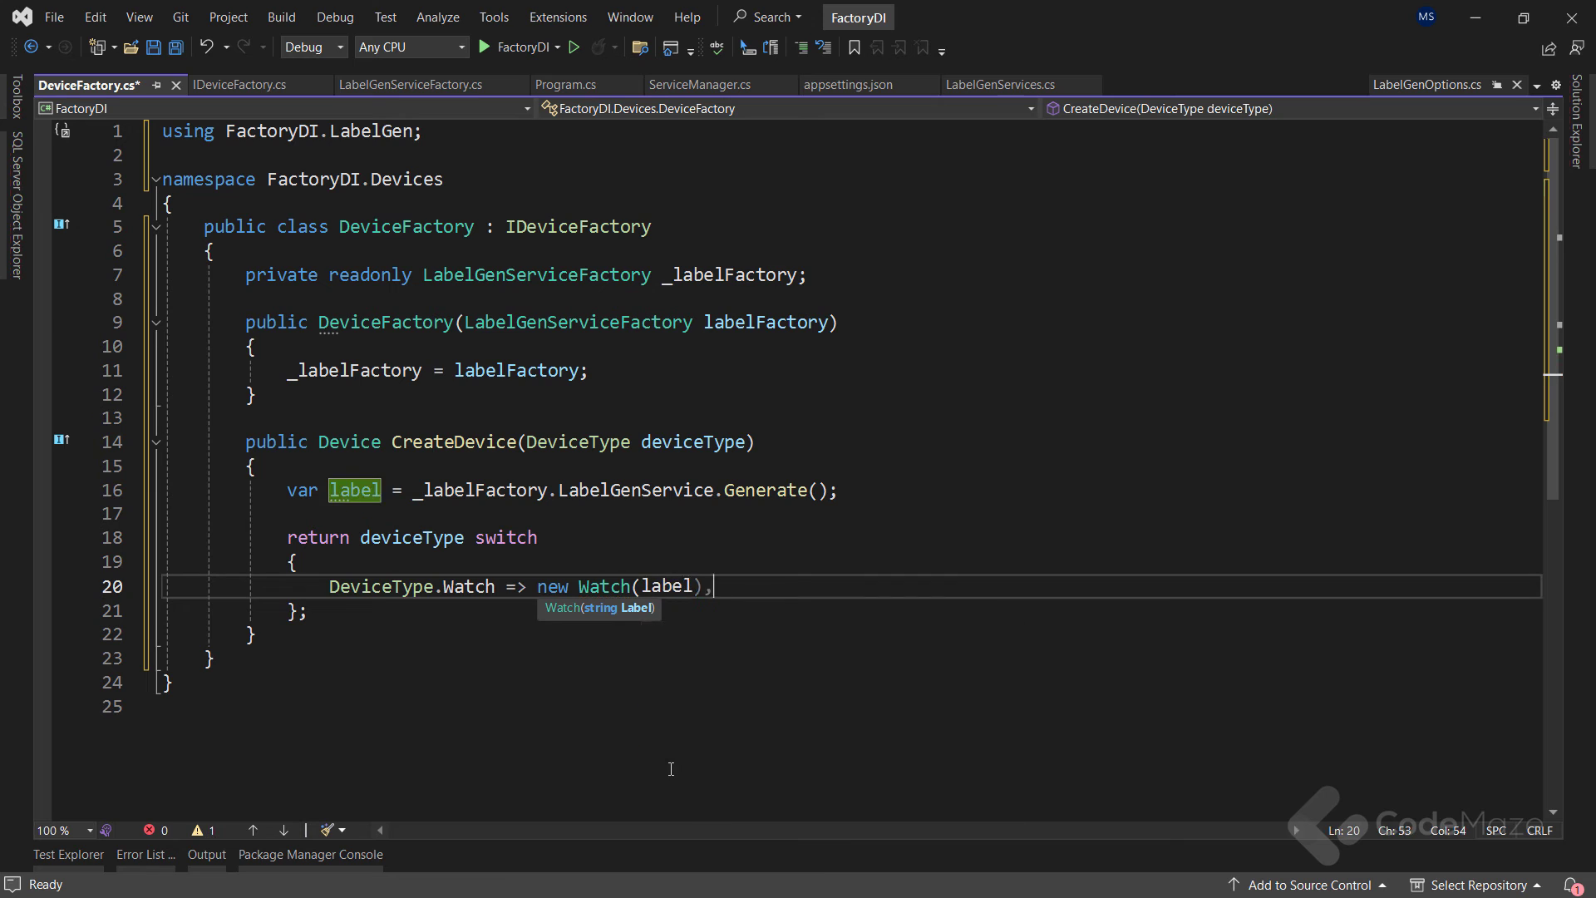
{"action": "type", "text": "Device"}
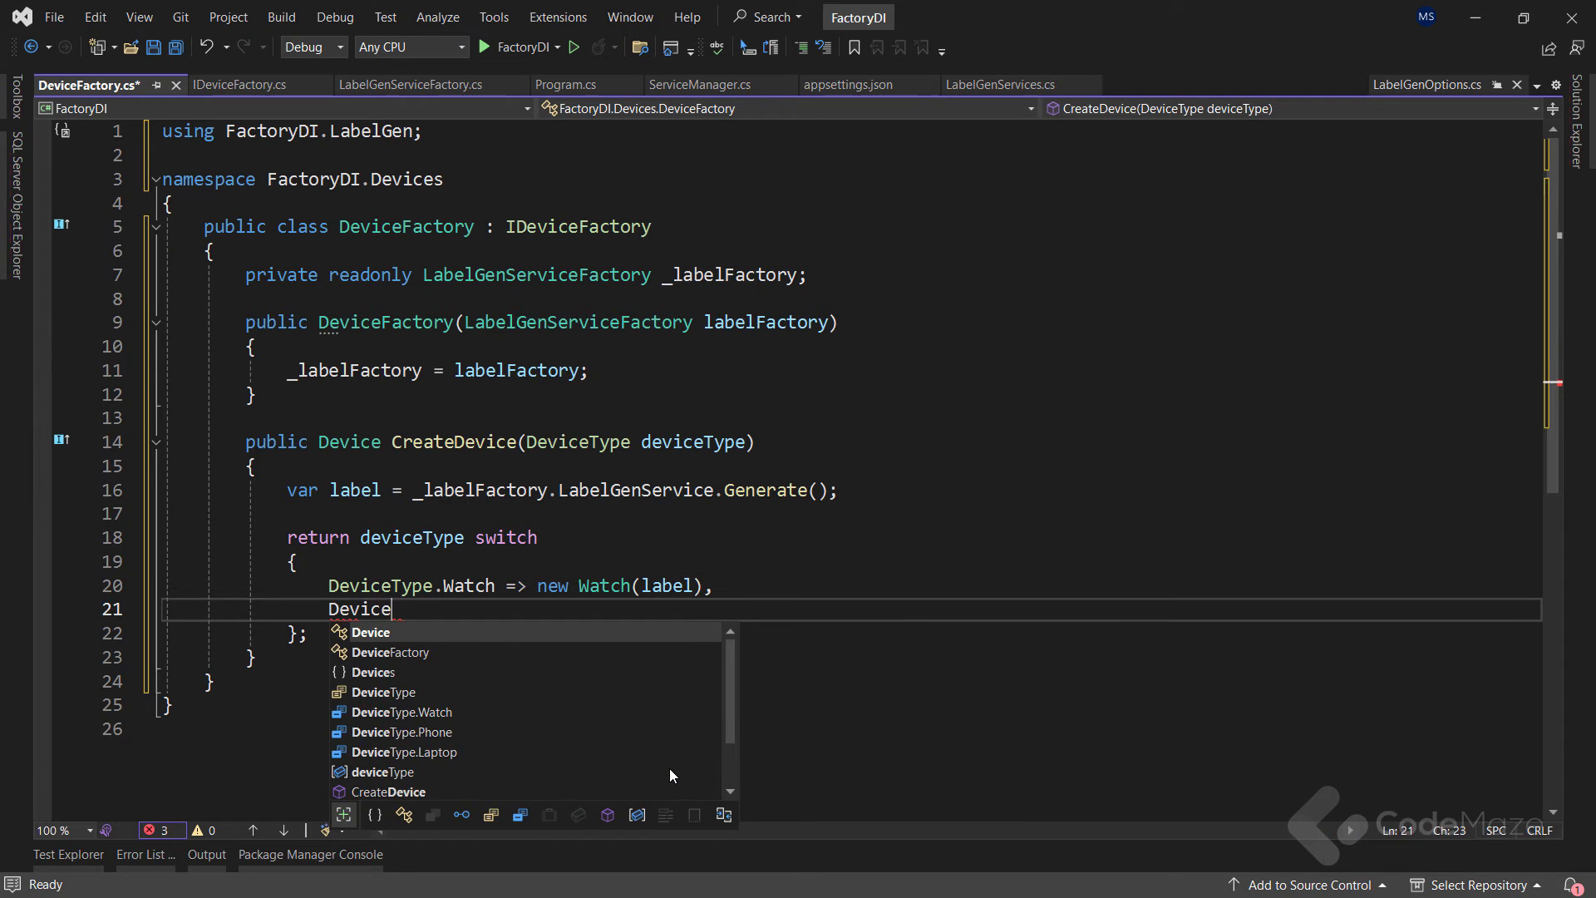
{"action": "type", "text": "Type."}
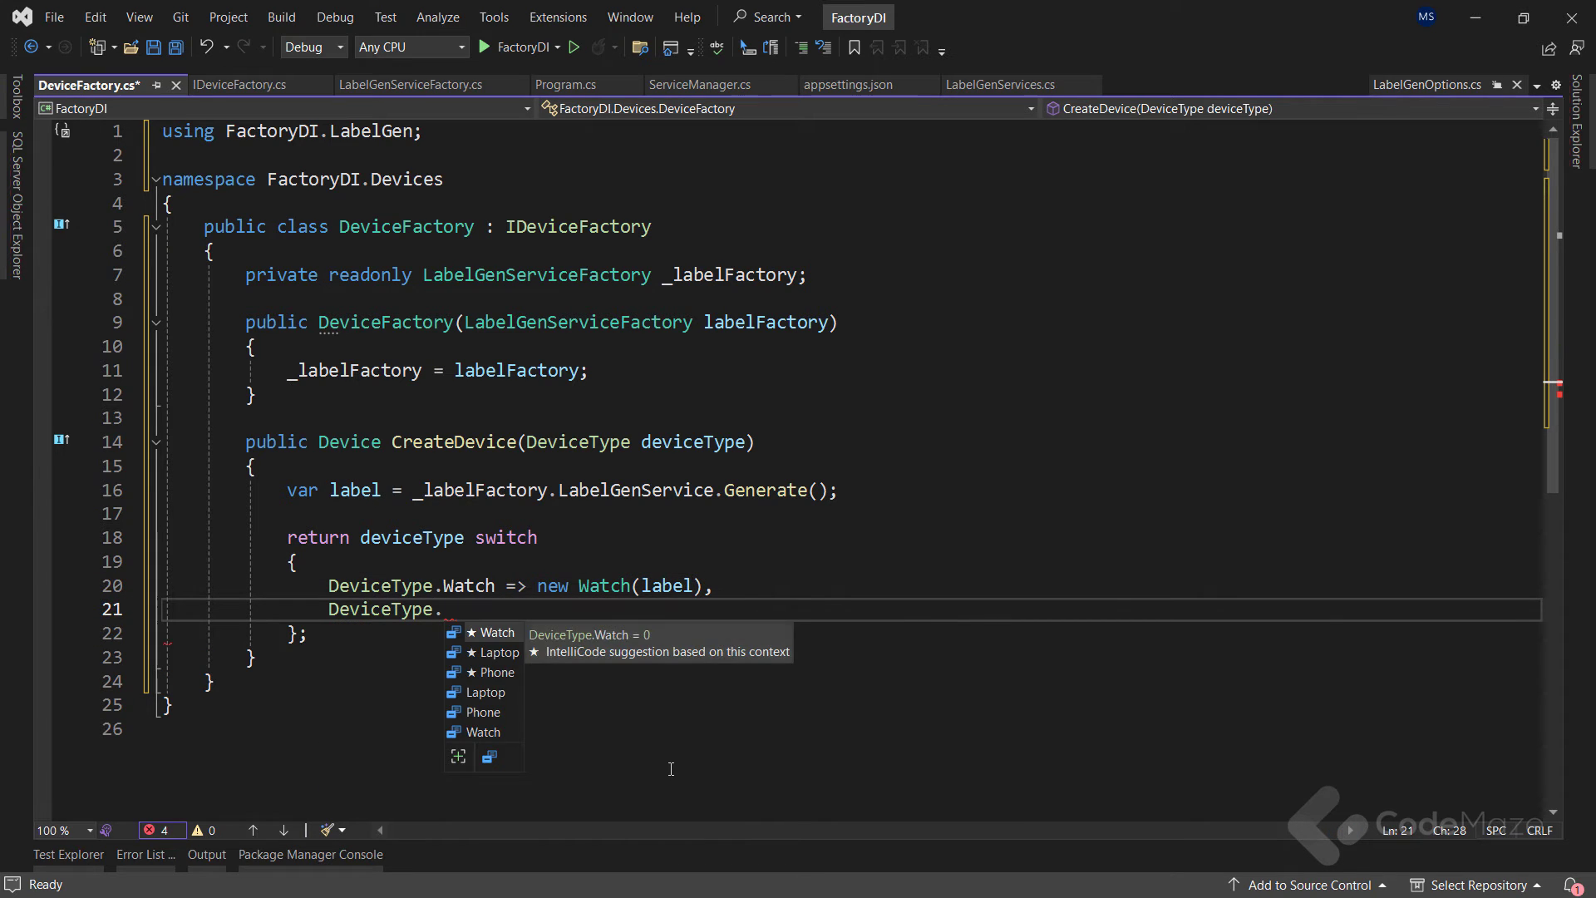
{"action": "type", "text": "Phone => new Phone(label),"}
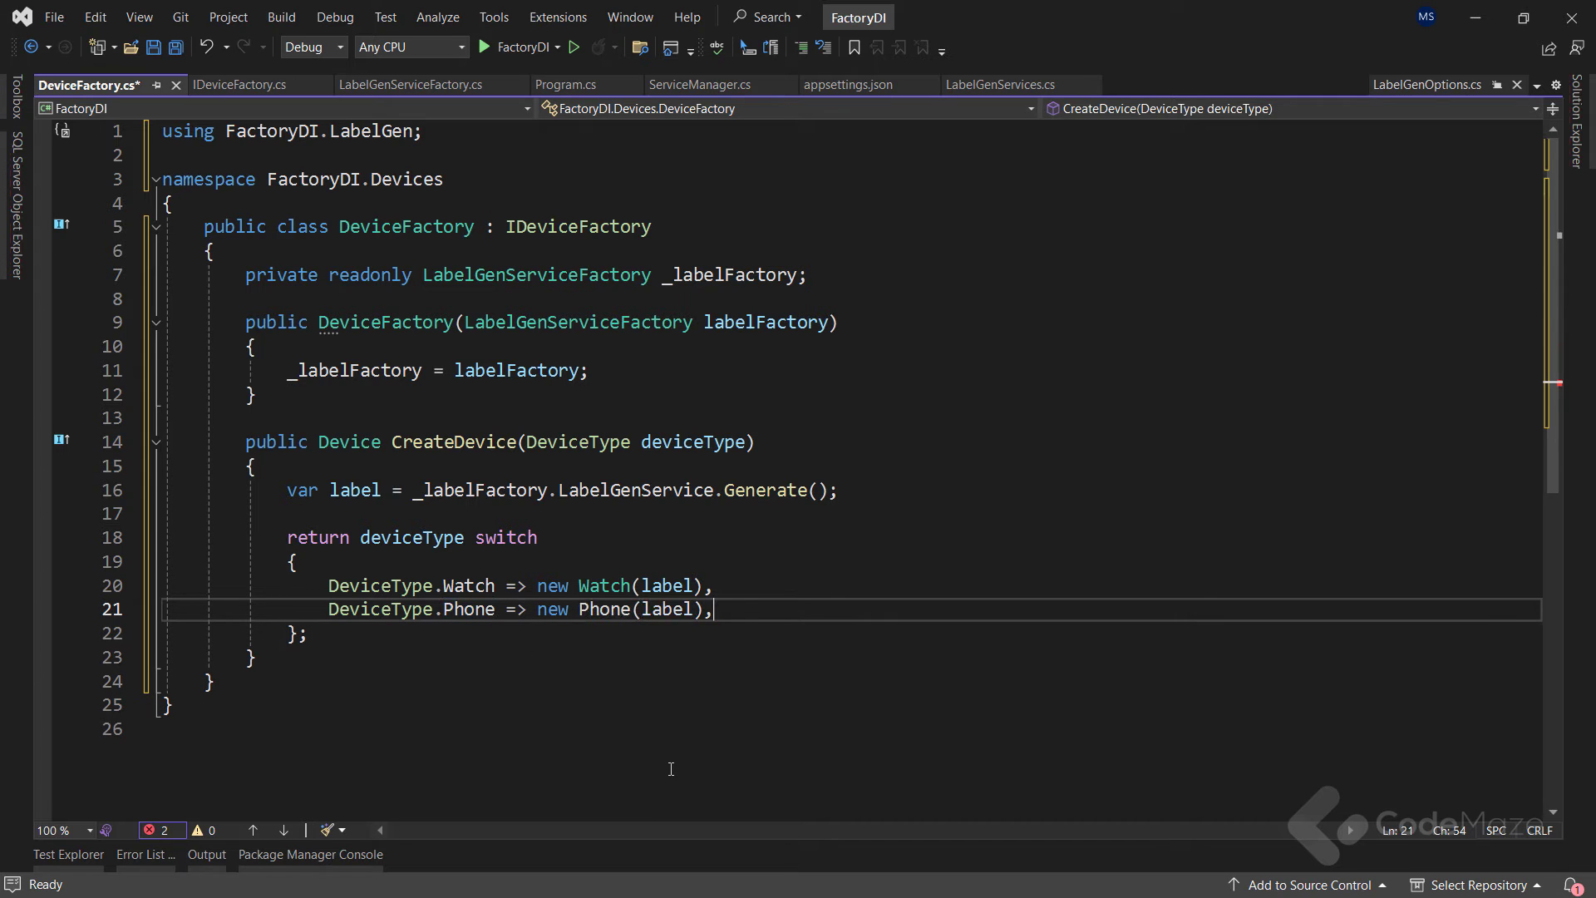
{"action": "type", "text": "Devi"}
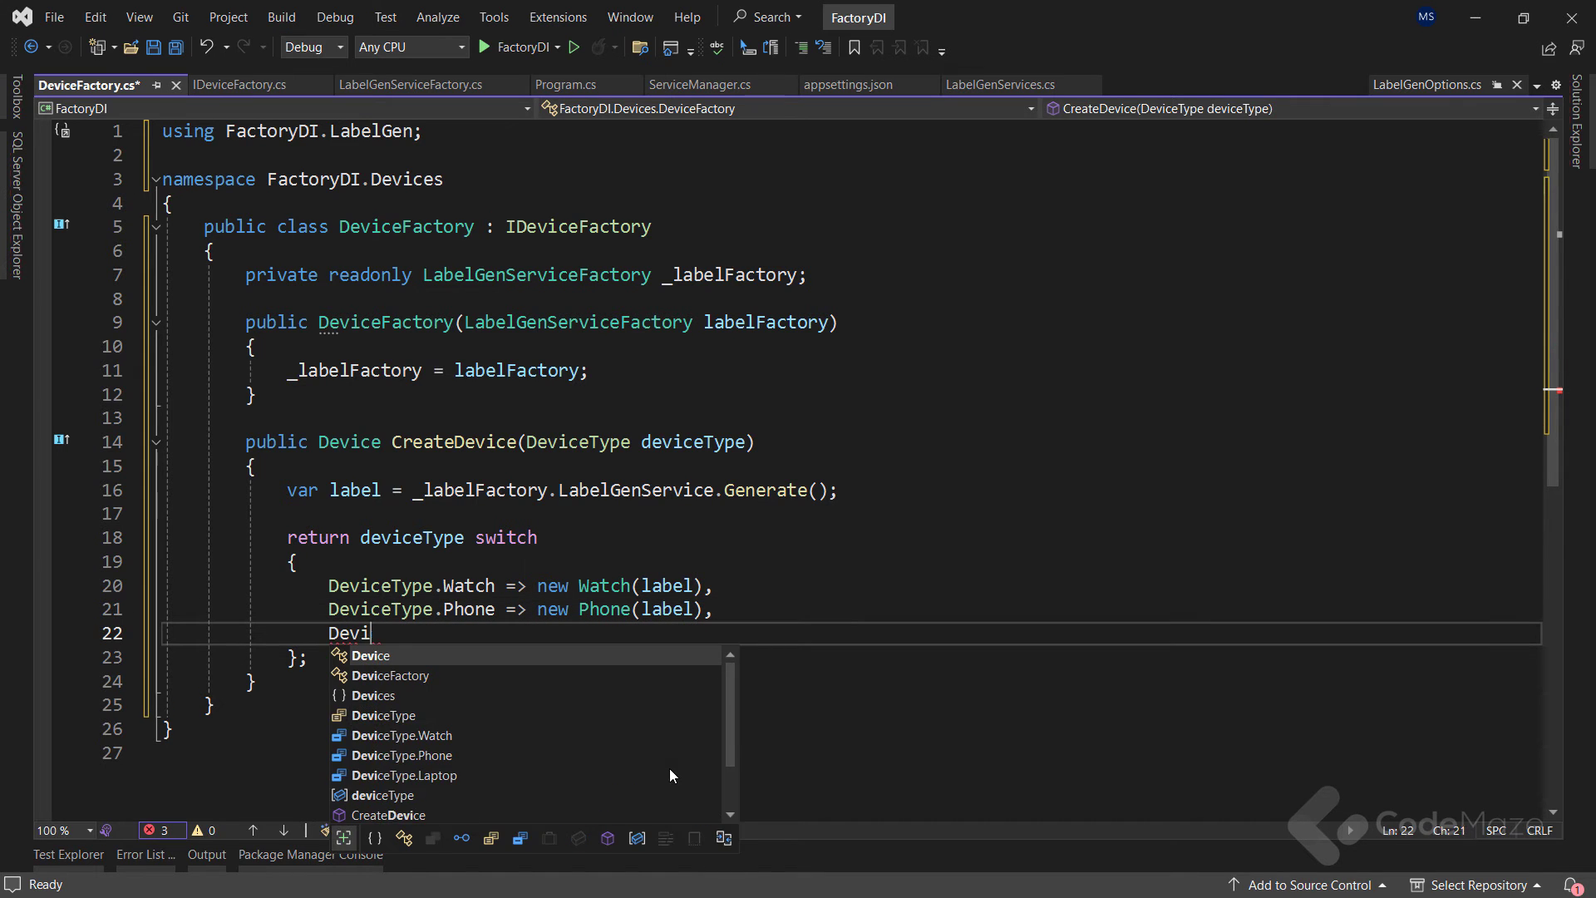
{"action": "type", "text": "ceType."}
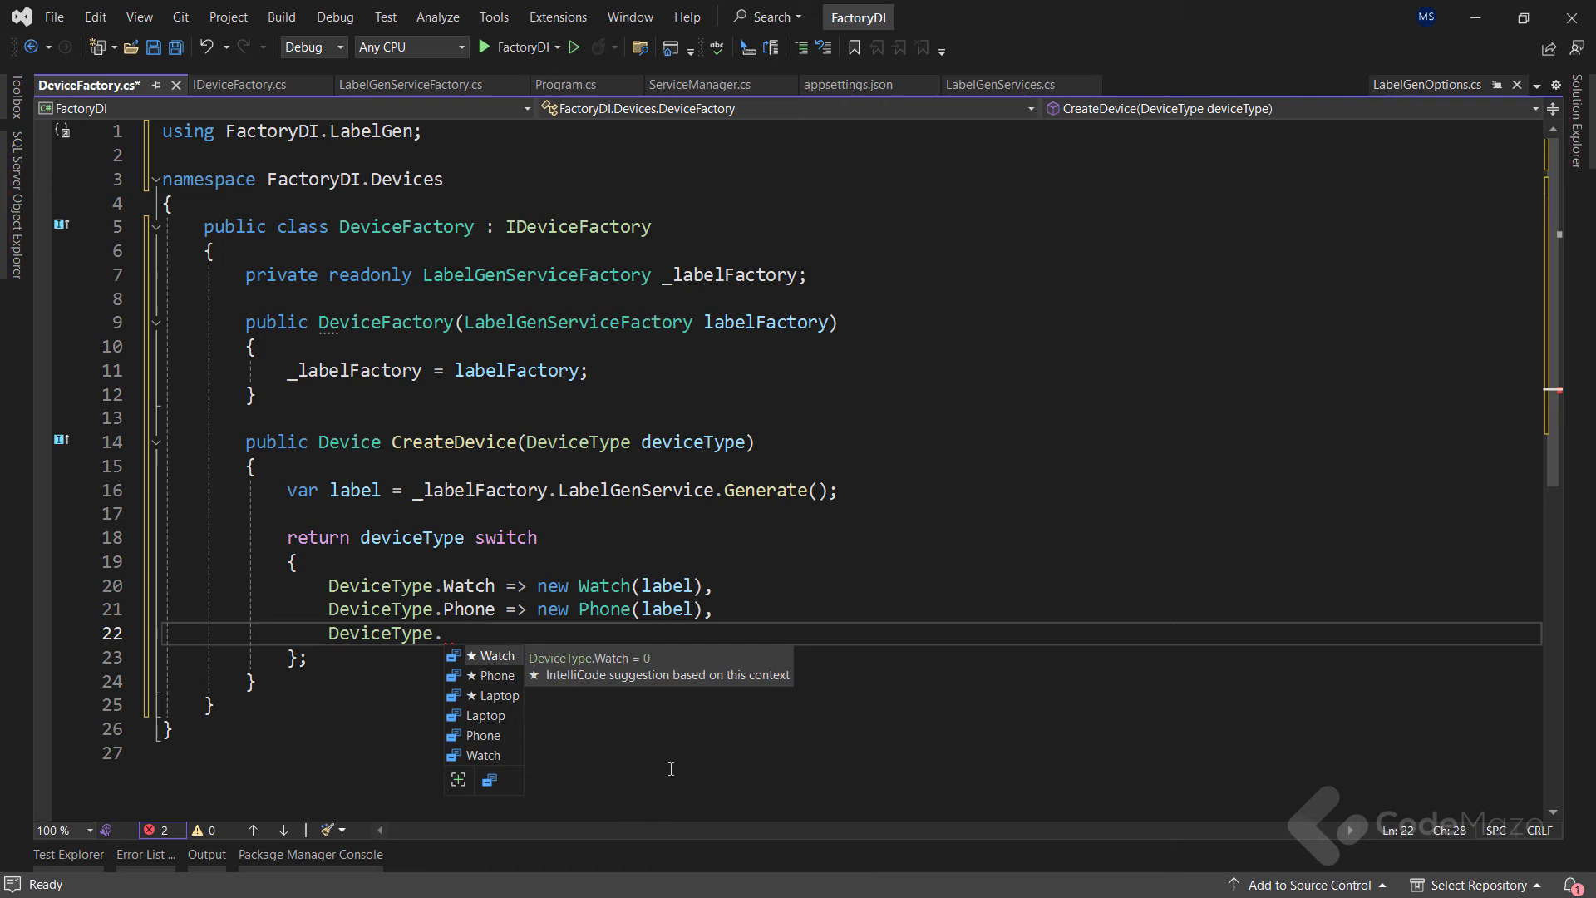
{"action": "type", "text": "Laptop => new Laptop(label),"}
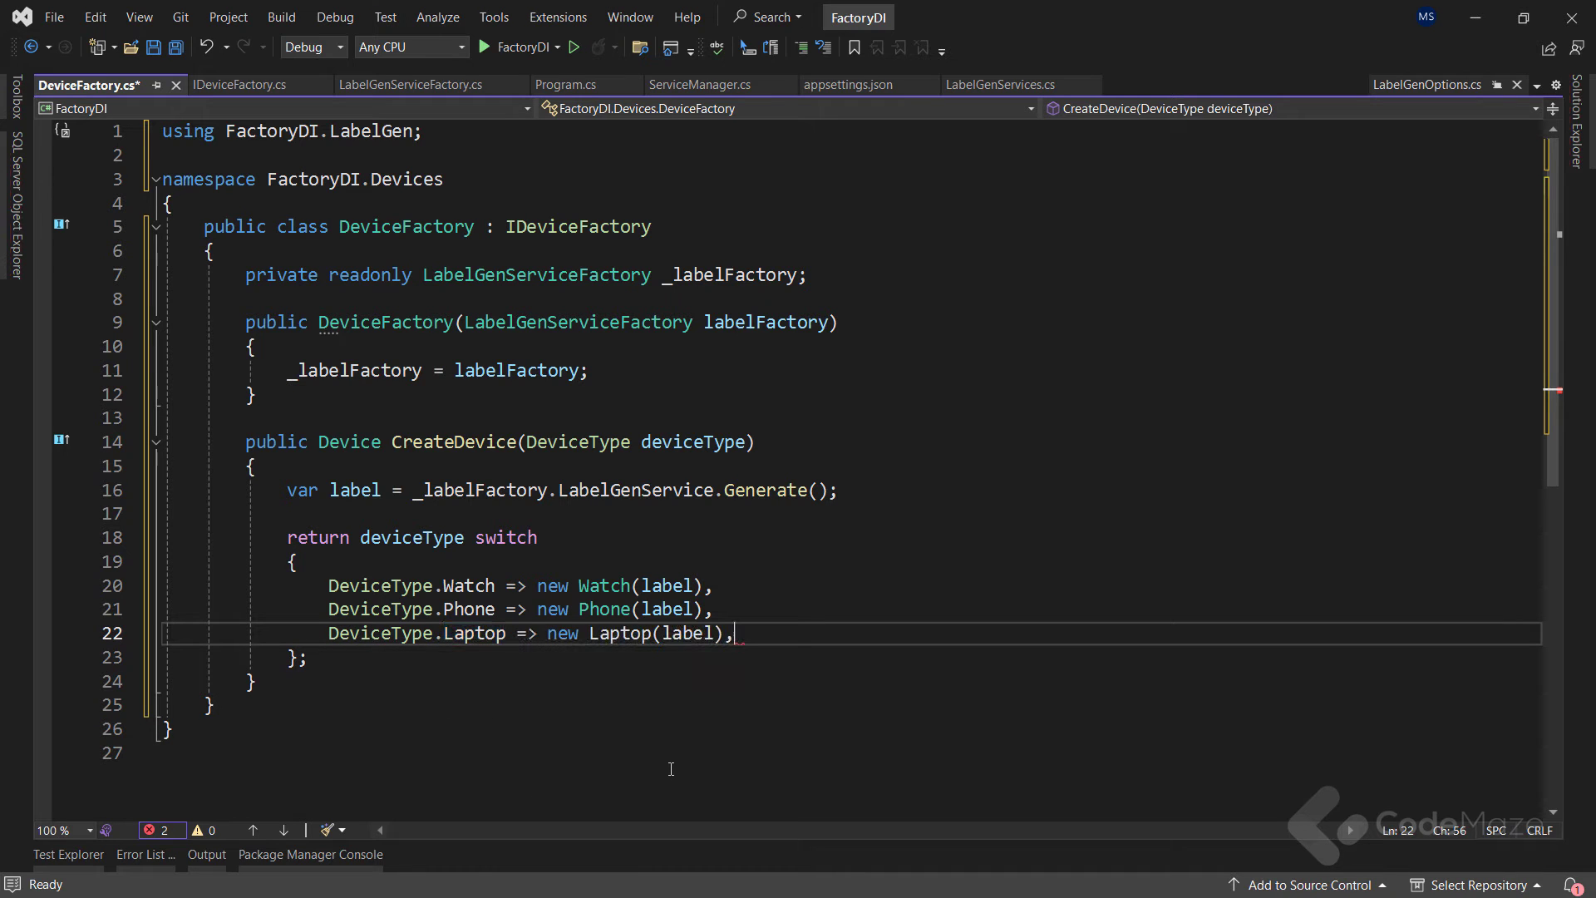
{"action": "key", "text": "Enter"}
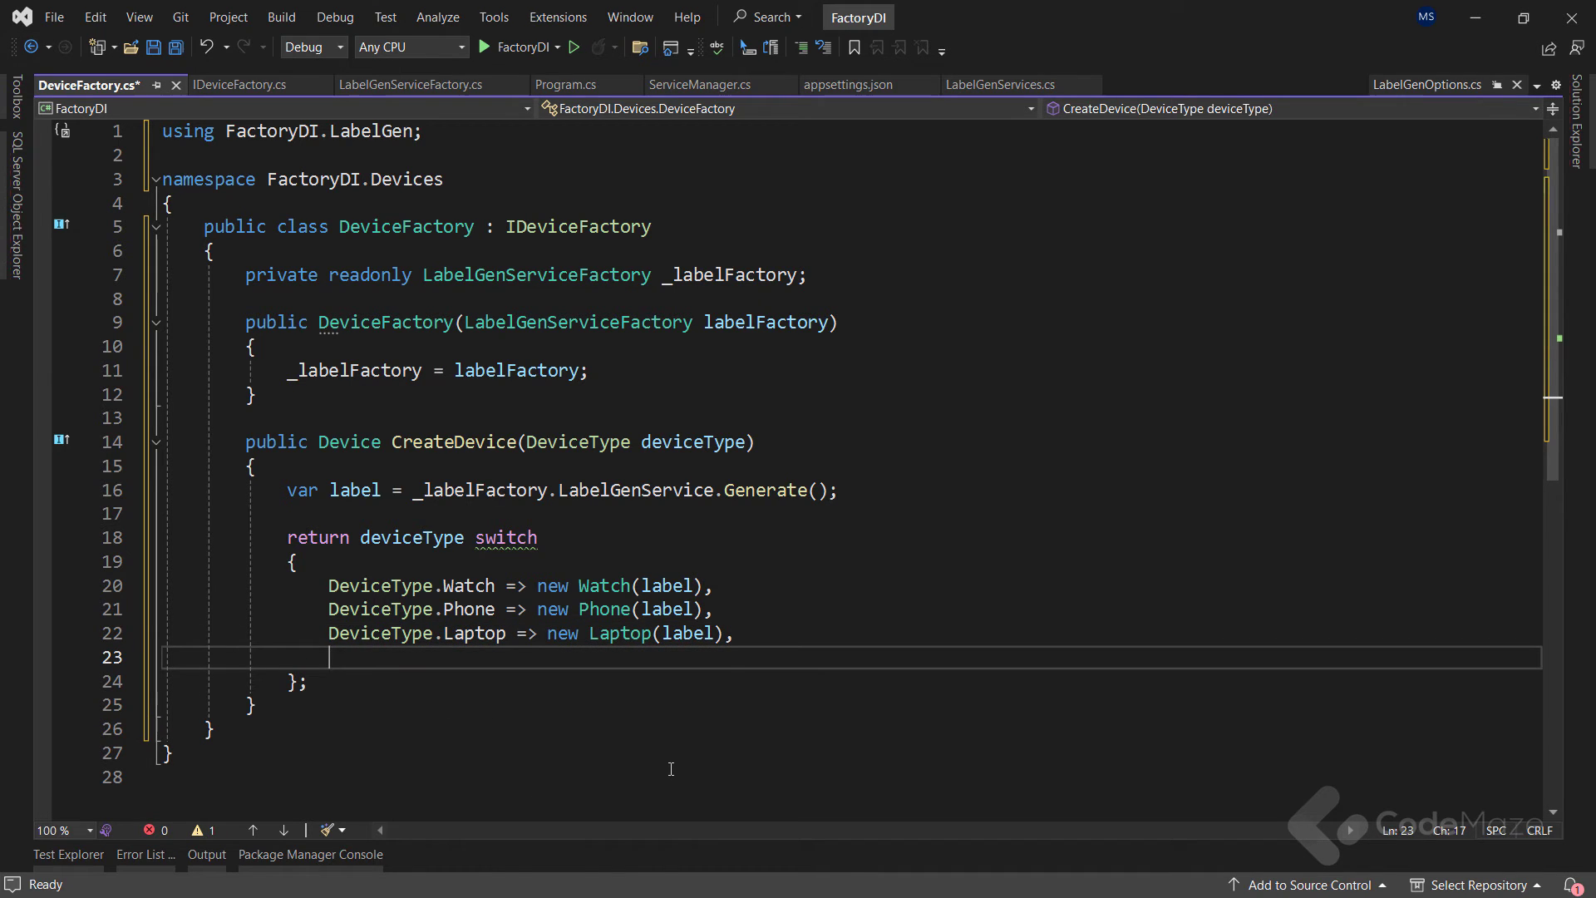
{"action": "type", "text": "_ => throw new NotImplementedException"}
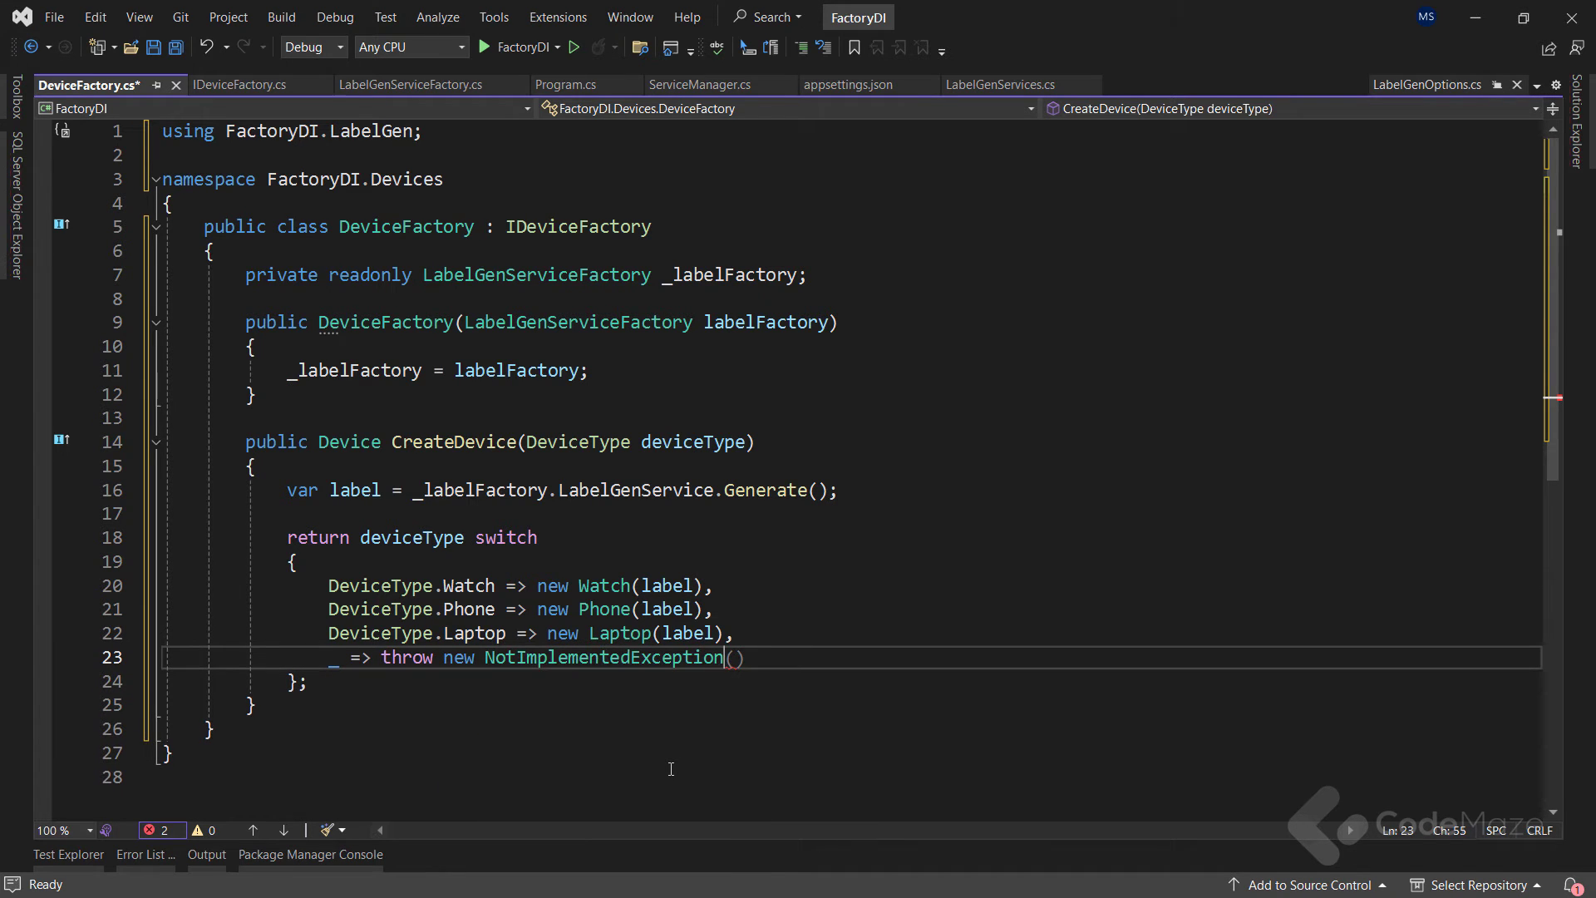
{"action": "type", "text": "()"}
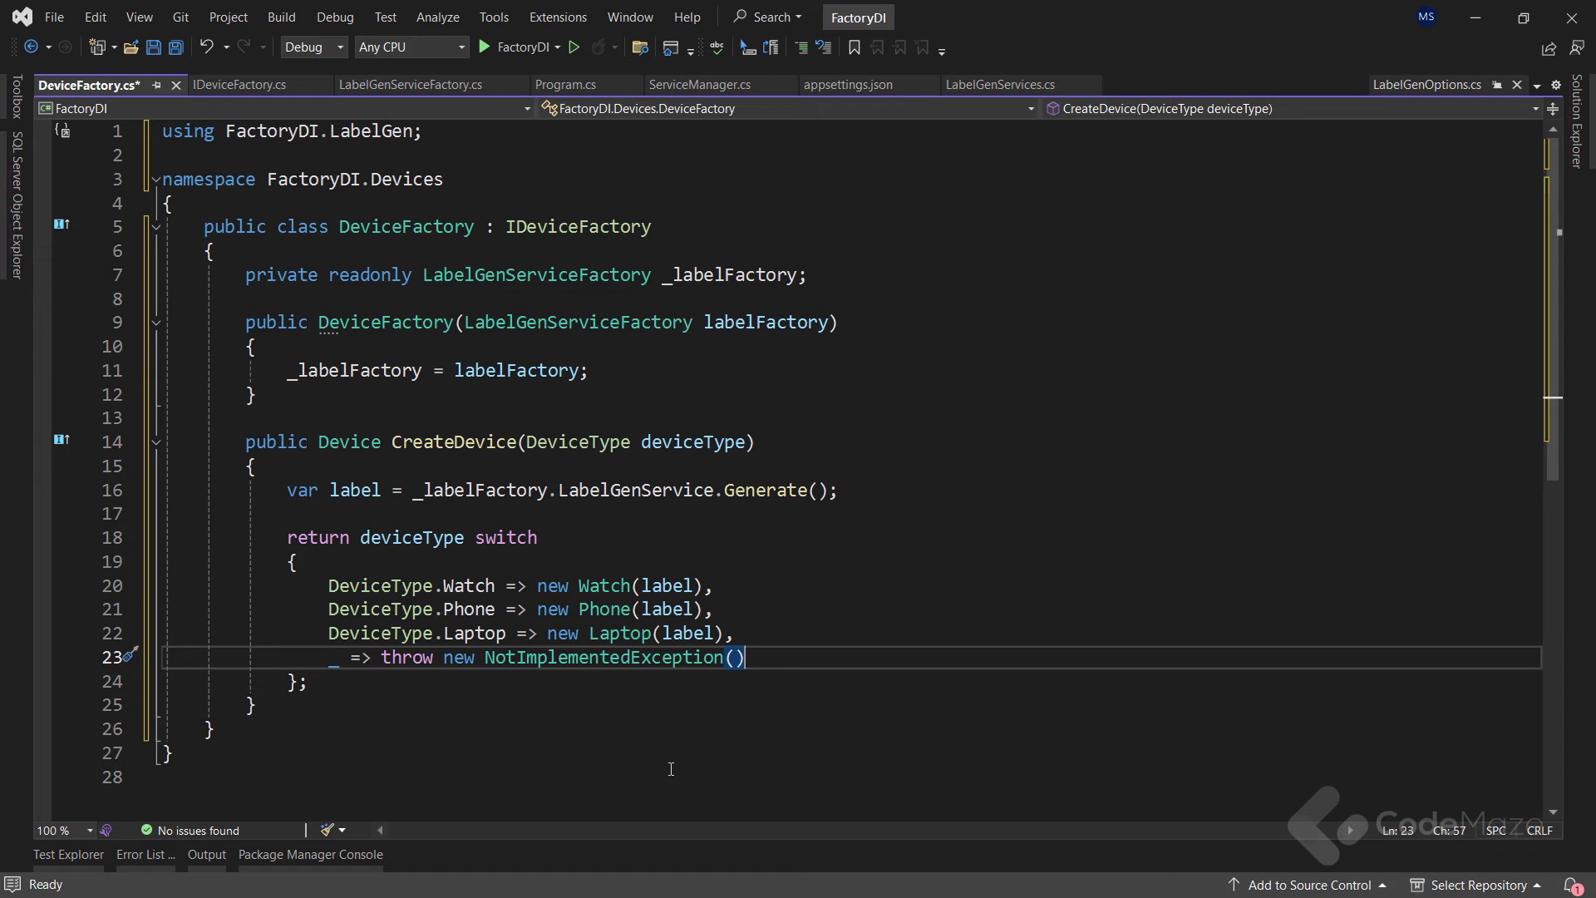
{"action": "key", "text": "ctrl+s"}
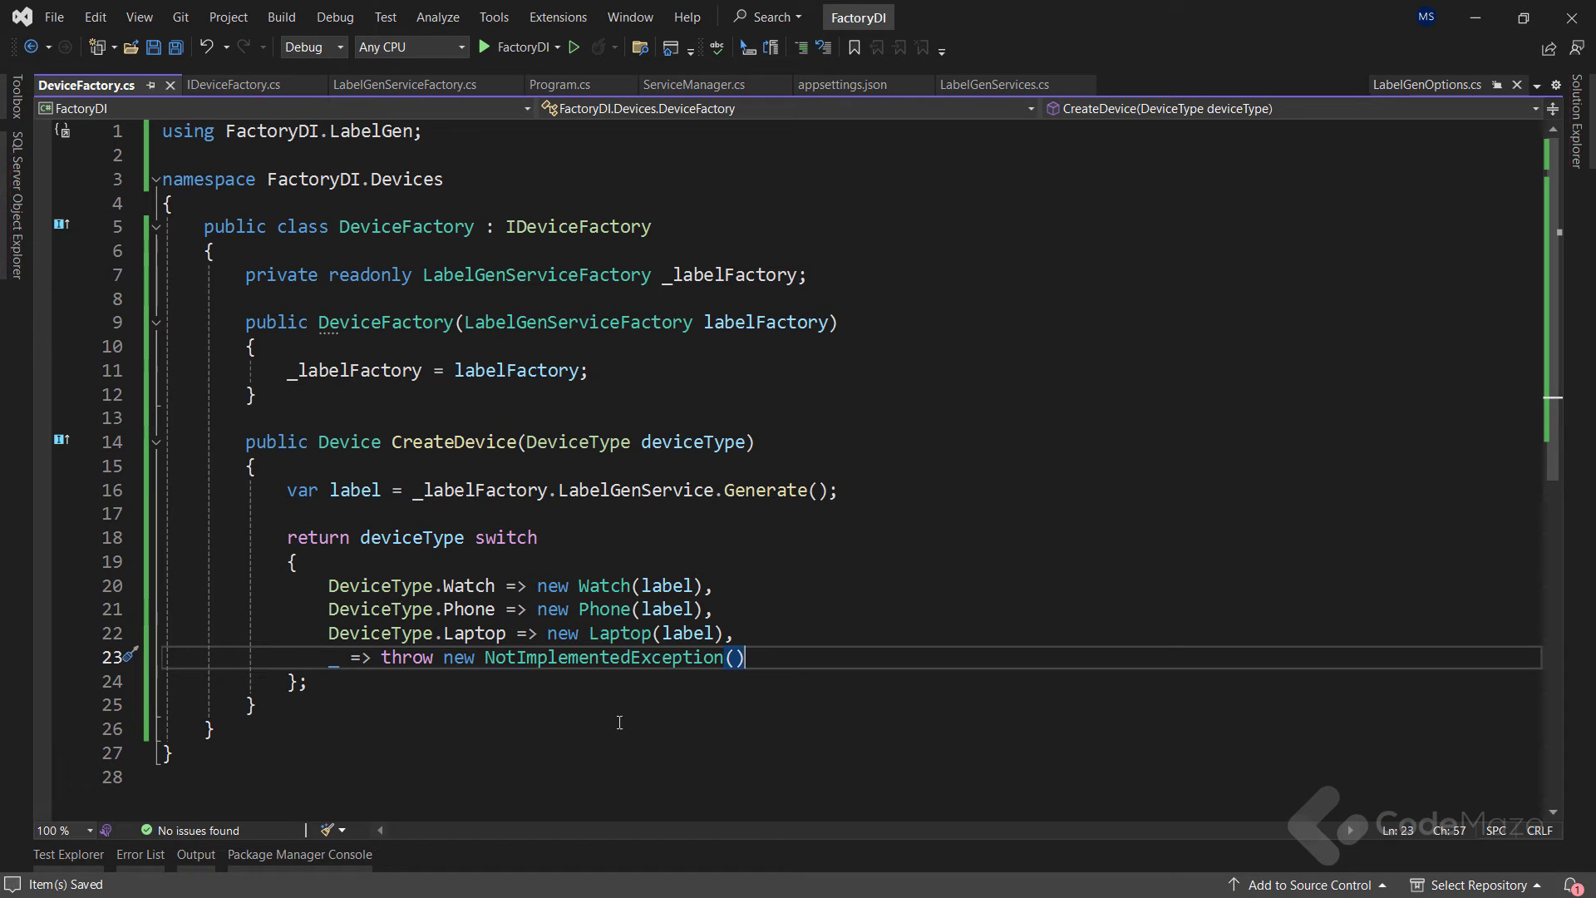
{"action": "left_click", "coordinate": [691, 84]}
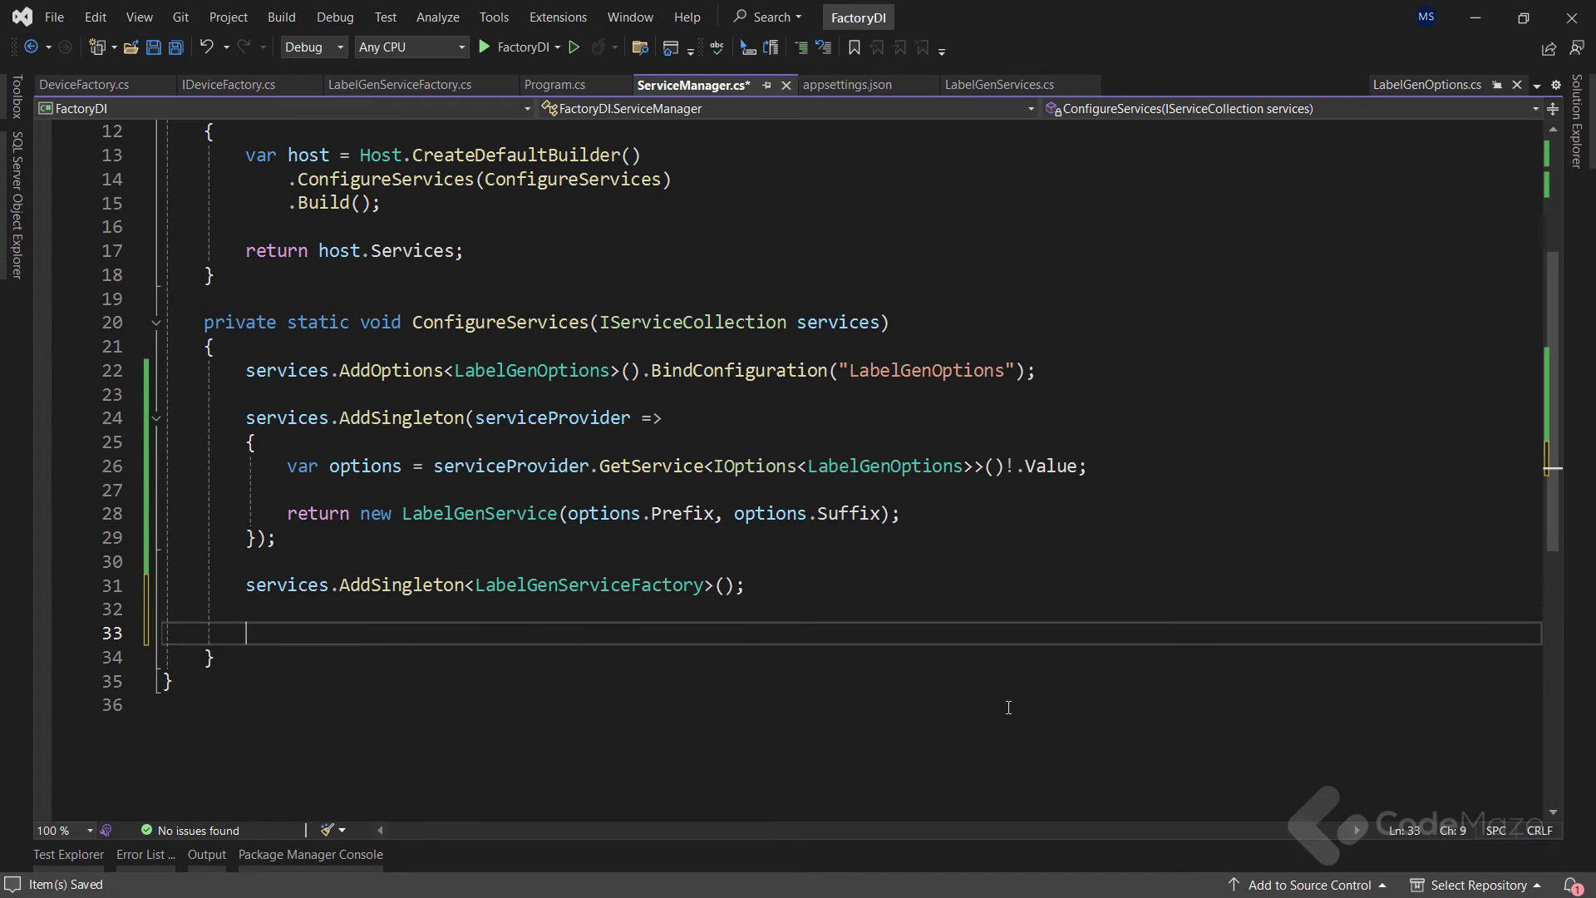
Step: Add services.AddTransient<DeviceFactory>() inside ConfigureServices
{"action": "type", "text": "services.AddTransient<DeviceFactory>();"}
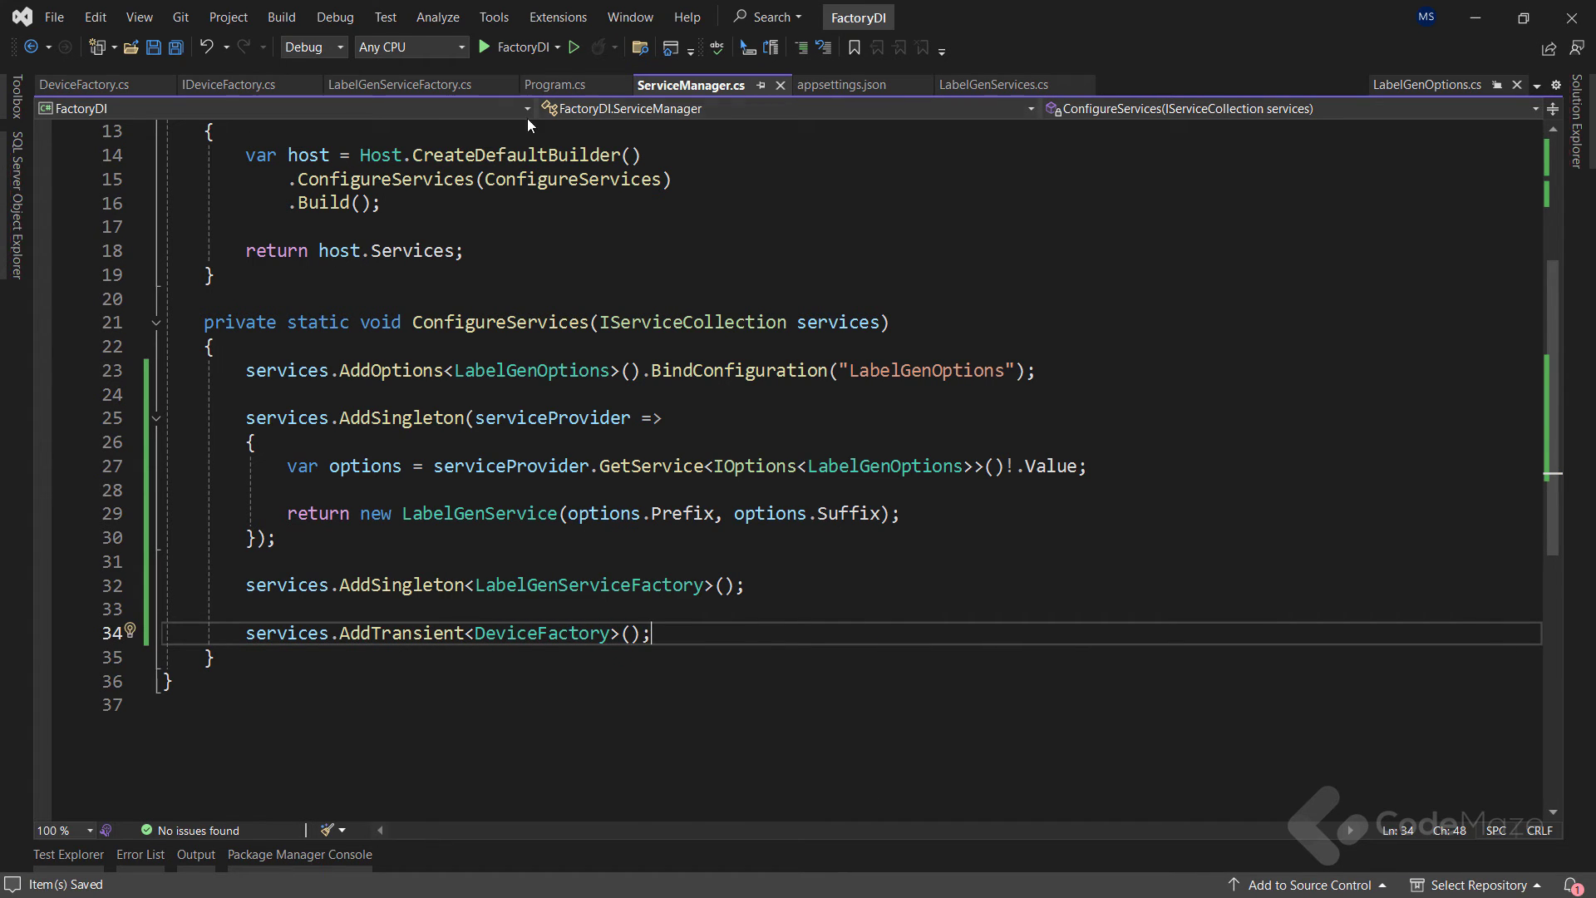
{"action": "left_click", "coordinate": [554, 84]}
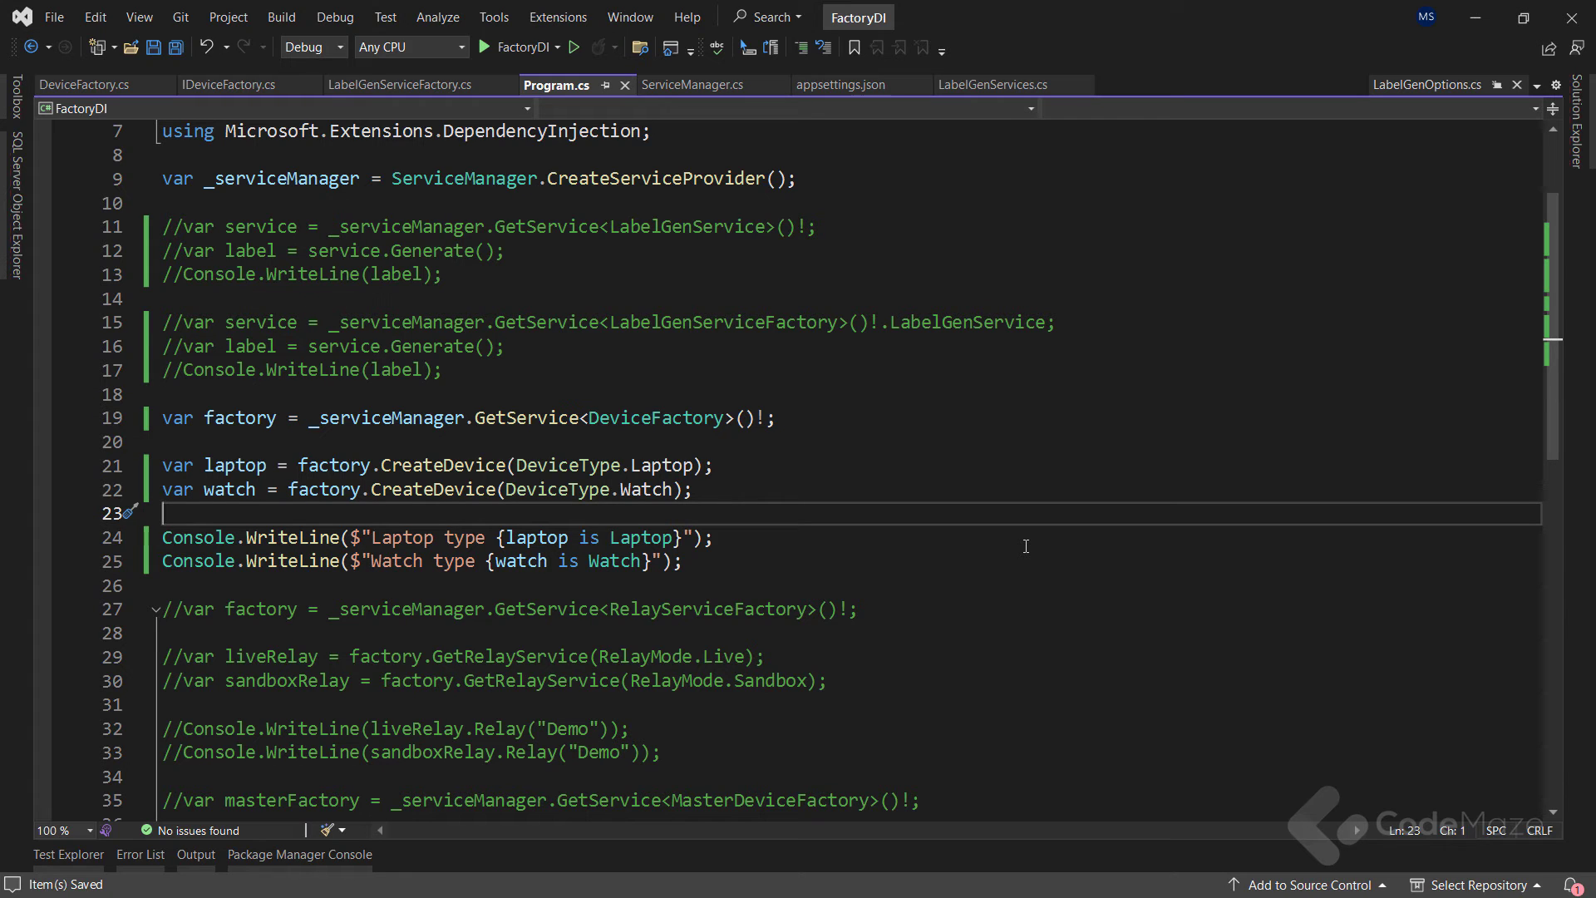
{"action": "mouse_move", "coordinate": [944, 470]}
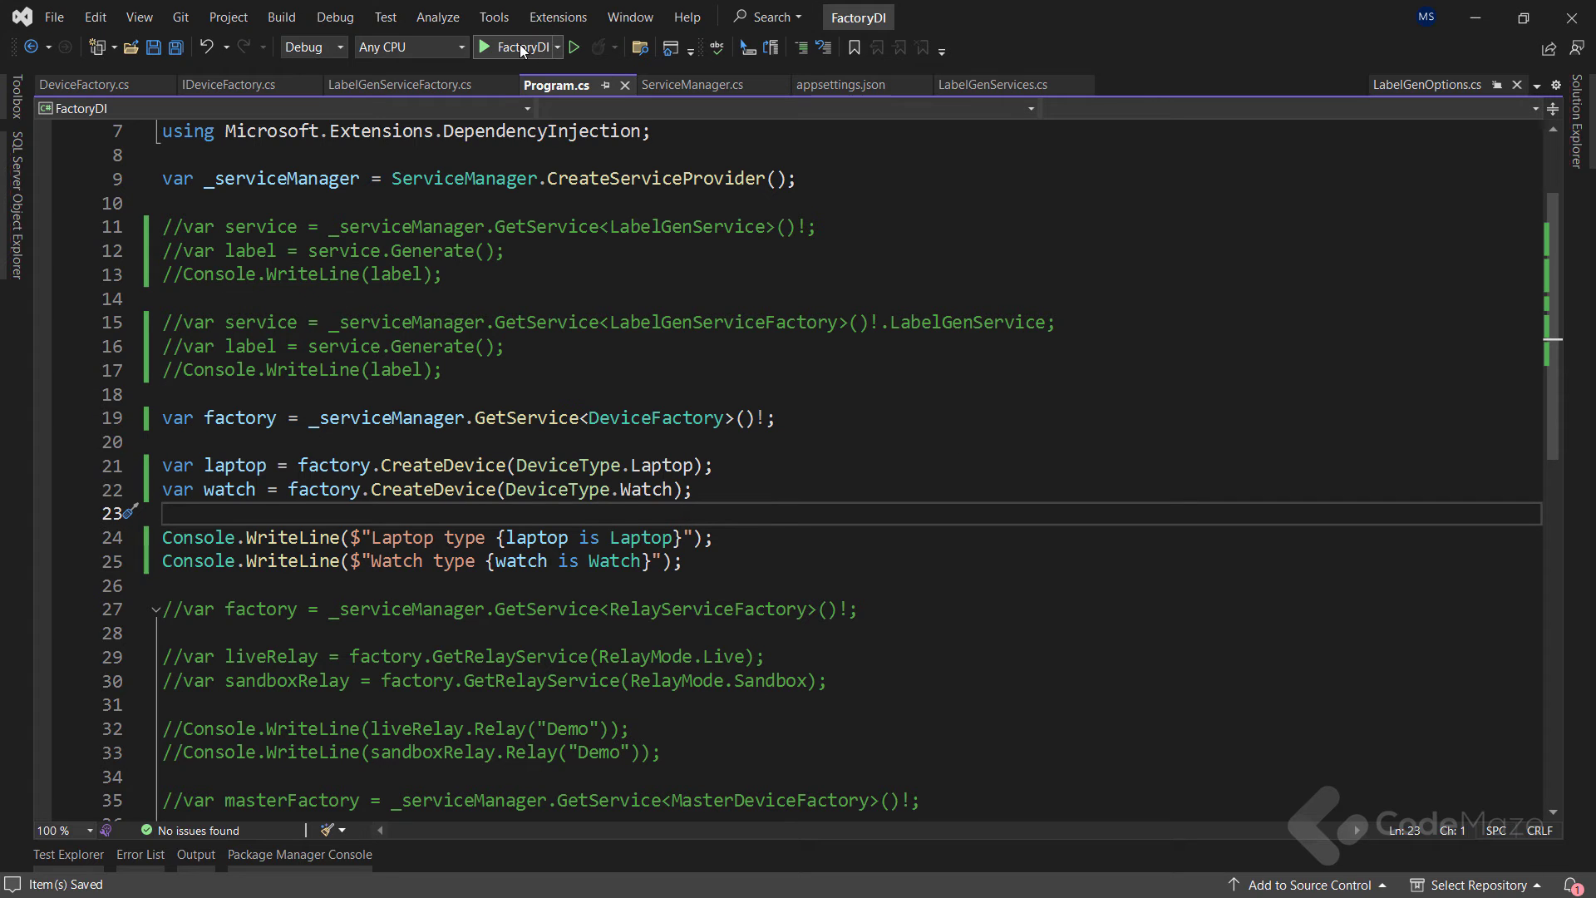
Step: Run the FactoryDI app in the debugger, then show the Solution Explorer file tree
{"action": "left_click", "coordinate": [518, 46]}
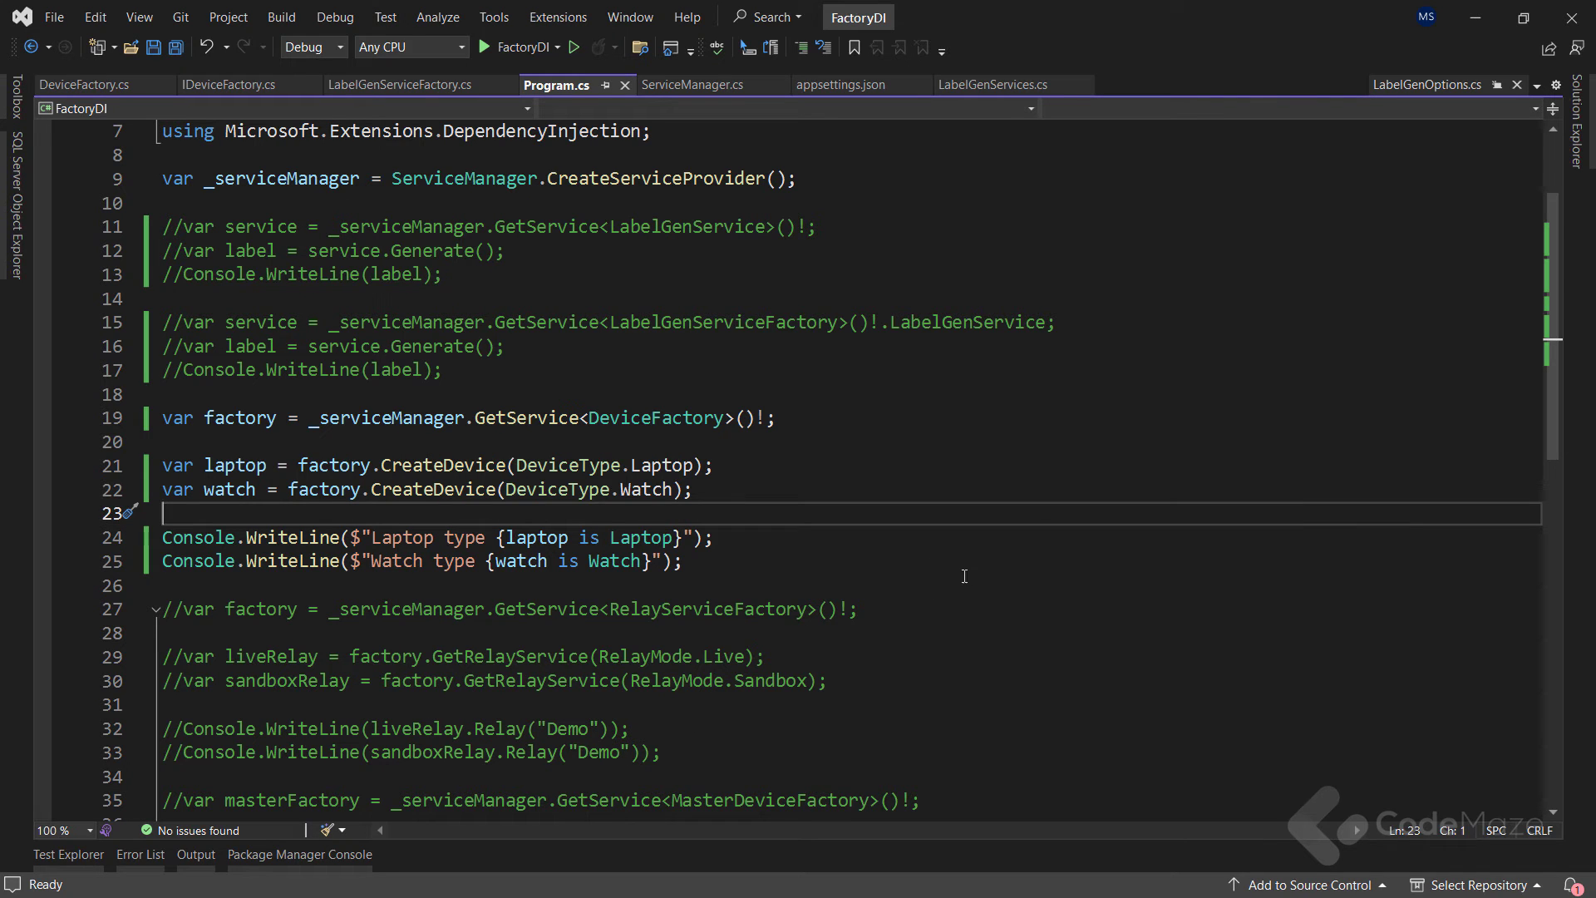
{"action": "mouse_move", "coordinate": [987, 581]}
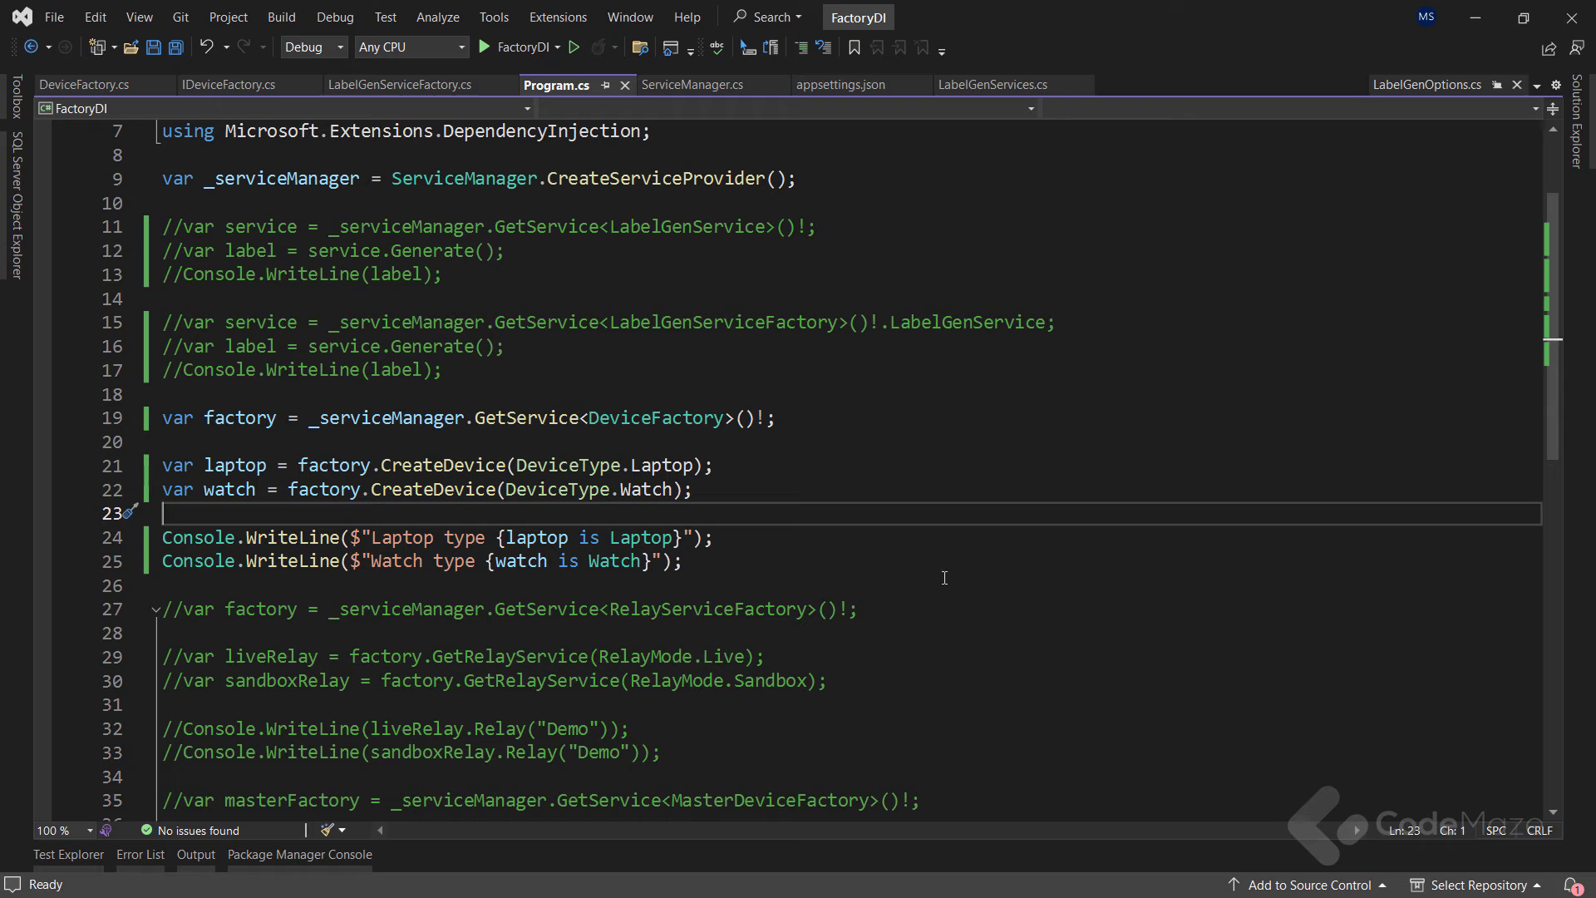
{"action": "left_click", "coordinate": [1570, 102]}
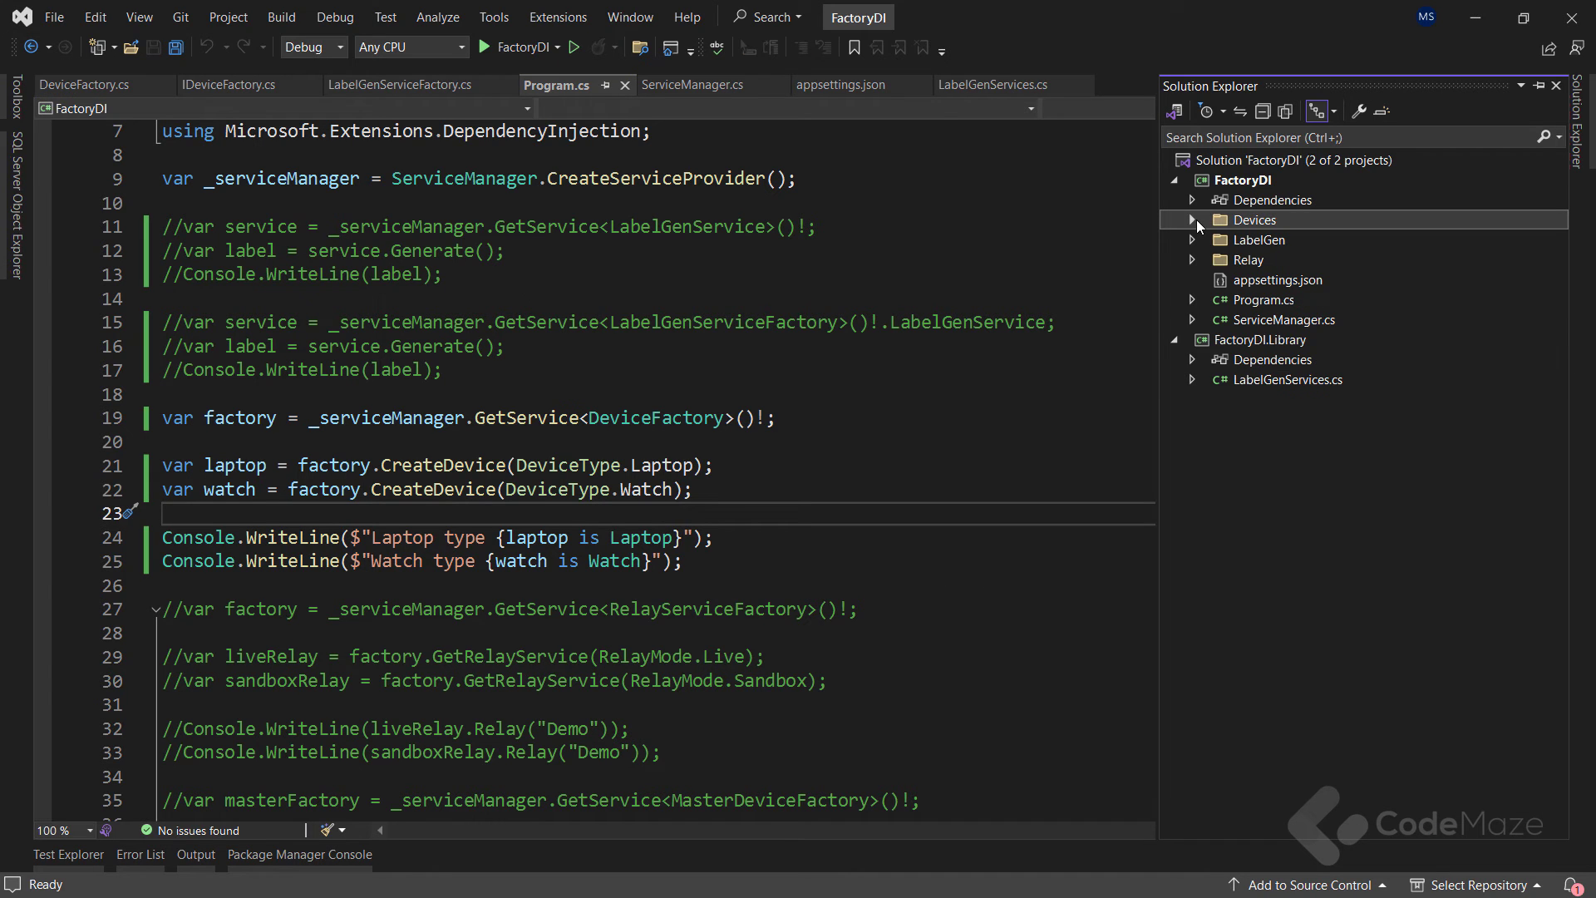
Step: Expand the Relay folder and review SandboxRelayService.cs before returning to ServiceManager.cs
{"action": "left_click", "coordinate": [1247, 259]}
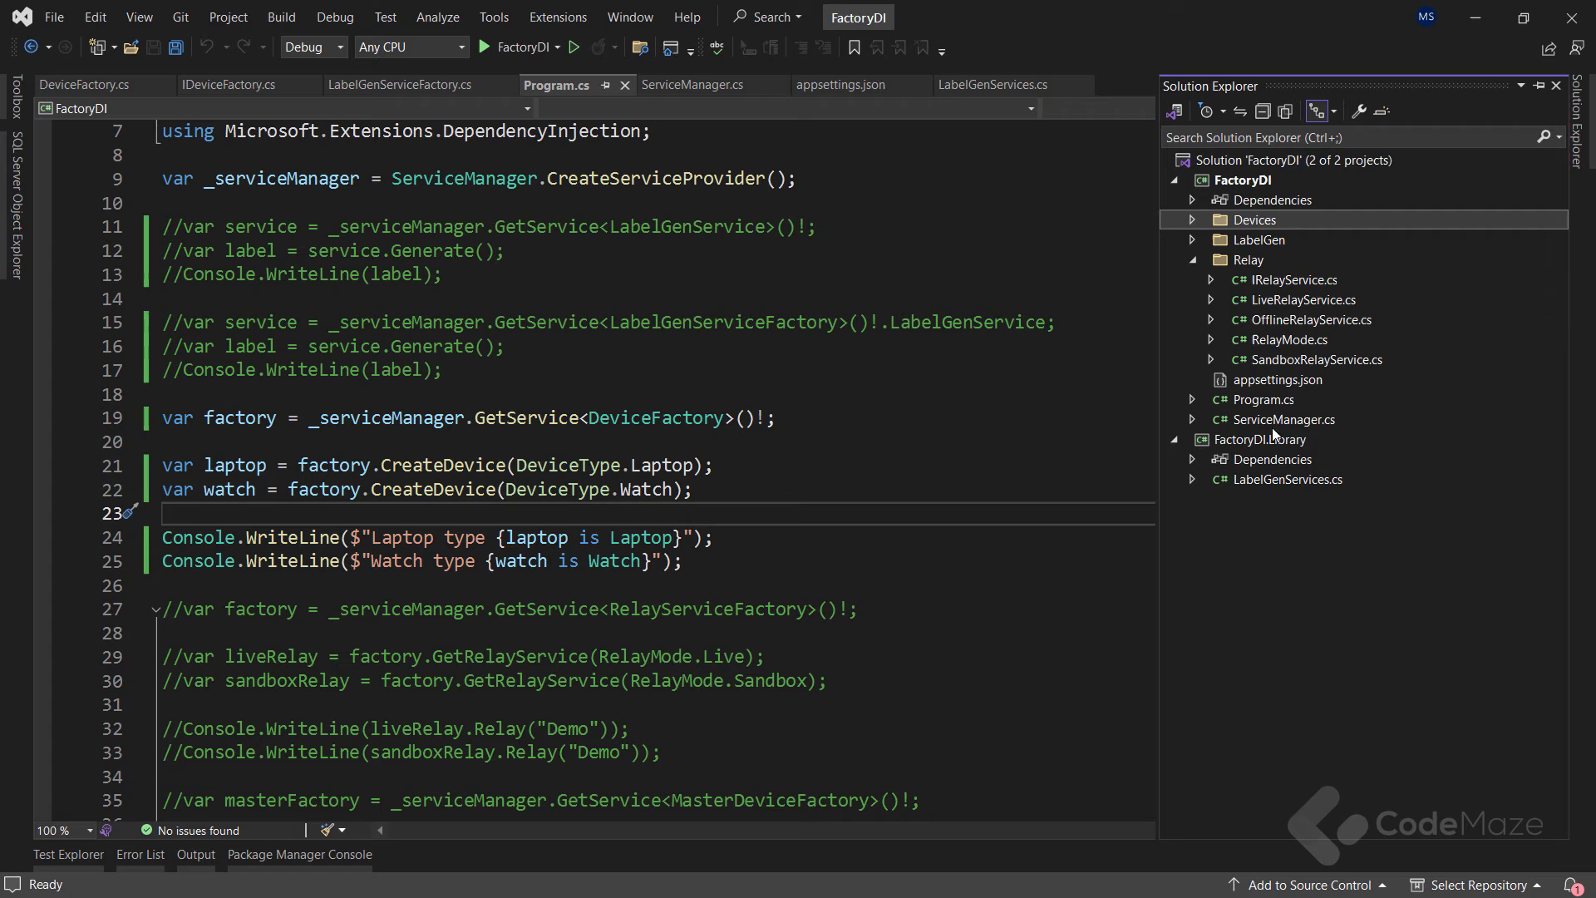
{"action": "mouse_move", "coordinate": [1335, 367]}
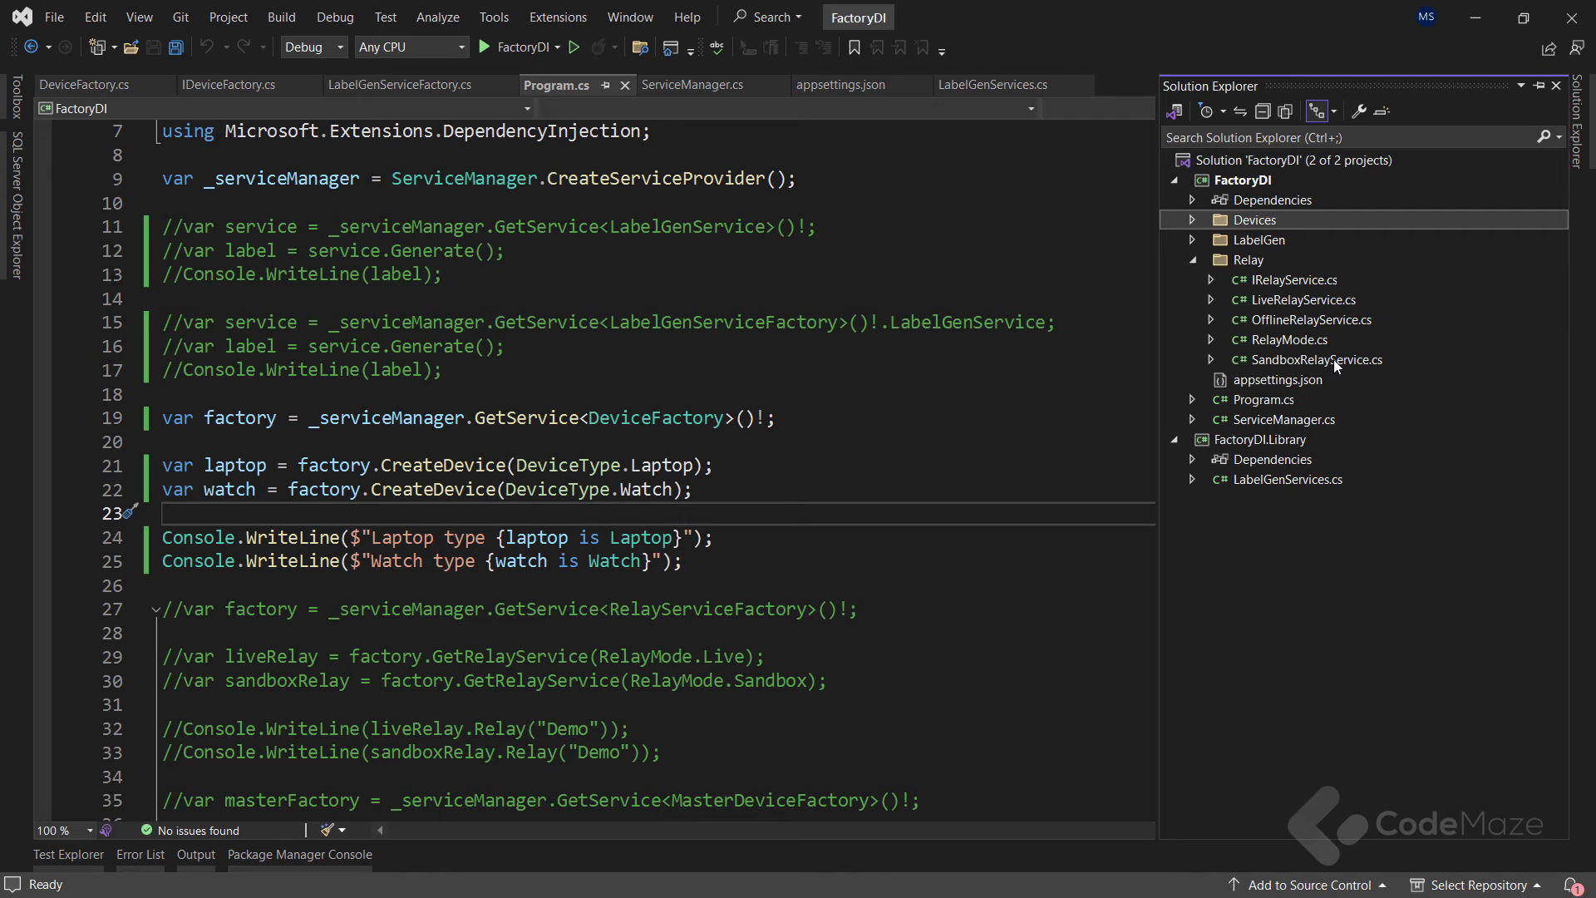
{"action": "double_click", "coordinate": [1320, 359]}
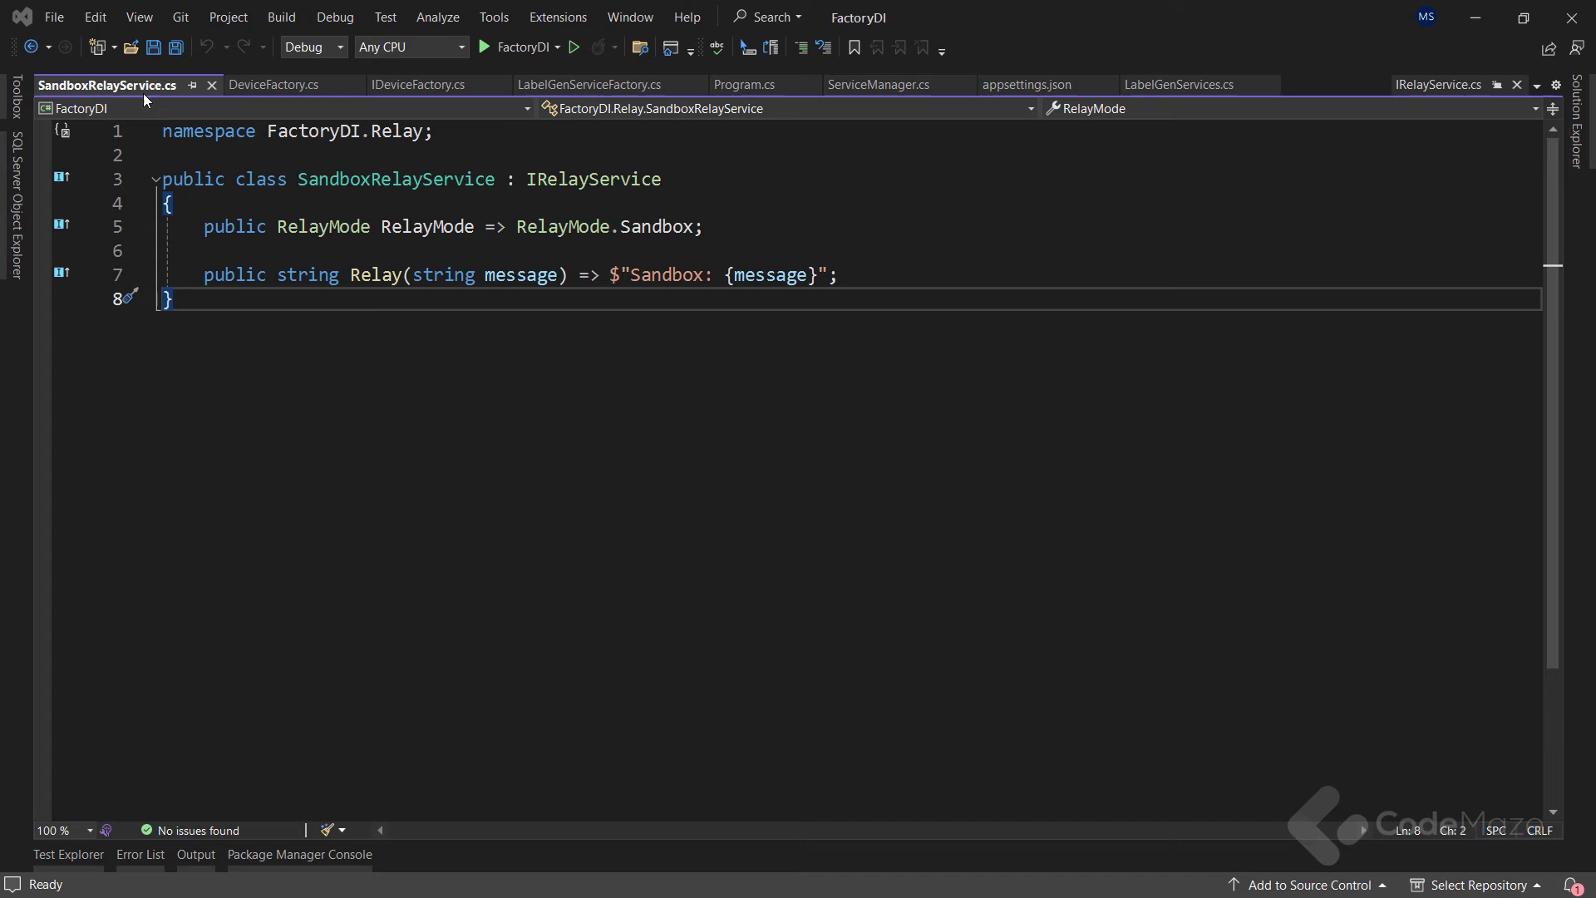
{"action": "left_click", "coordinate": [690, 85]}
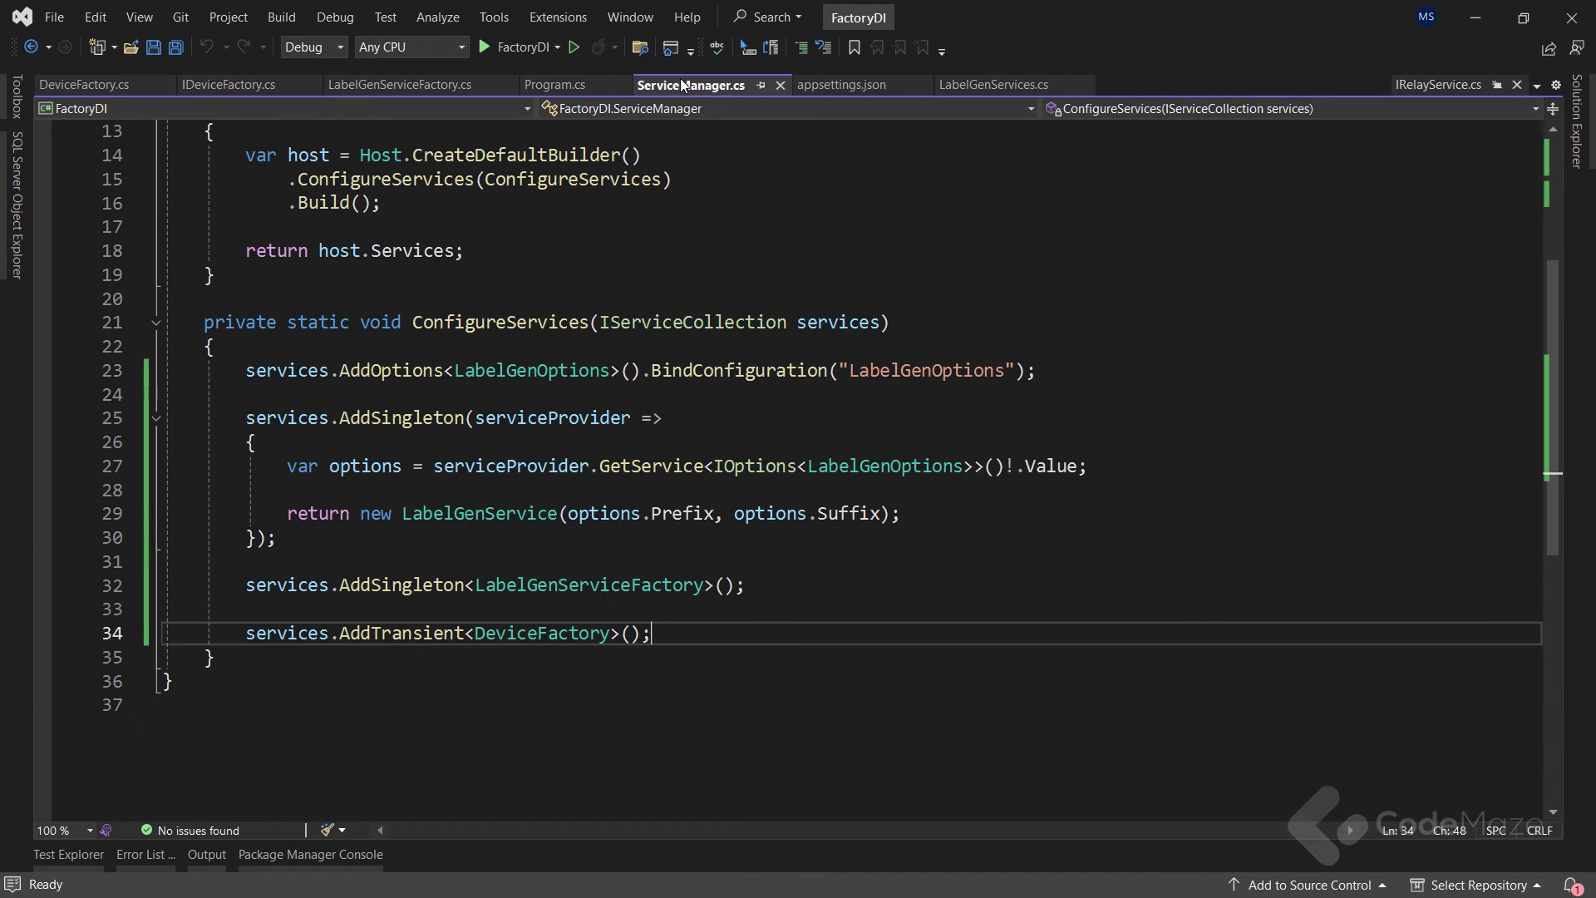
Step: Register Sandbox, Live and Offline relay services as IRelayService, then add class RelayServiceFactory
{"action": "key", "text": "enter"}
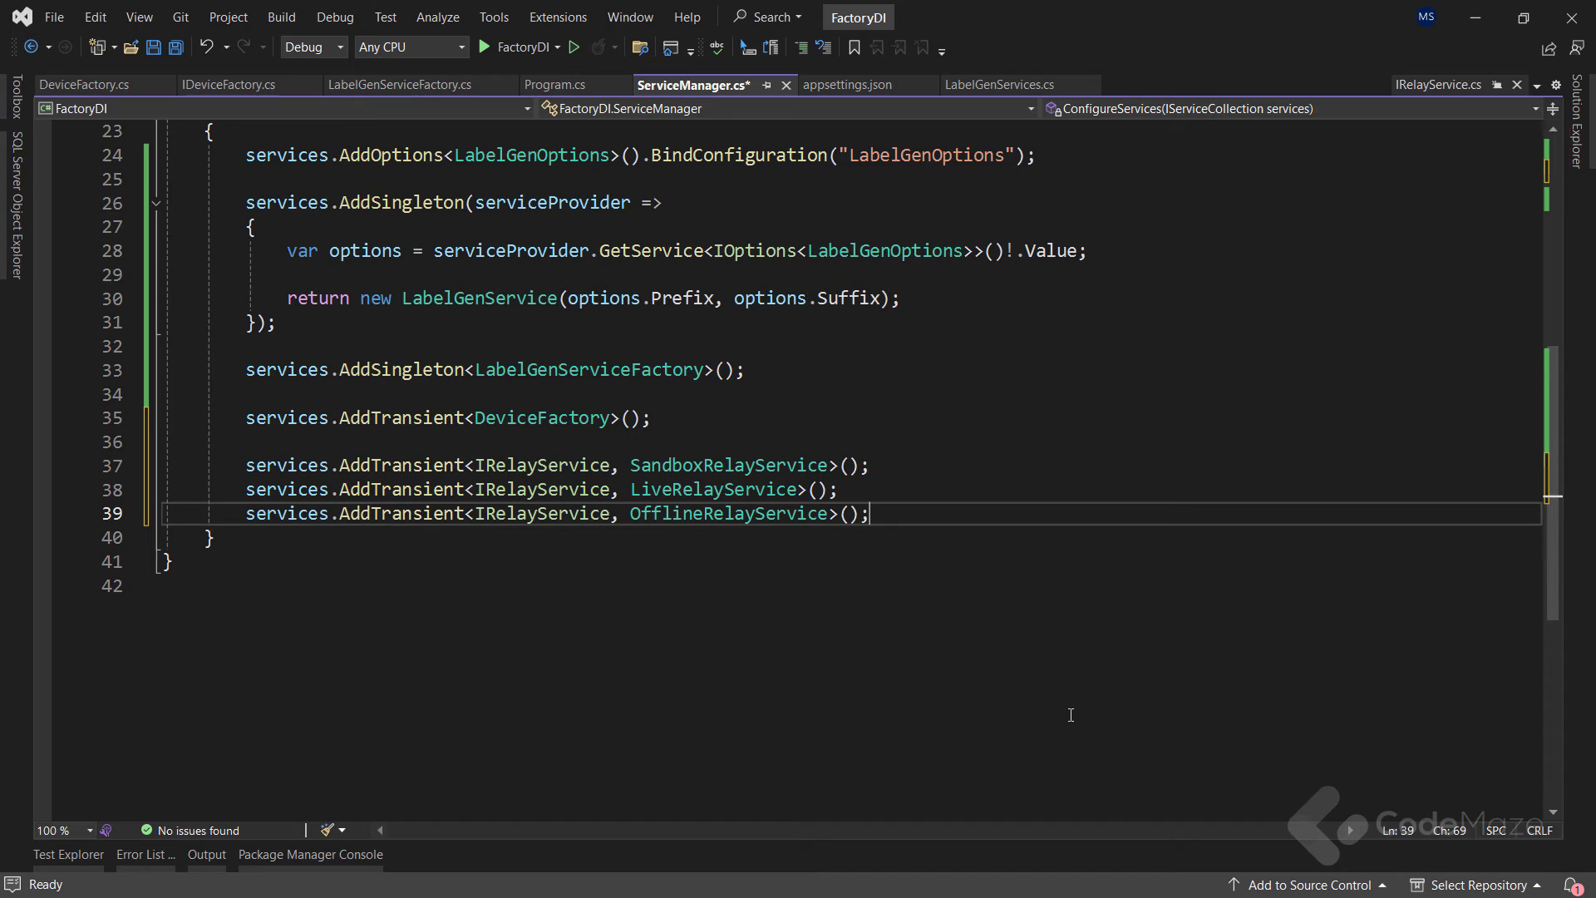
{"action": "key", "text": "ctrl+s"}
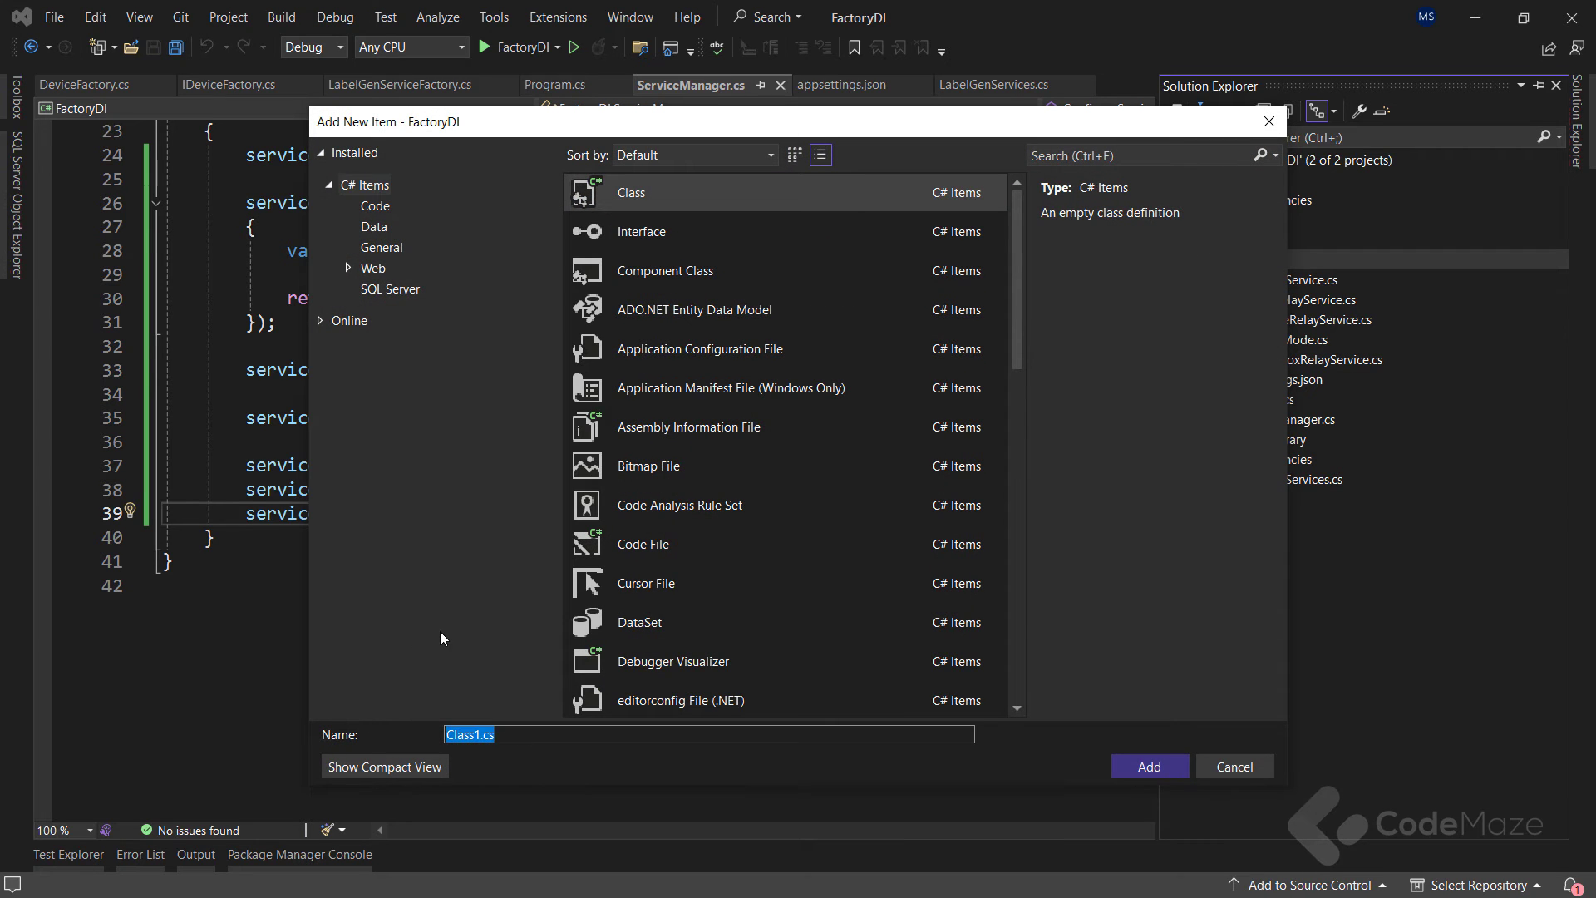
{"action": "type", "text": "RelayService"}
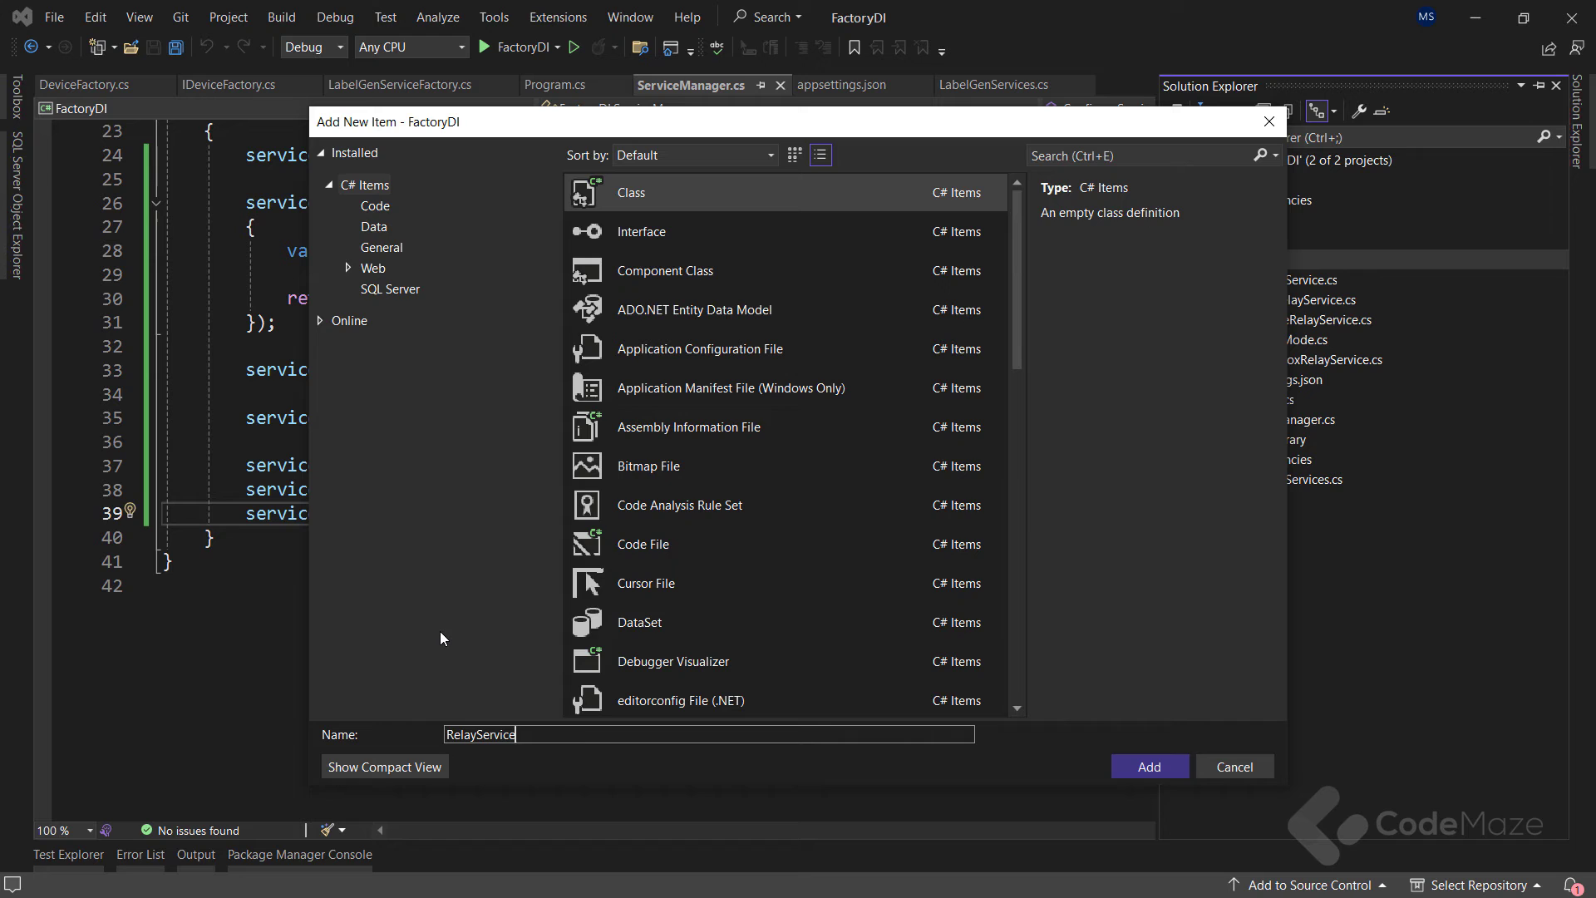
{"action": "left_click", "coordinate": [1148, 766]}
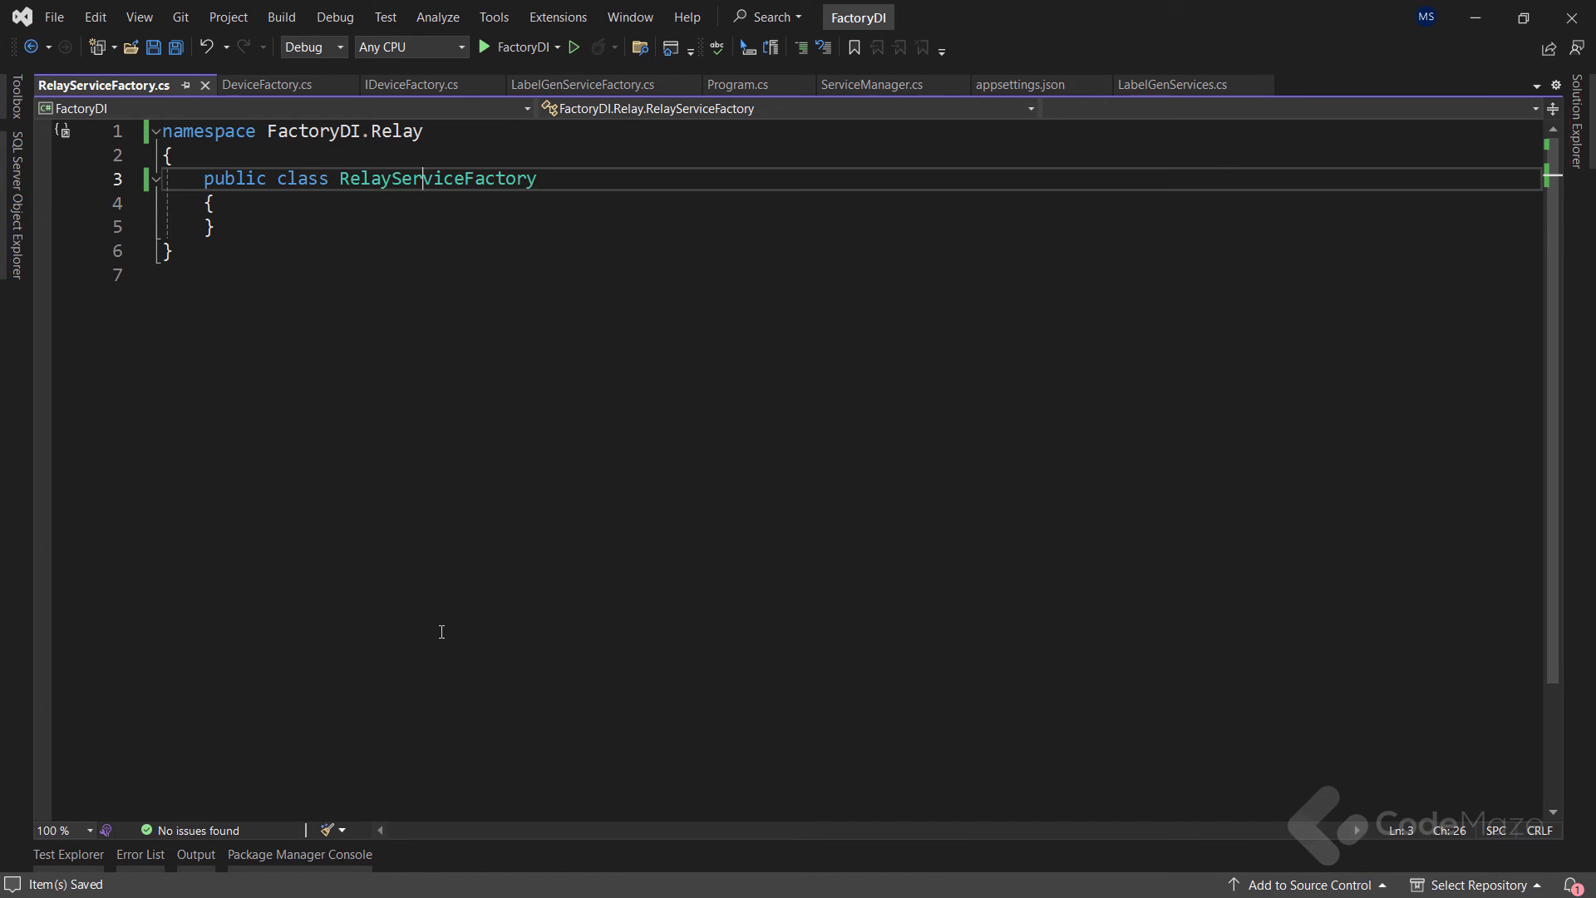
Step: Add a private readonly IEnumerable<IRelayService> _relayServices field assigned by the constructor
{"action": "type", "text": "private readonly"}
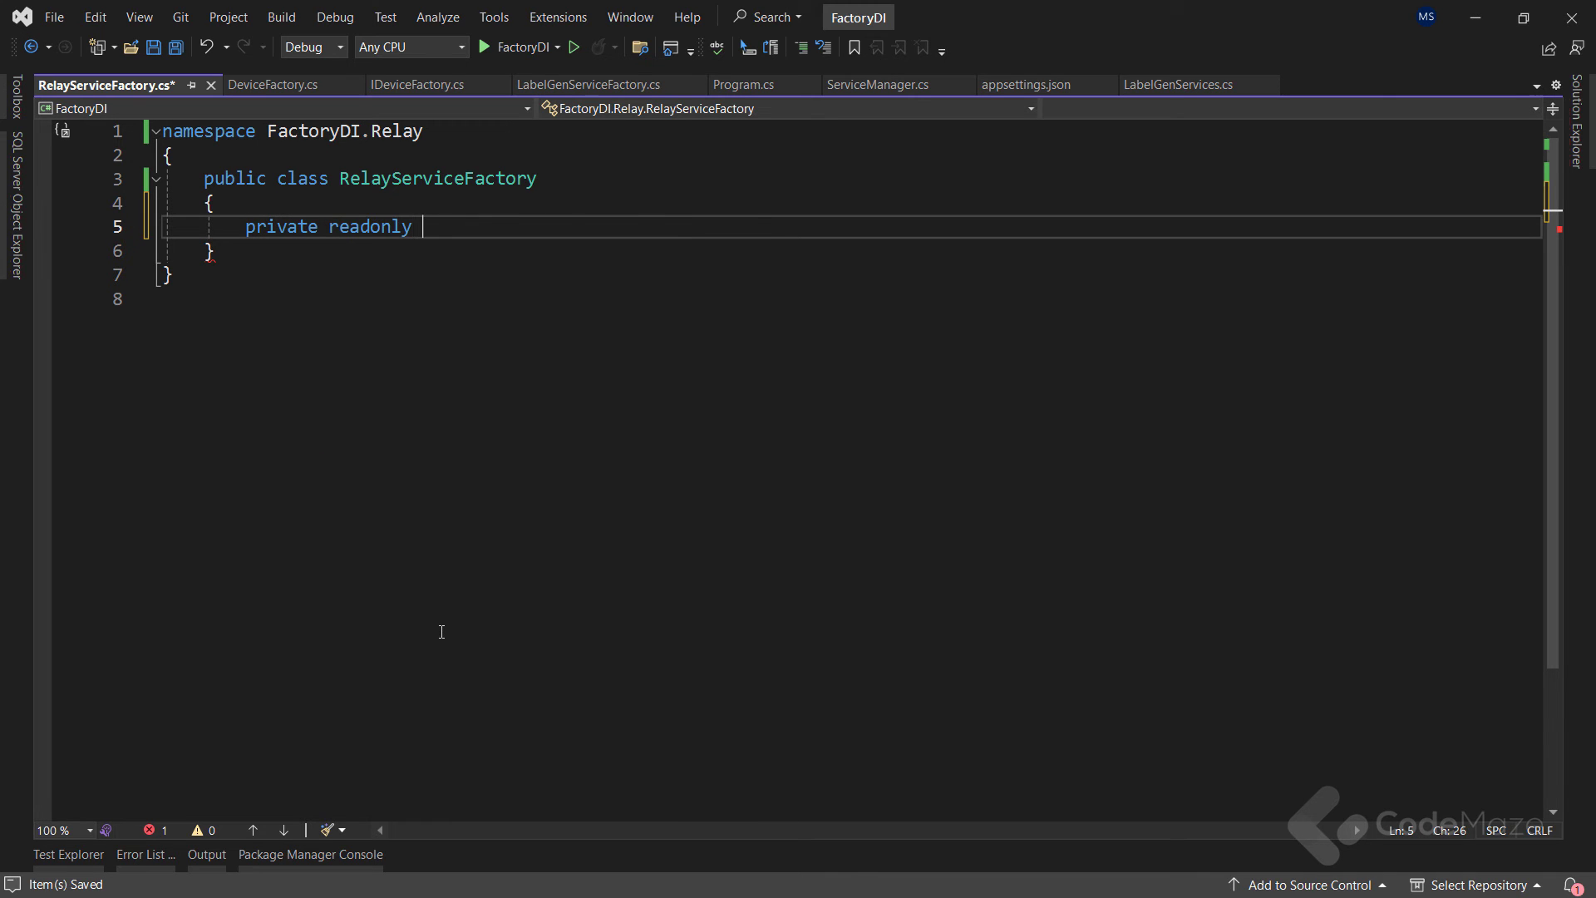
{"action": "type", "text": "IEnumerable<I>"}
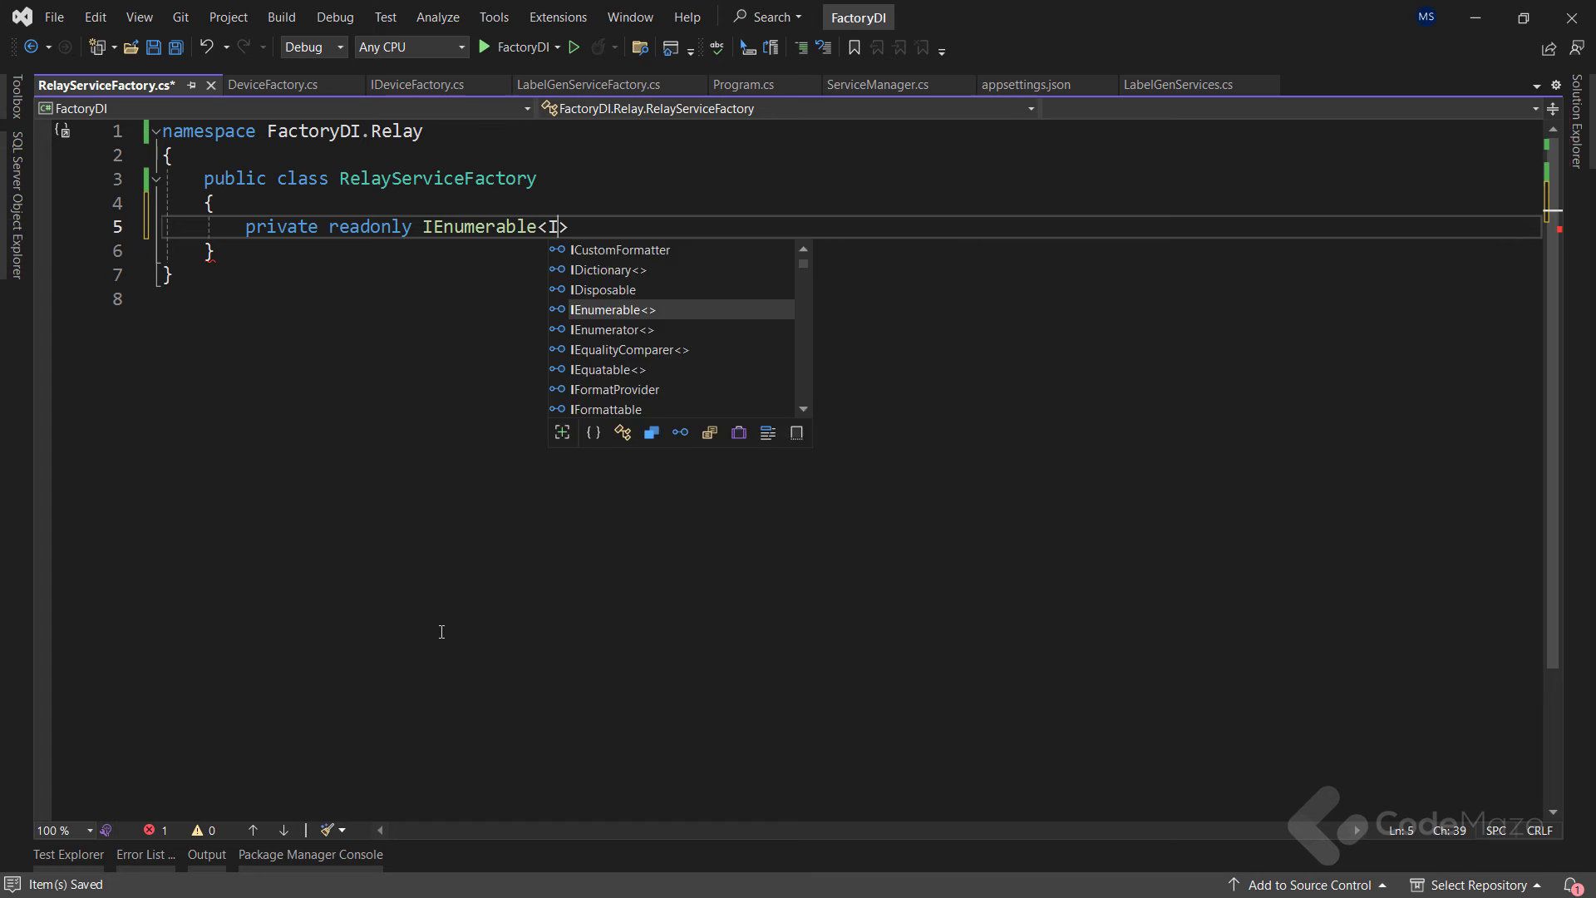
{"action": "type", "text": "RelayService>"}
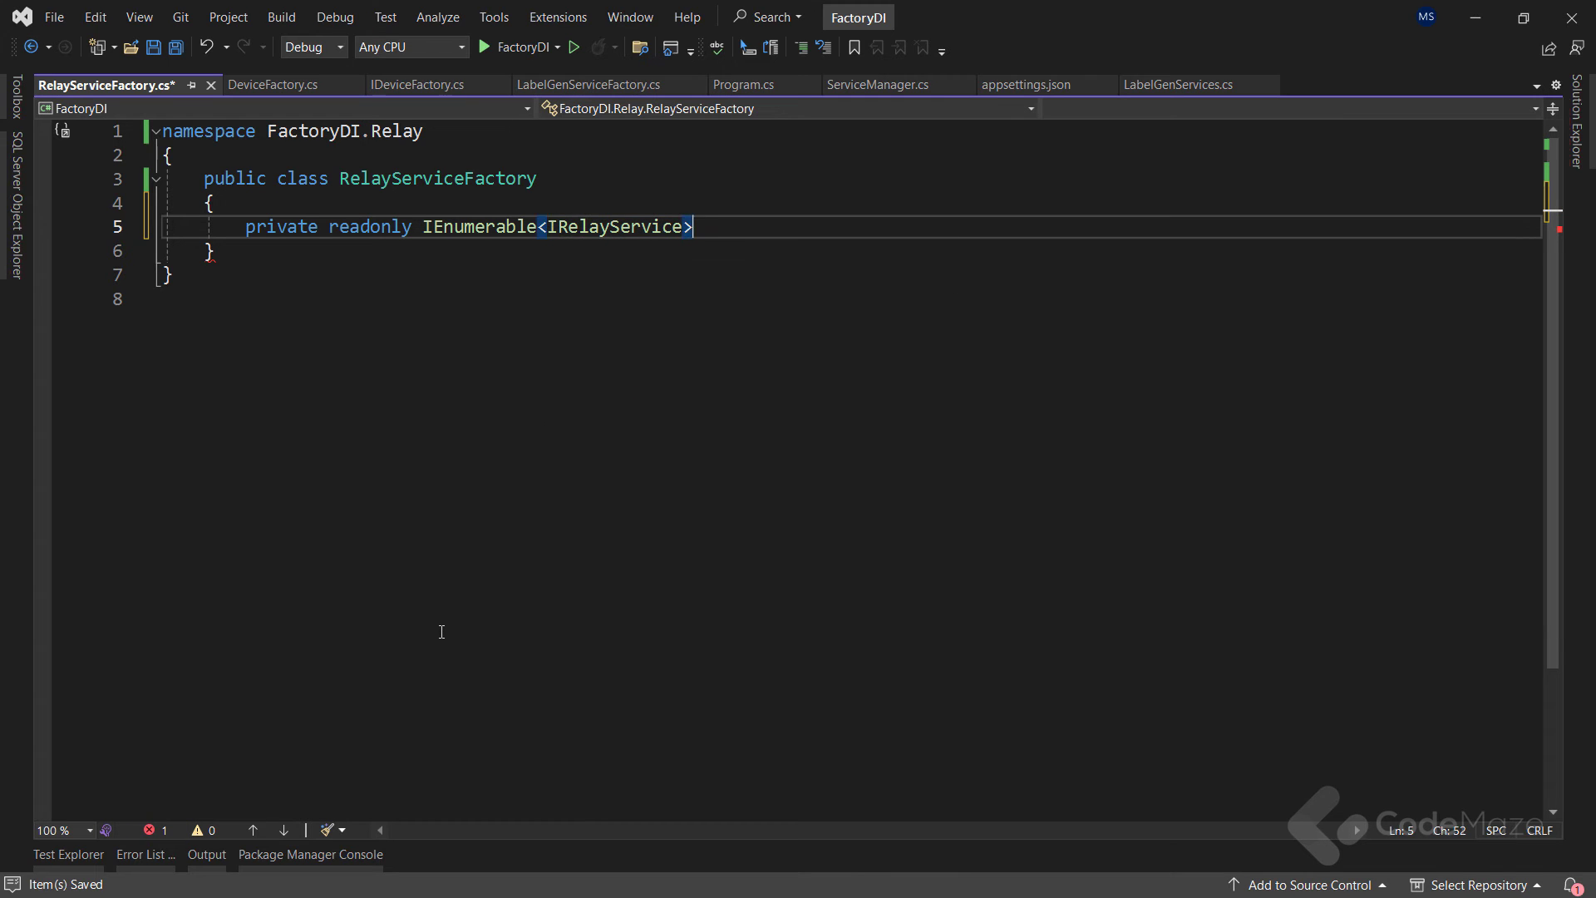
{"action": "type", "text": "_relayServices;"}
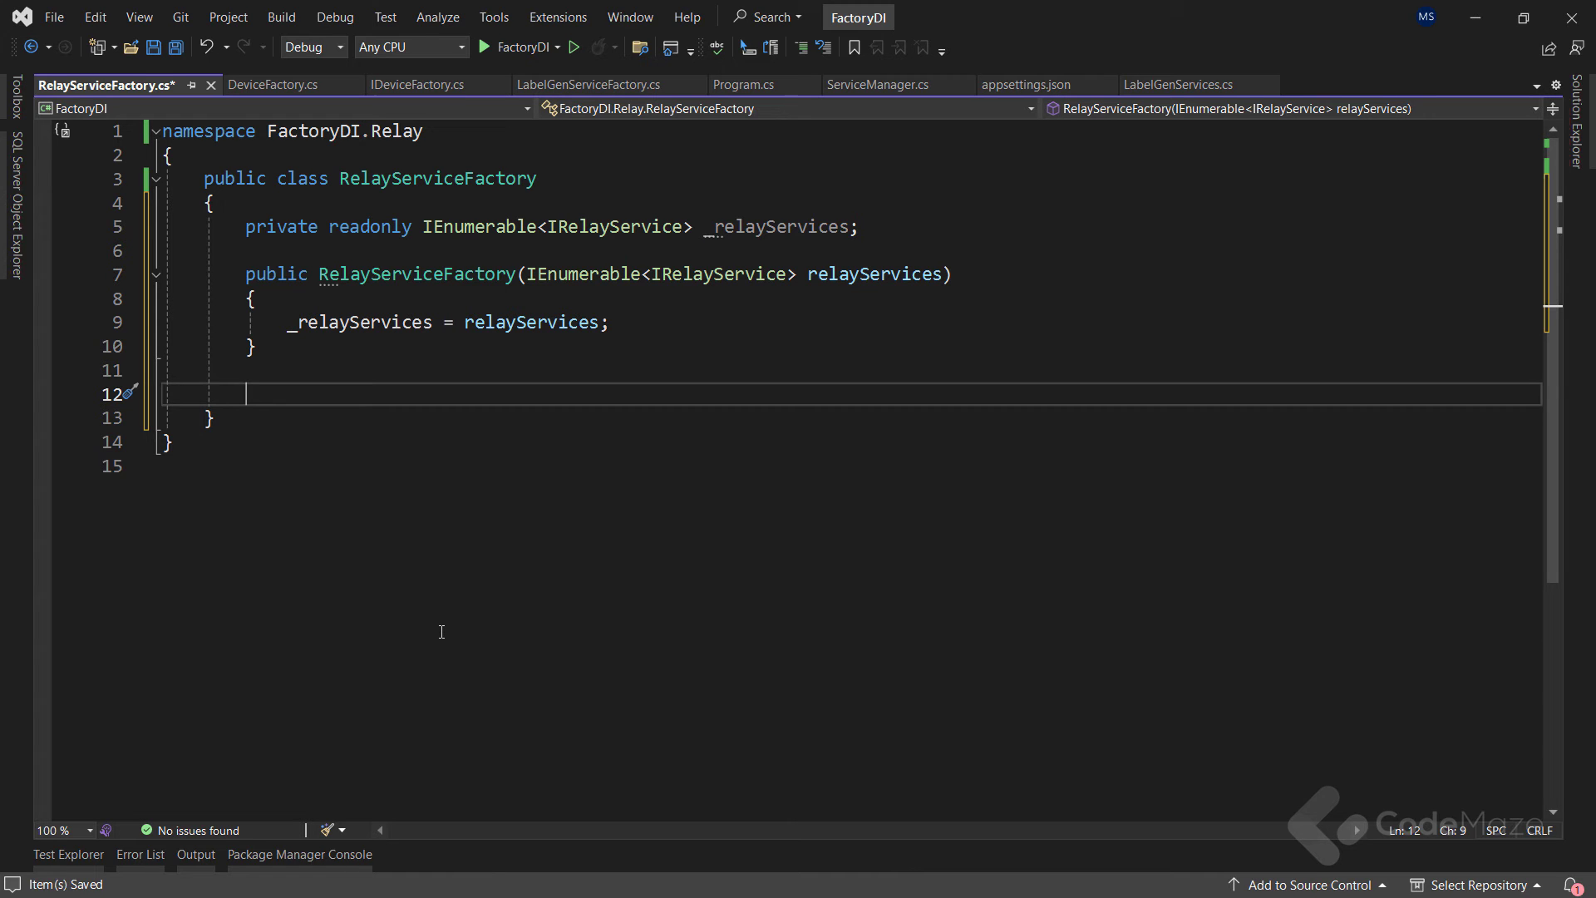
Step: Add GetRelayService(RelayMode relayMode) returning _relayServices.First(r => r.RelayMode == relayMode)
{"action": "type", "text": "public IRelayService GetRelayService() {"}
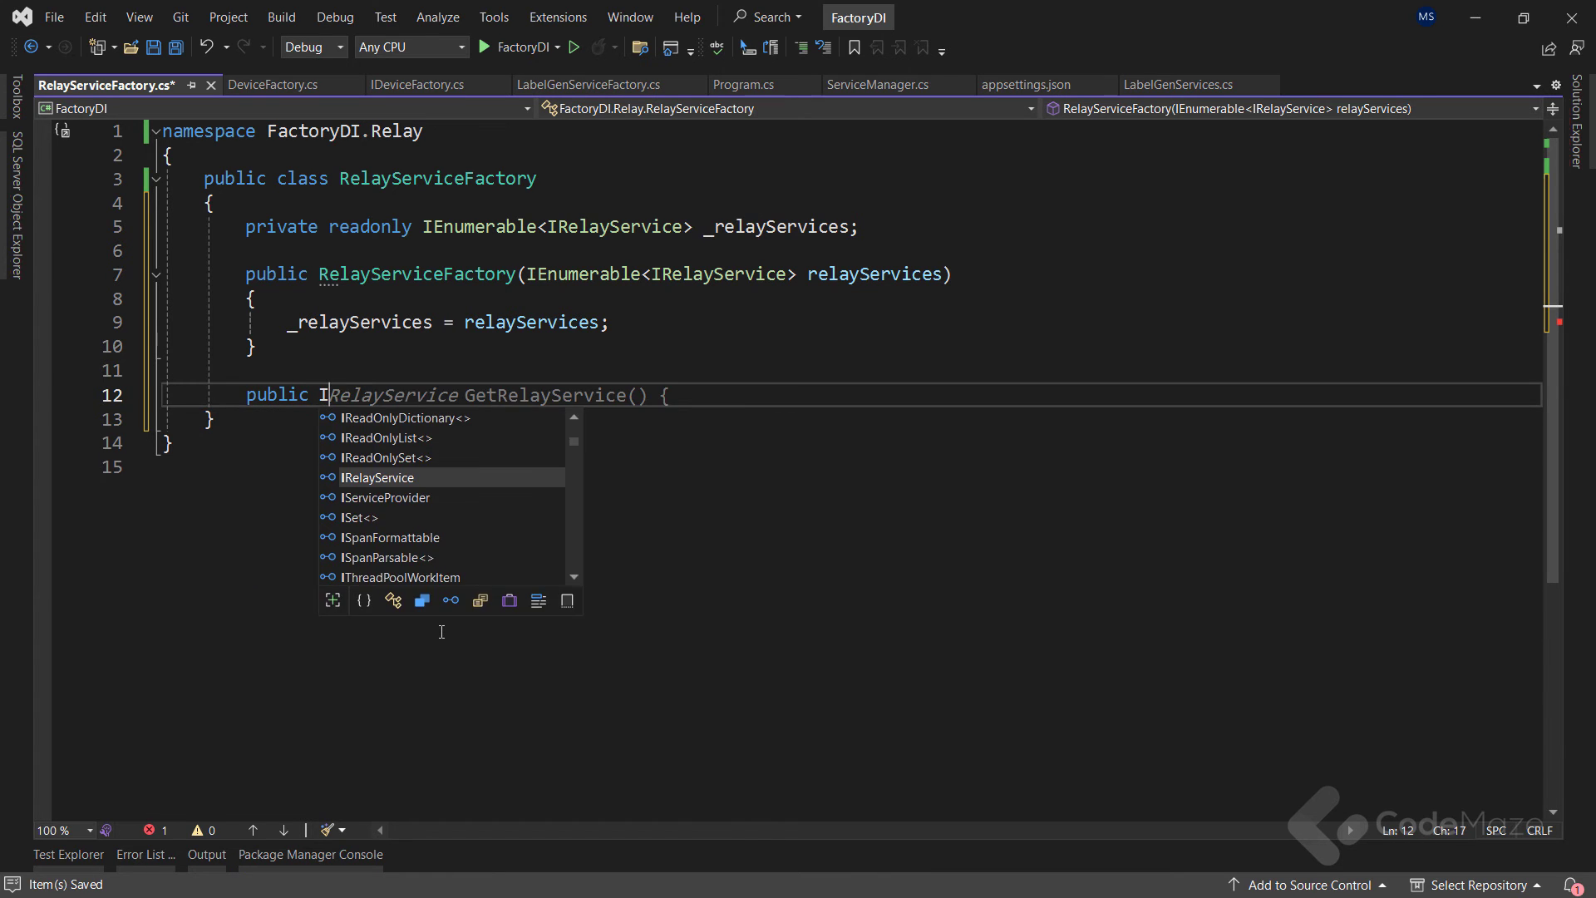
{"action": "key", "text": "Tab"}
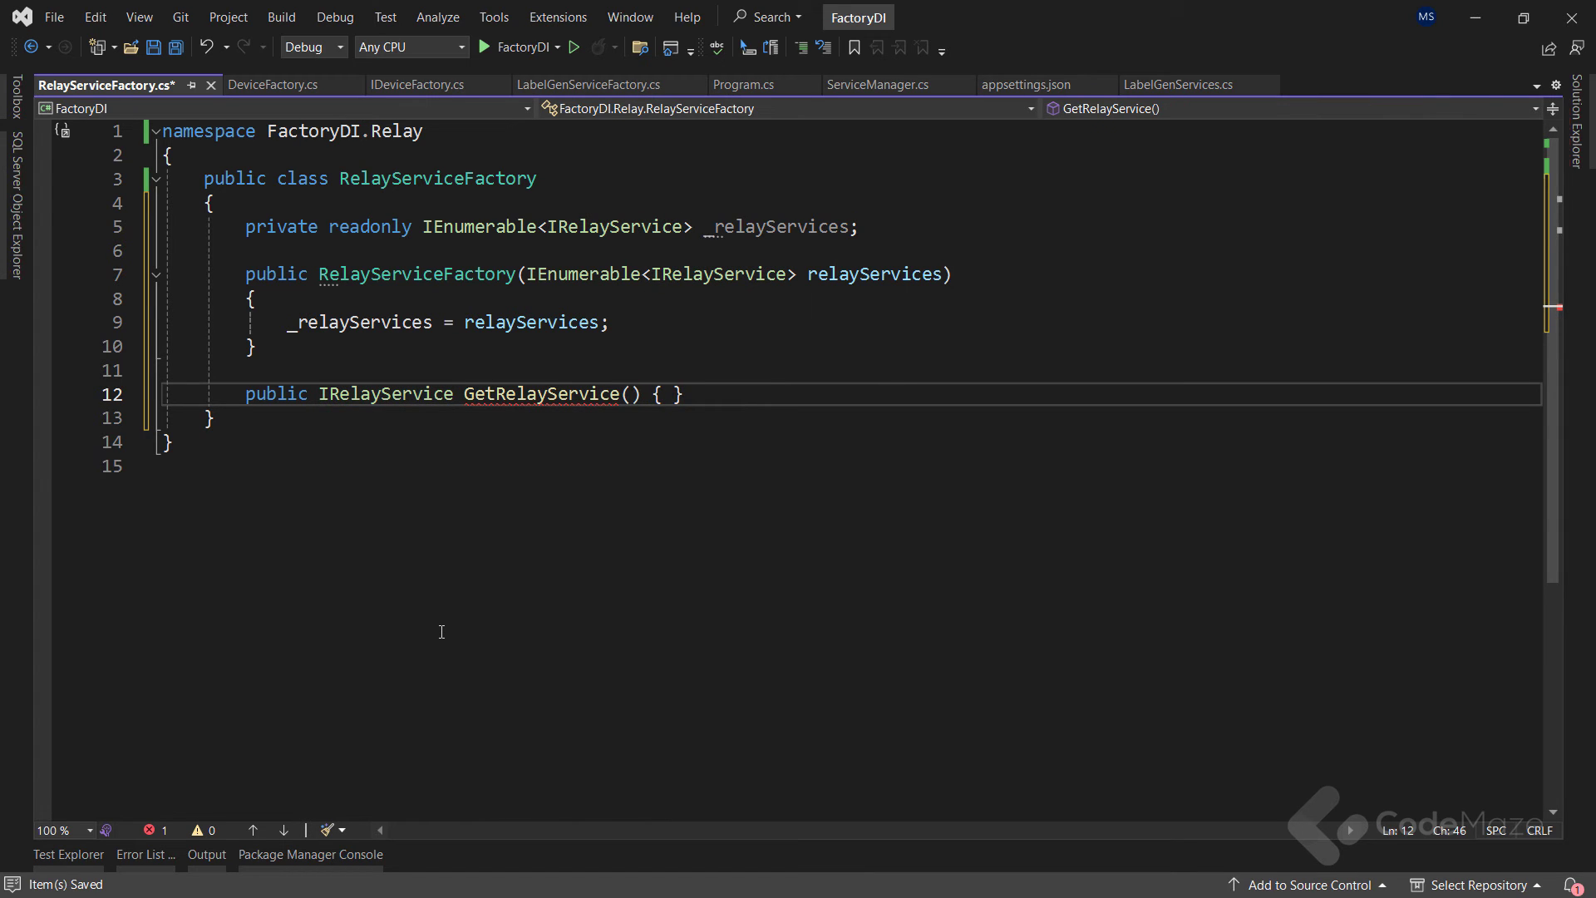
{"action": "type", "text": "RelayMode"}
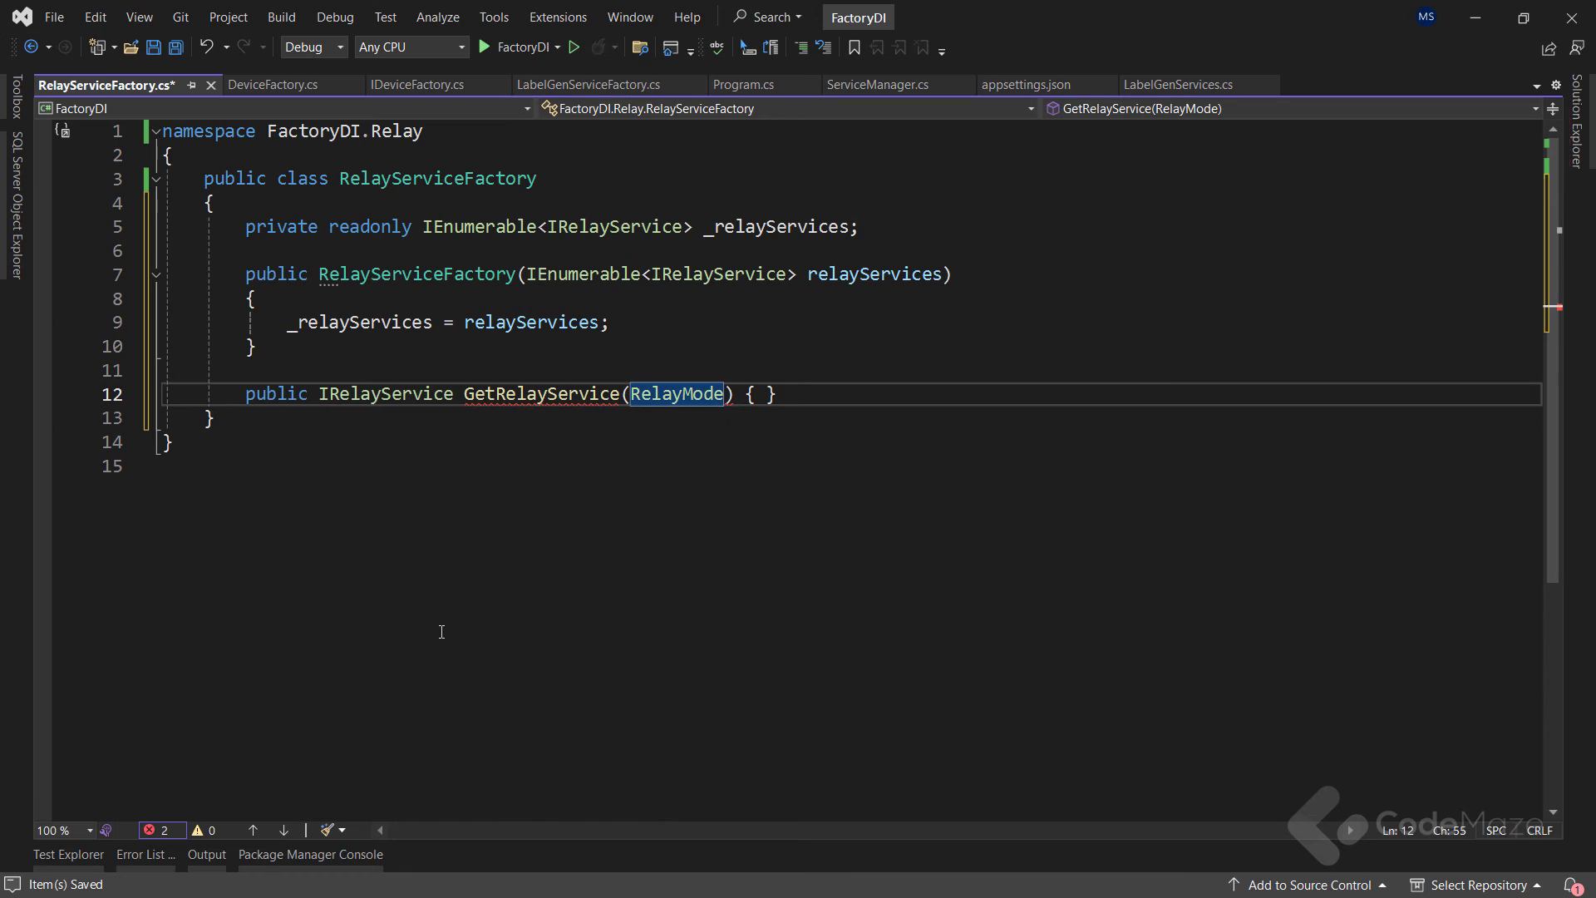
{"action": "type", "text": "relayMode"}
{"action": "type", "text": "_relayServices"}
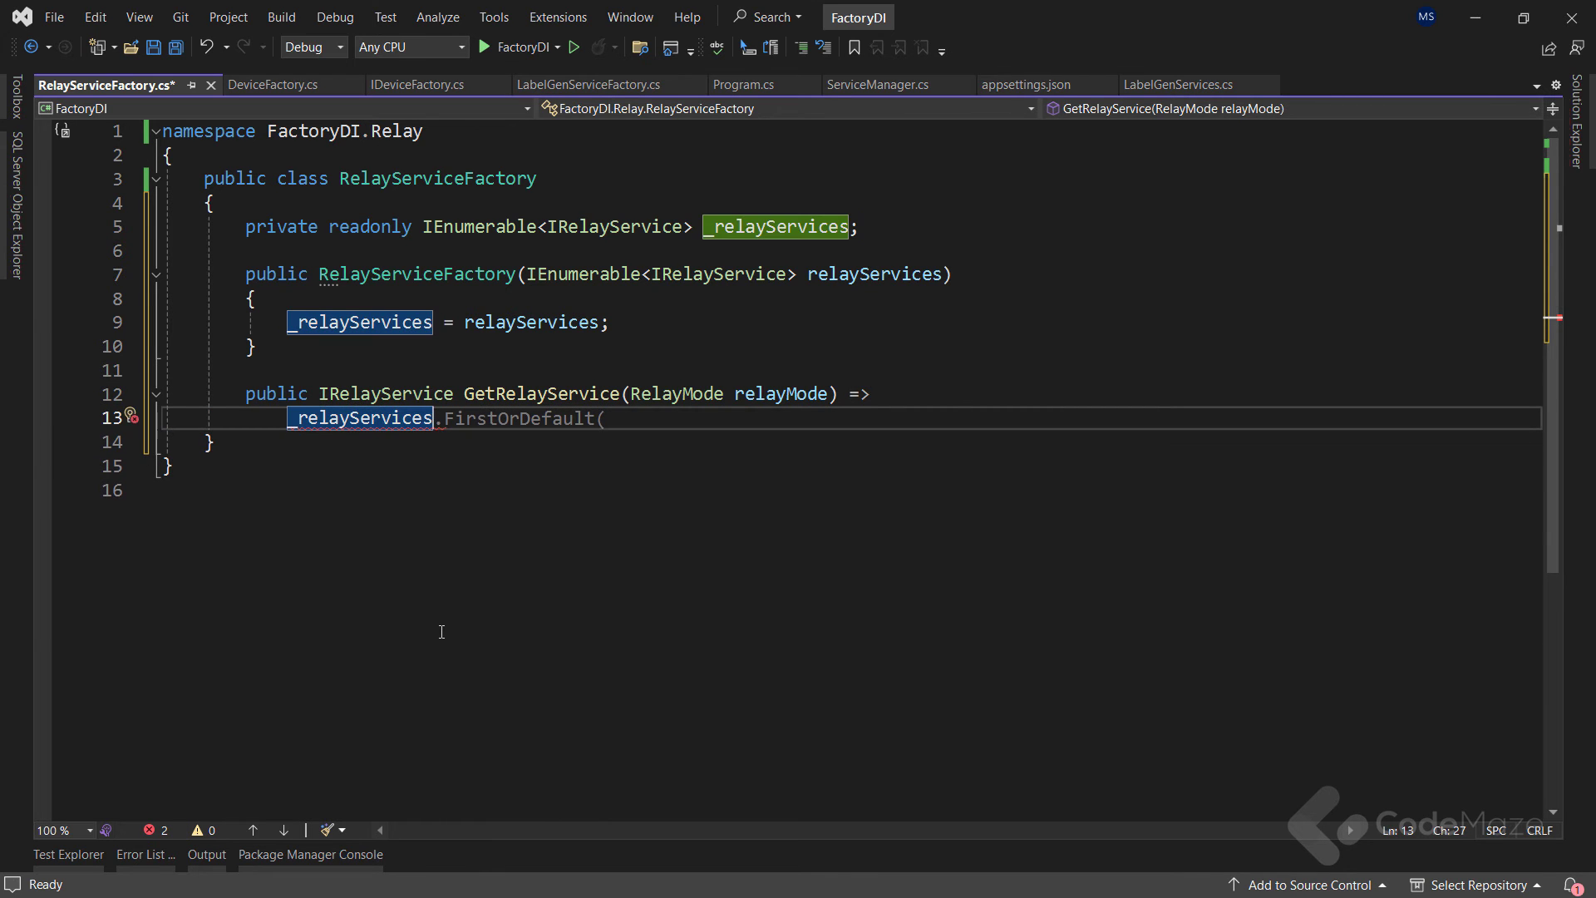
{"action": "type", "text": "First("}
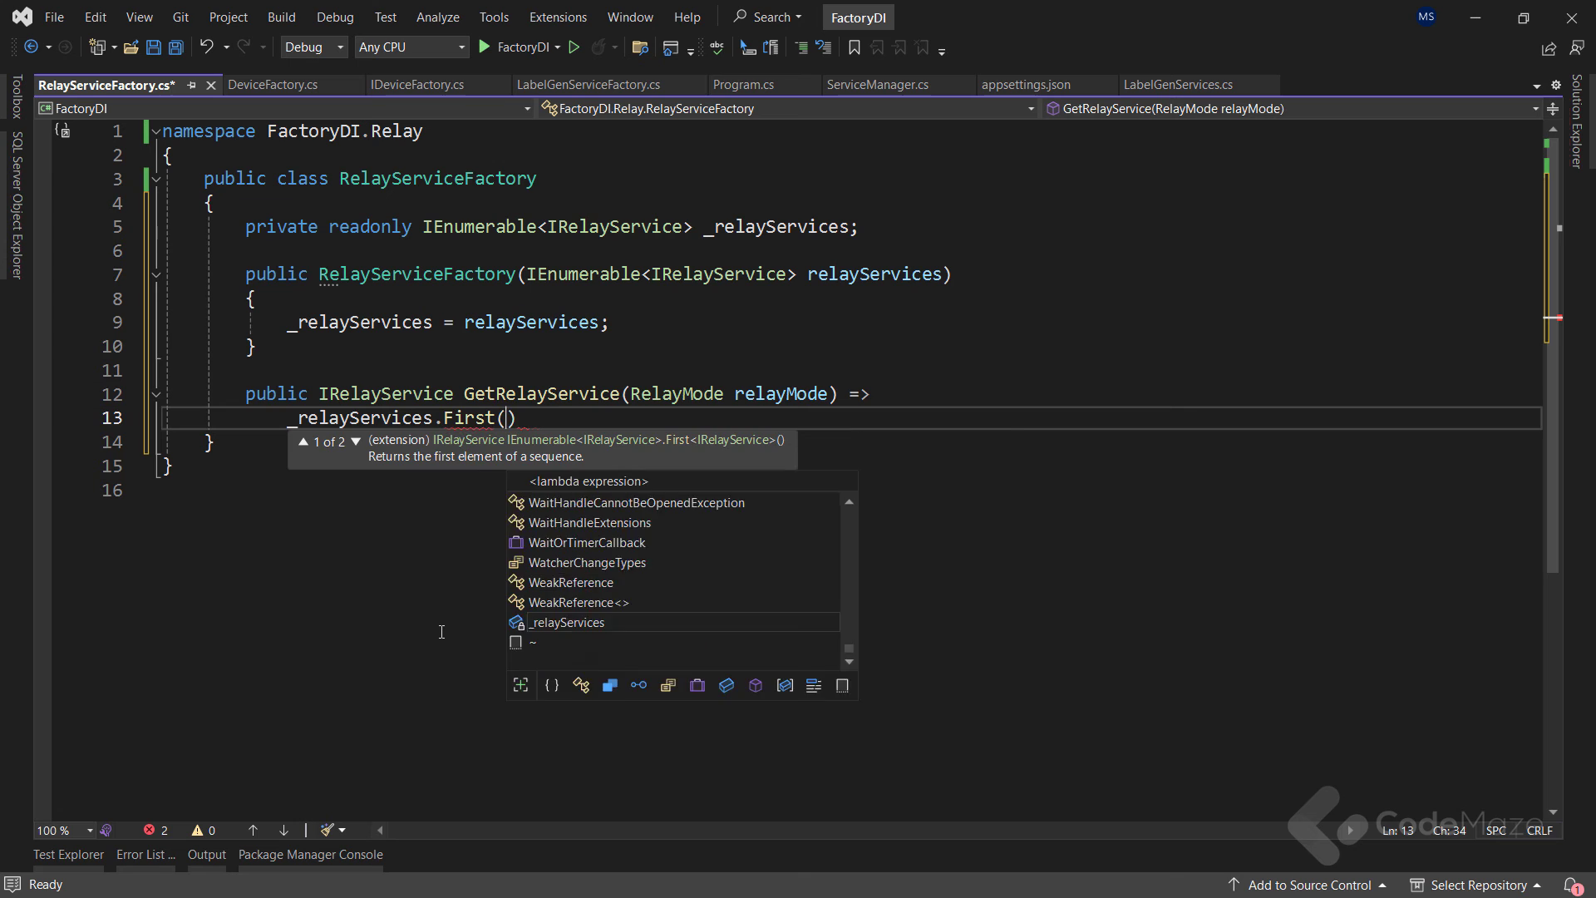
{"action": "type", "text": "r => r.RelayMode == relayMode);"}
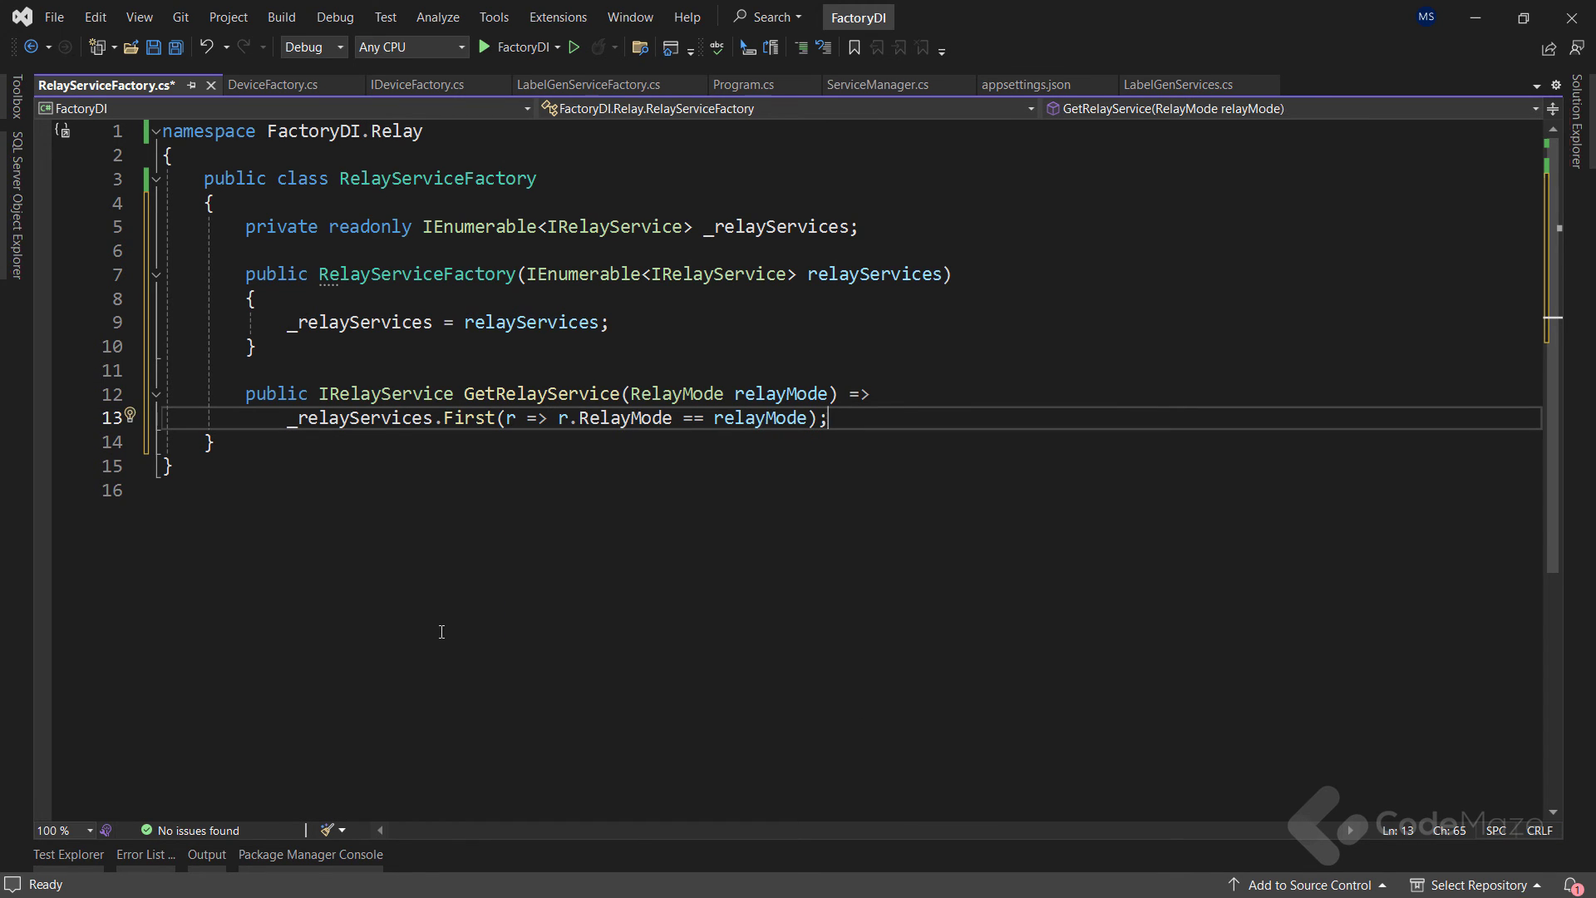
{"action": "left_click", "coordinate": [866, 85]}
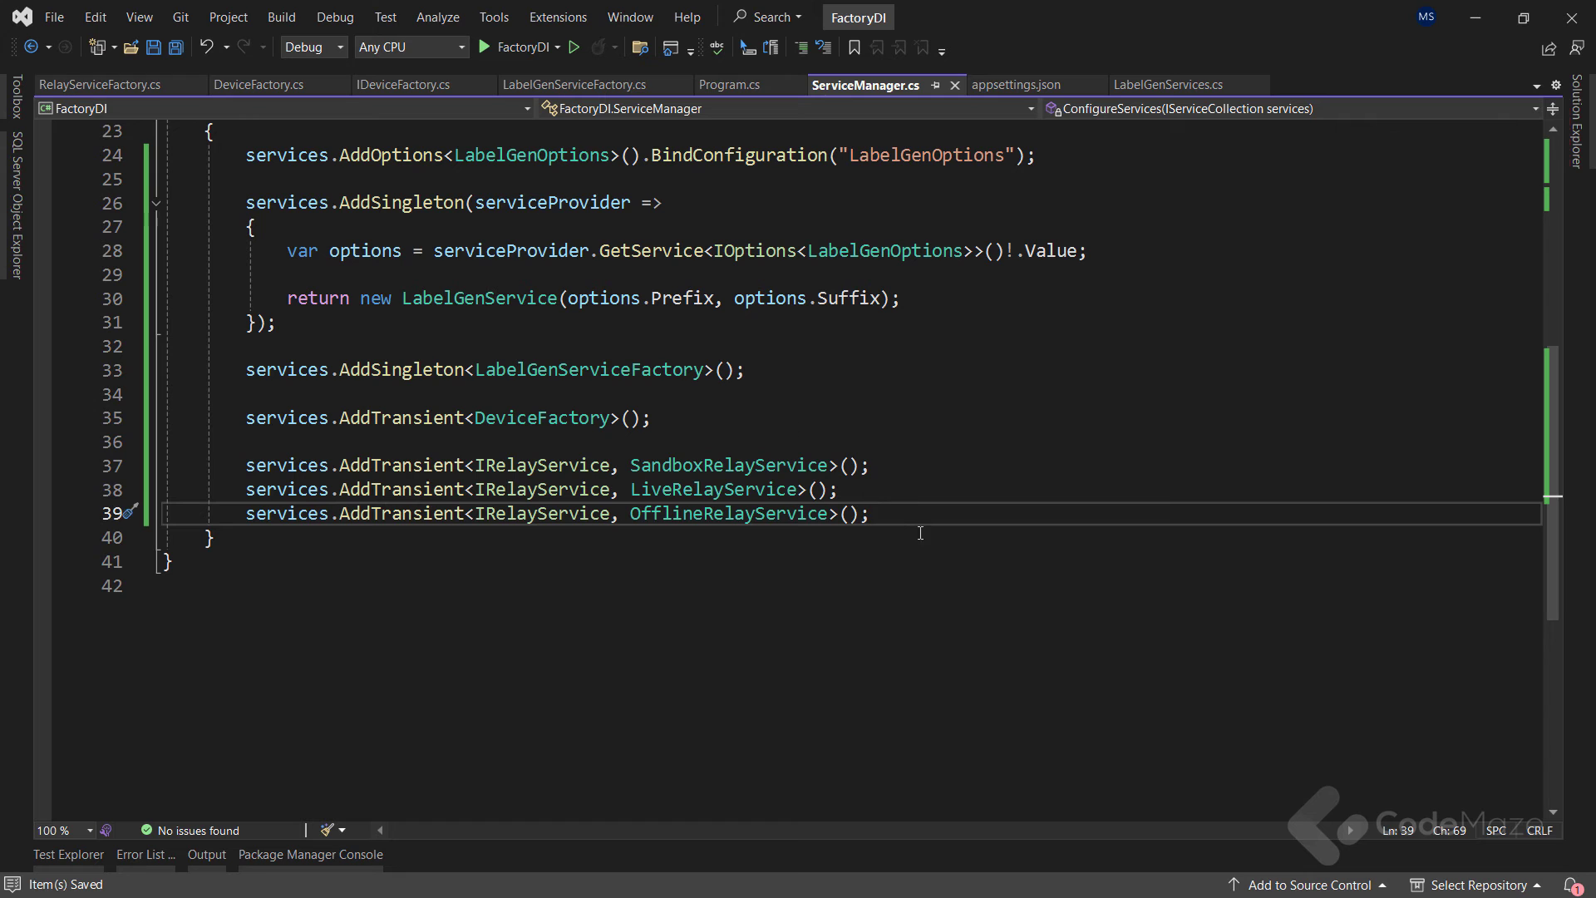
Step: Add services.AddTransient<RelayServiceFactory>() inside ConfigureServices
{"action": "type", "text": "service"}
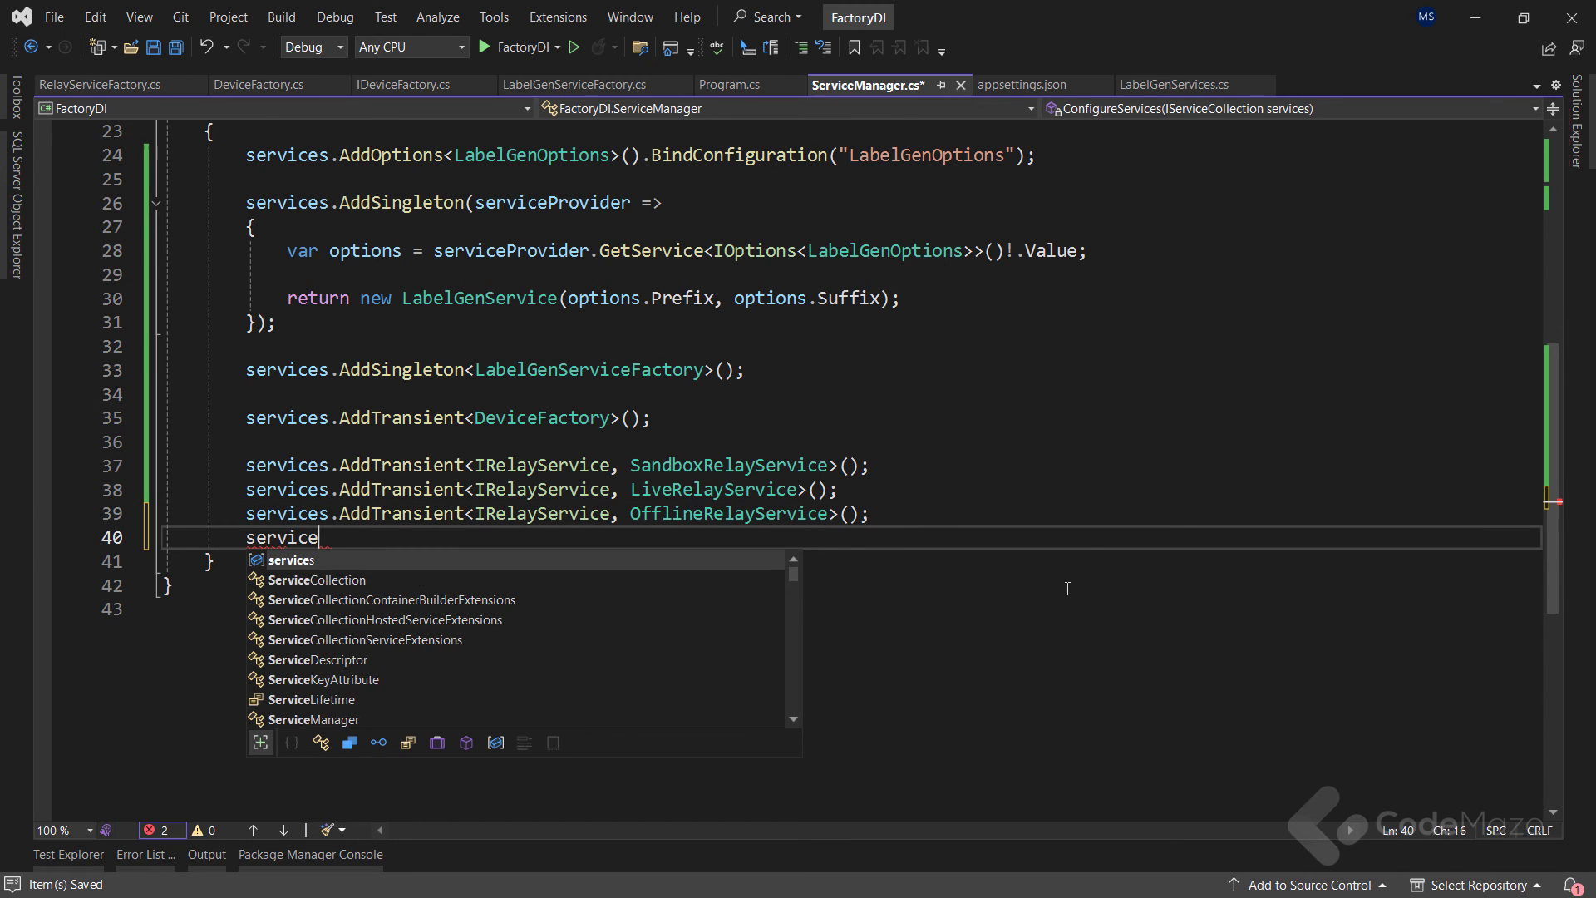
{"action": "type", "text": "s.AddTransient<RelayServiceFactory>();"}
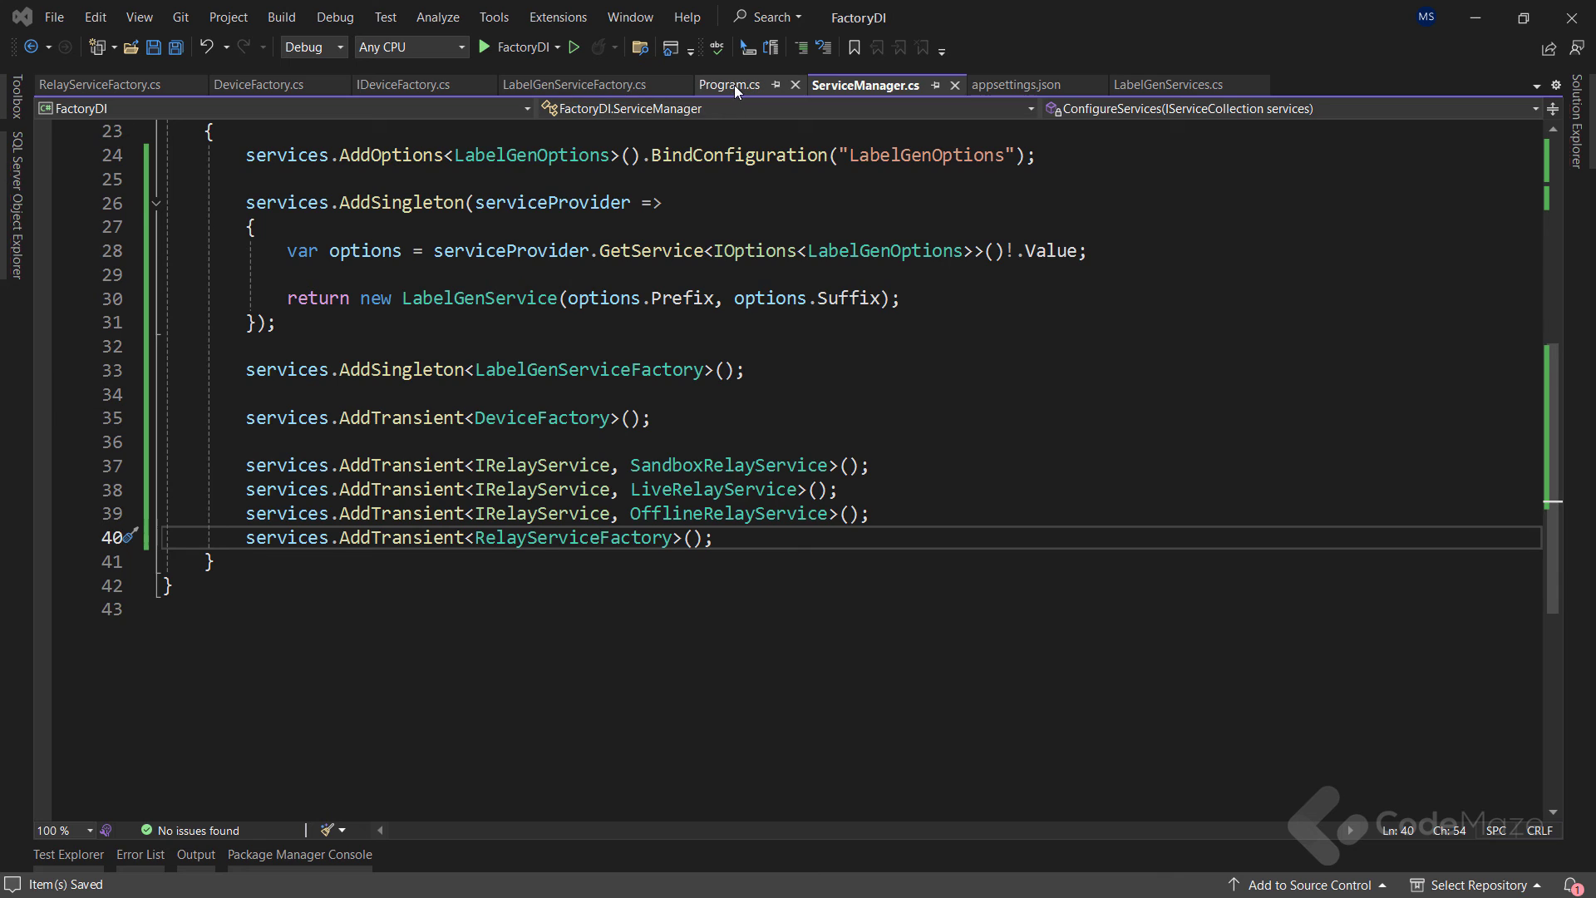
{"action": "left_click", "coordinate": [730, 84]}
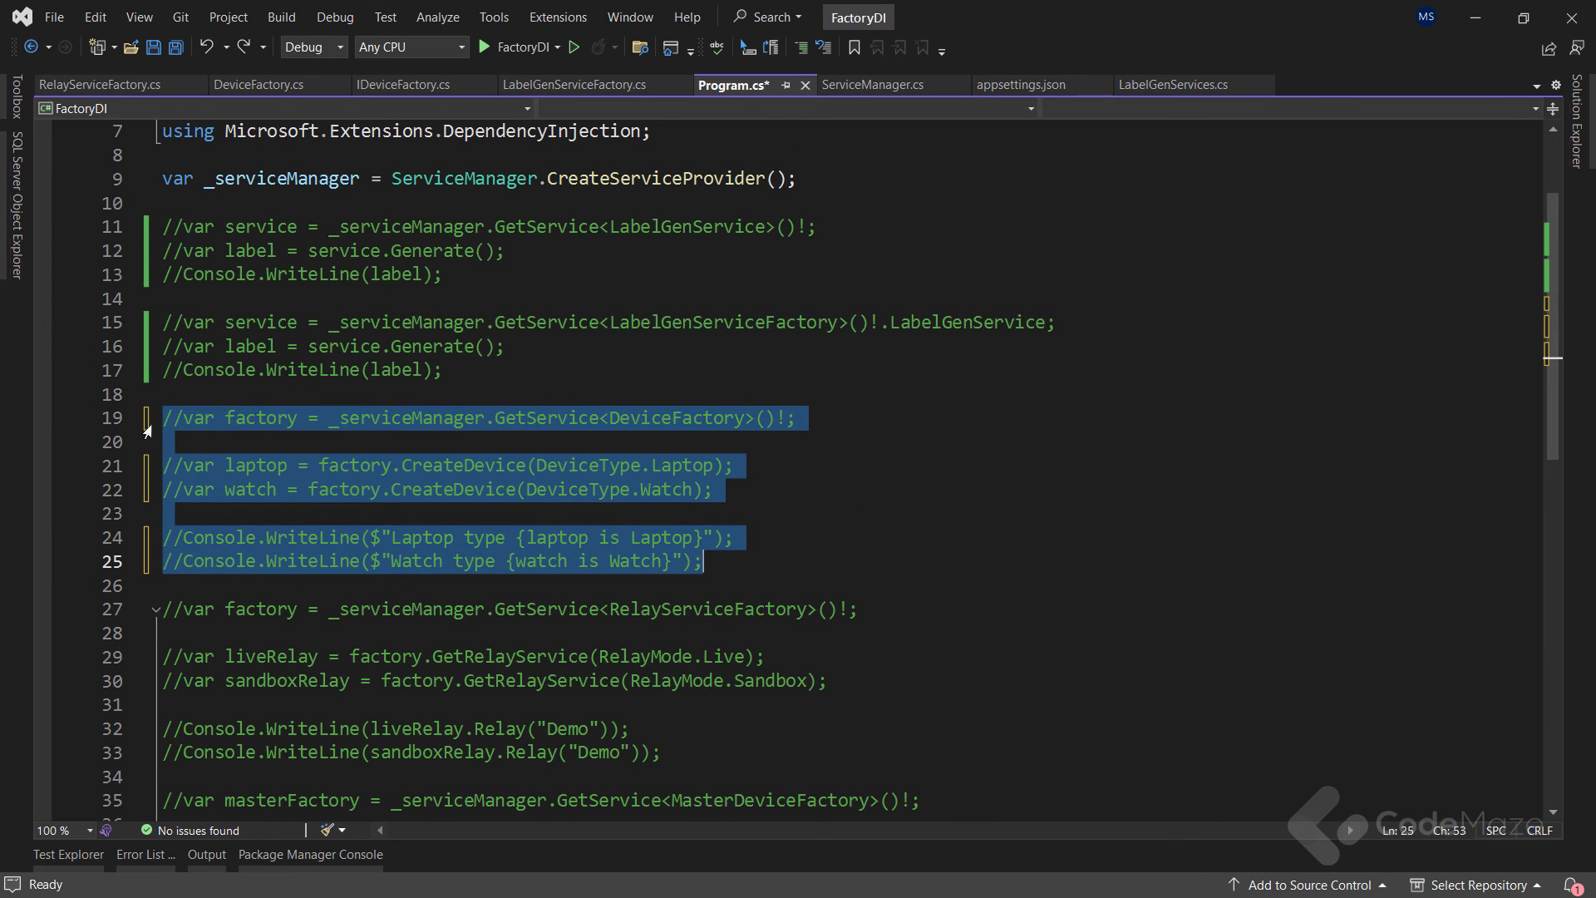
Step: Run the relay factory demo, printing "Live: Demo" and "Sandbox: Demo"
{"action": "scroll", "scroll_direction": "down", "scroll_amount": 3}
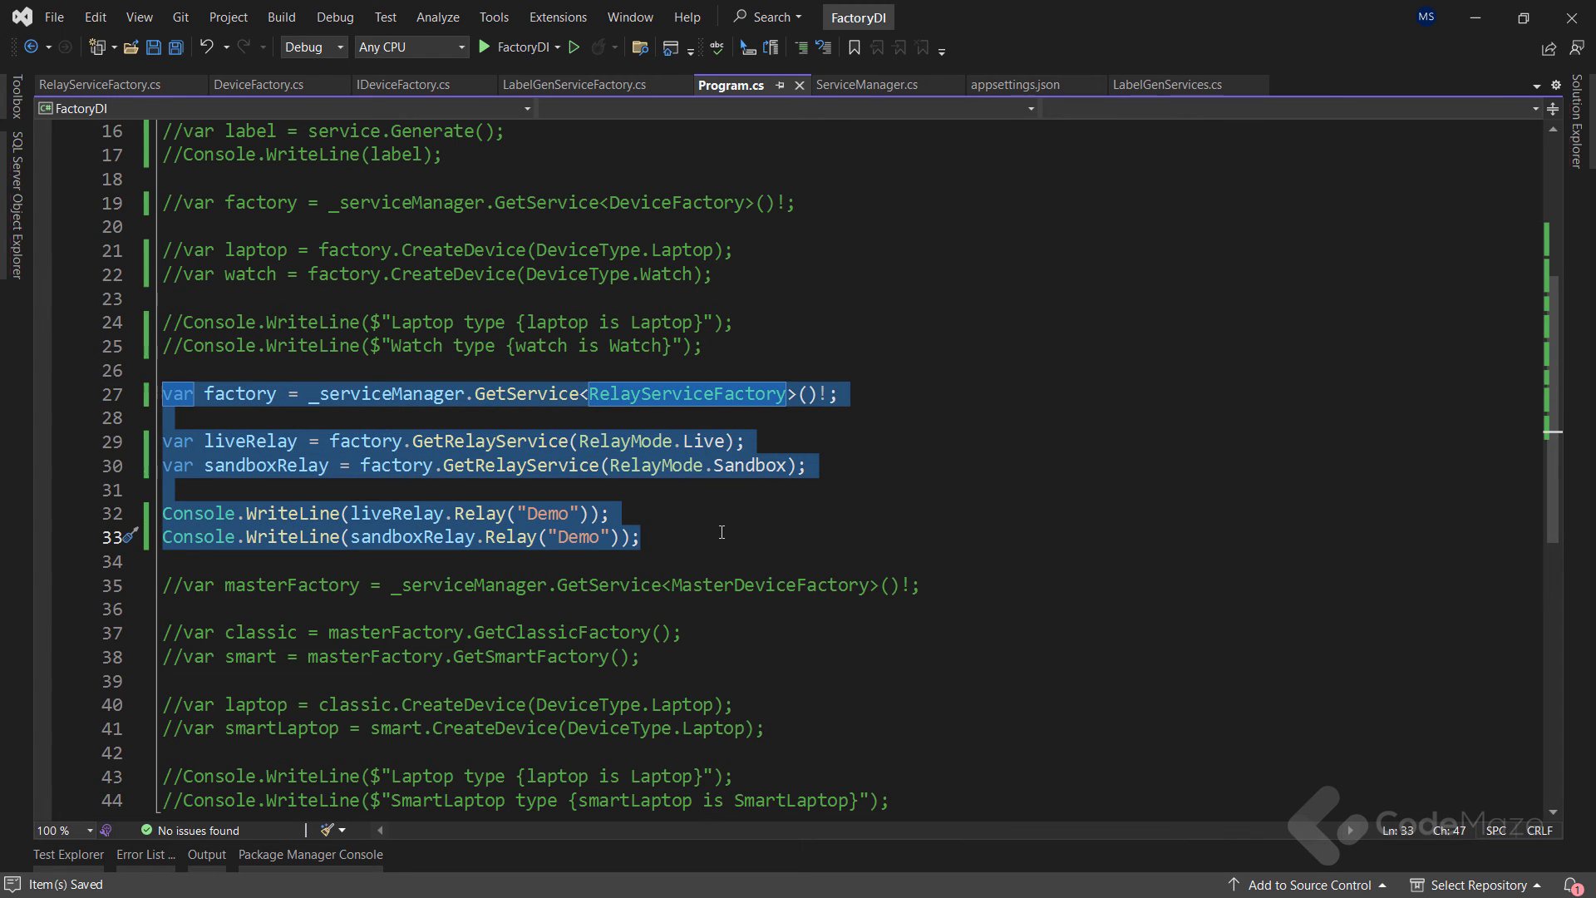
{"action": "left_click", "coordinate": [731, 538]}
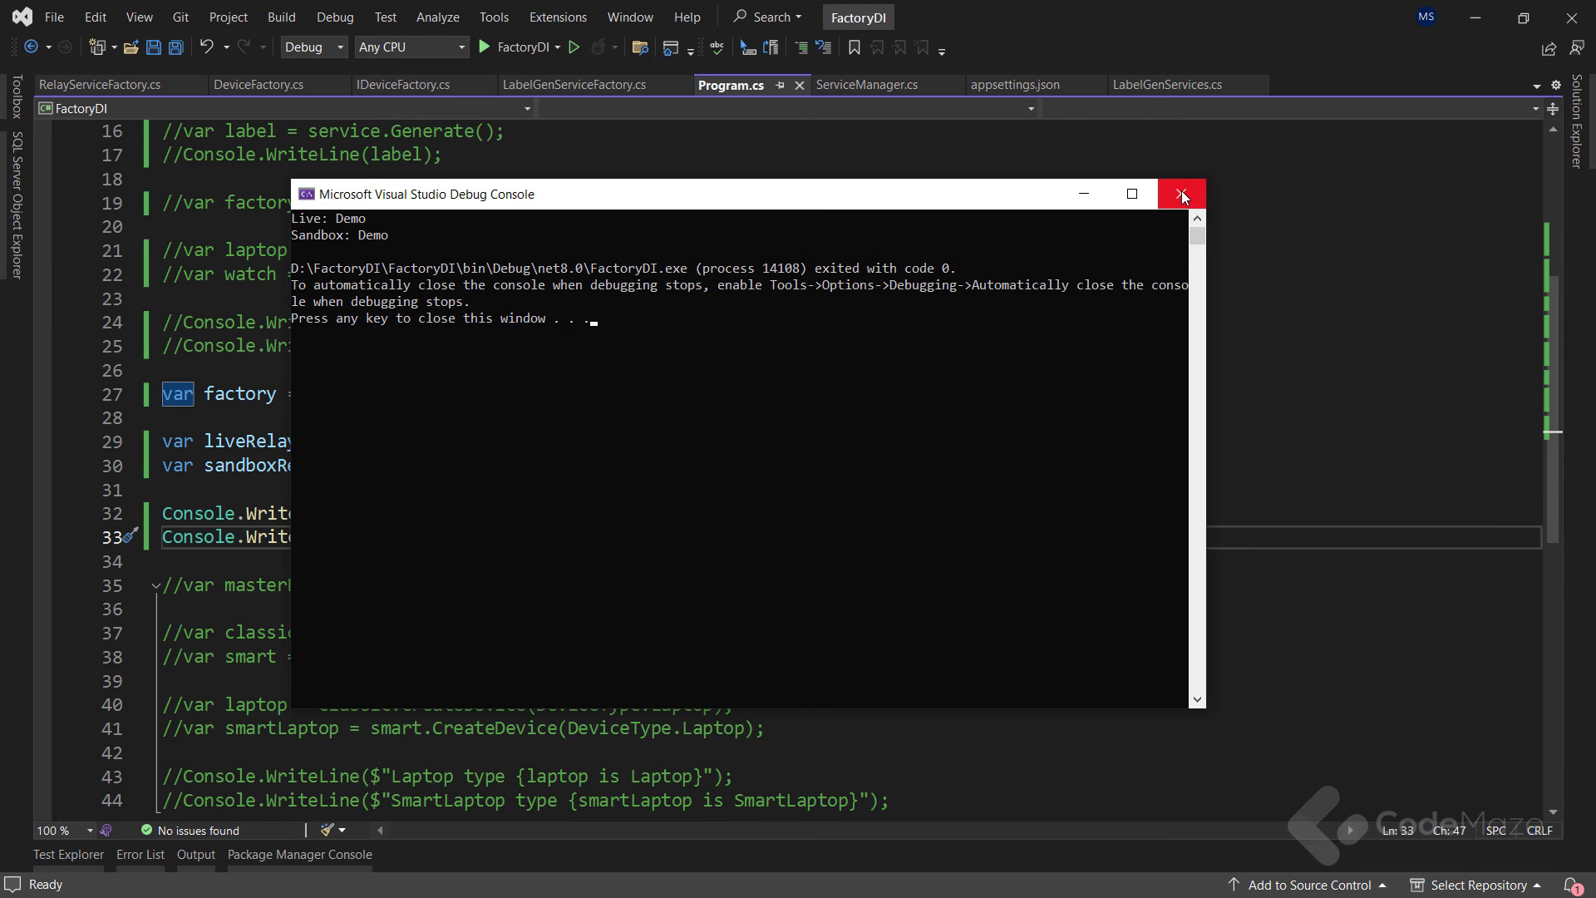
Step: Close the Debug Console and reopen DeviceFactory.cs beside Solution Explorer
{"action": "left_click", "coordinate": [1180, 194]}
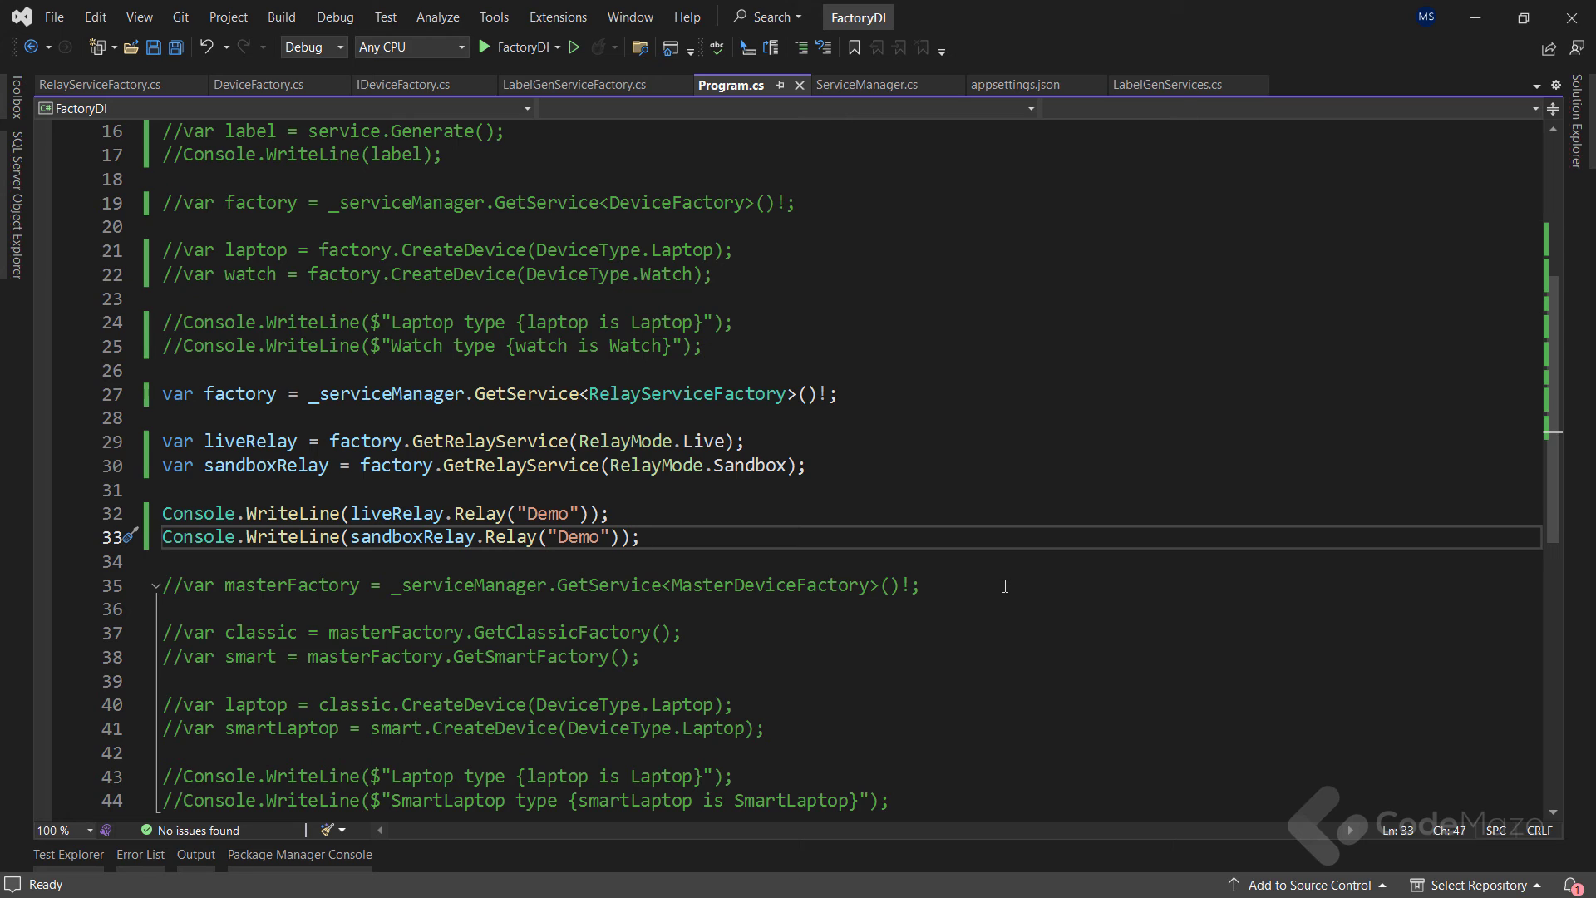
{"action": "left_click", "coordinate": [259, 85]}
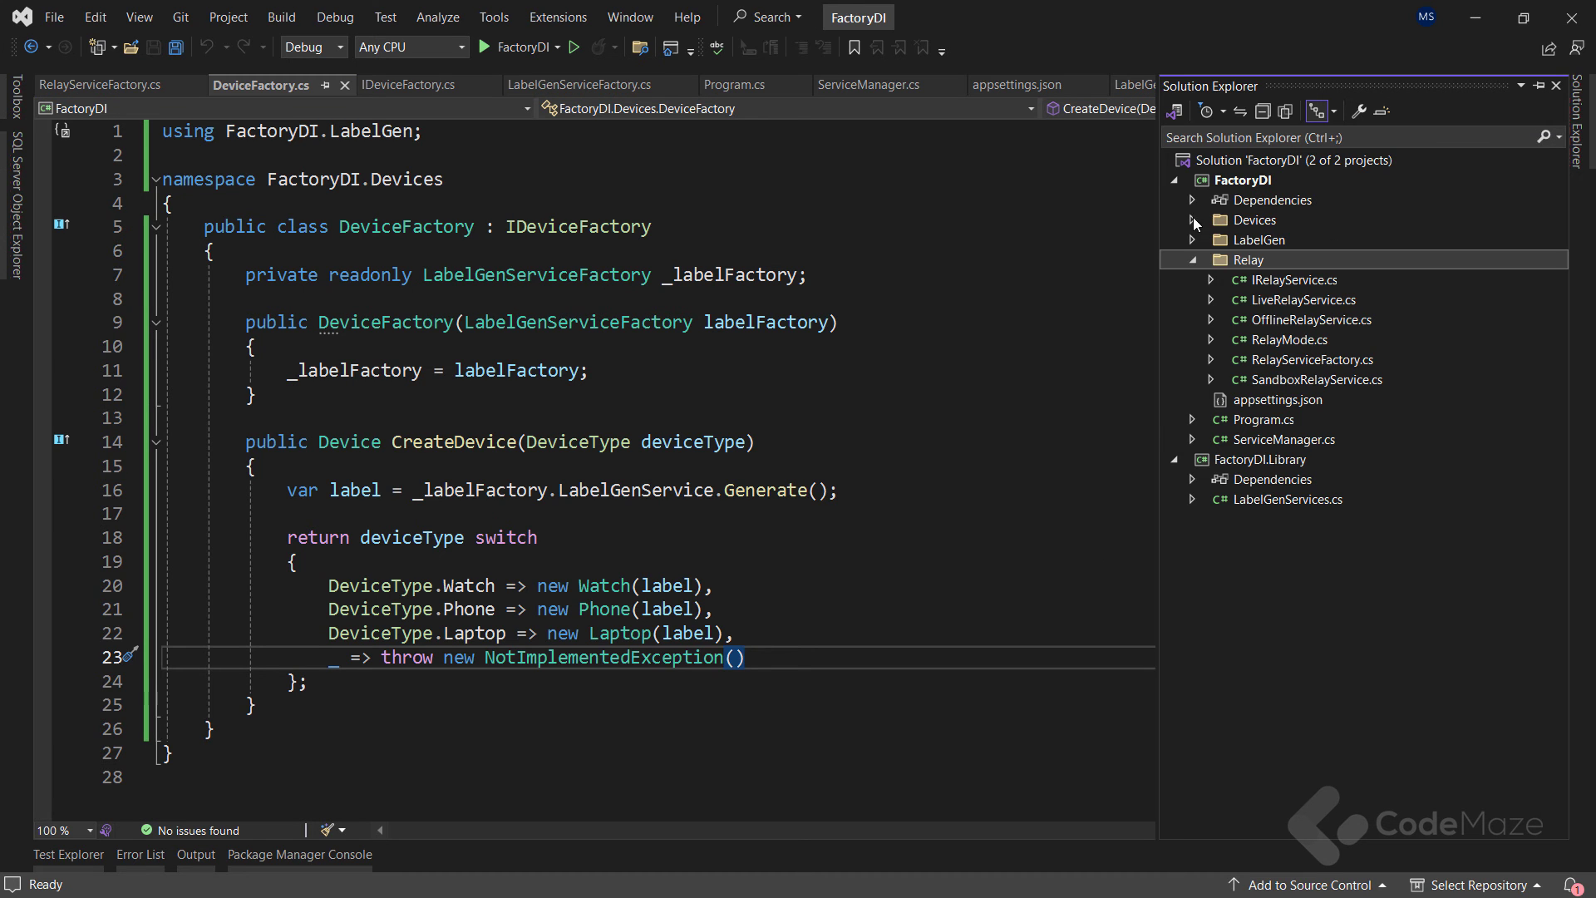
Step: Expand the Devices folder to reach SmartDeviceFactory.cs and open it
{"action": "left_click", "coordinate": [1192, 220]}
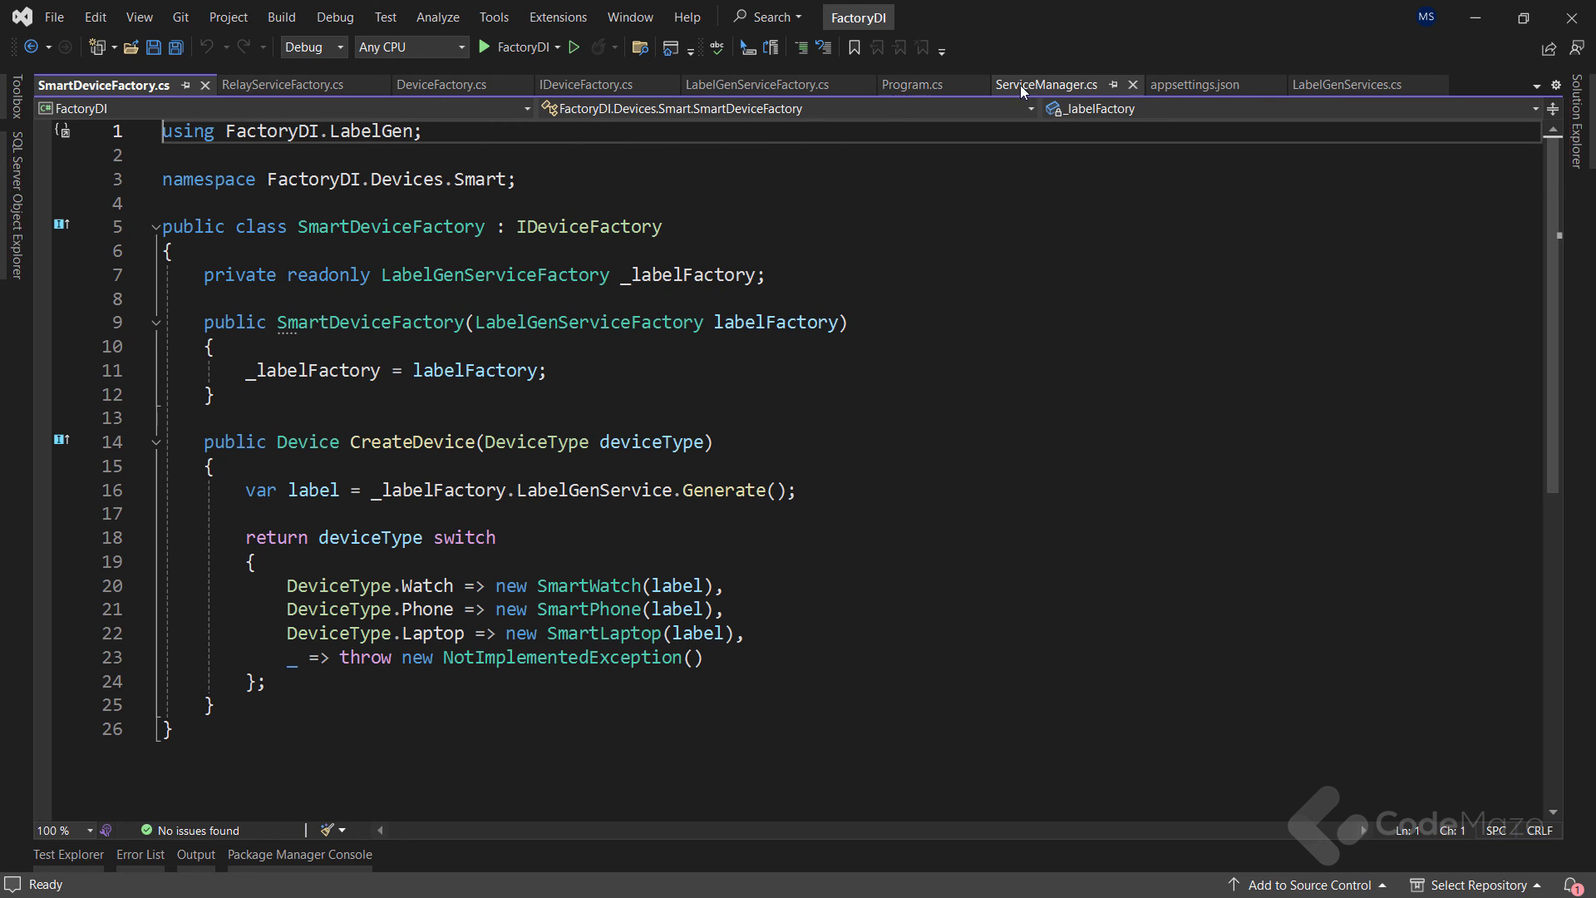
Step: Save ServiceManager.cs with both IDeviceFactory registrations and show Solution Explorer
{"action": "left_click", "coordinate": [1044, 85]}
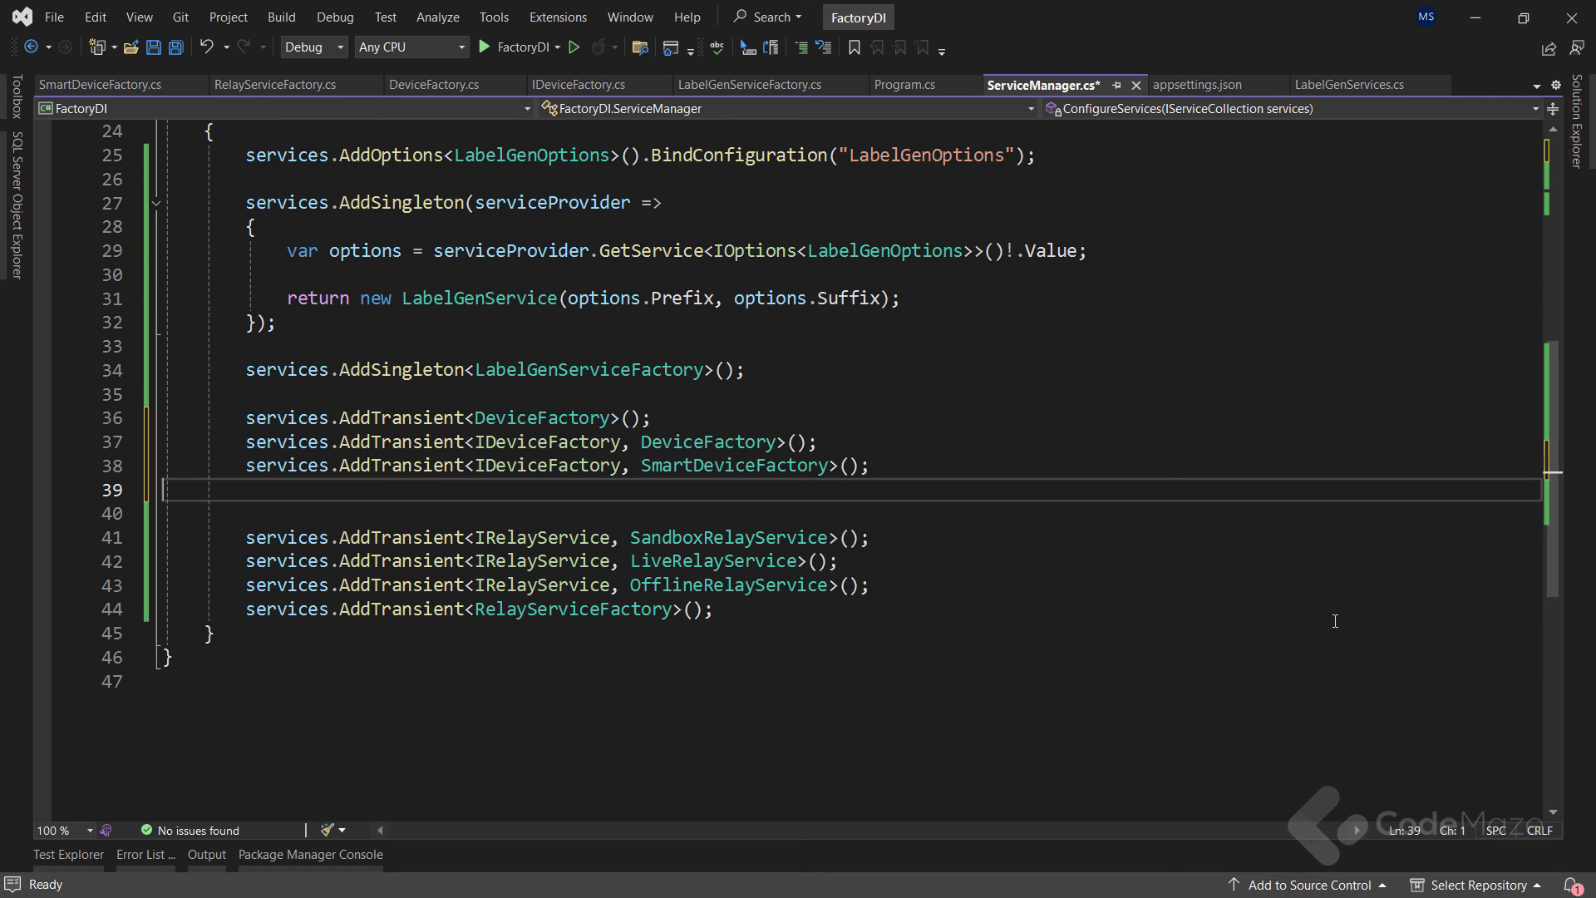
{"action": "key", "text": "ctrl+s"}
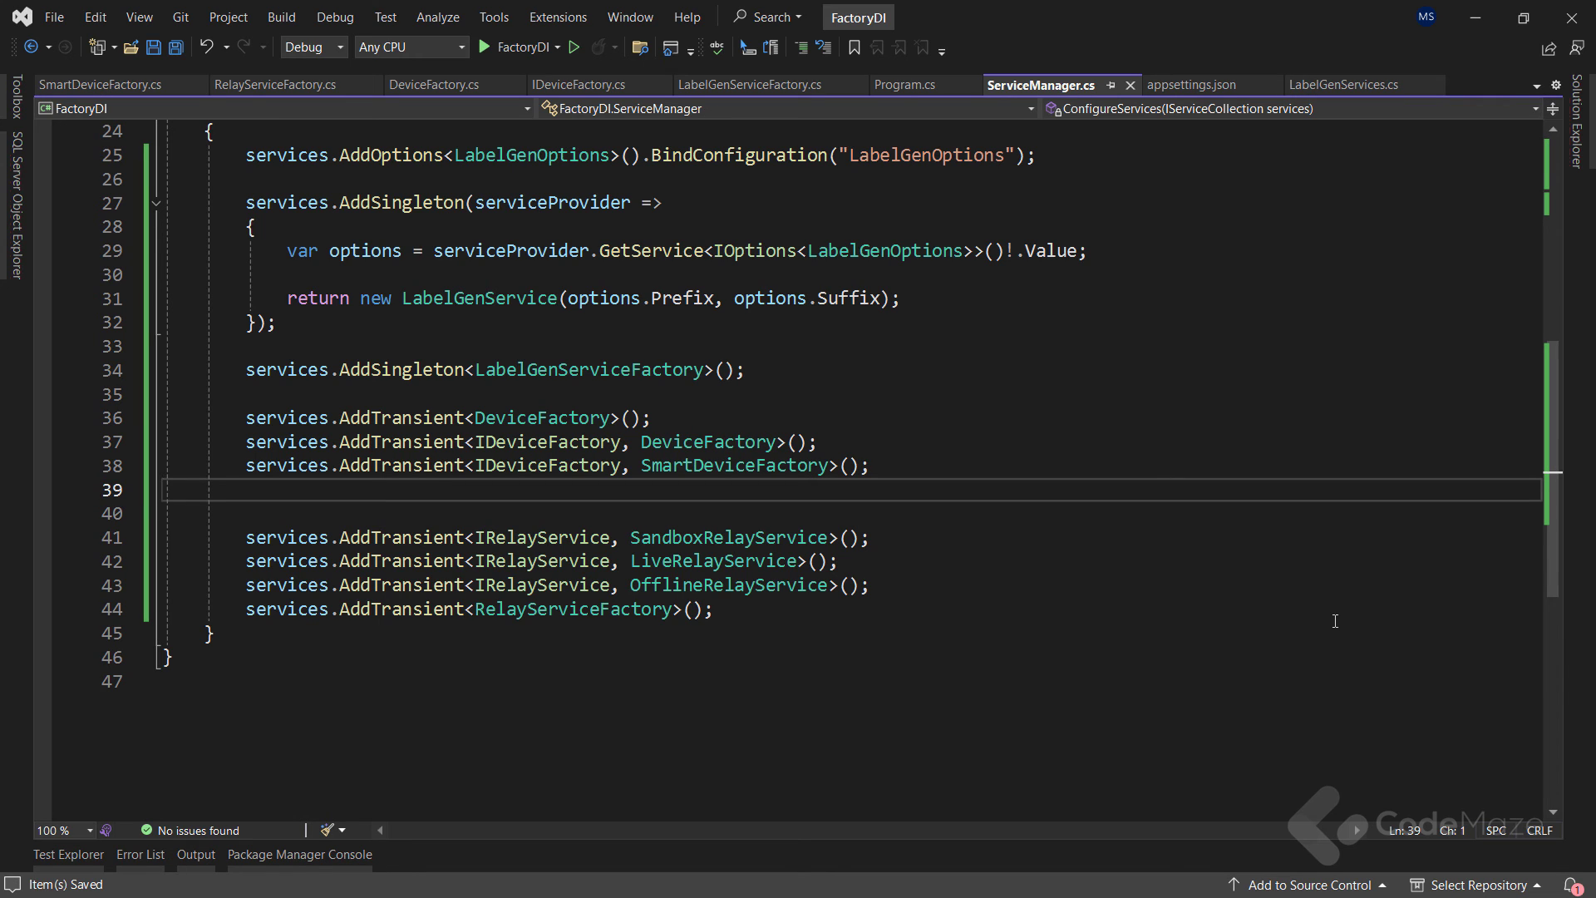
{"action": "left_click", "coordinate": [1583, 99]}
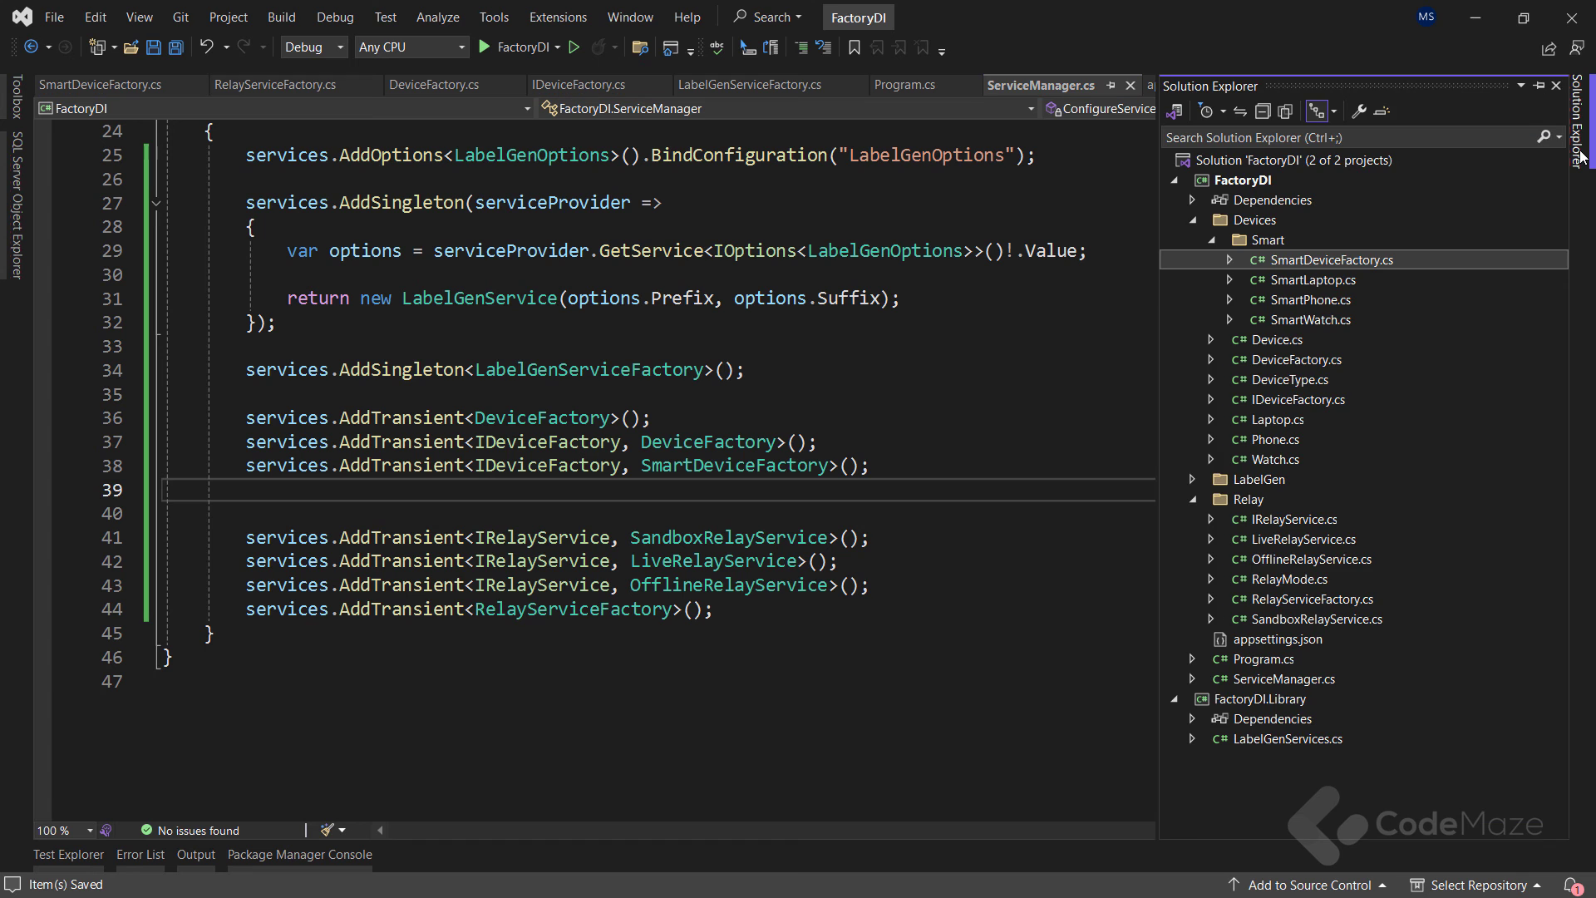
Step: Add a new MasterDeviceFactory class to the Devices folder
{"action": "left_click", "coordinate": [1254, 220]}
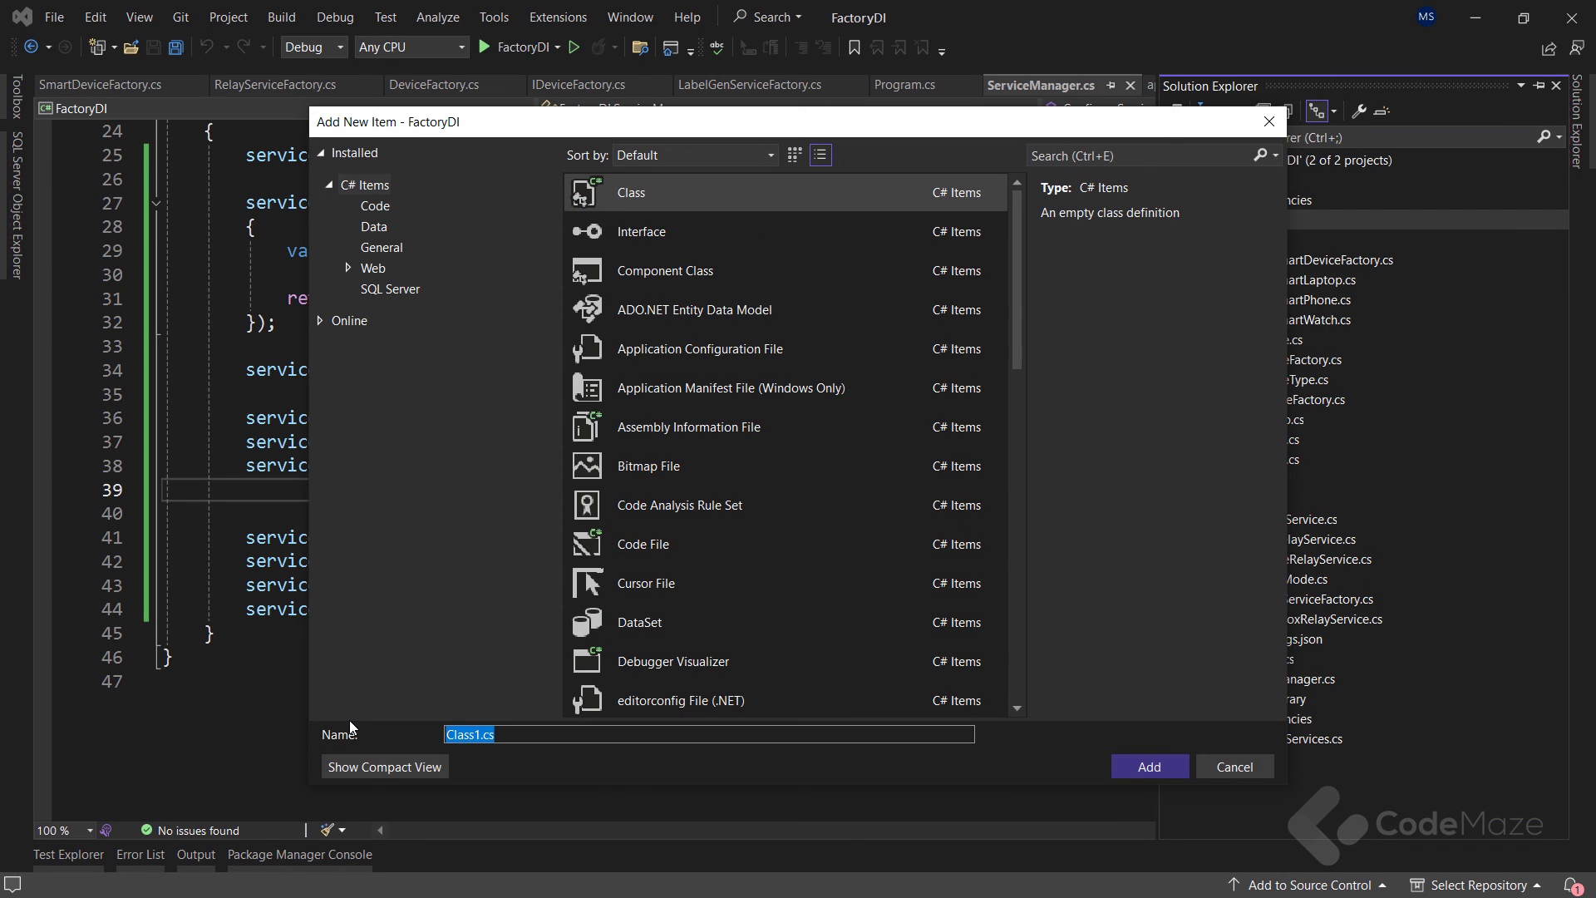
{"action": "type", "text": "MasterDevic"}
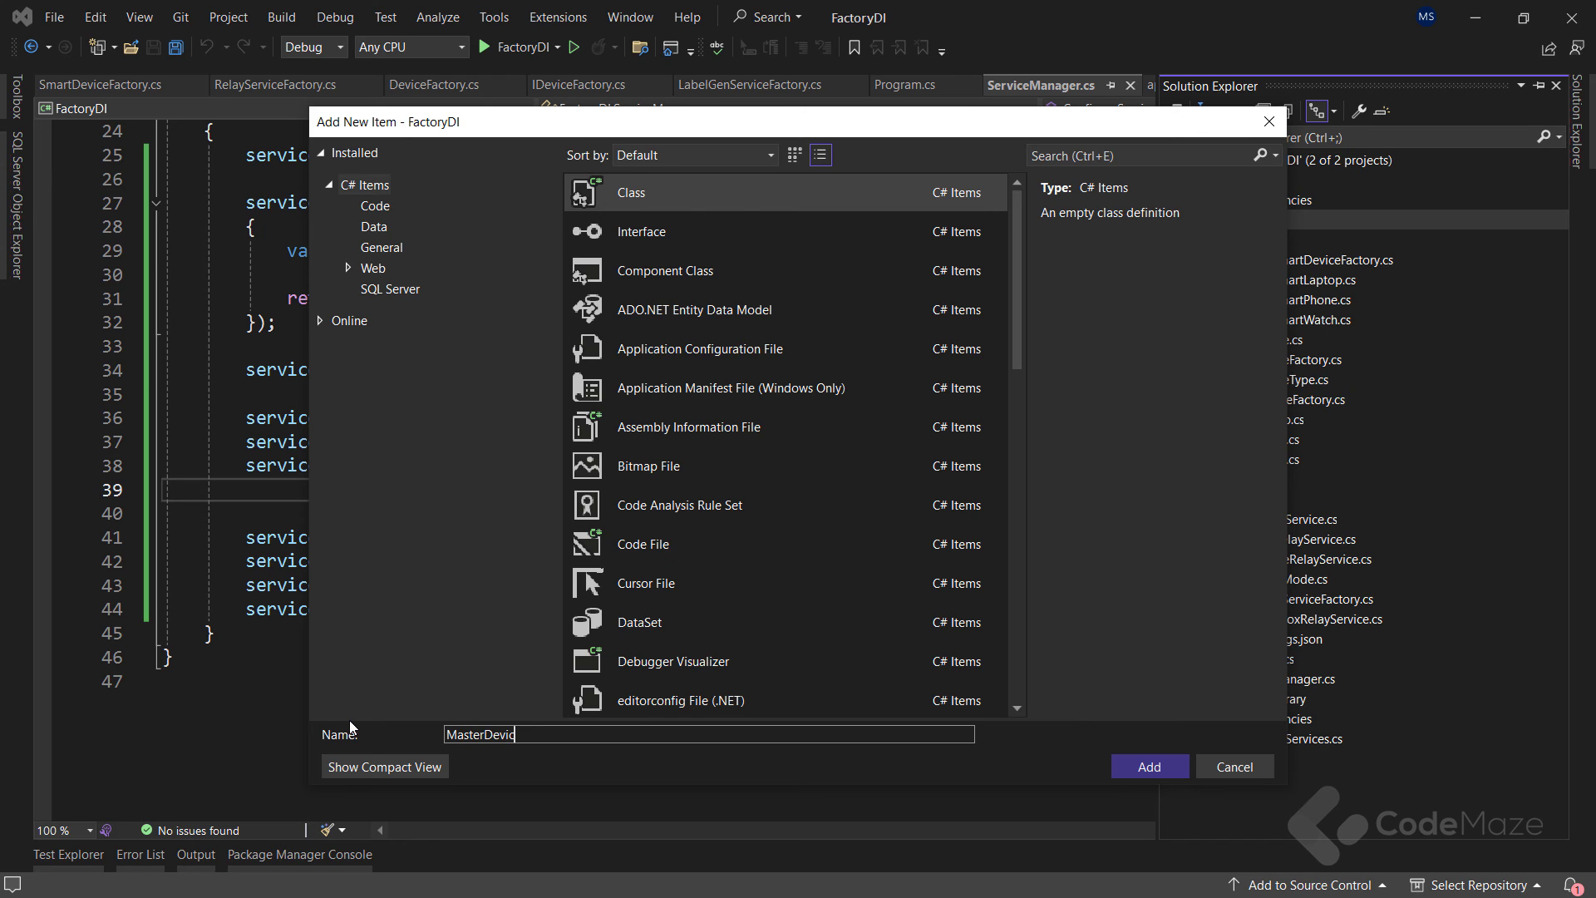
{"action": "left_click", "coordinate": [1148, 766]}
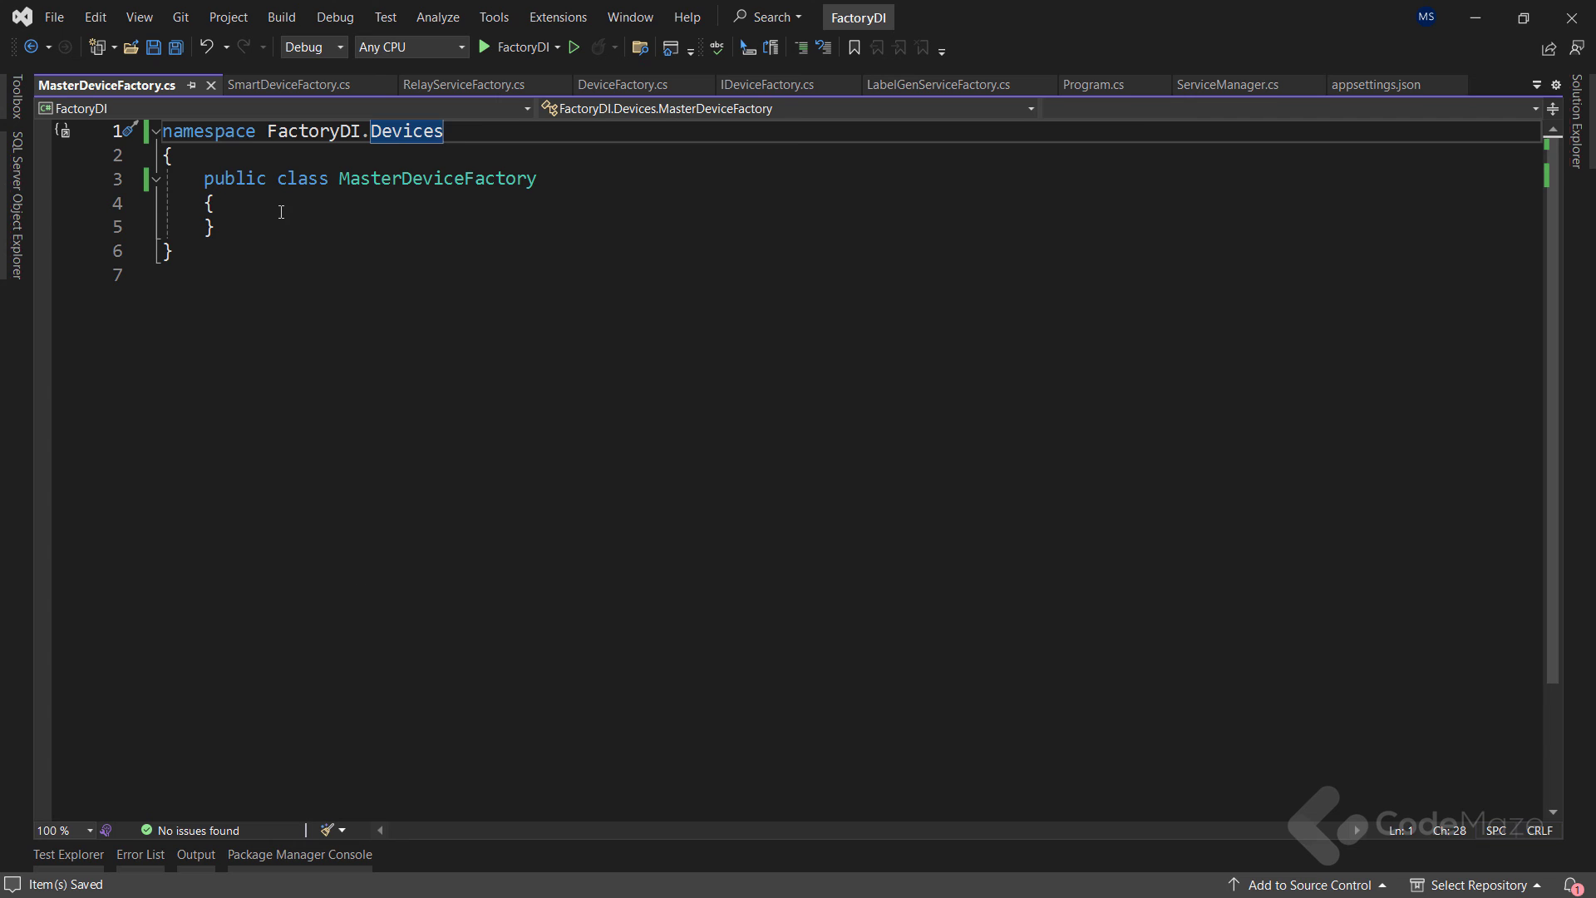
Step: Add a private readonly IEnumerable<IDeviceFactory> _deviceFactories field assigned via the constructor
{"action": "type", "text": "private"}
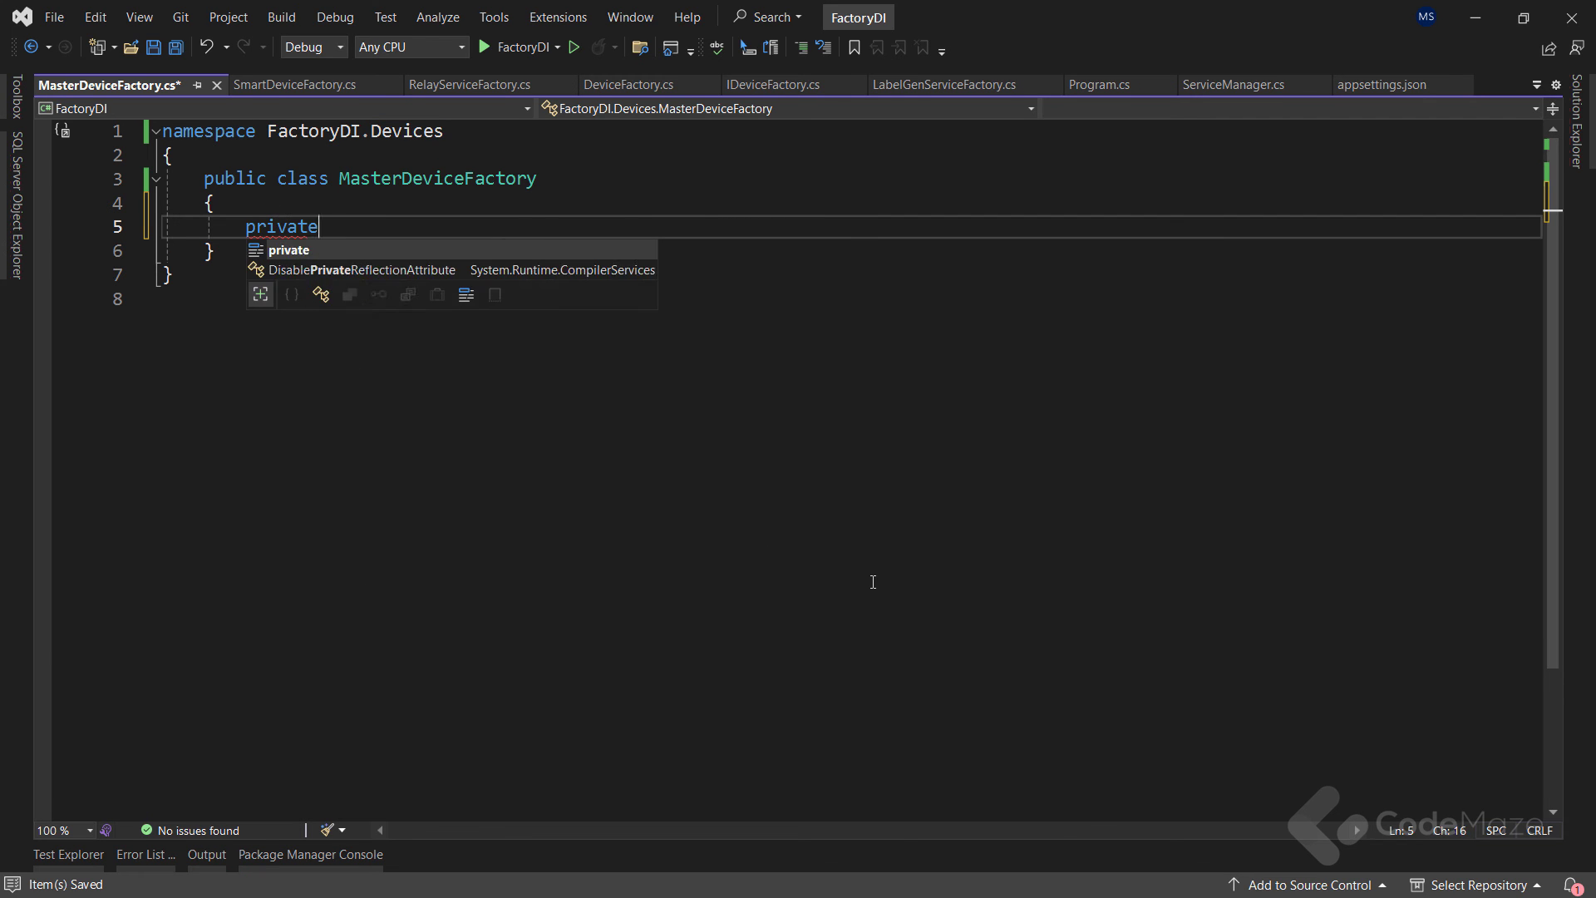
{"action": "type", "text": "readonly IEnumerable<Device> _devices;"}
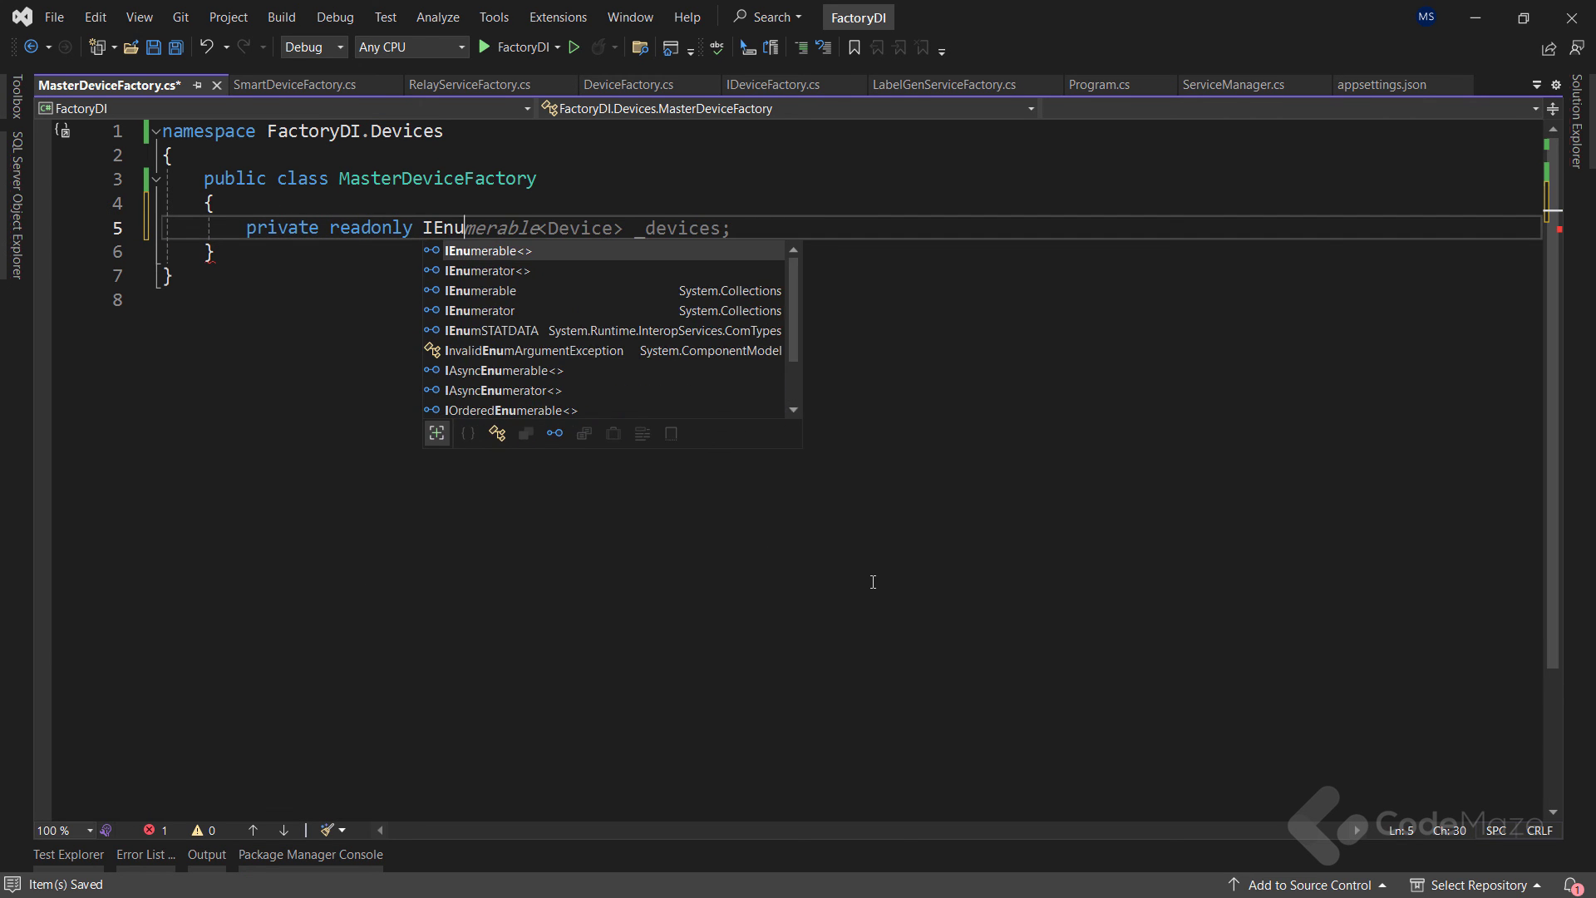
{"action": "key", "text": "Tab"}
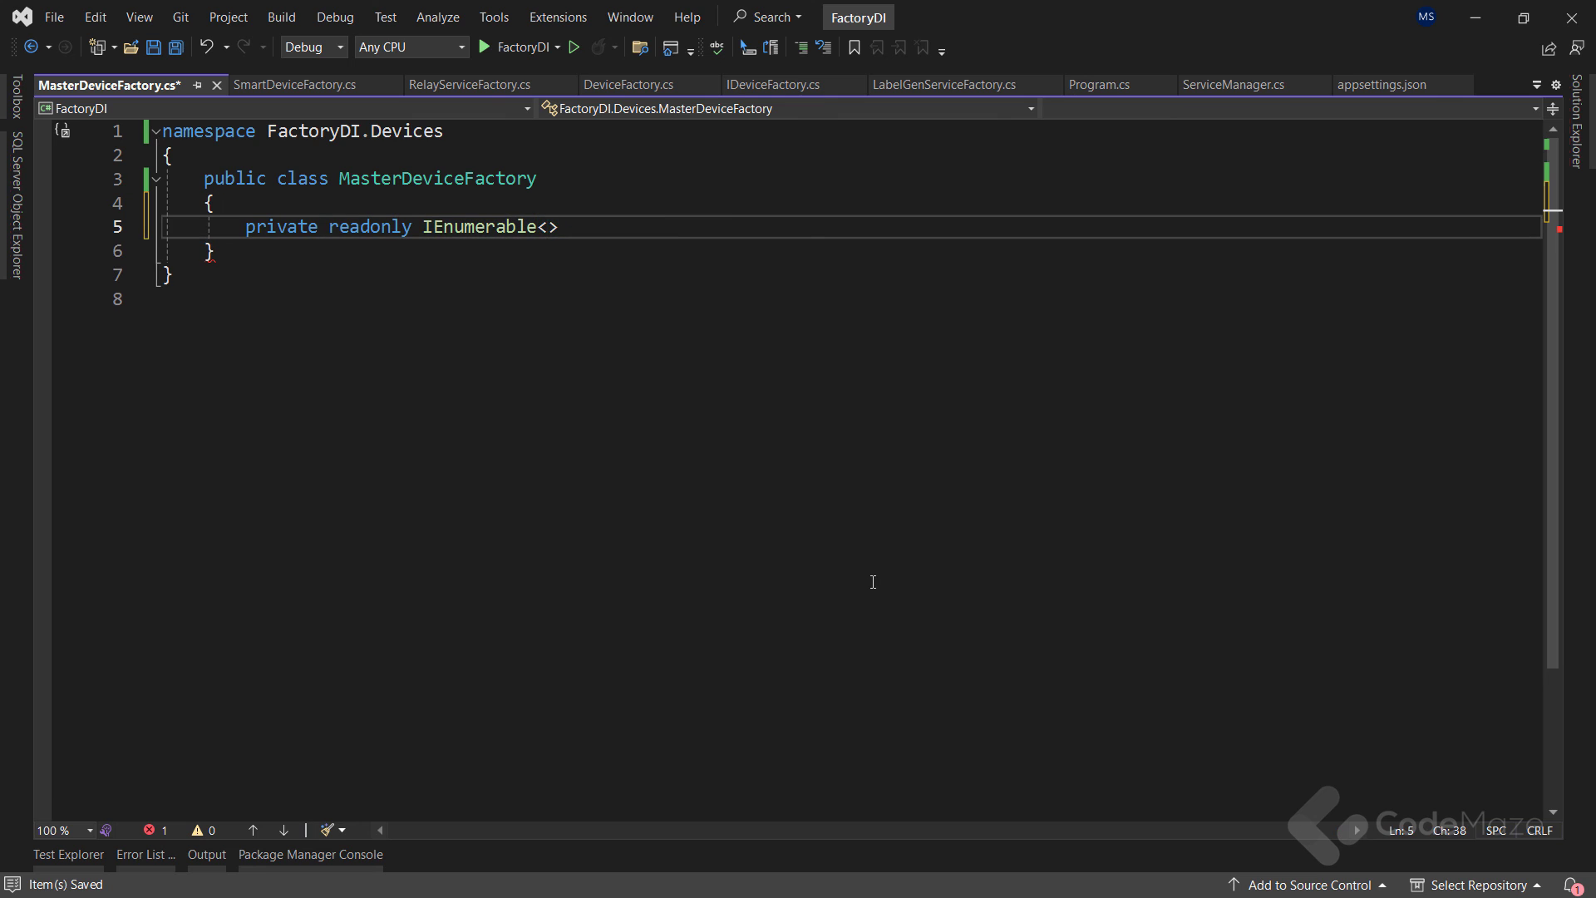
{"action": "type", "text": "IDeviceFactory"}
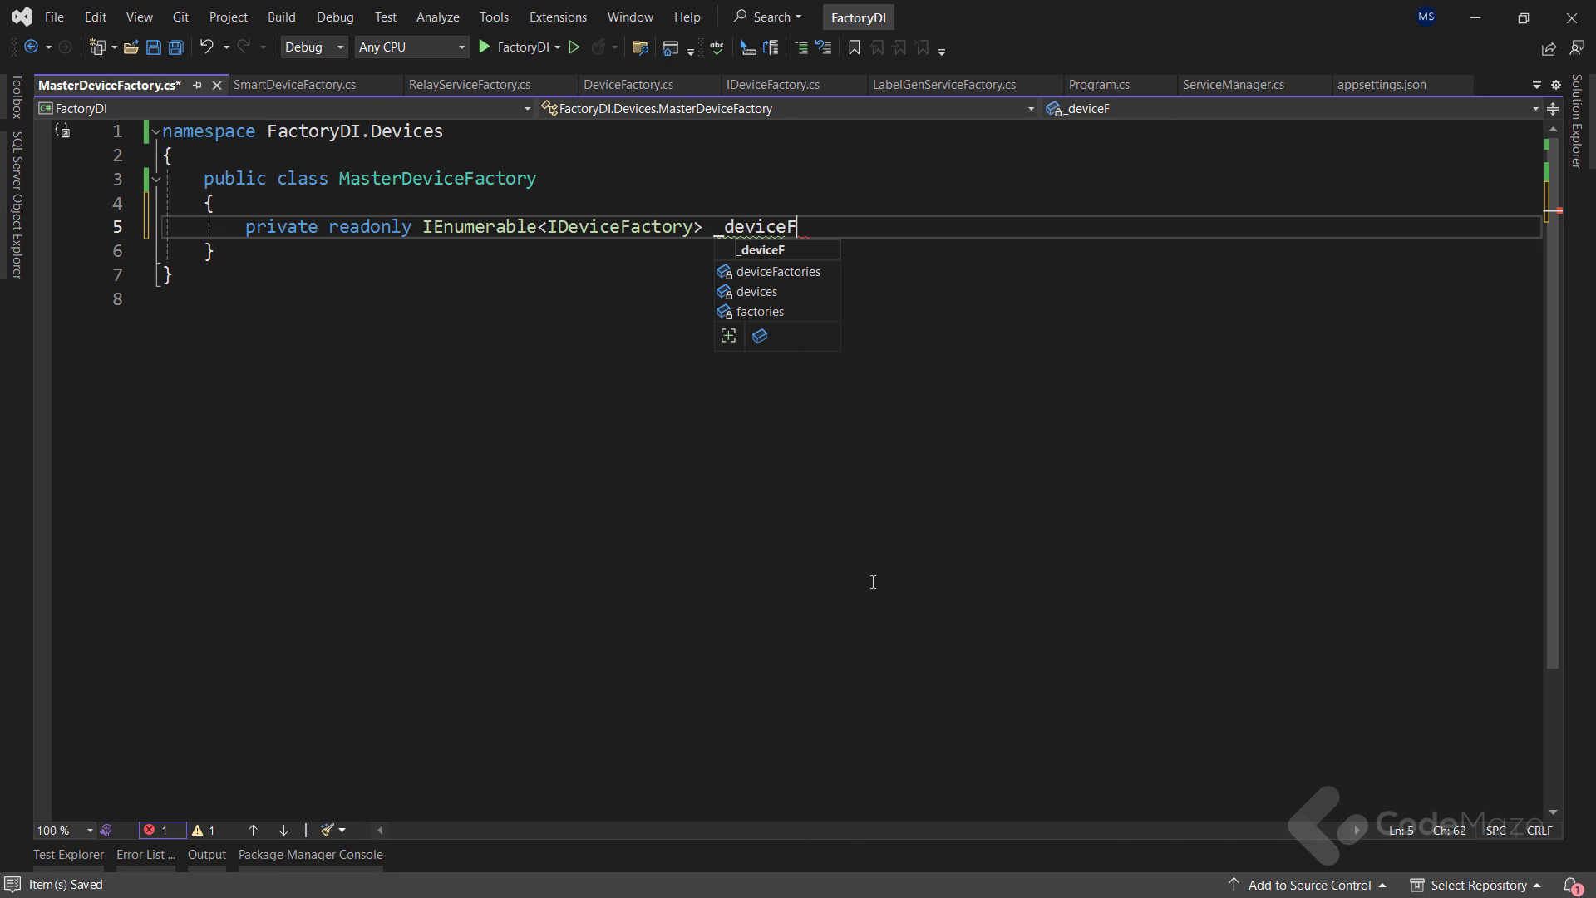
{"action": "type", "text": "actories;"}
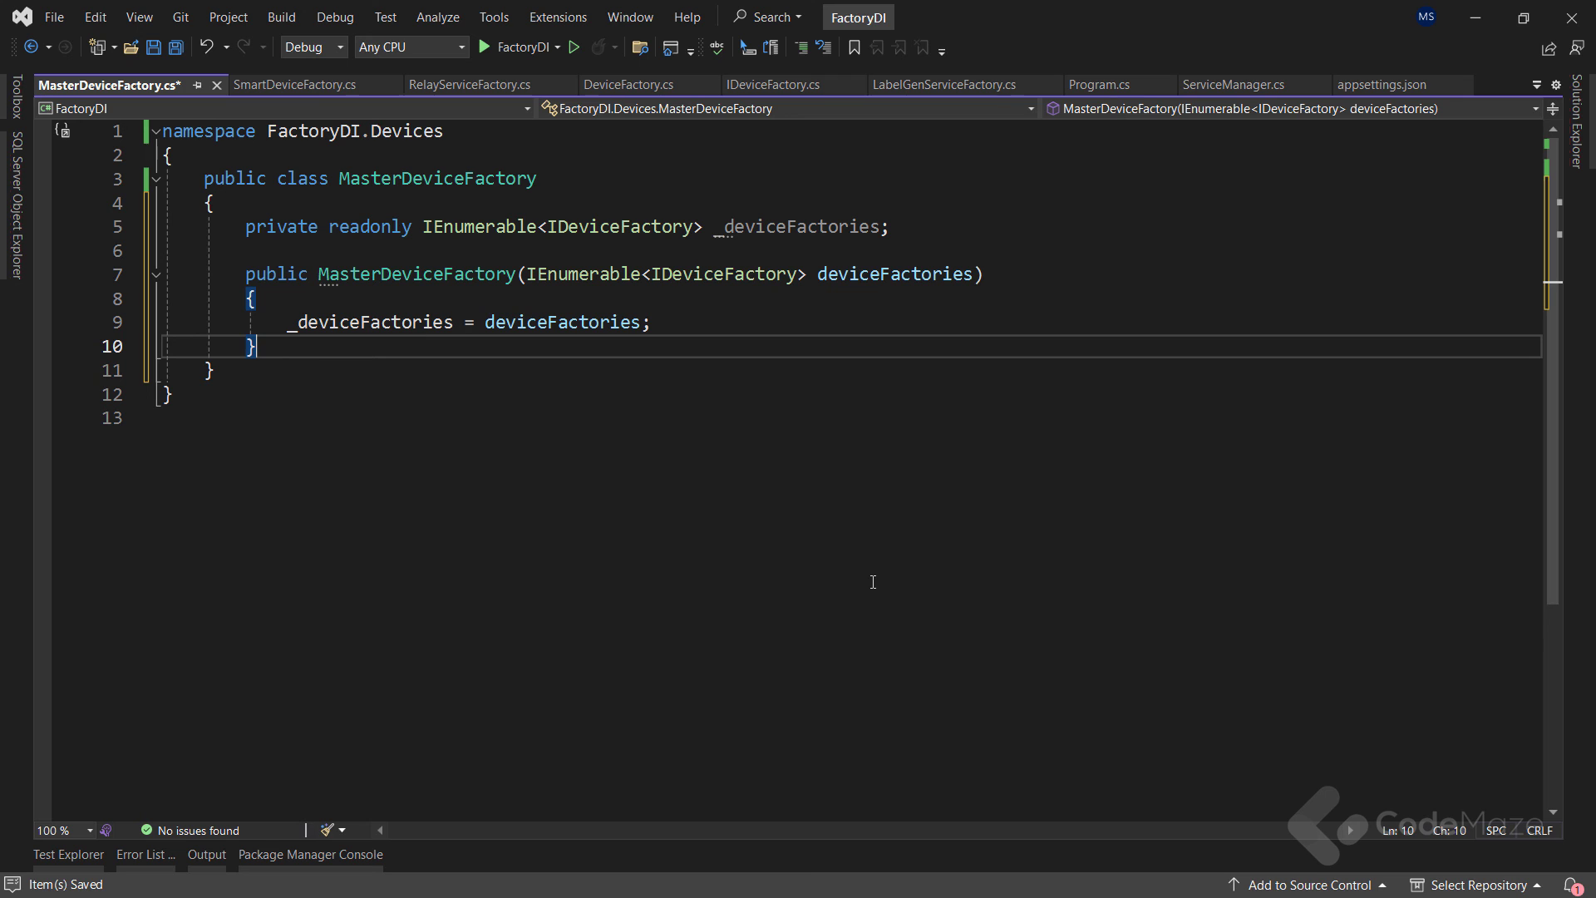
{"action": "key", "text": "Enter"}
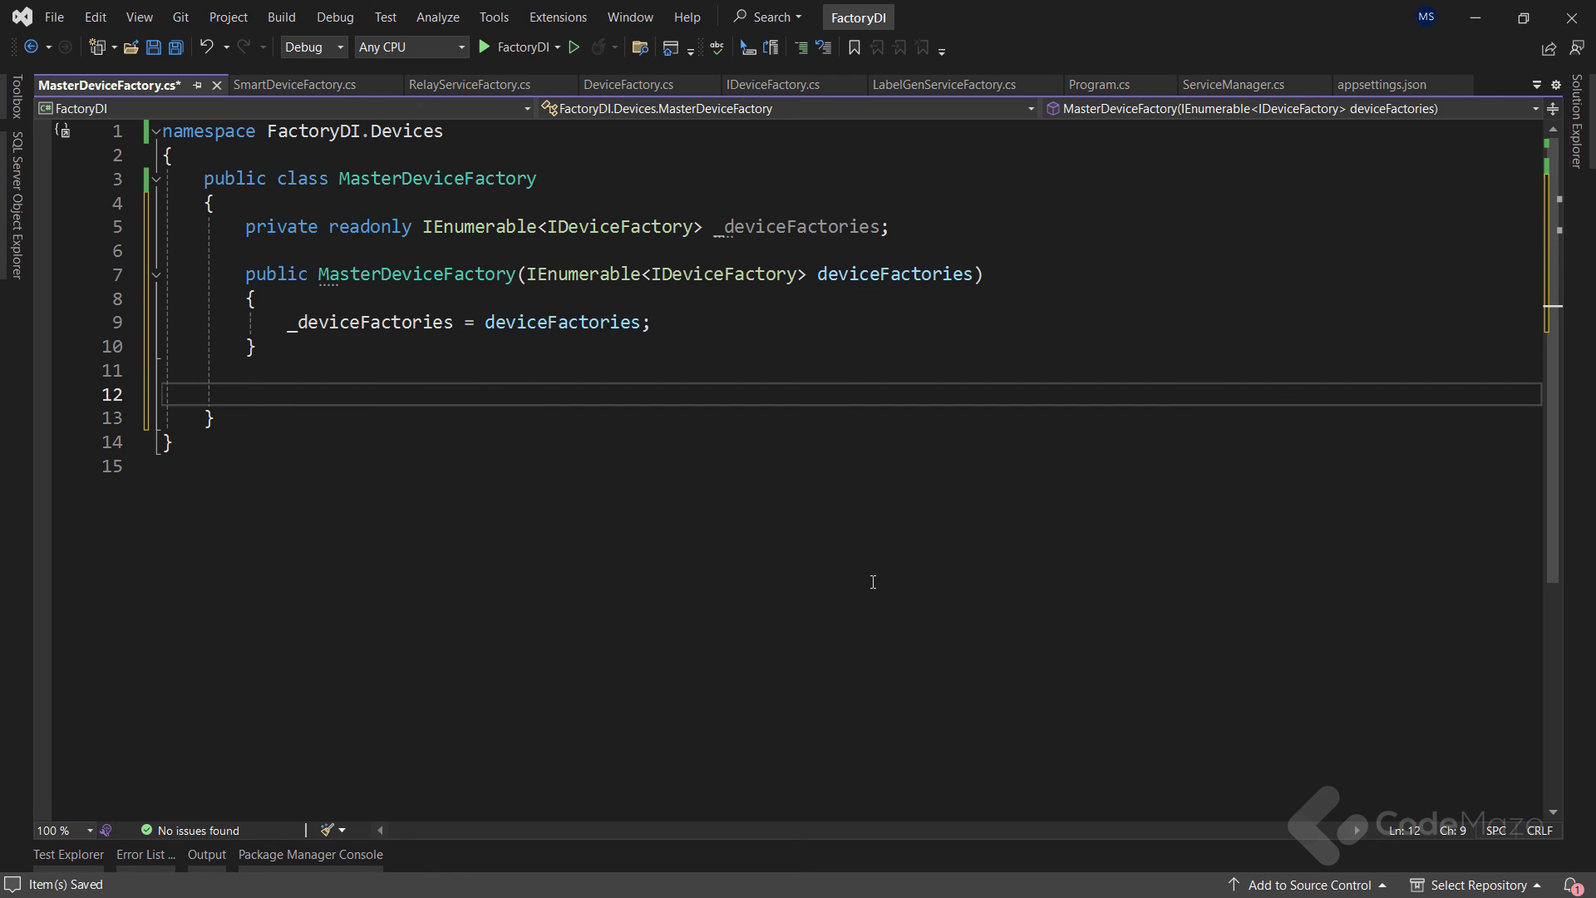
Step: Write GetClassicFactory() returning _deviceFactories.OfType<DeviceFactory>().FirstOrDefault()!
{"action": "type", "text": "public IDeviceFactory GetDeviceFactory() {"}
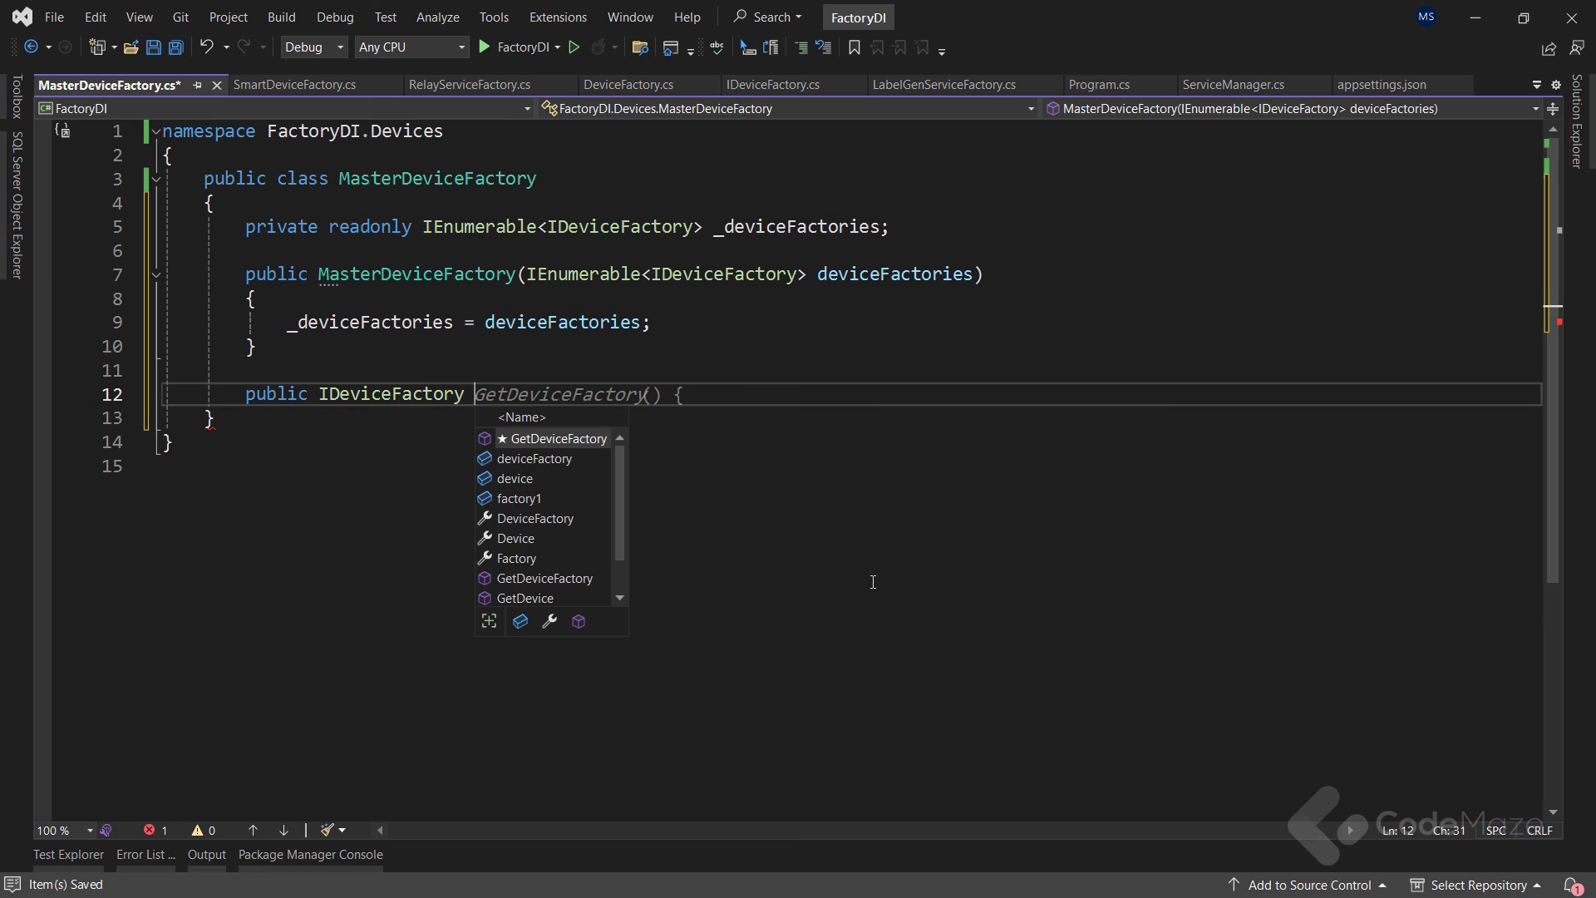
{"action": "type", "text": "GetClassicFactory () =>"}
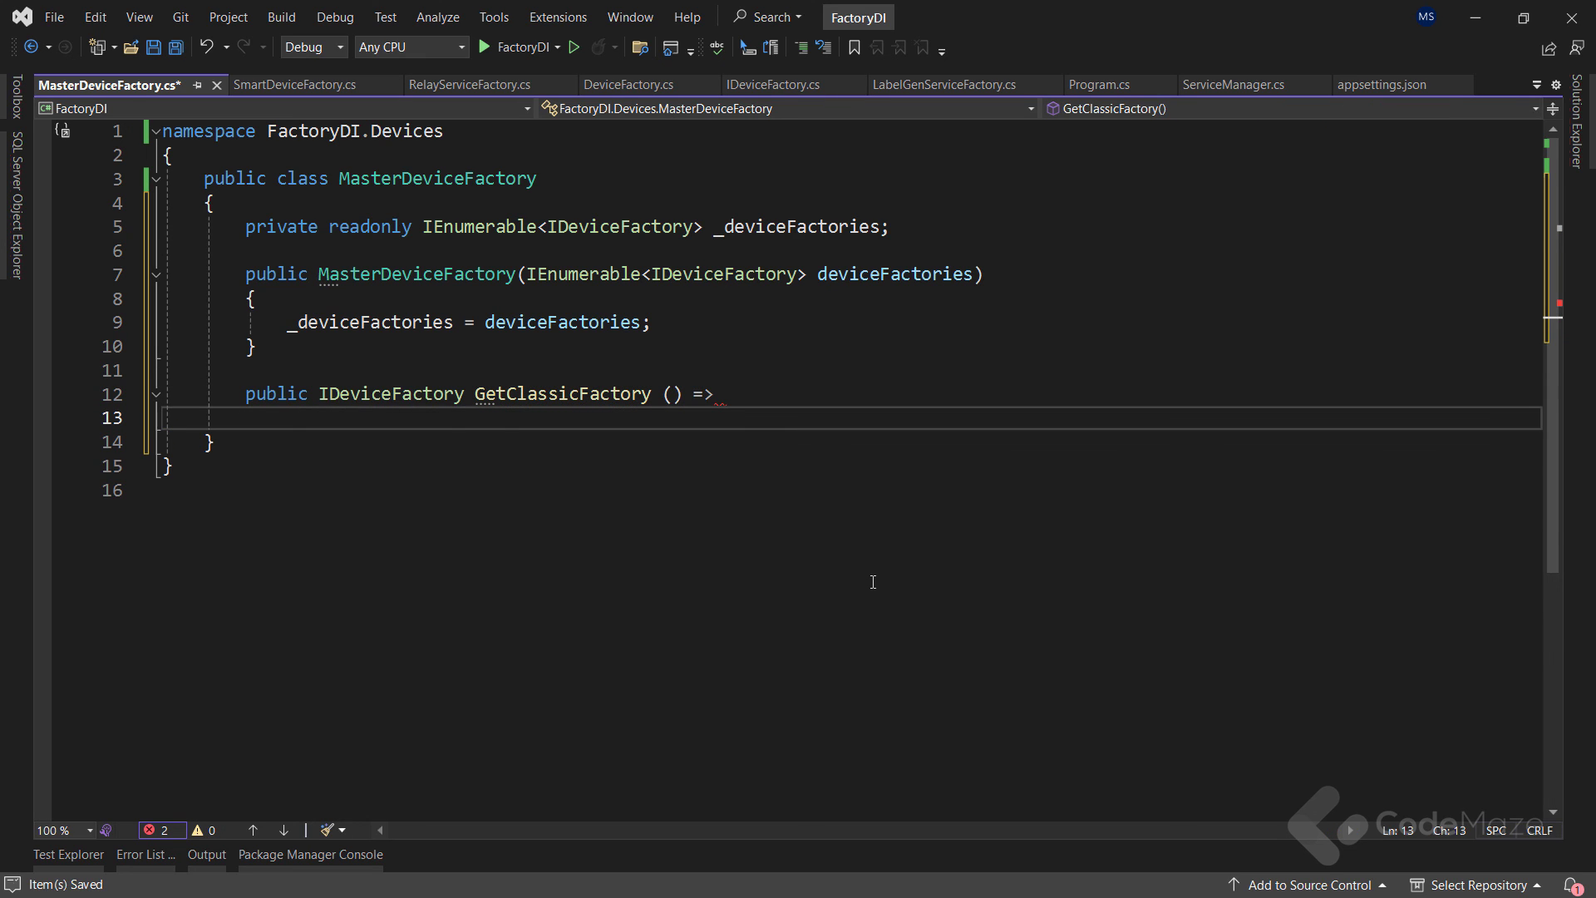
{"action": "type", "text": "_deviceFactories"}
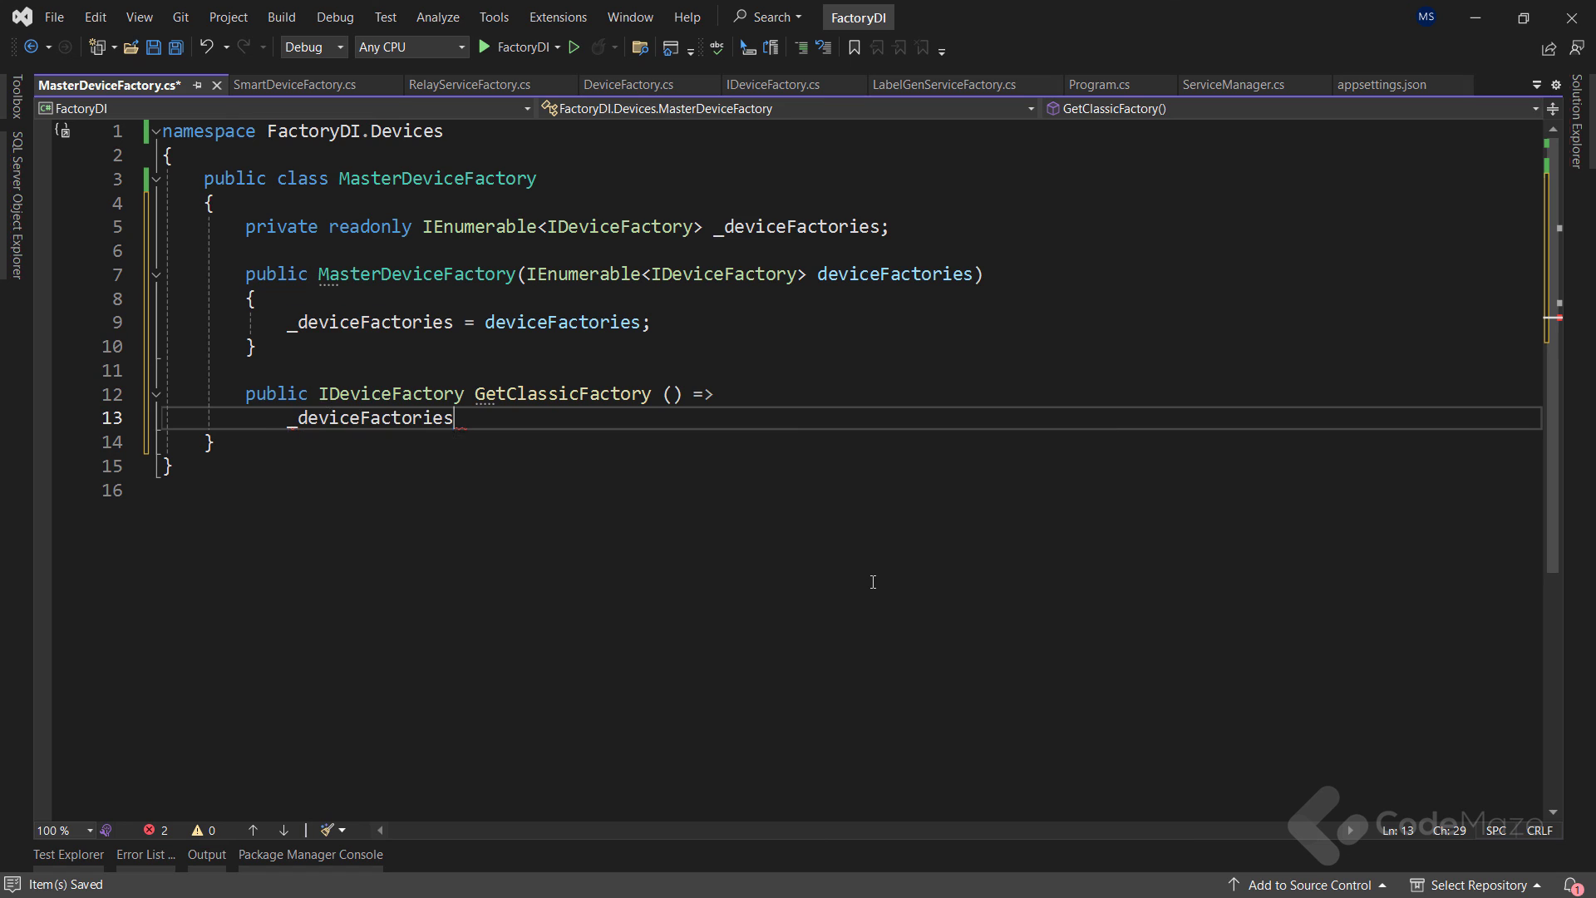
{"action": "type", "text": "."}
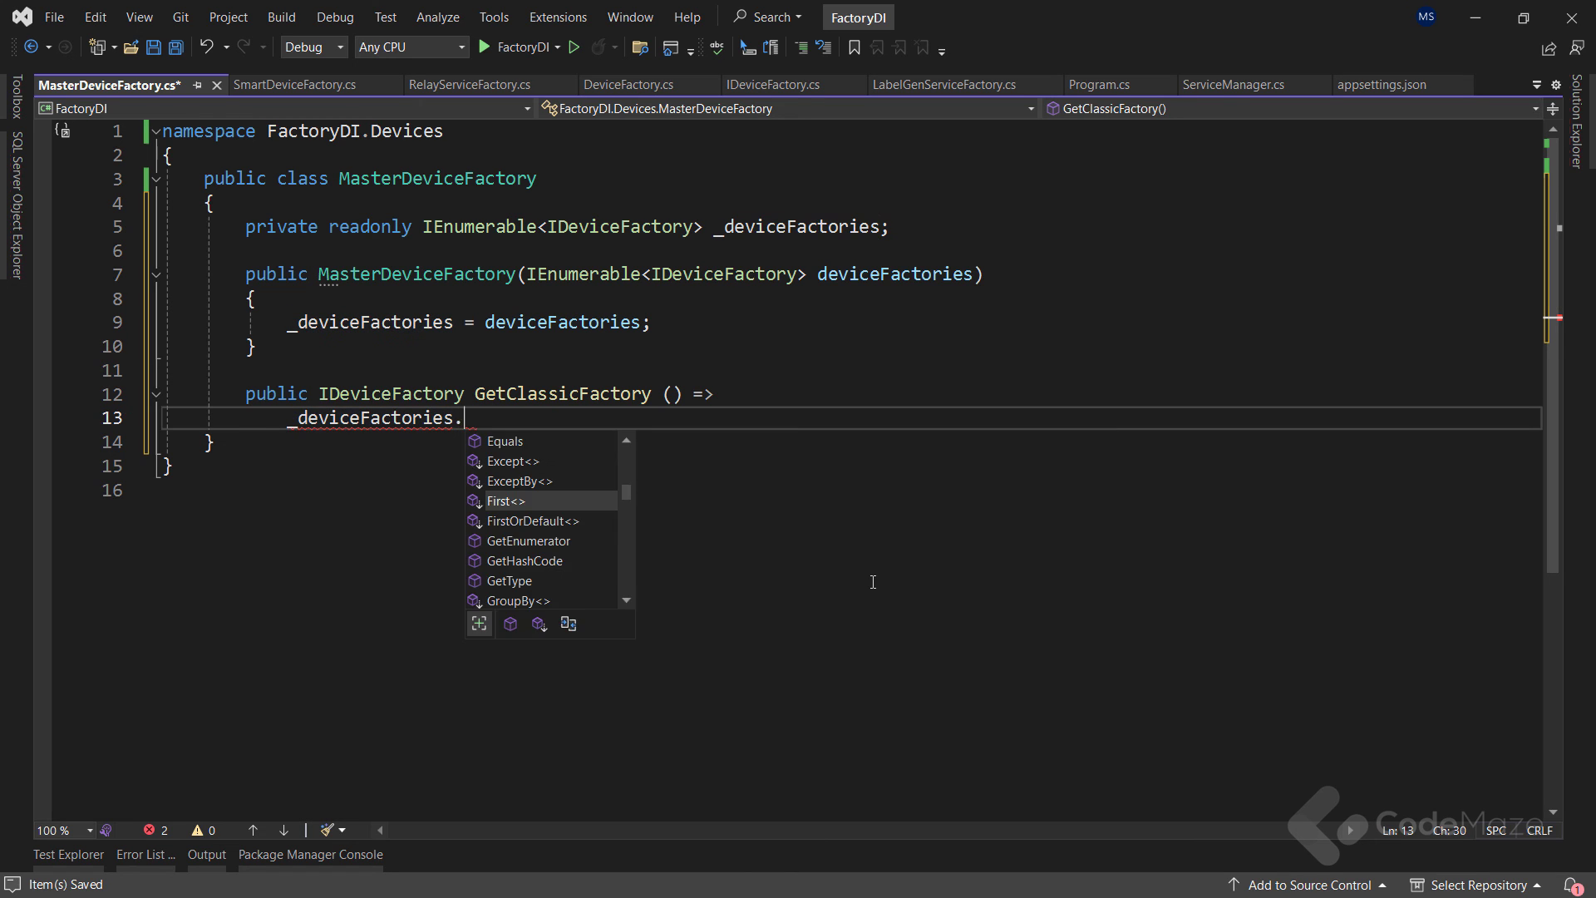
{"action": "type", "text": "OfType"}
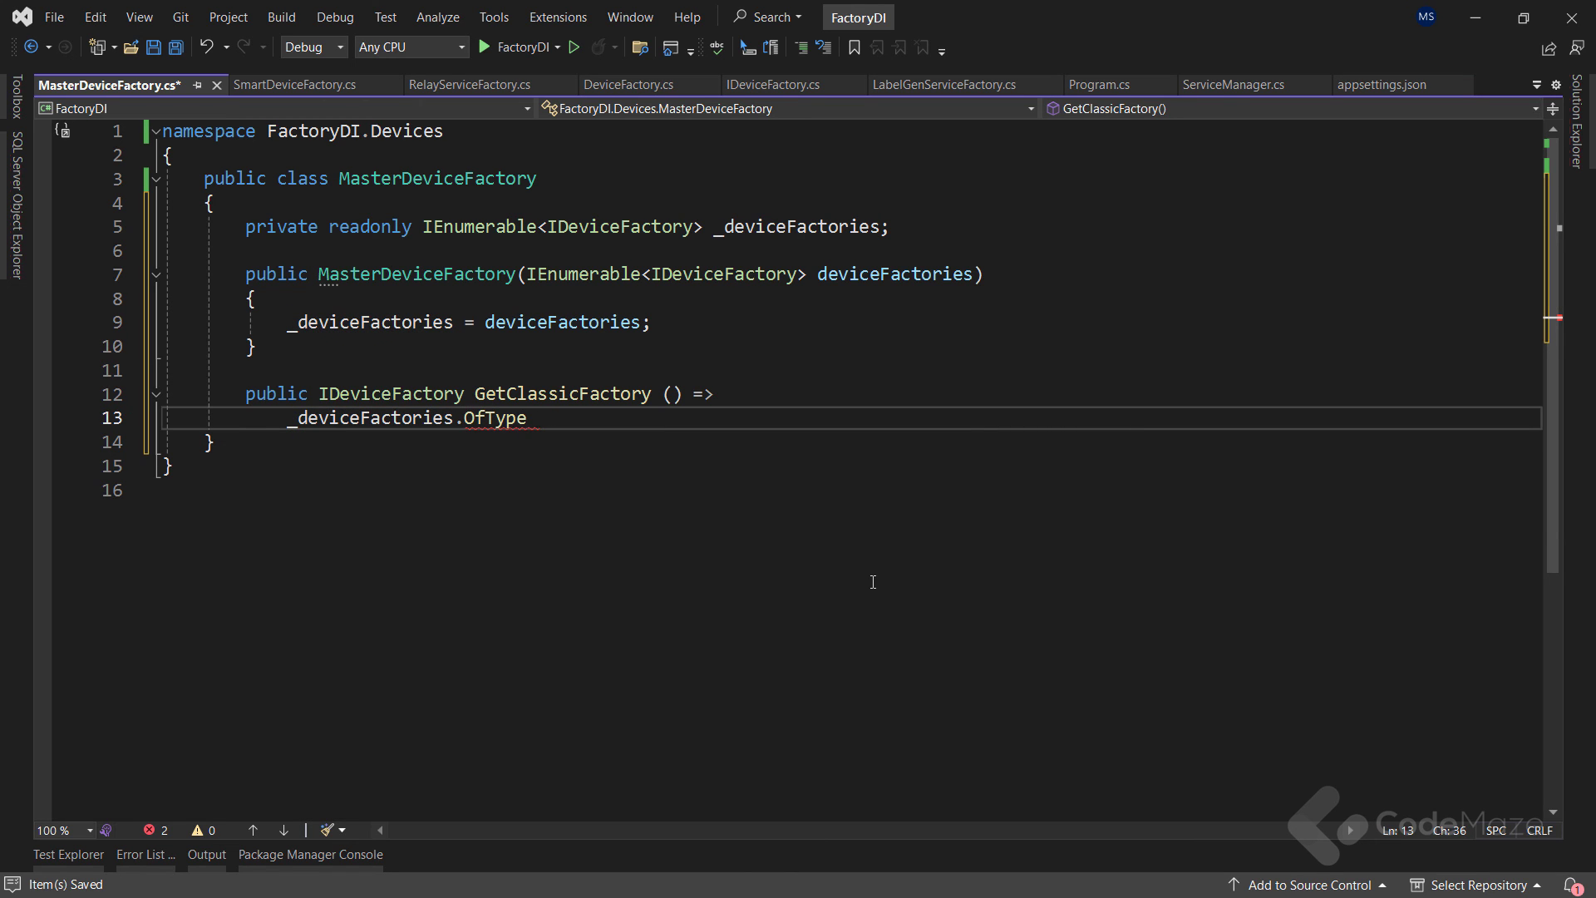
{"action": "type", "text": "<DeviceFactory>("}
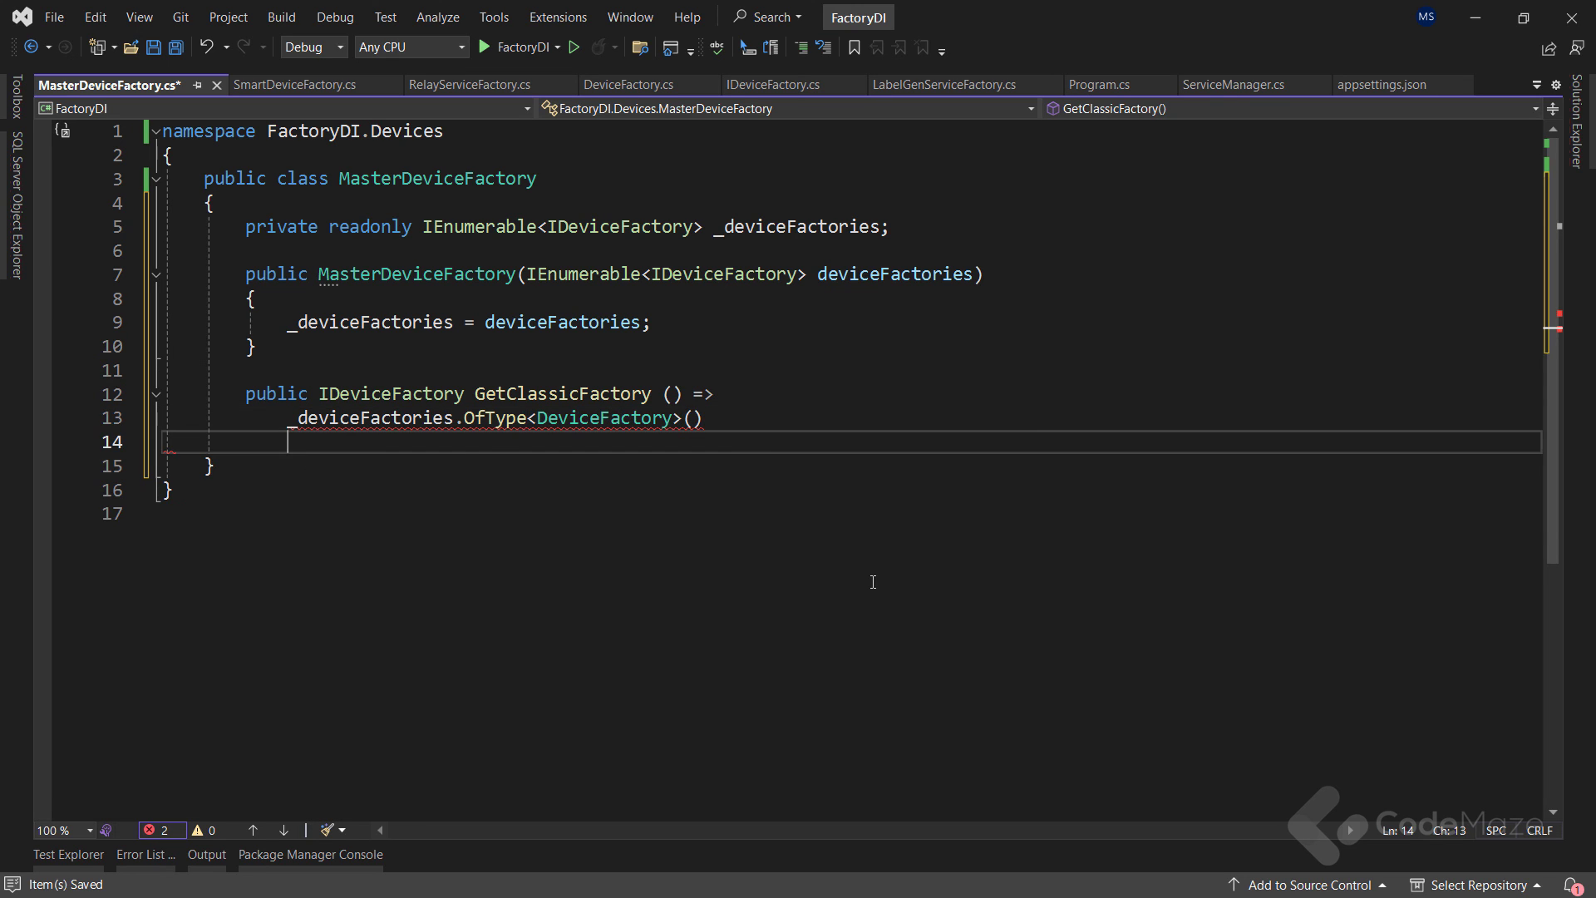
{"action": "type", "text": ".firstorde"}
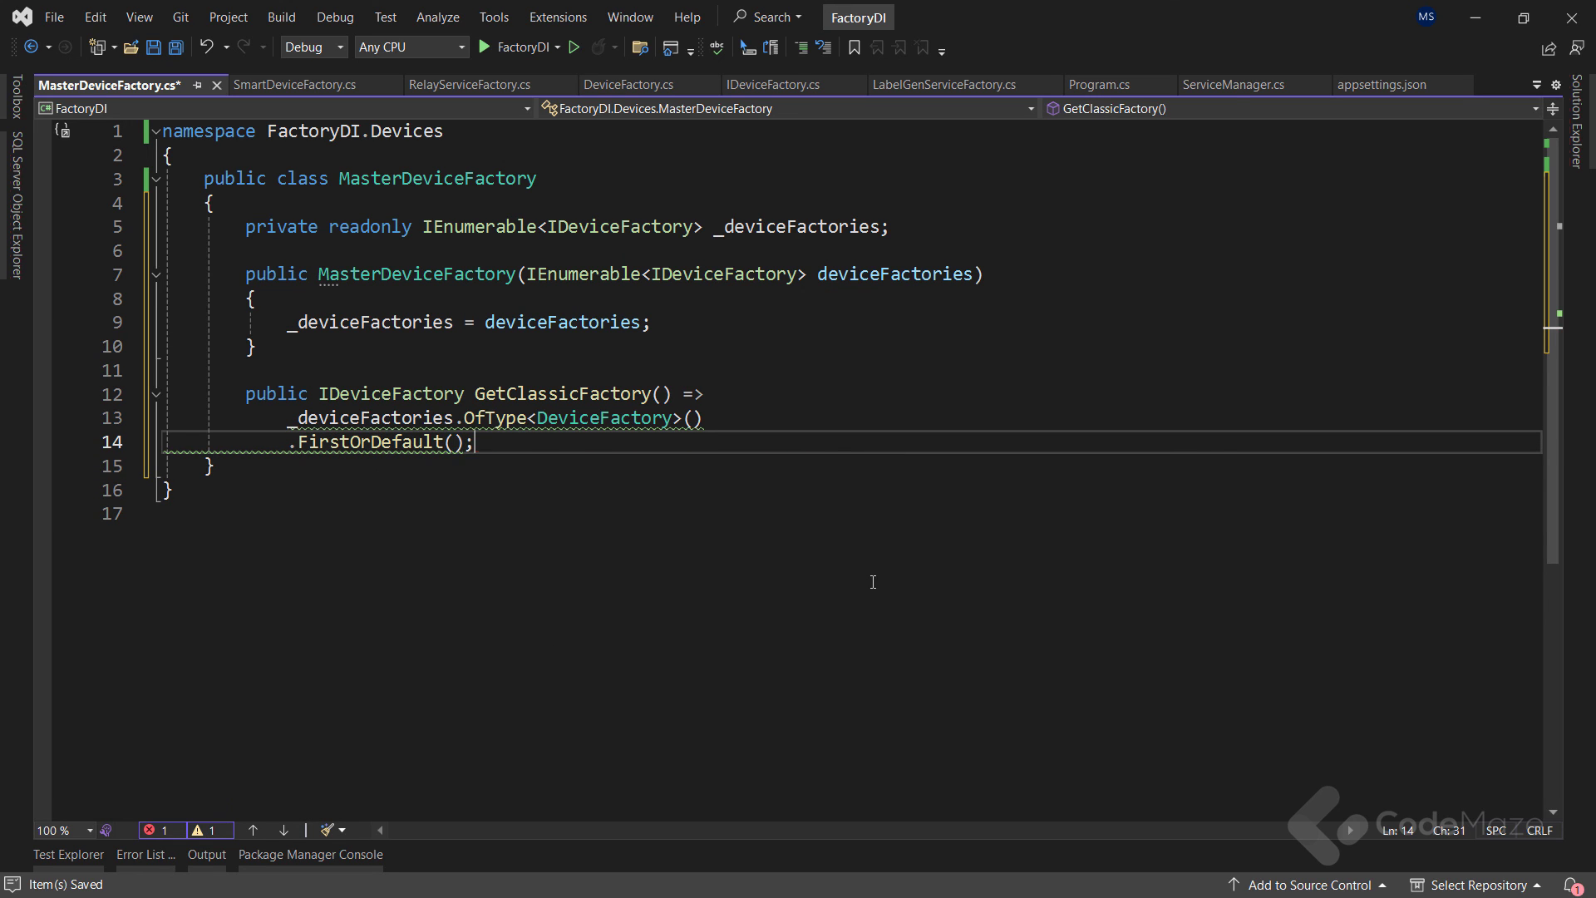
{"action": "type", "text": "!"}
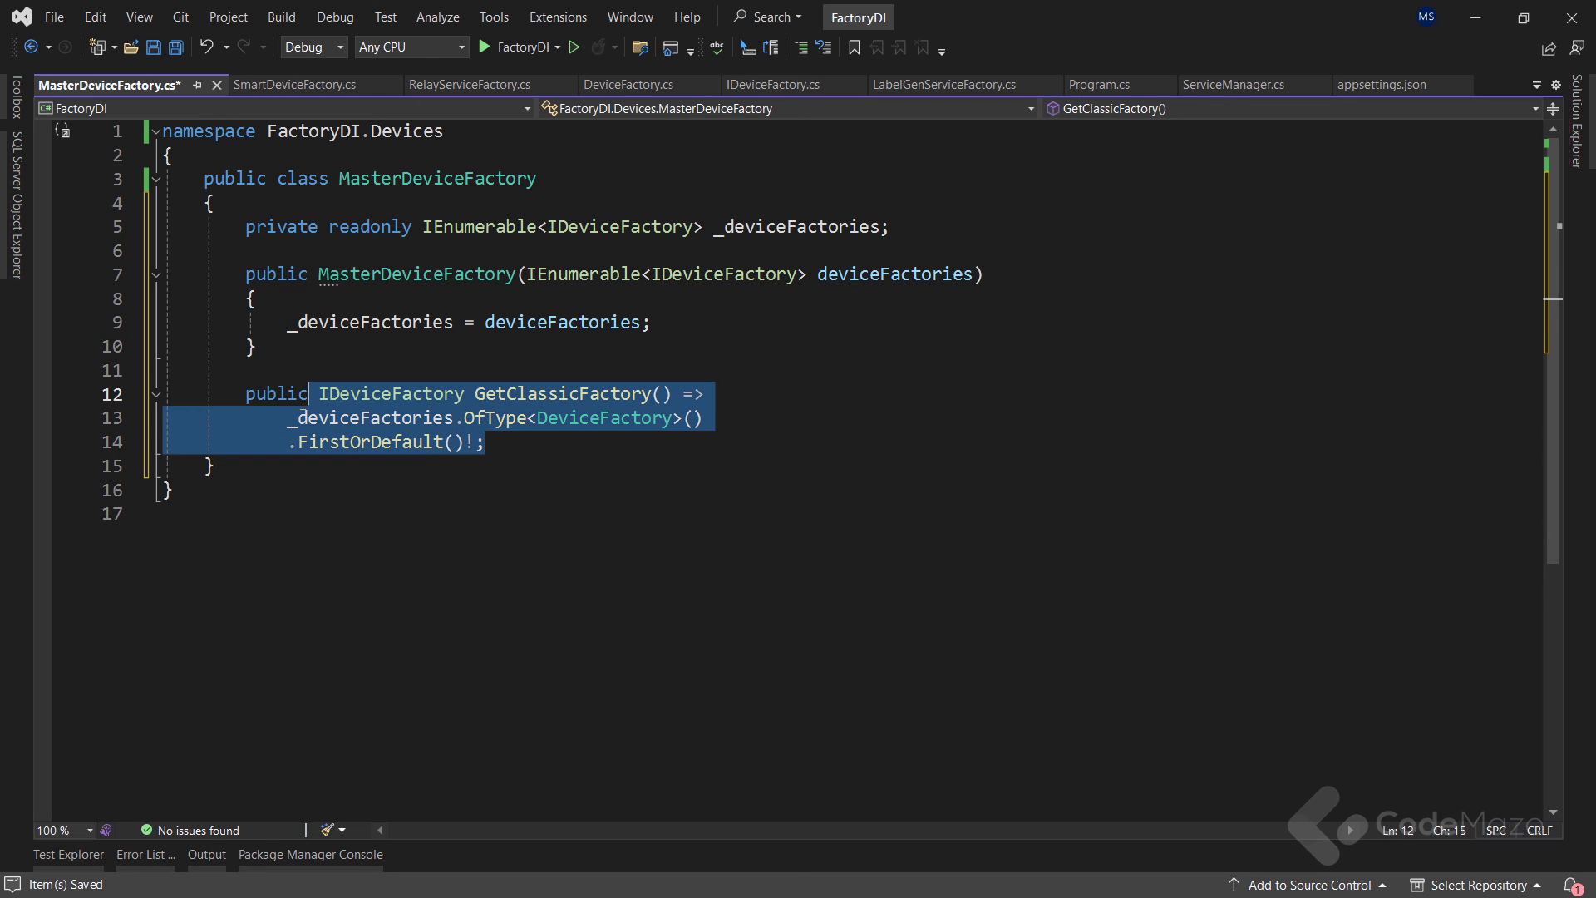
Step: Copy GetClassicFactory into GetSmartFactory using SmartDeviceFactory, import the using, and save
{"action": "left_click", "coordinate": [488, 441]}
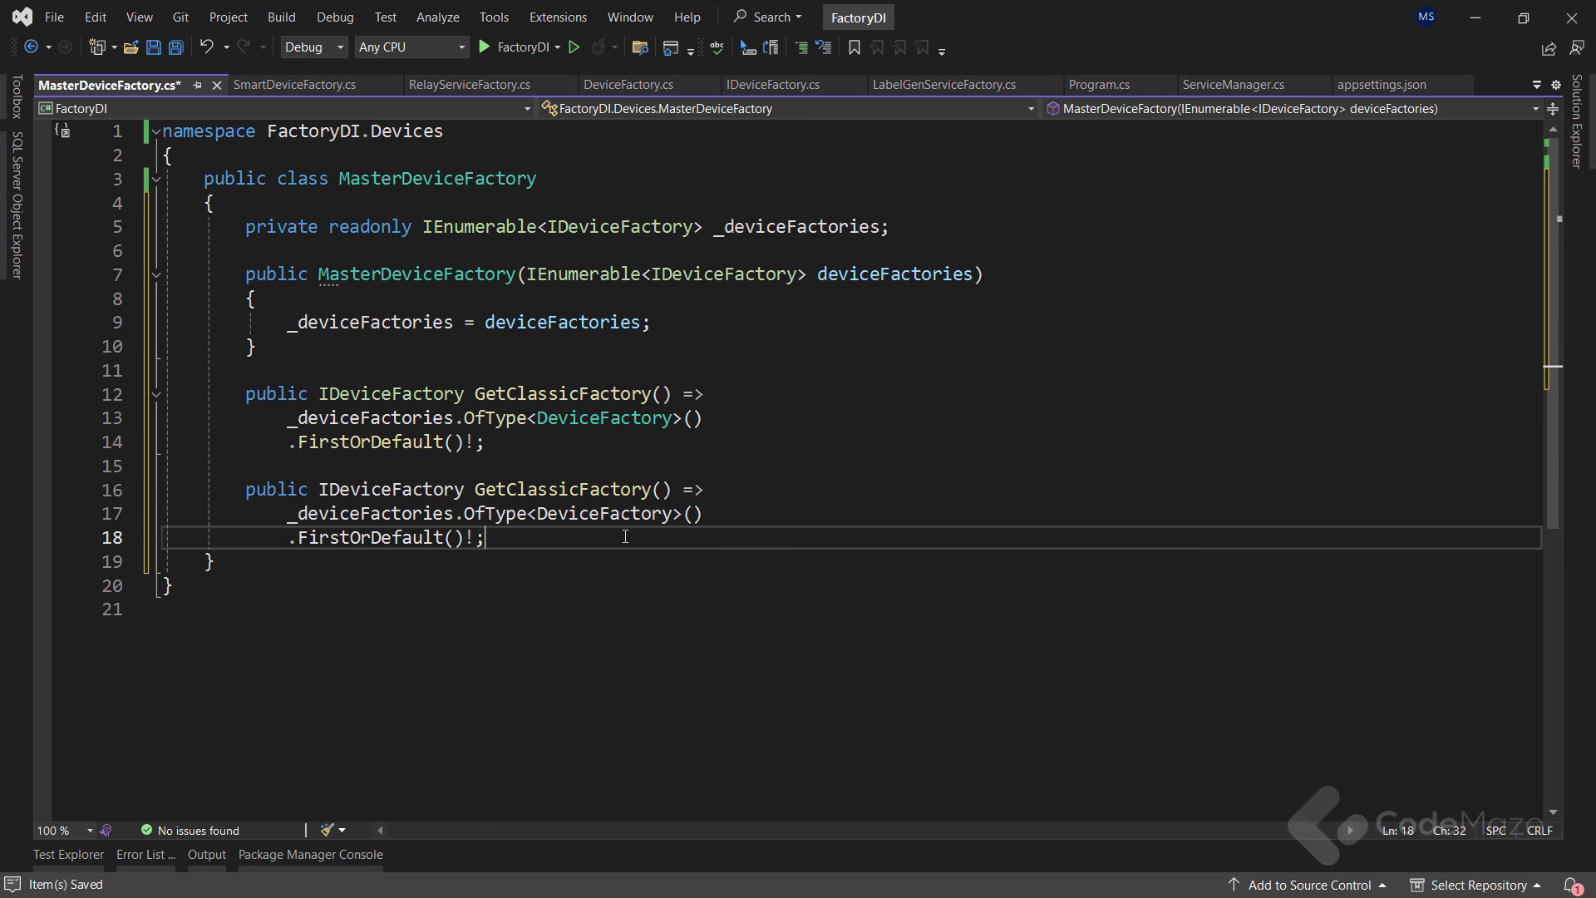
{"action": "double_click", "coordinate": [559, 489]}
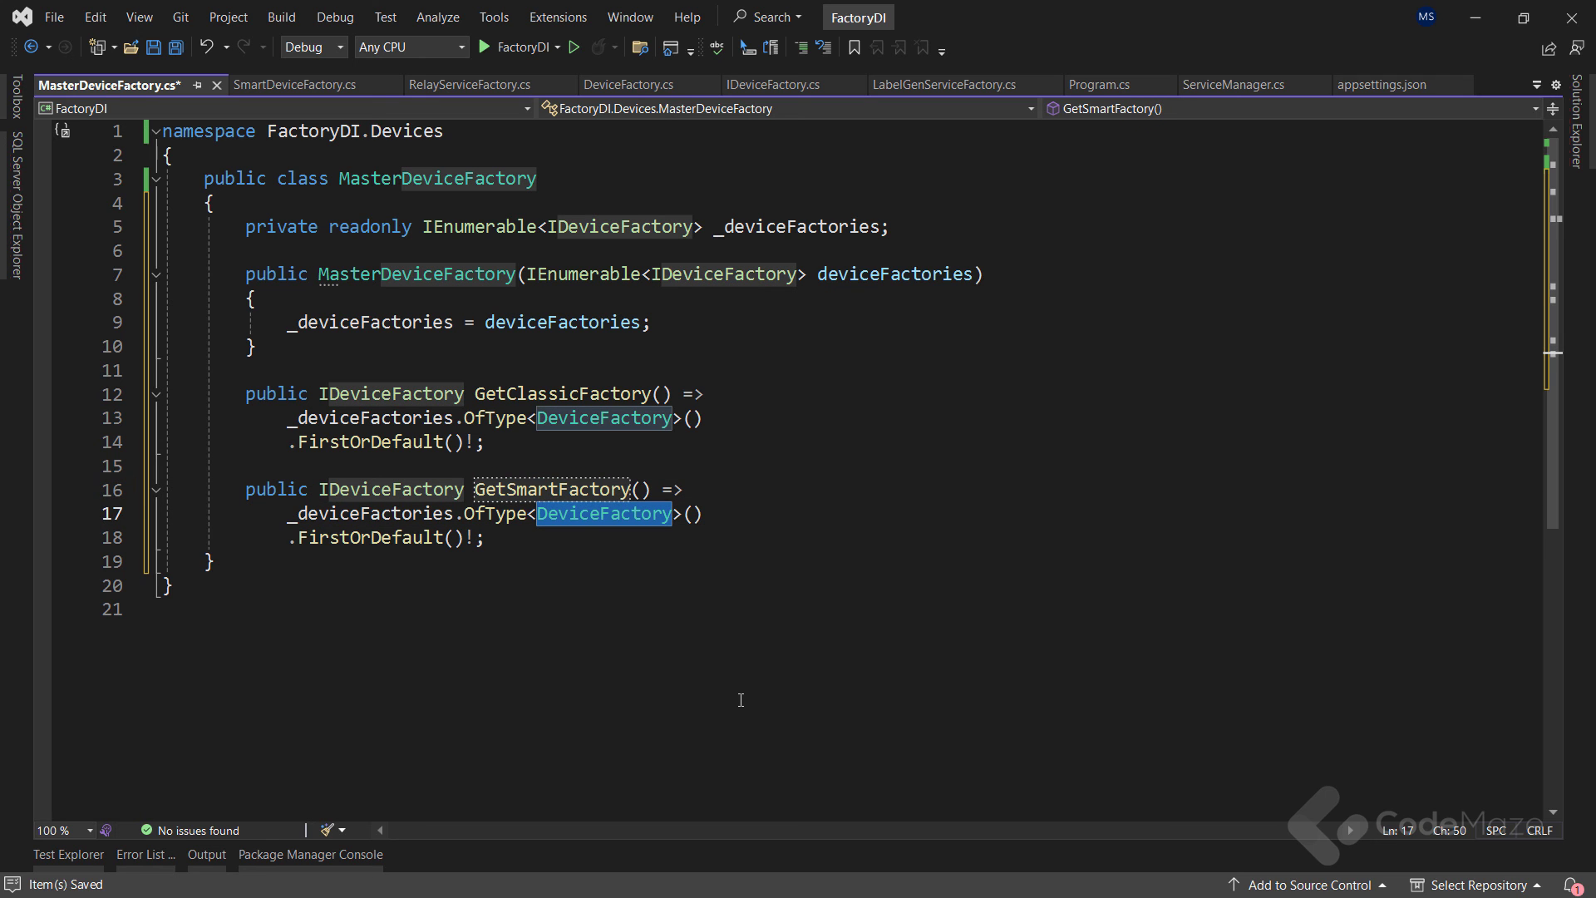
{"action": "type", "text": "SmartDev"}
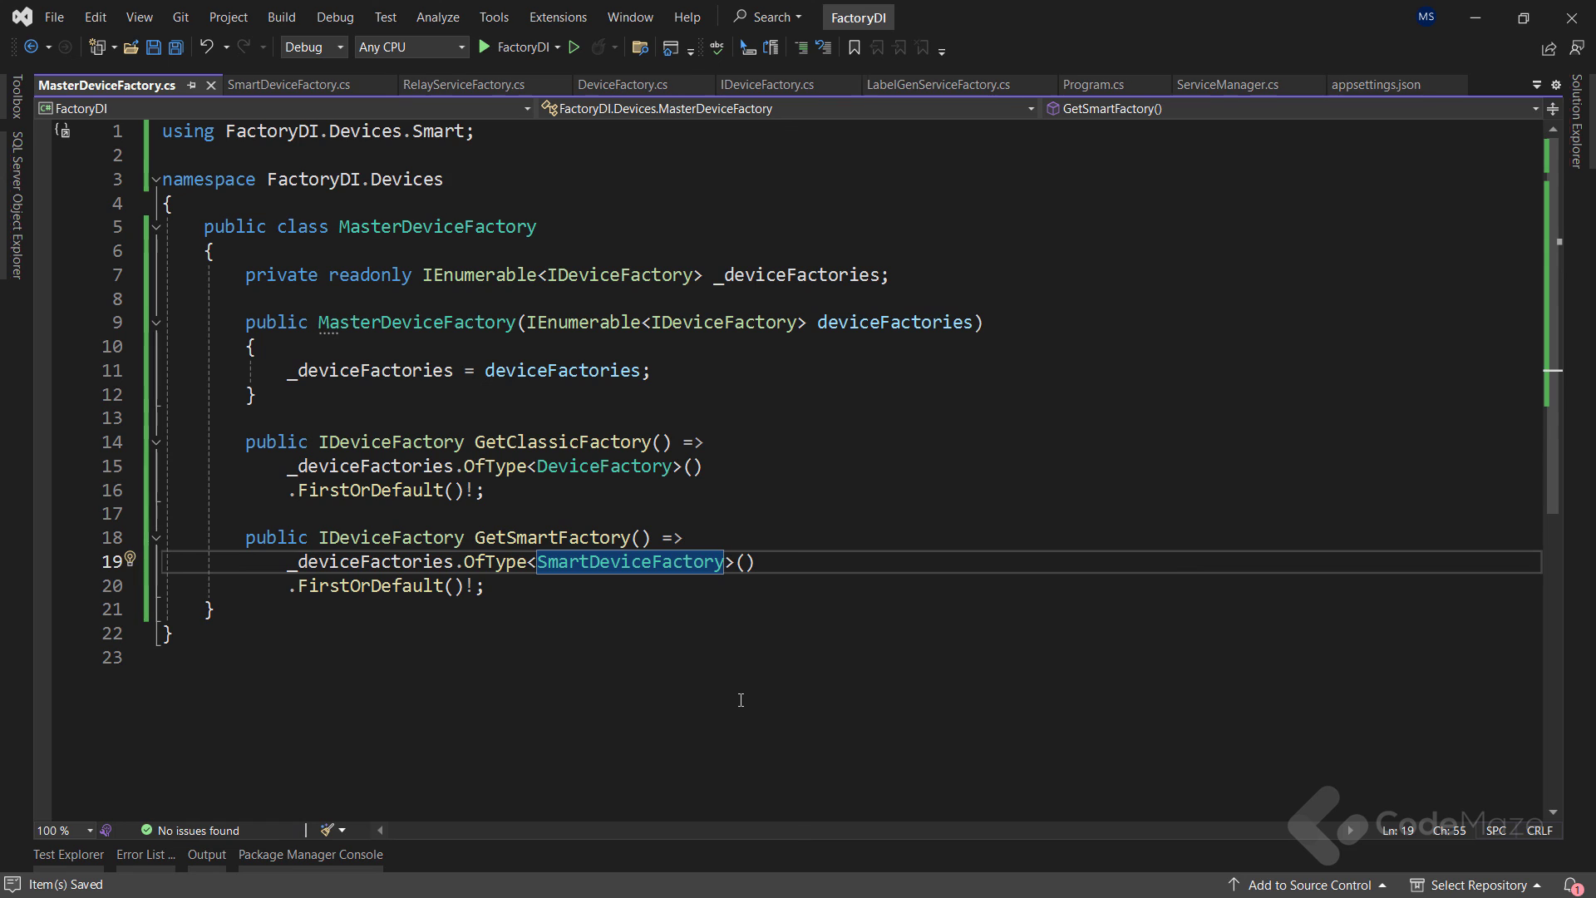
{"action": "left_click", "coordinate": [489, 585]}
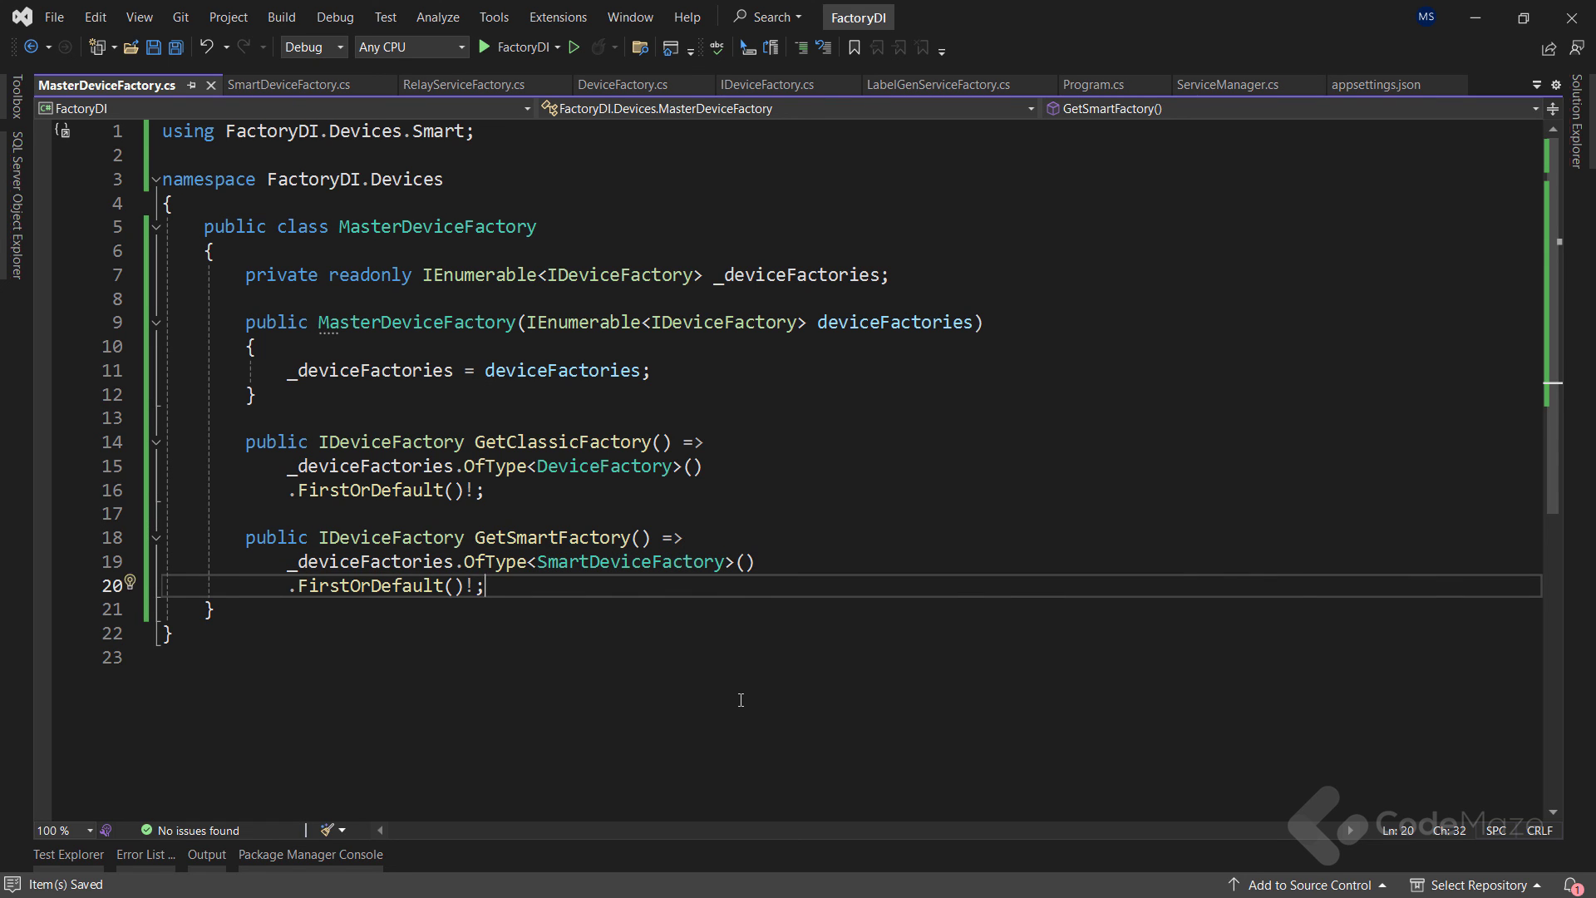
{"action": "left_click", "coordinate": [1221, 85]}
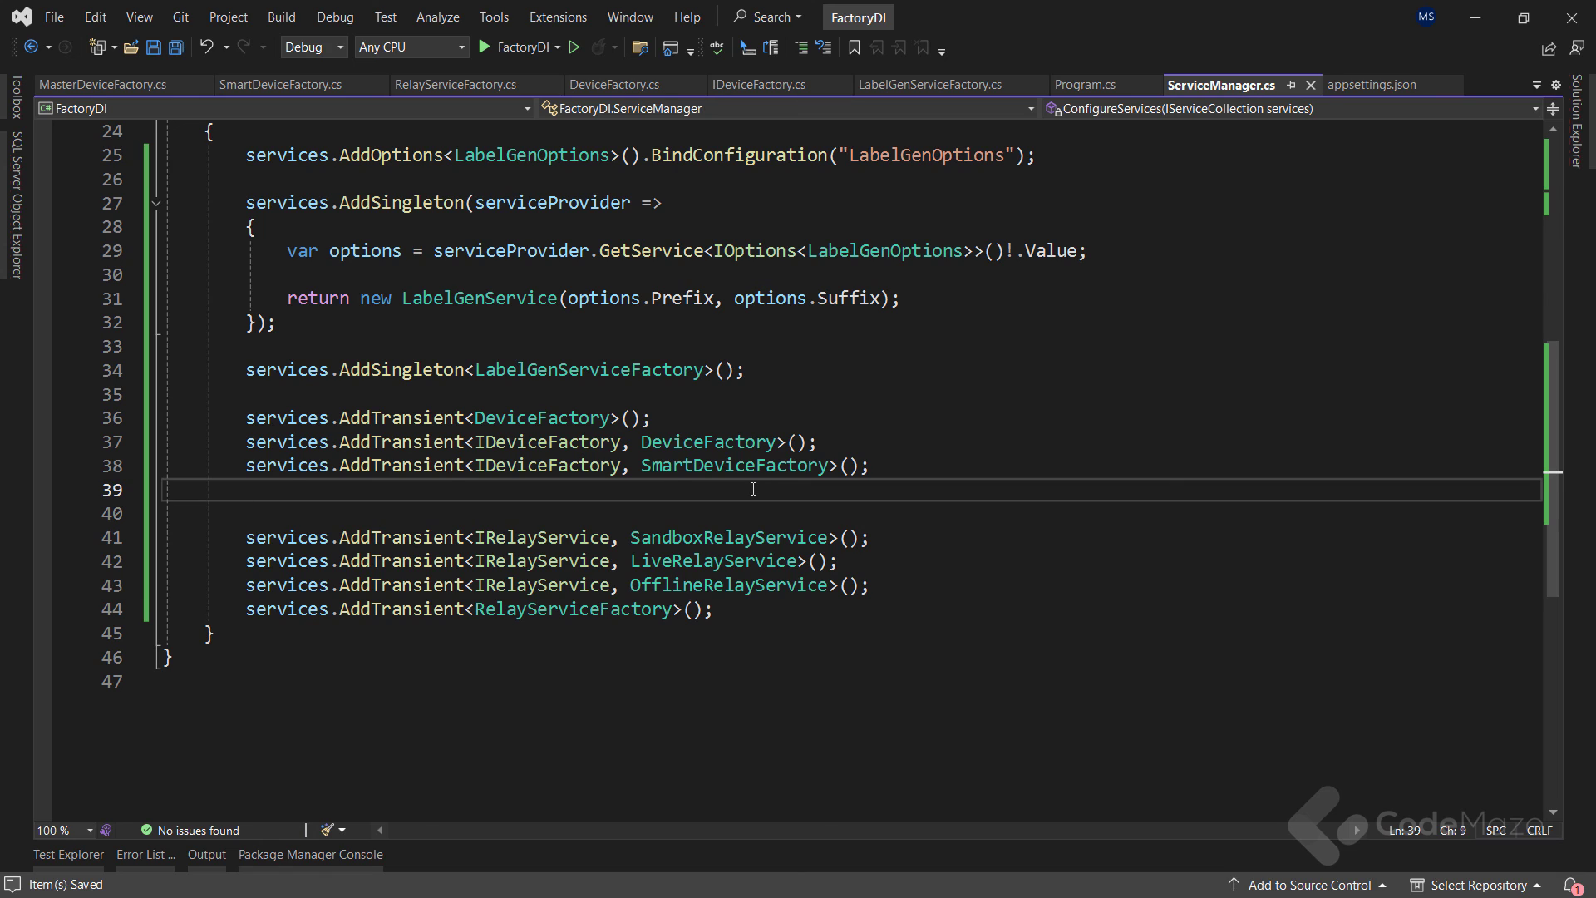
Step: Add services.AddTransient<MasterDeviceFactory>(); and switch to Program.cs's commented demo
{"action": "type", "text": "services.AddTransient<MasterDeviceFactory>();"}
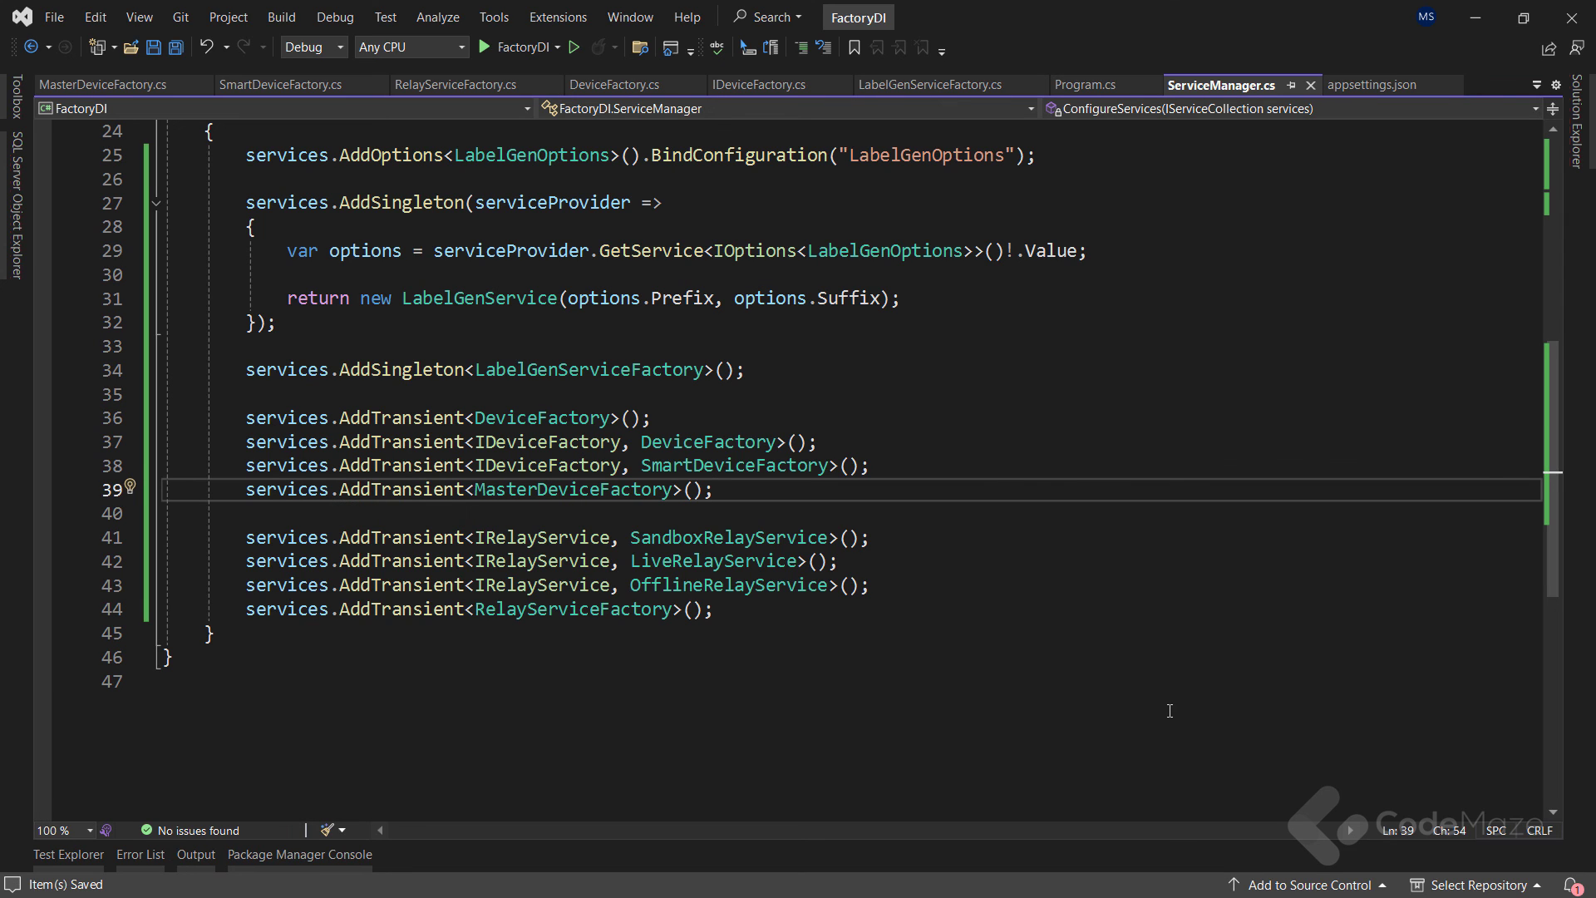
{"action": "left_click", "coordinate": [1086, 85]}
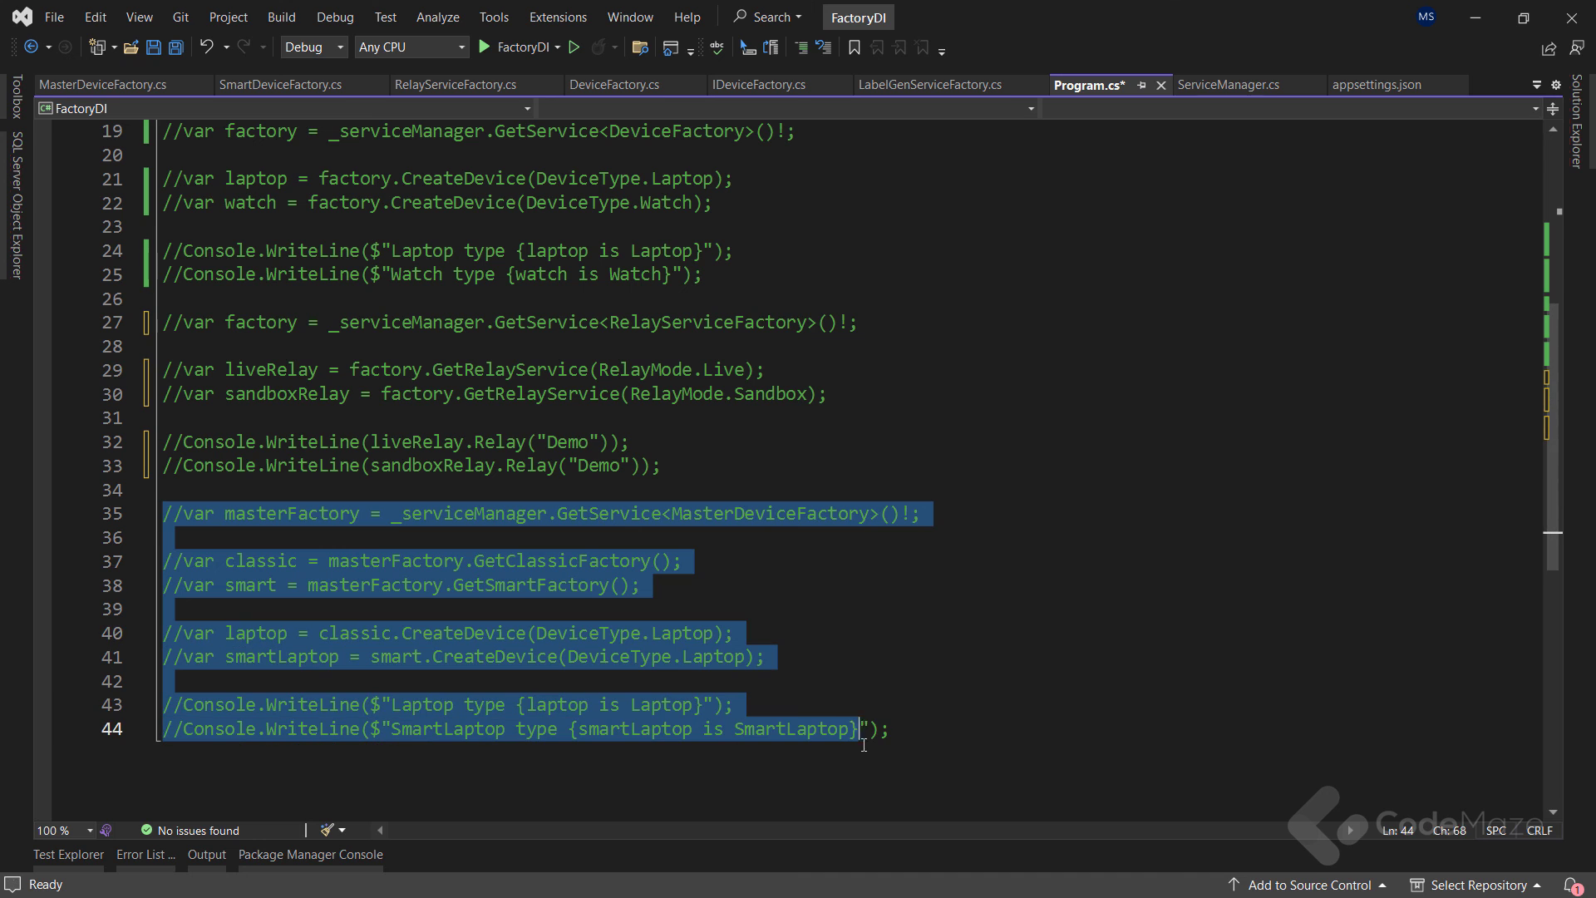
Step: Uncomment the MasterDeviceFactory demo lines with Ctrl+K, Ctrl+U and run them
{"action": "key", "text": "ctrl+k ctrl+u"}
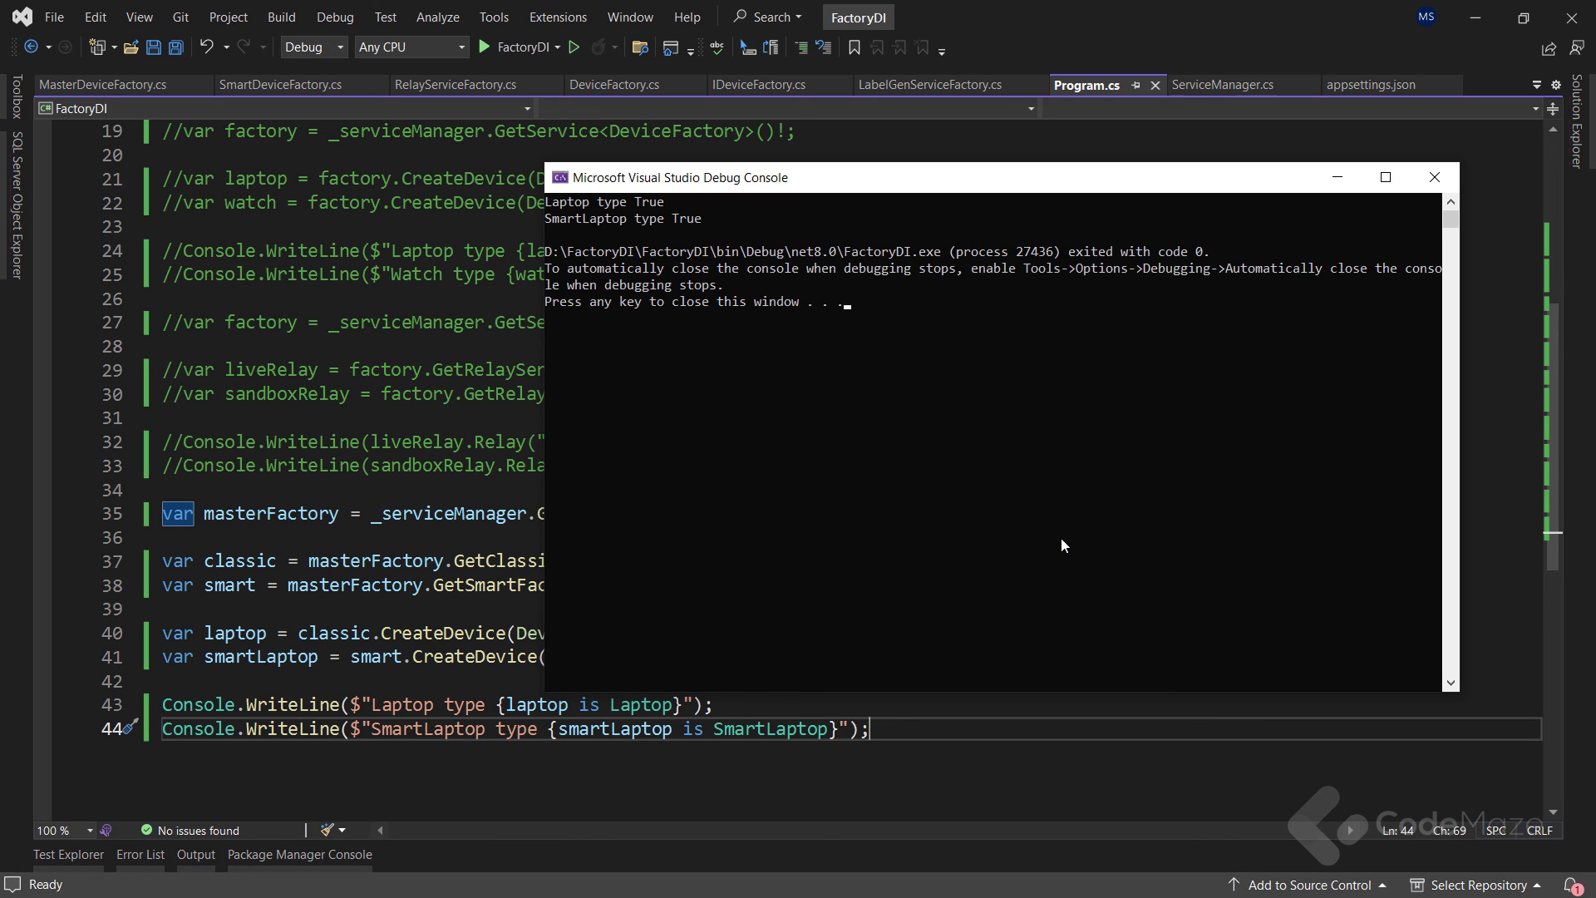
{"action": "mouse_move", "coordinate": [1288, 436]}
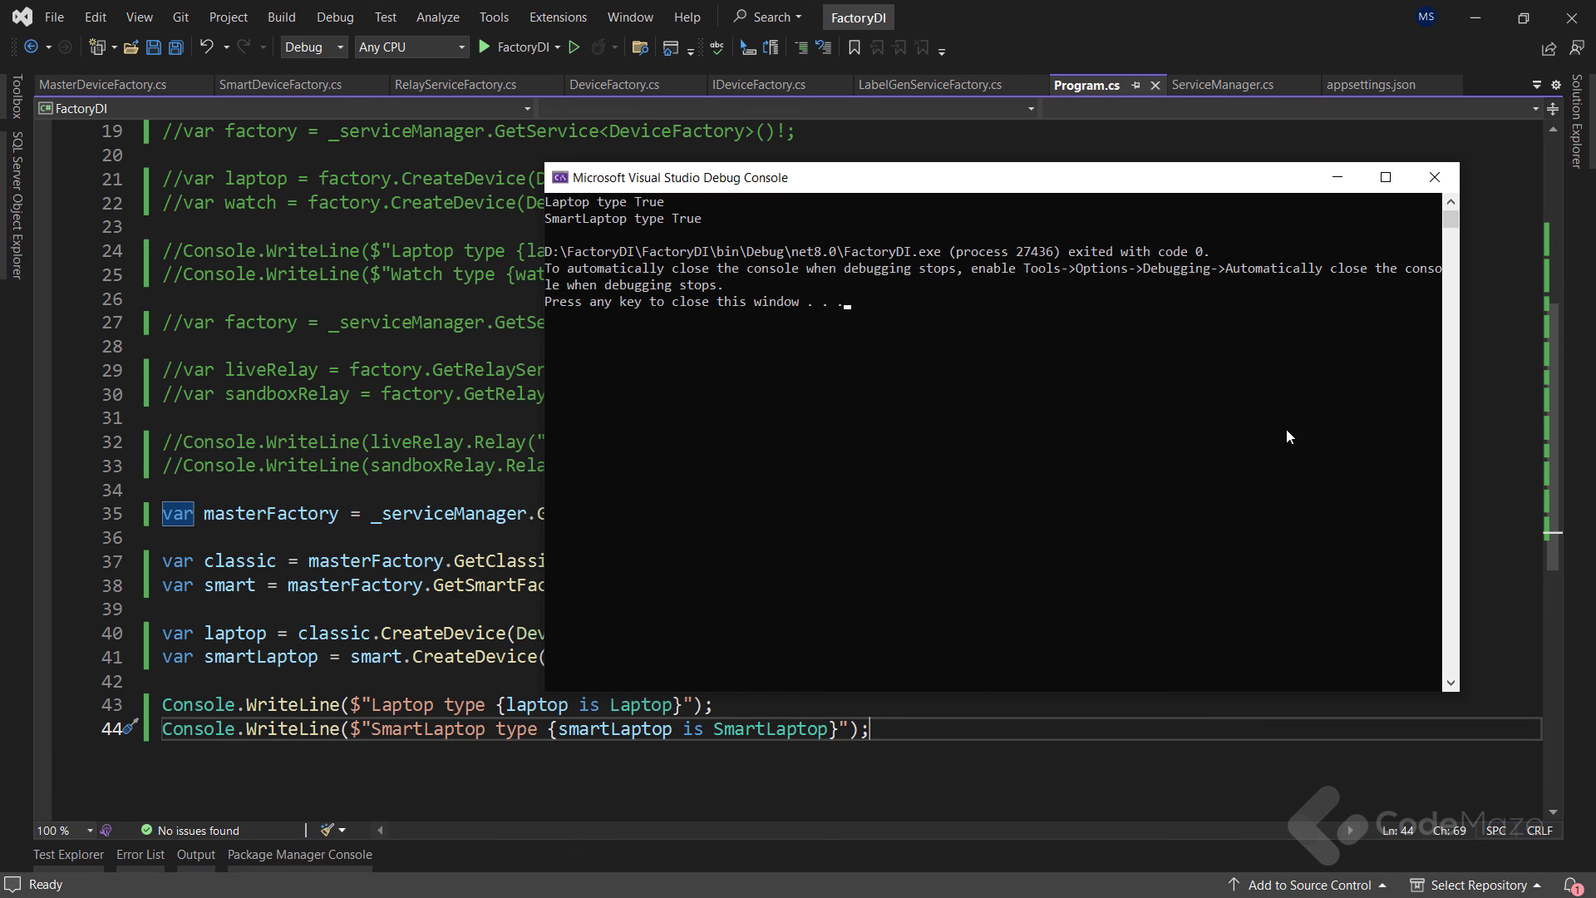